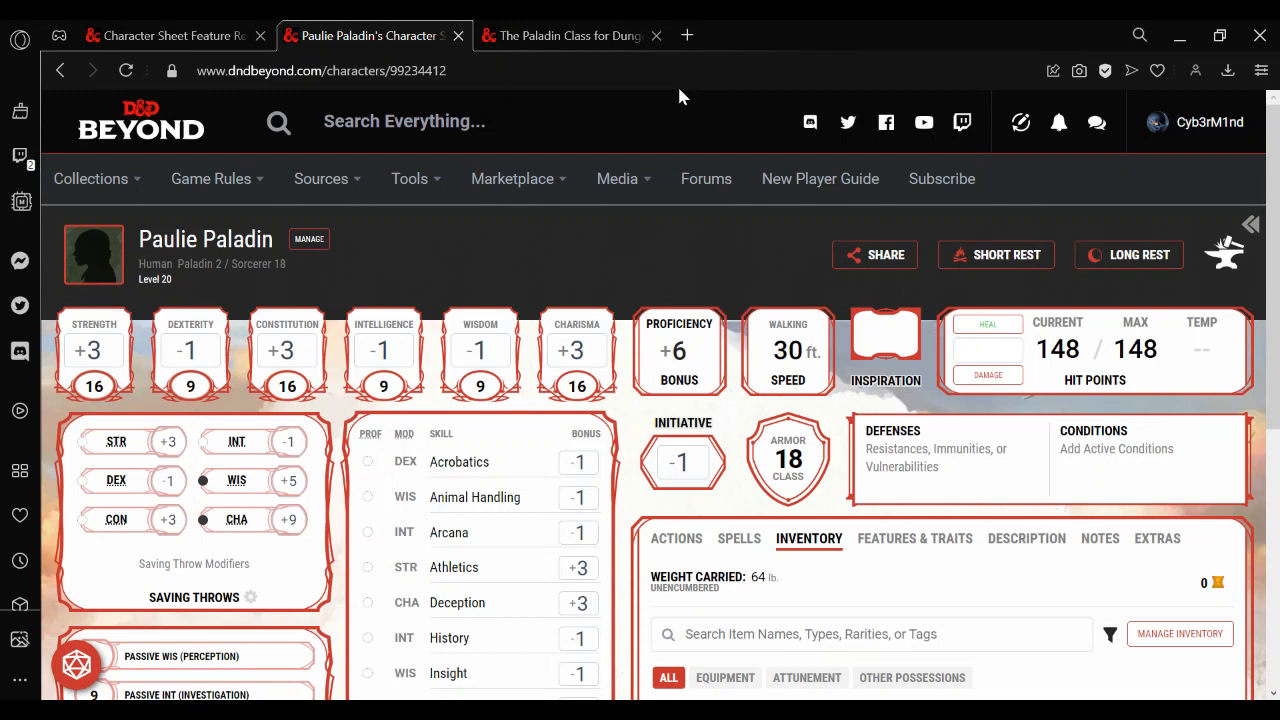
Review Divine Smite on the Paladin class rules page, then return to the character sheet
{"action": "left_click", "coordinate": [570, 36]}
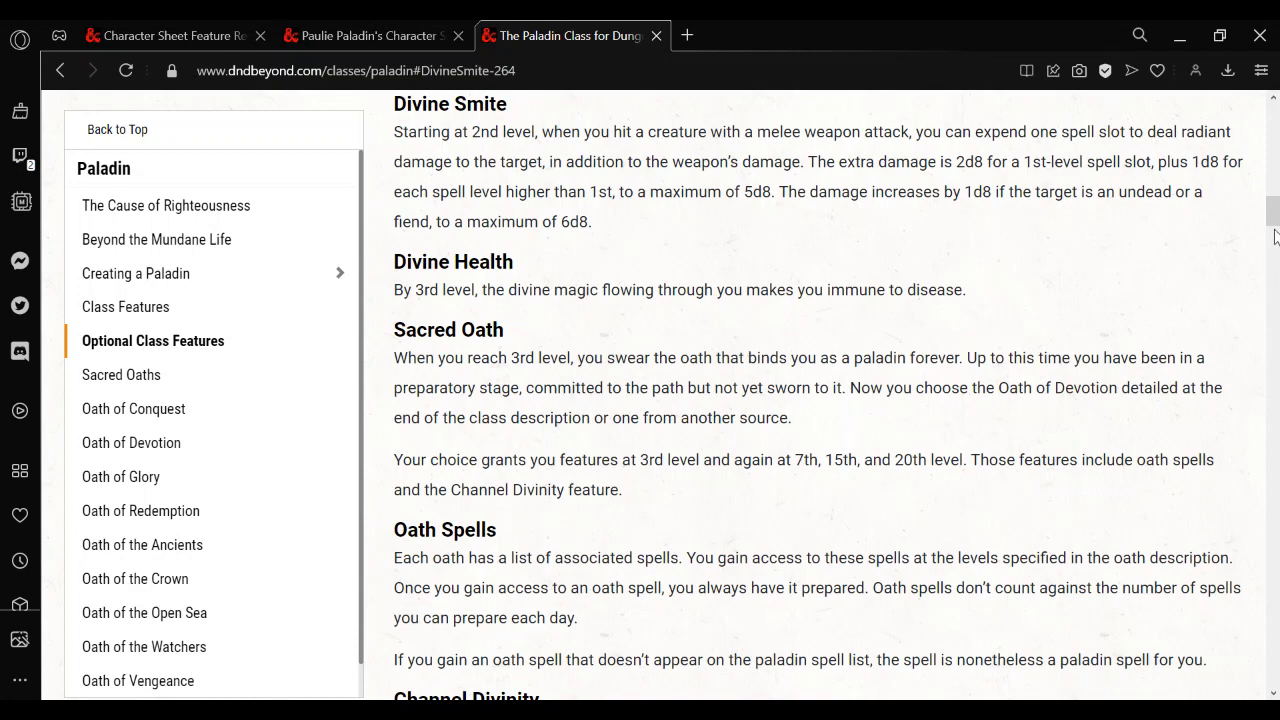
{"action": "scroll", "scroll_direction": "up", "scroll_amount": 3}
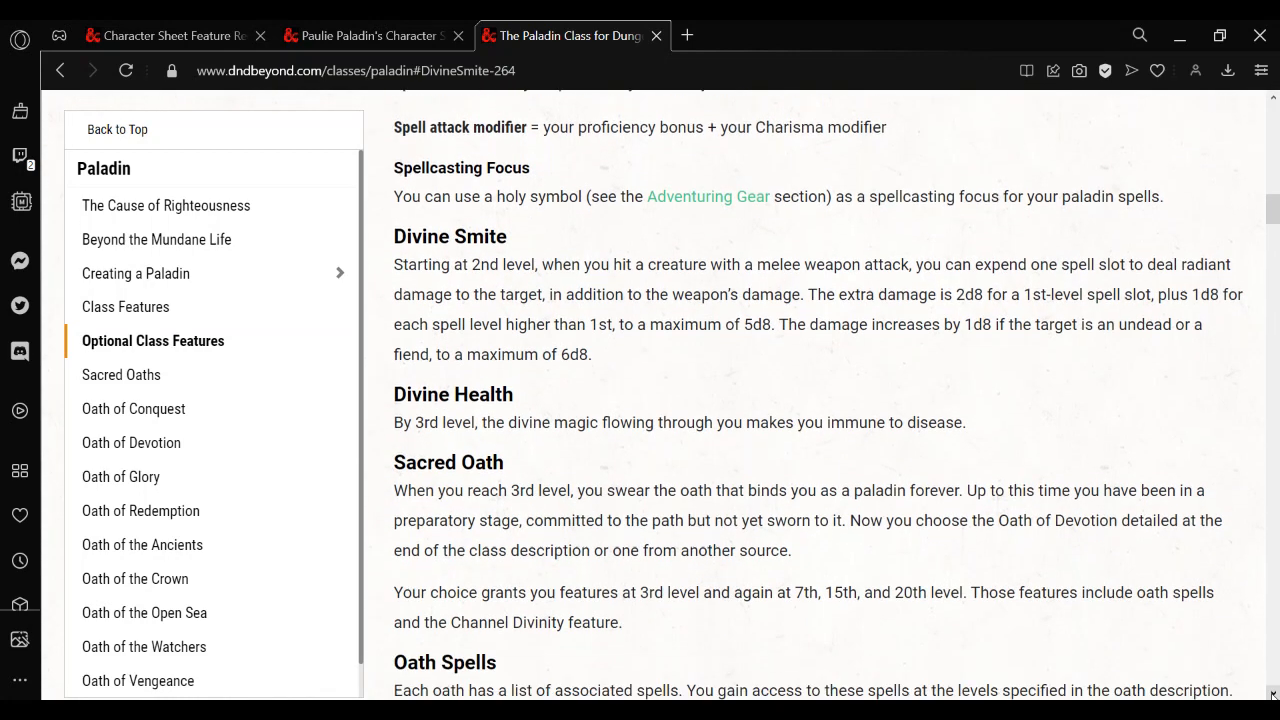
{"action": "left_click", "coordinate": [370, 36]}
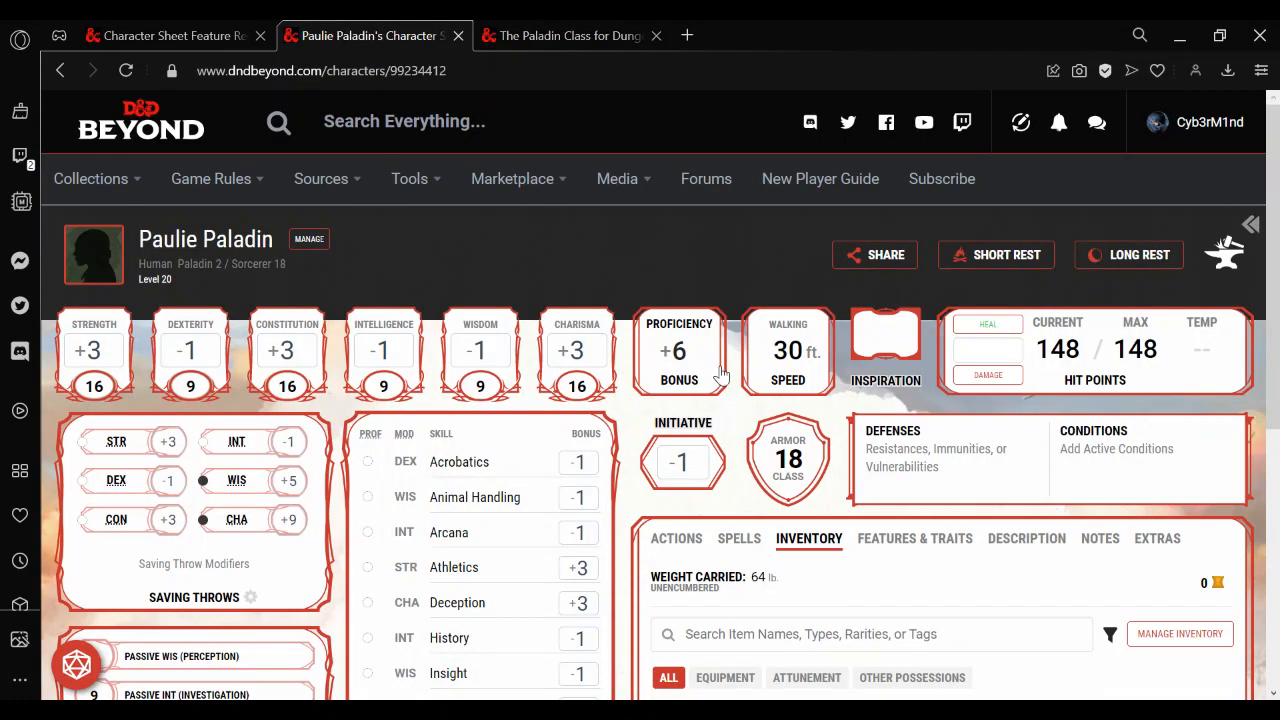
{"action": "scroll", "scroll_direction": "down", "scroll_amount": 3}
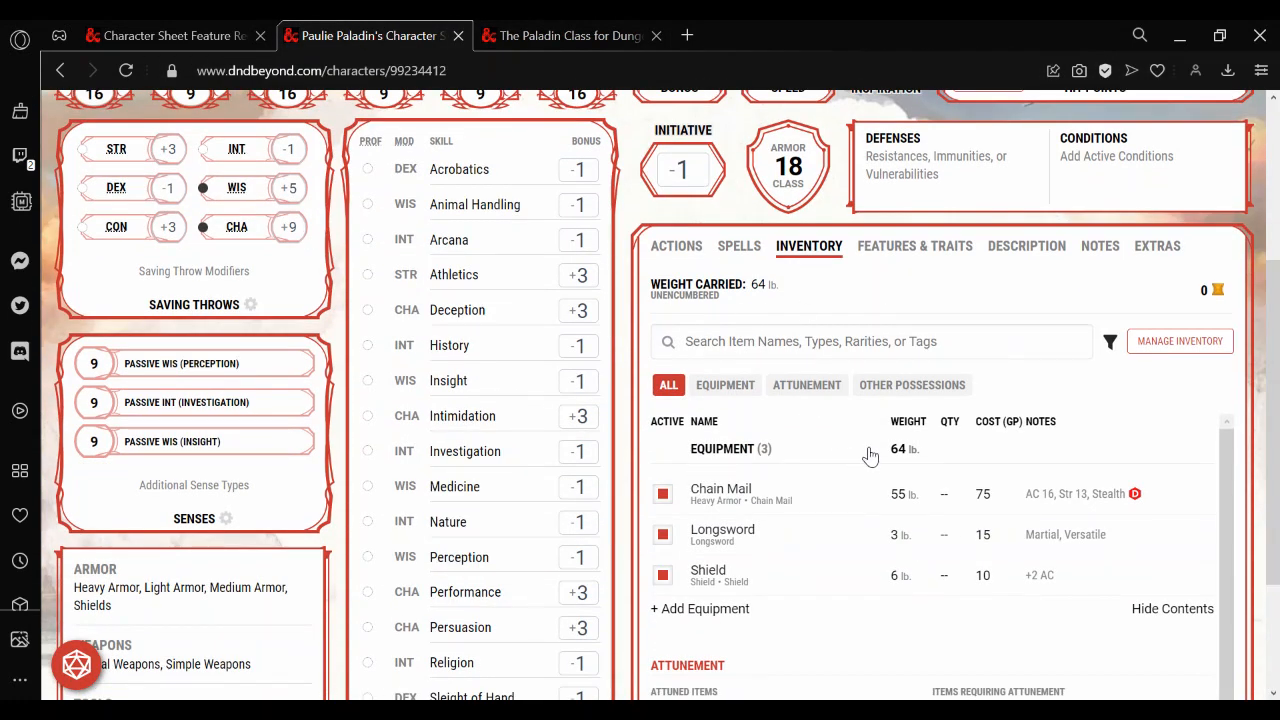
{"action": "mouse_move", "coordinate": [740, 250]}
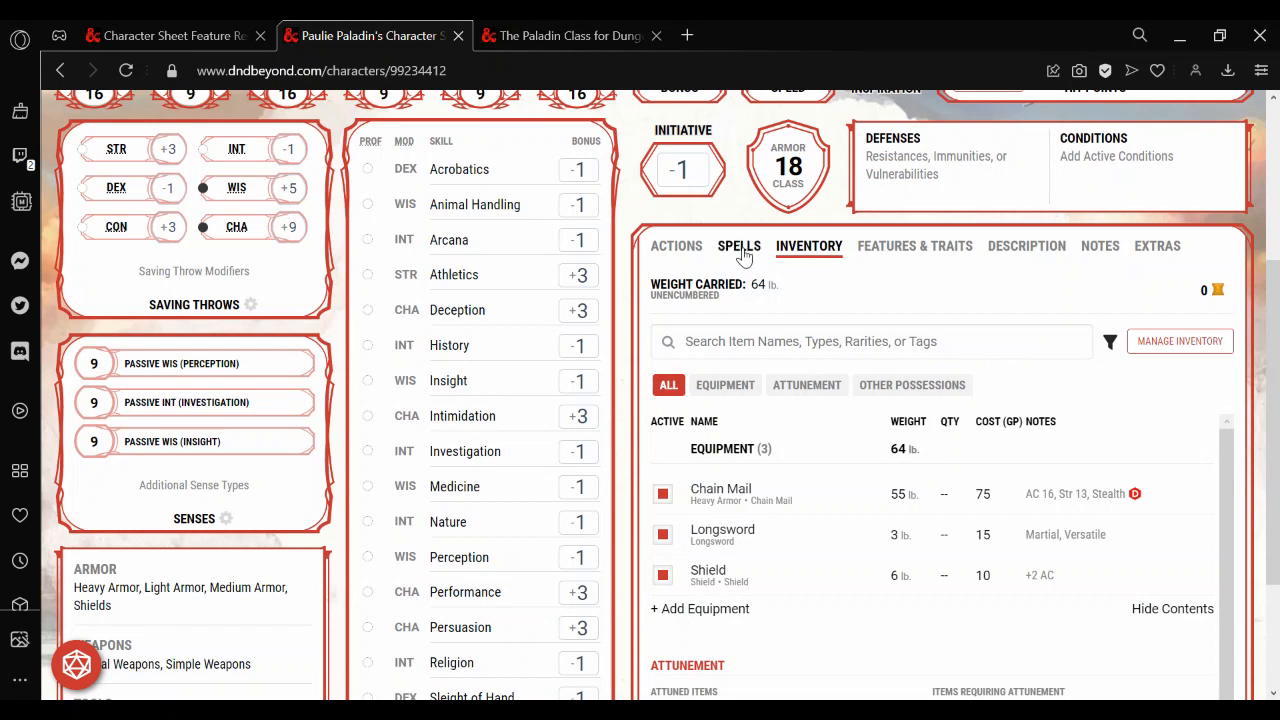
Check Paulie Paladin's spells filtered to 7th-level and then 1st-level
{"action": "left_click", "coordinate": [738, 246]}
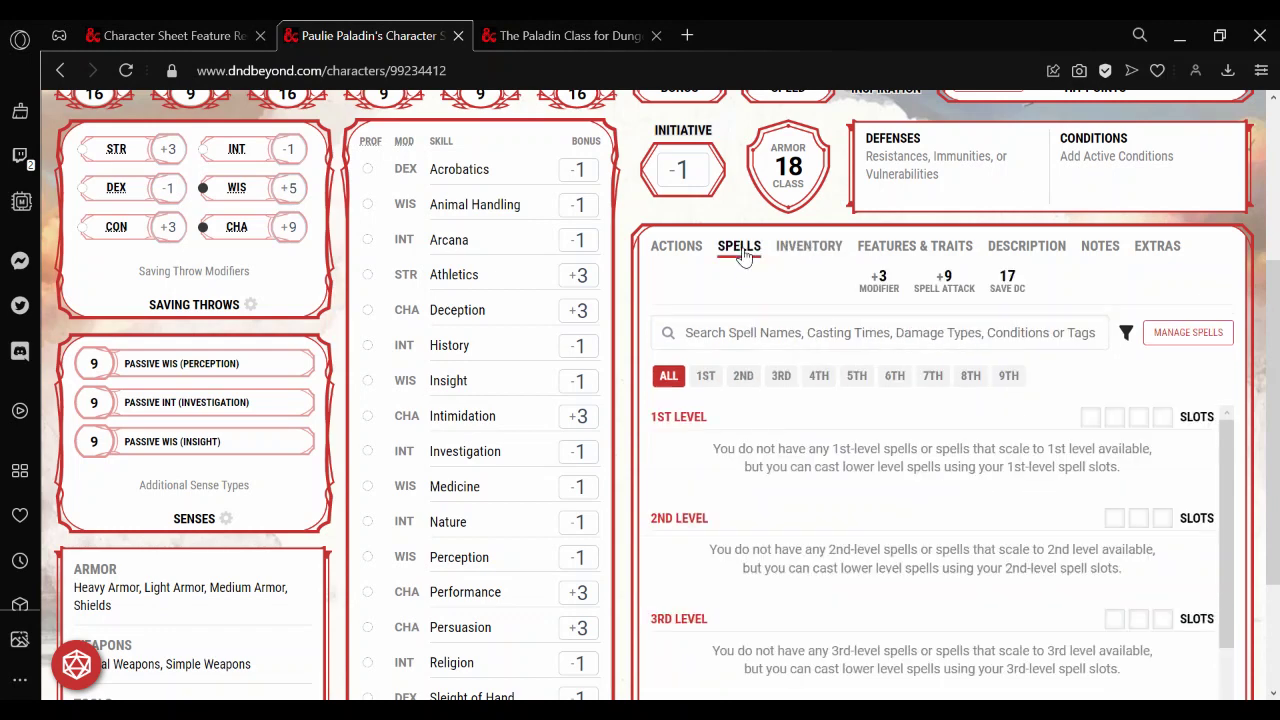
{"action": "left_click", "coordinate": [932, 376]}
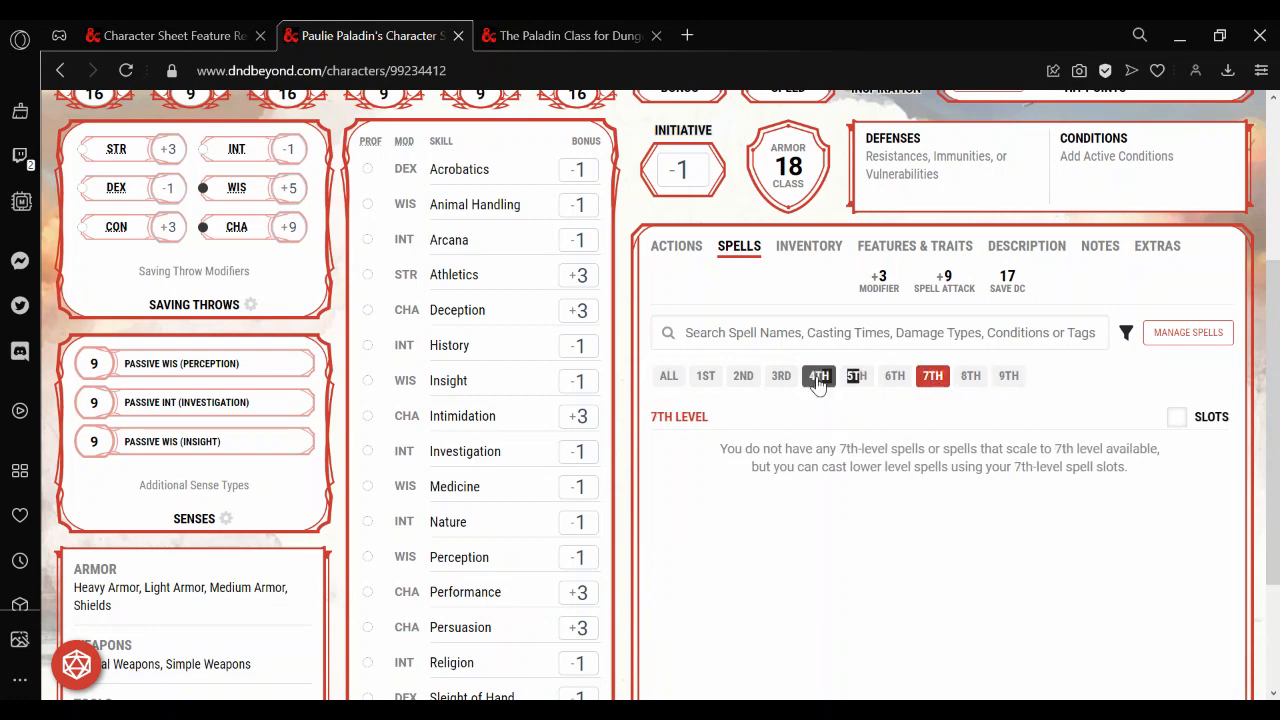
{"action": "left_click", "coordinate": [704, 376]}
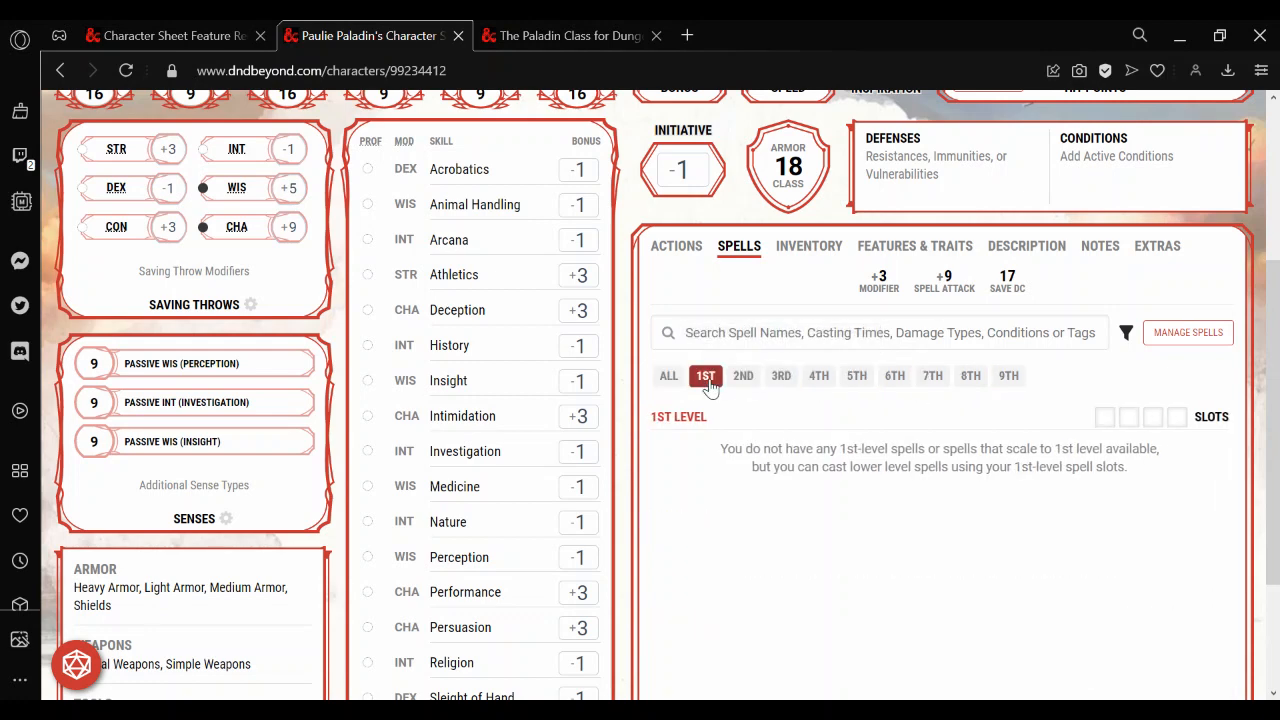
Return to the inventory and bring up the sheet's Features & Traits listing
{"action": "left_click", "coordinate": [808, 244]}
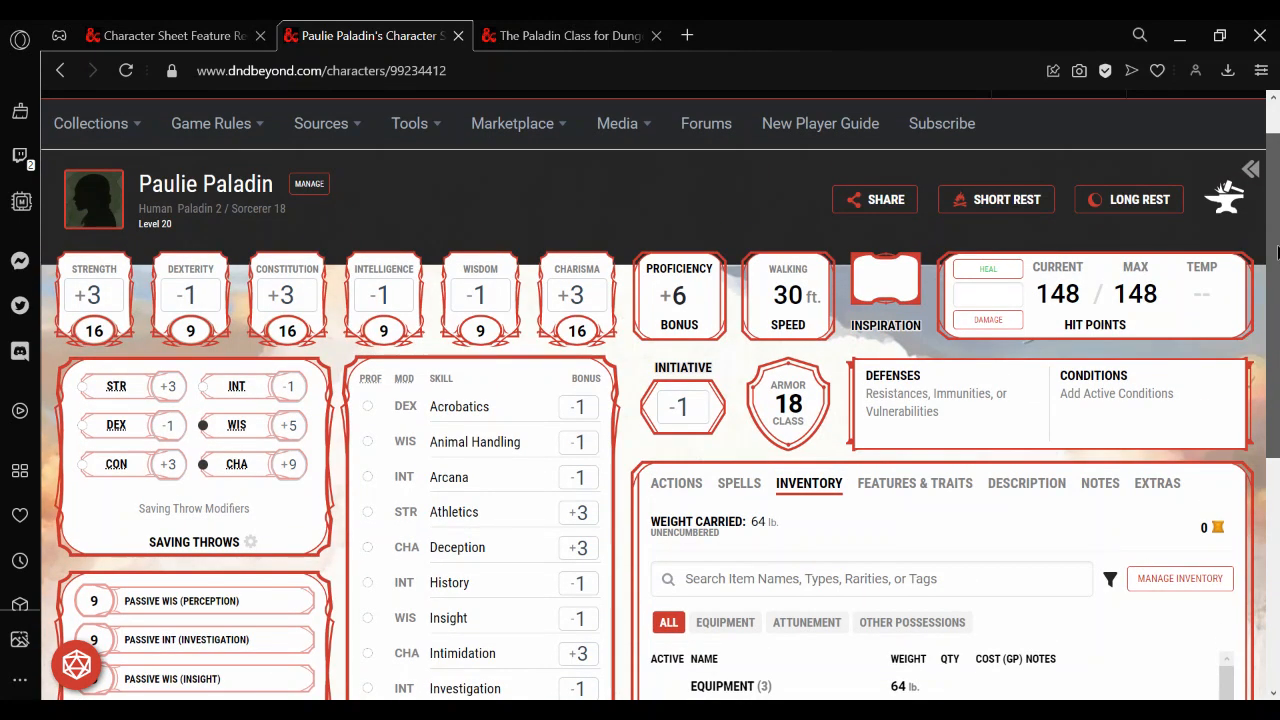
{"action": "scroll", "scroll_direction": "down", "scroll_amount": 3}
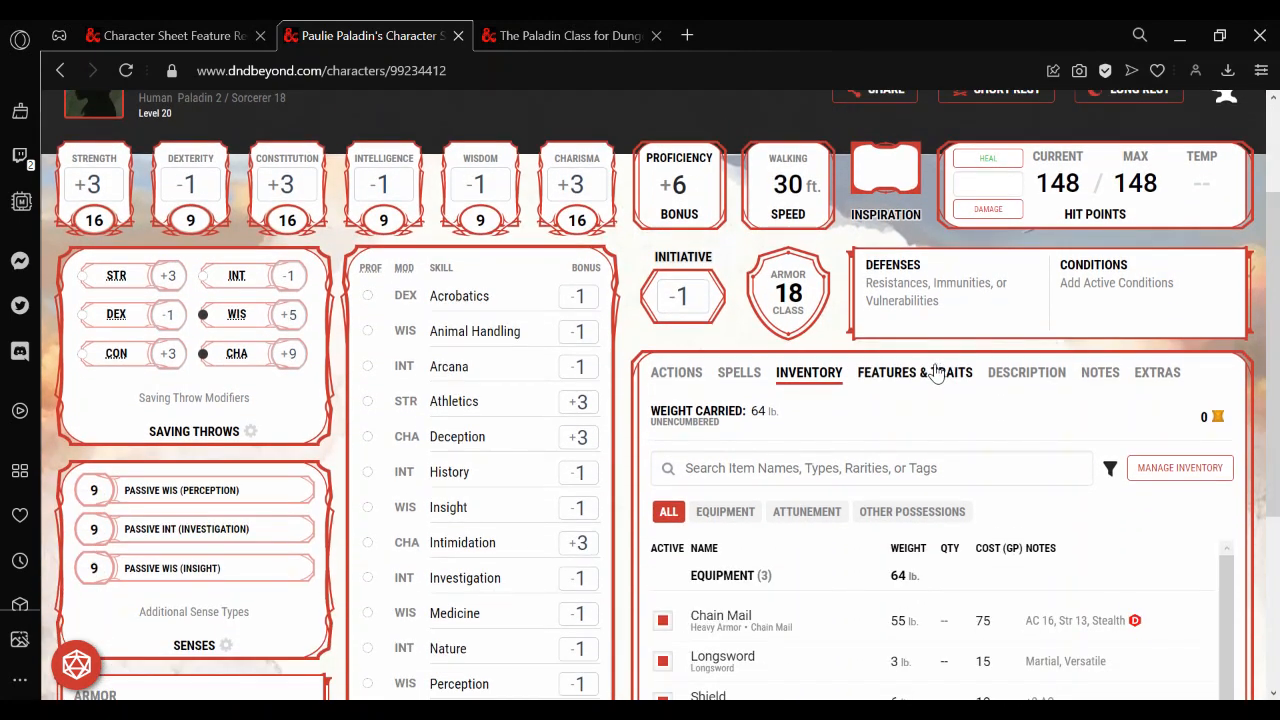
{"action": "left_click", "coordinate": [914, 372]}
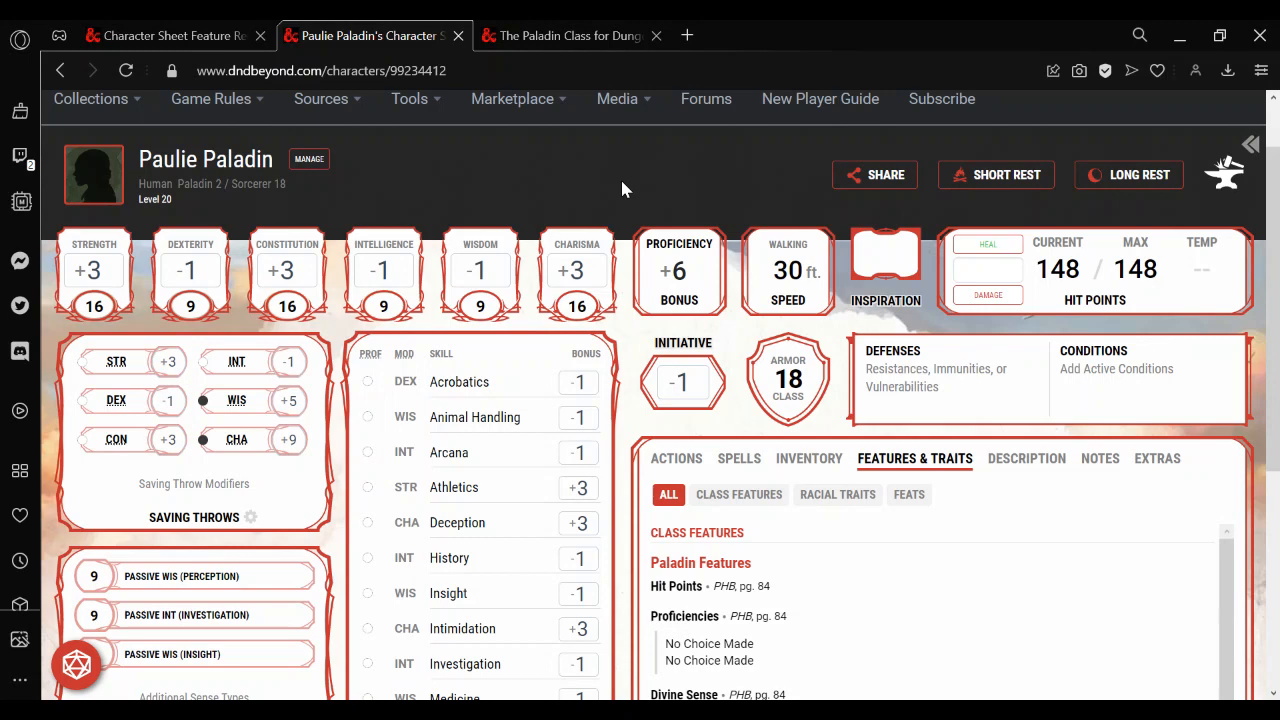
Show the Paladin class rules page at the Divine Smite section
{"action": "left_click", "coordinate": [568, 36]}
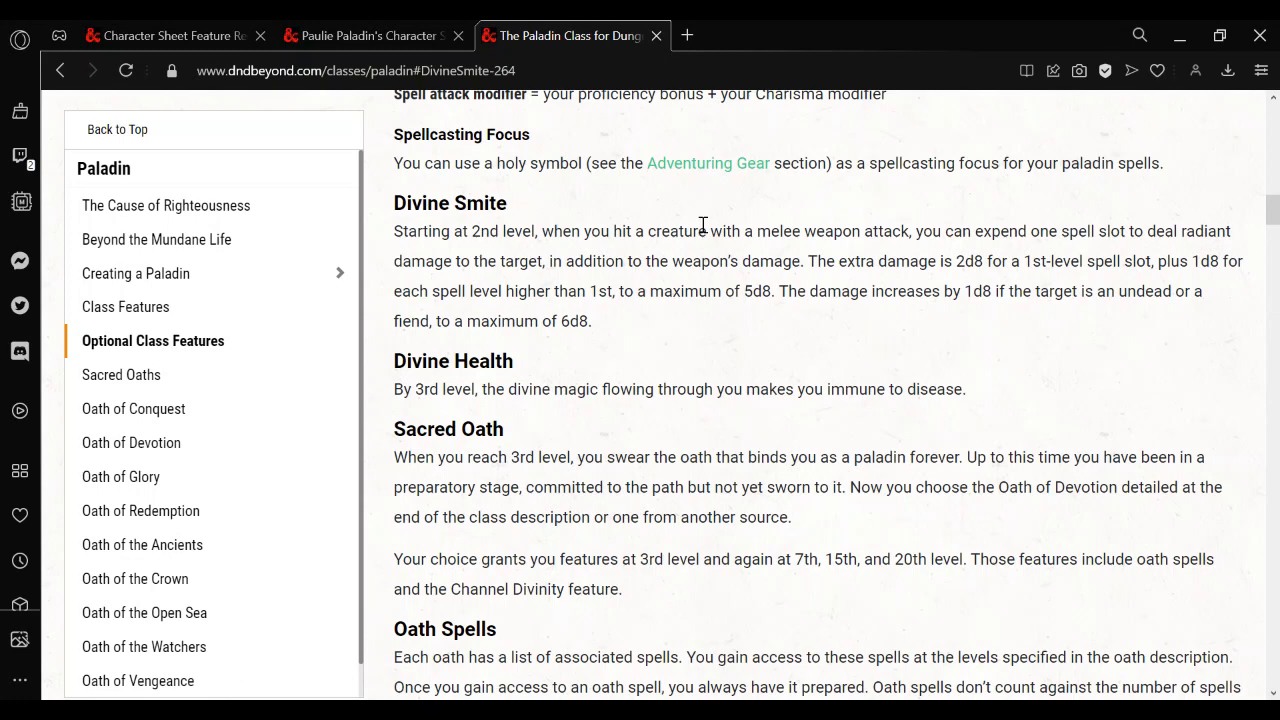
{"action": "mouse_move", "coordinate": [868, 292]}
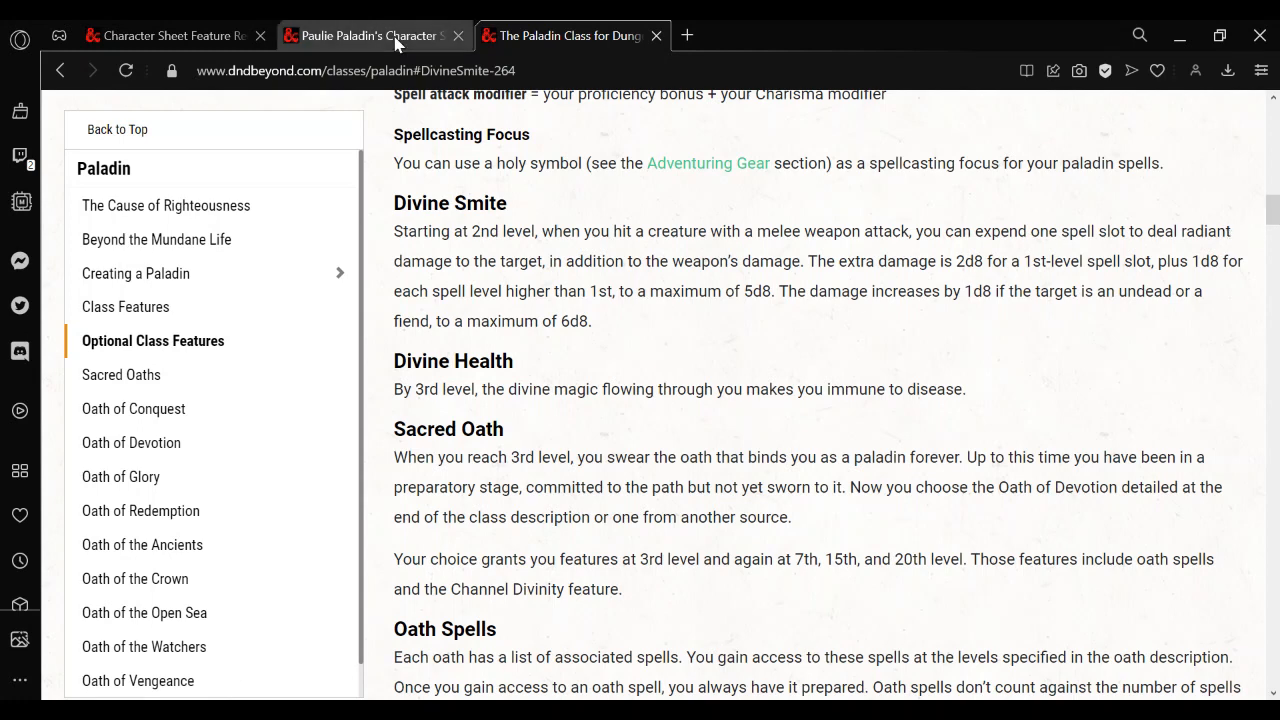
{"action": "left_click", "coordinate": [370, 36]}
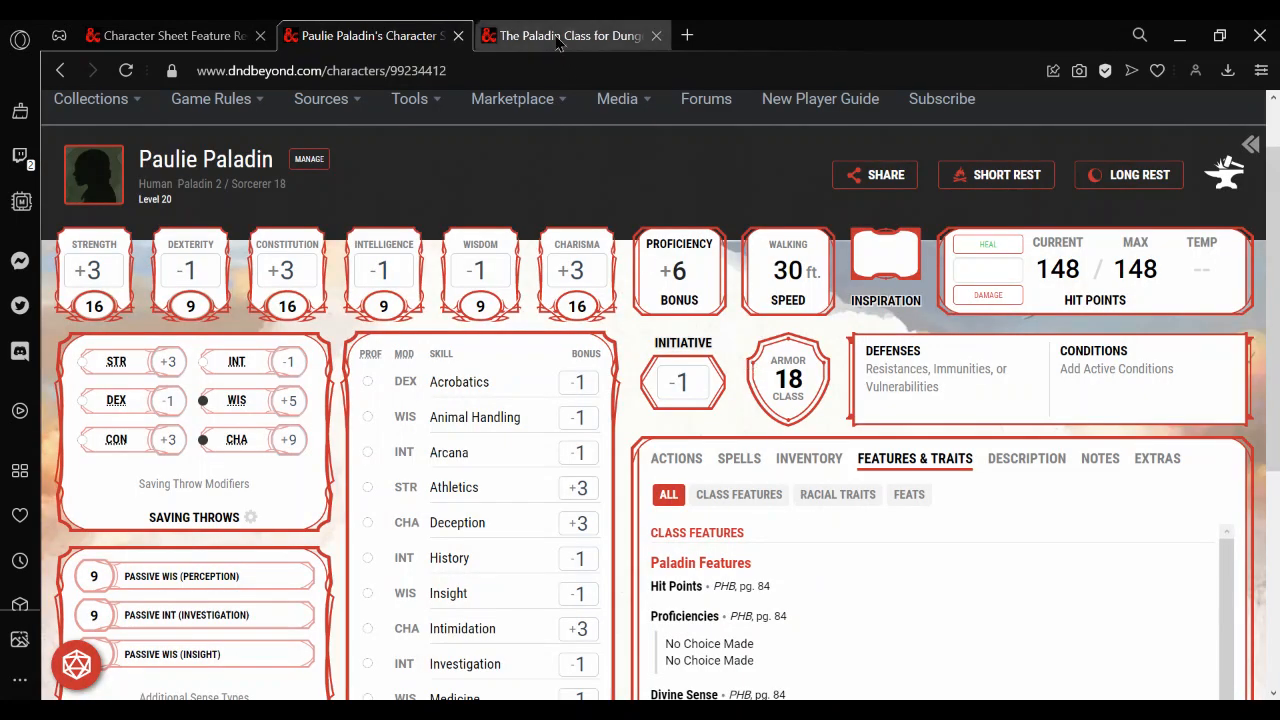
{"action": "left_click", "coordinate": [562, 36]}
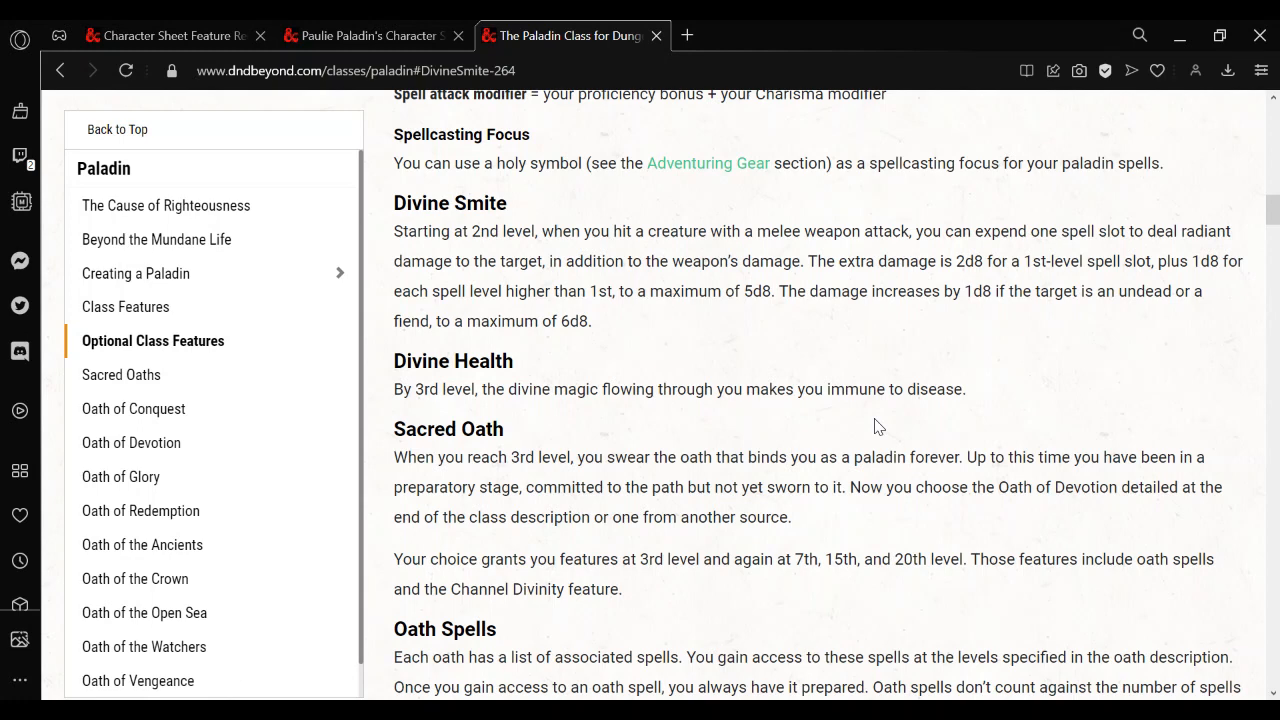
{"action": "left_click", "coordinate": [376, 36]}
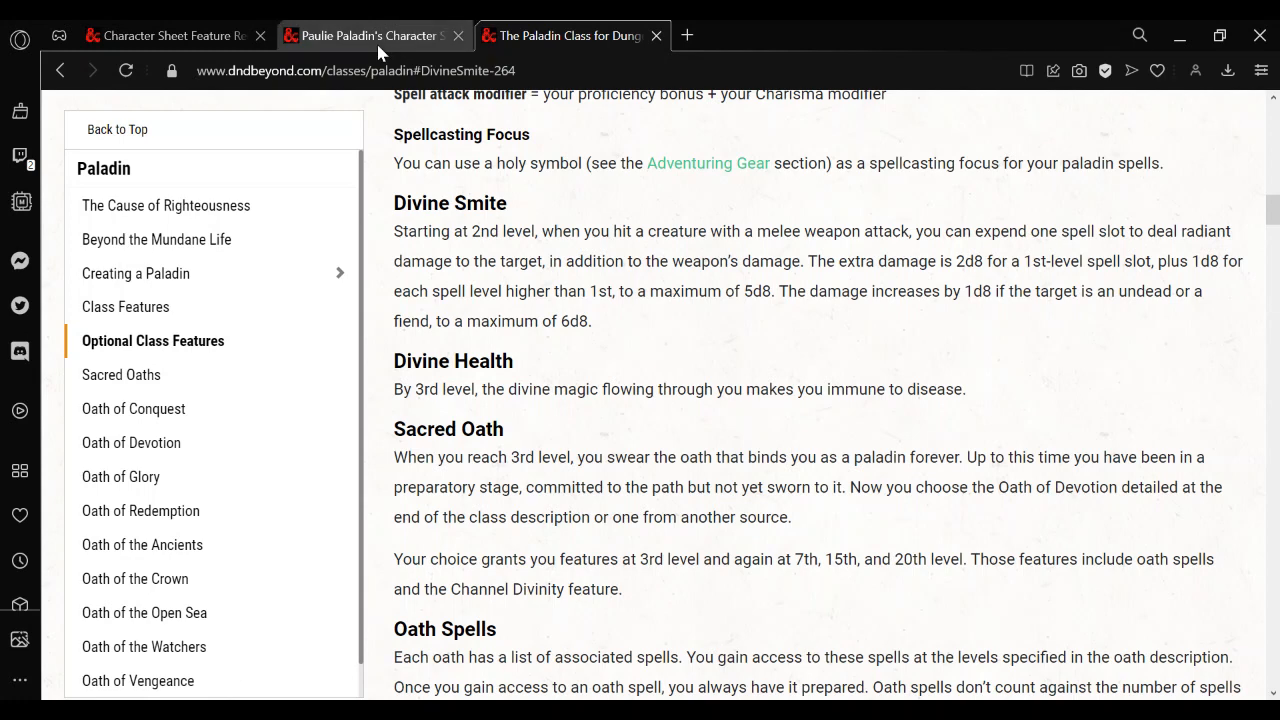
{"action": "mouse_move", "coordinate": [378, 50]}
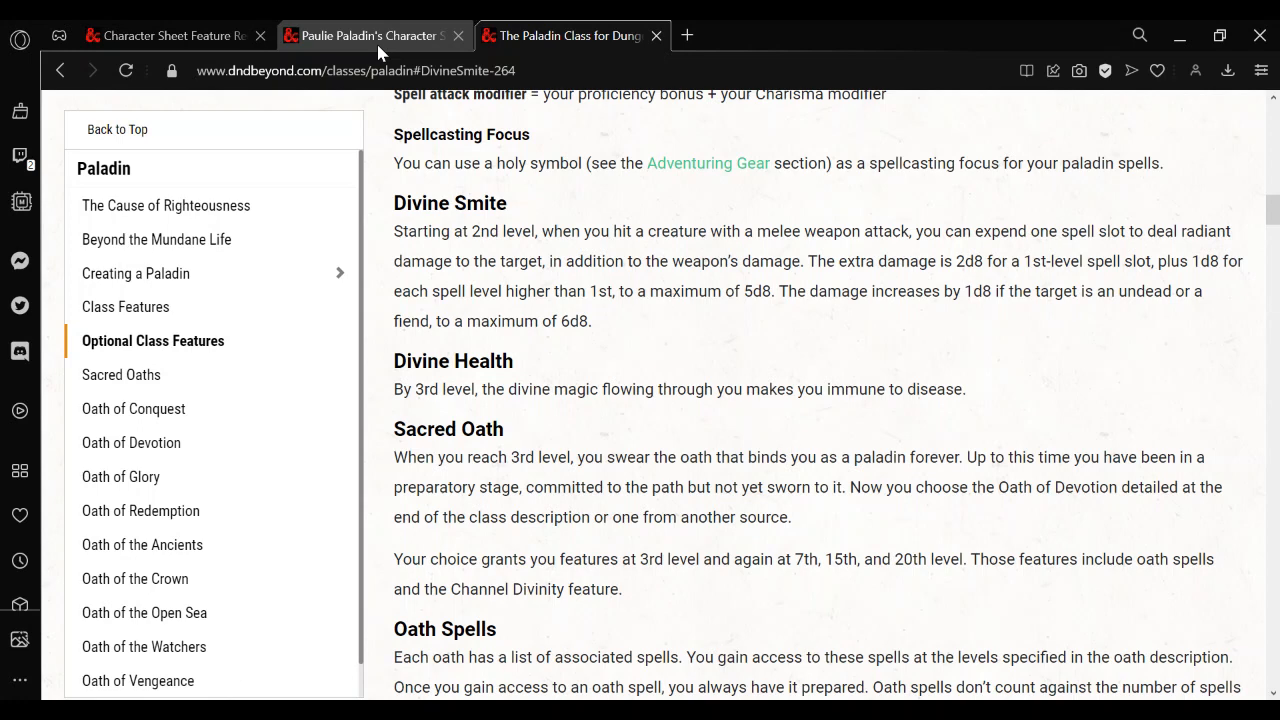
{"action": "left_click", "coordinate": [576, 36]}
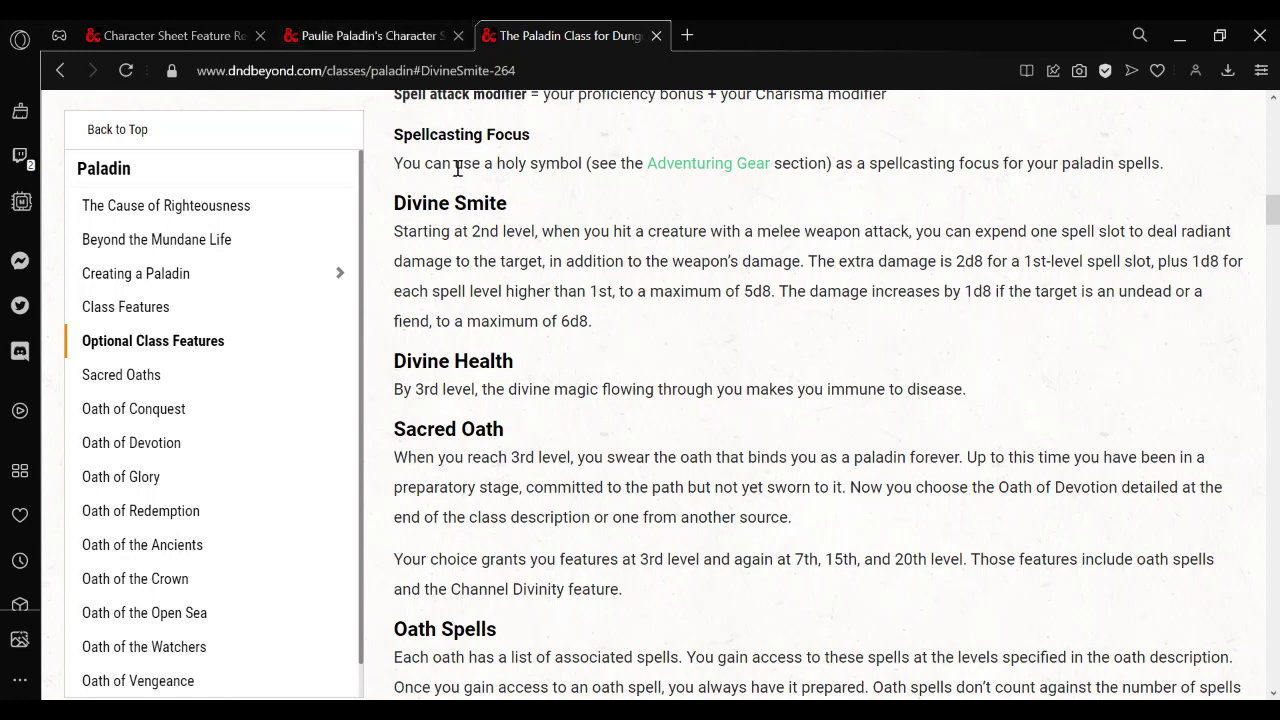
{"action": "mouse_move", "coordinate": [576, 280]}
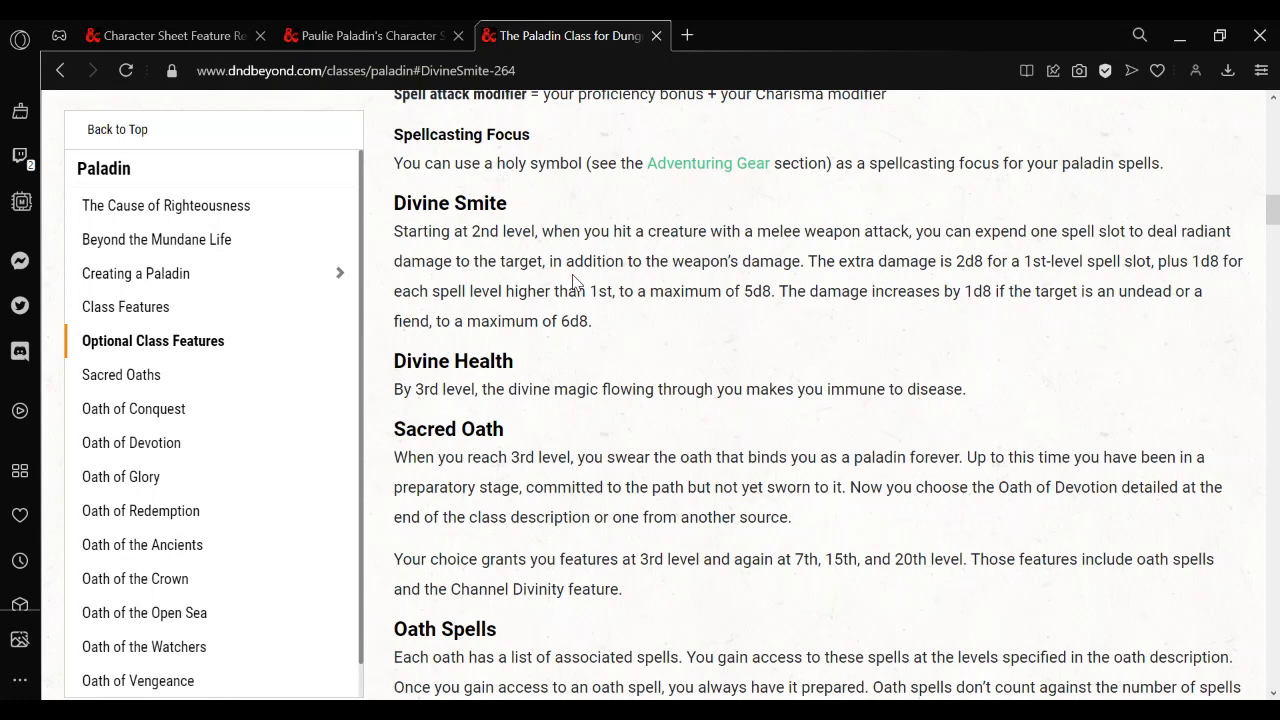
Review the divine smite forum post, the character sheet and the Paladin class page
{"action": "left_click", "coordinate": [170, 36]}
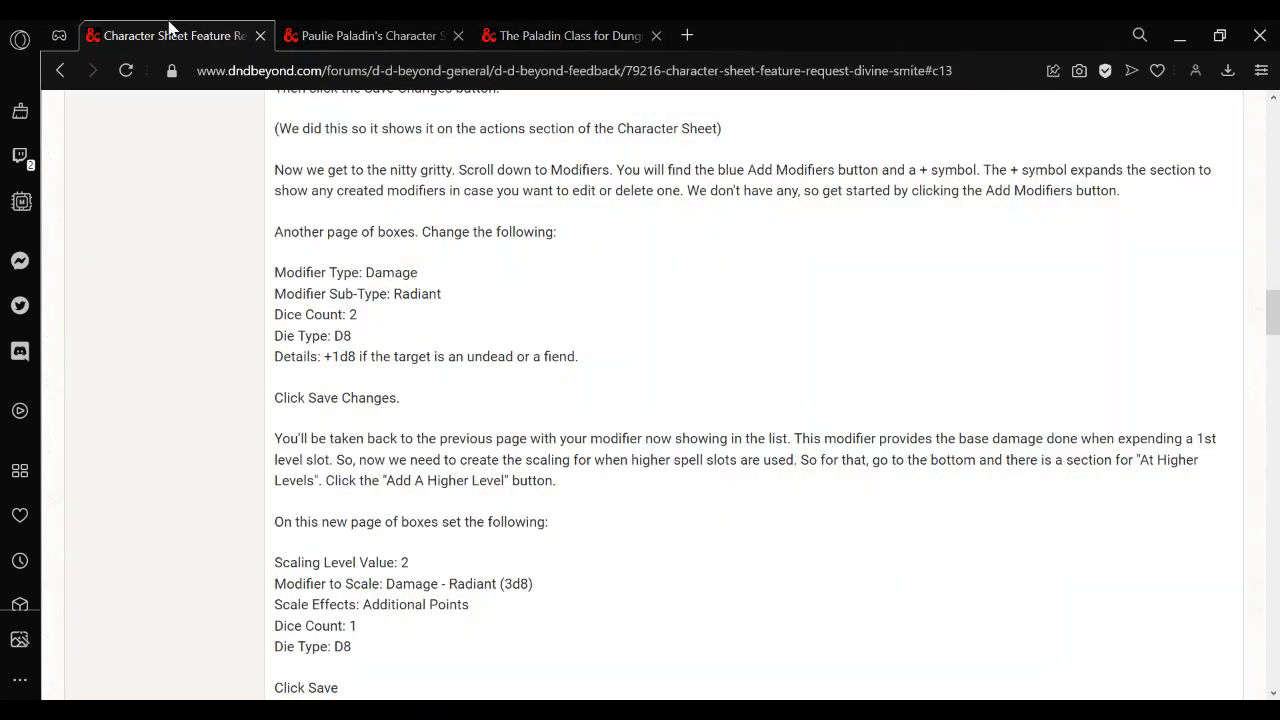
{"action": "left_click", "coordinate": [370, 36]}
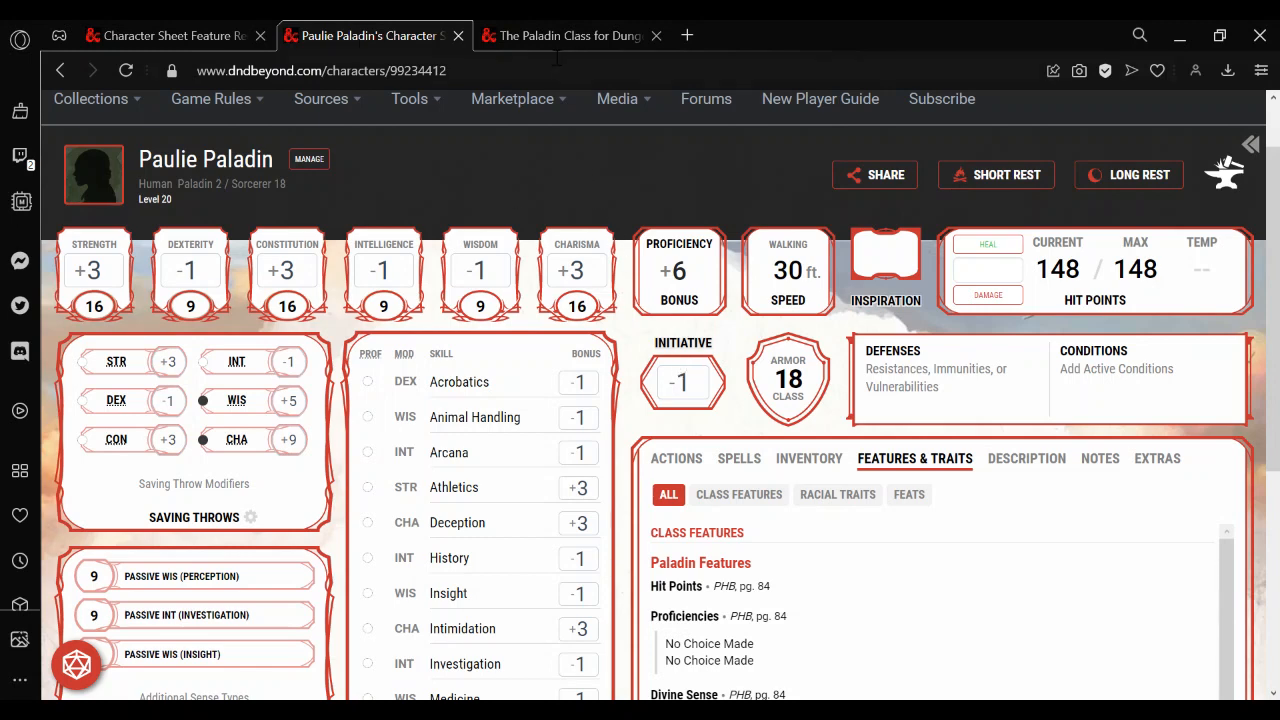
{"action": "left_click", "coordinate": [568, 36]}
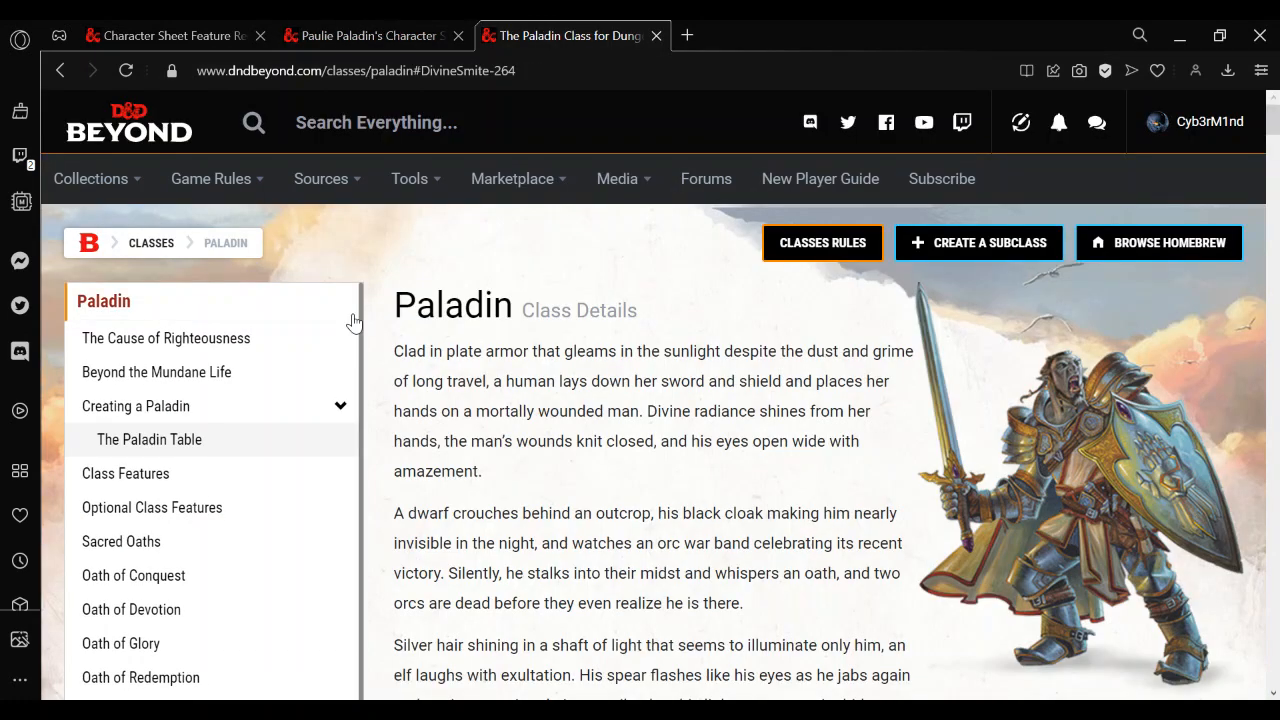
Open Create Homebrew Spell from Game Rules in a new tab and switch to it
{"action": "left_click", "coordinate": [210, 178]}
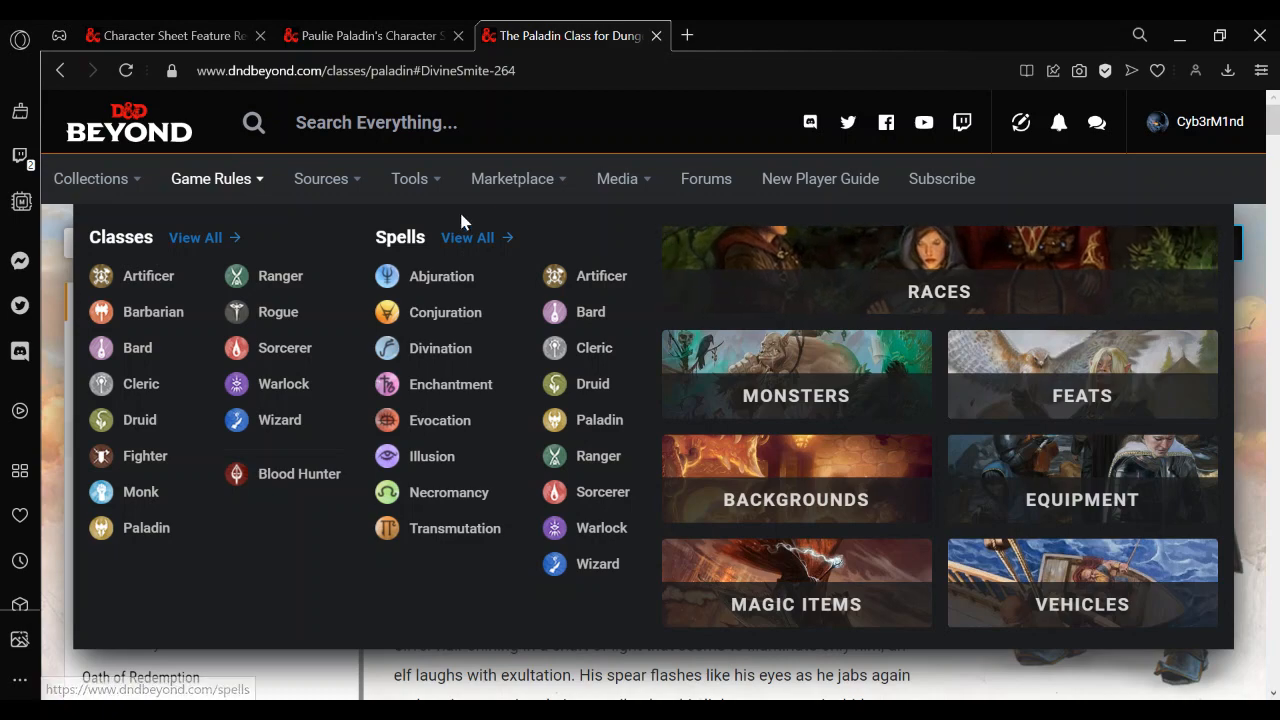
{"action": "left_click", "coordinate": [92, 178]}
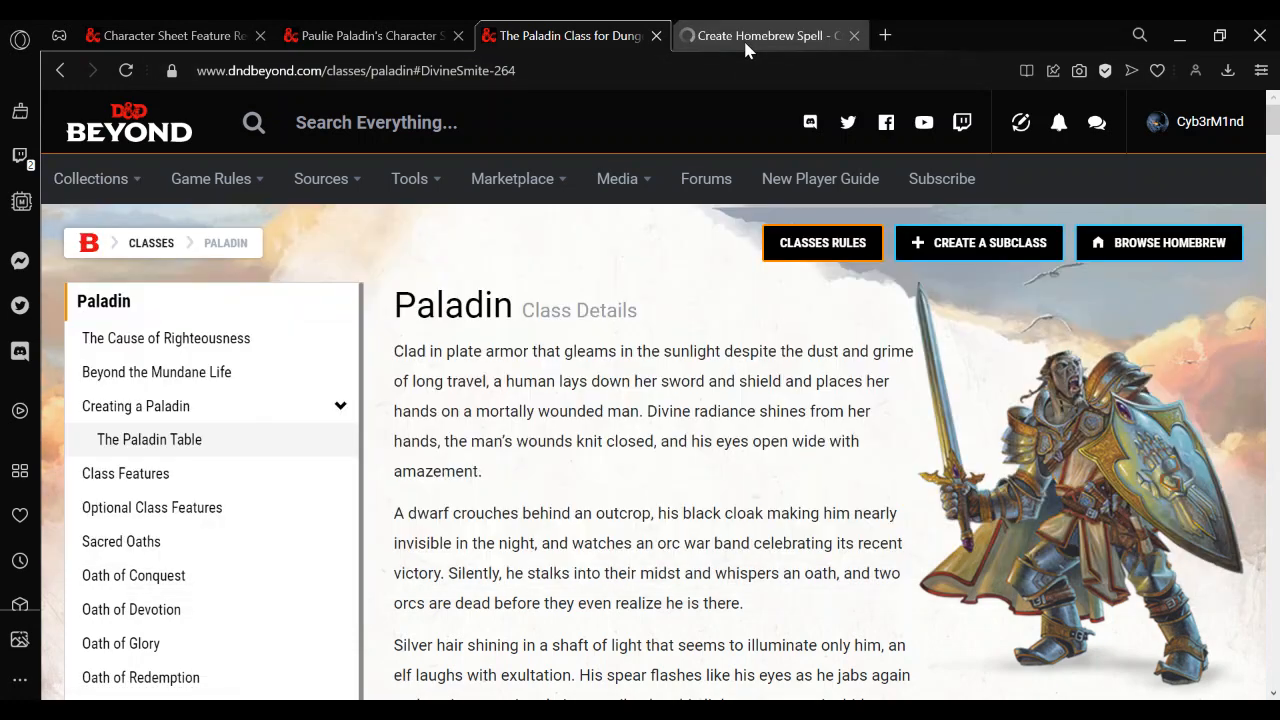
{"action": "left_click", "coordinate": [760, 36]}
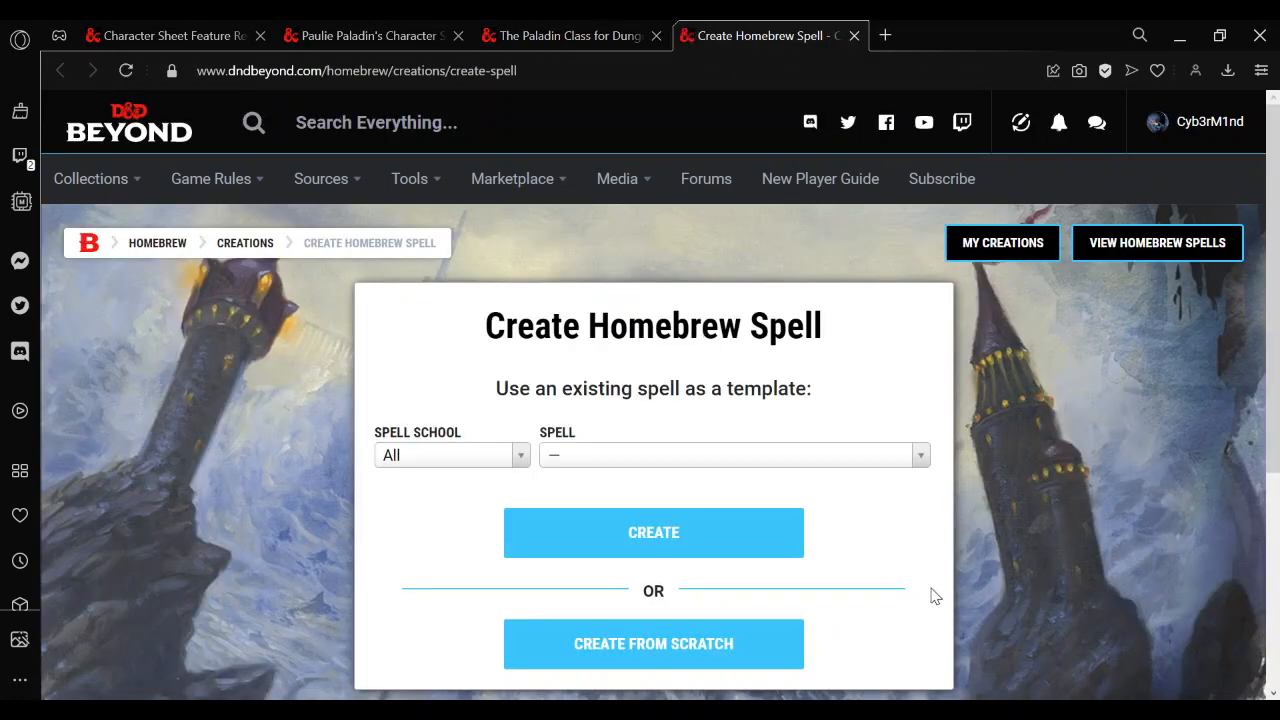
Start a from-scratch spell named 'Divine Smite *' with version 2
{"action": "left_click", "coordinate": [652, 644]}
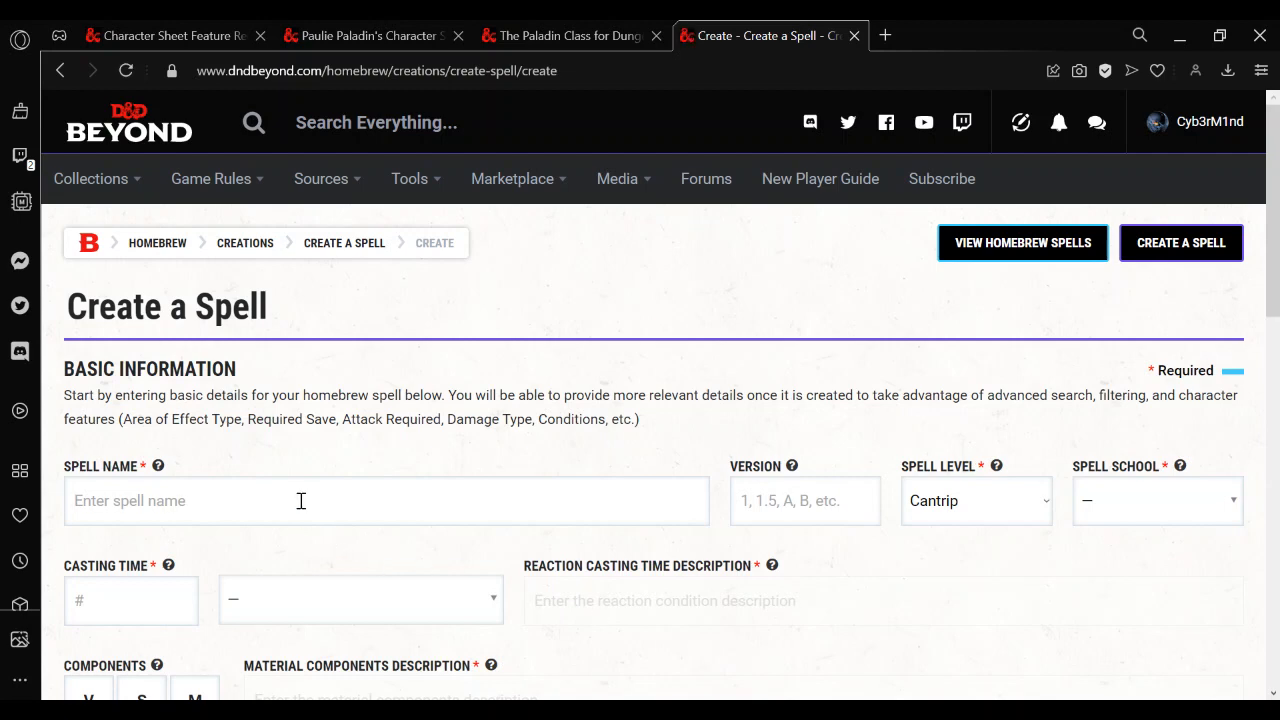
{"action": "type", "text": "Divine Smite *"}
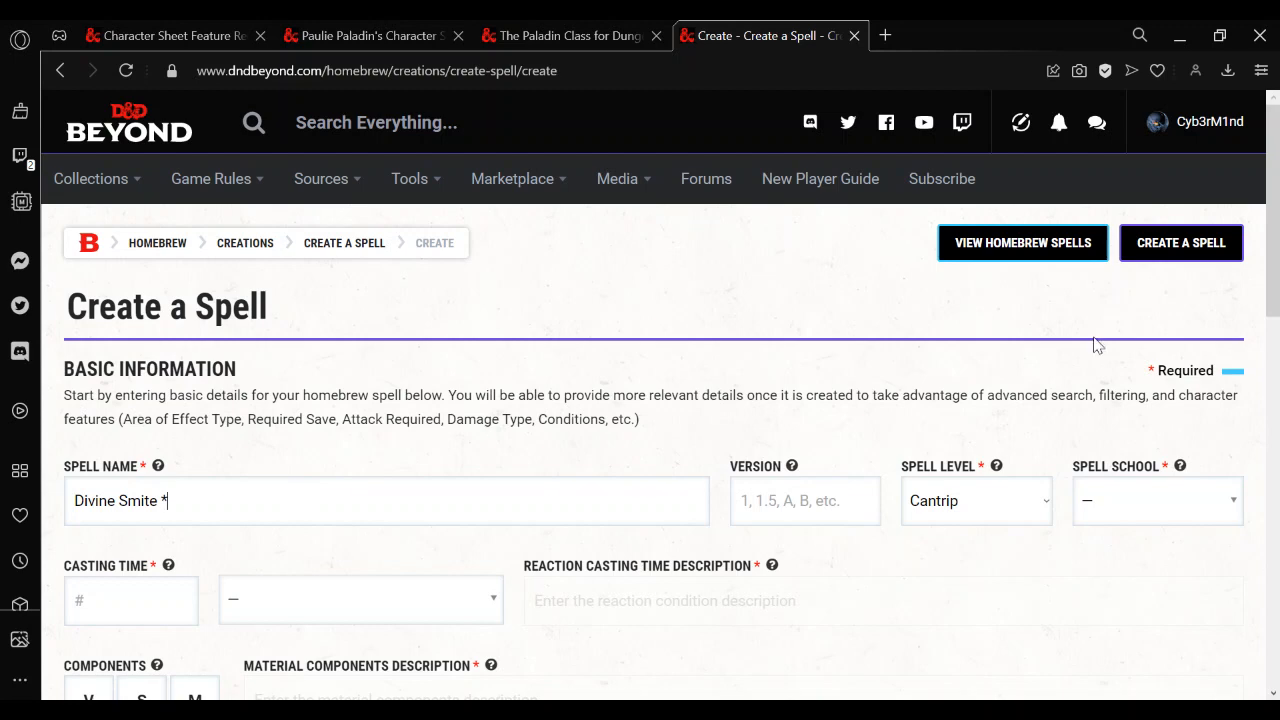
{"action": "scroll", "scroll_direction": "down", "scroll_amount": 3}
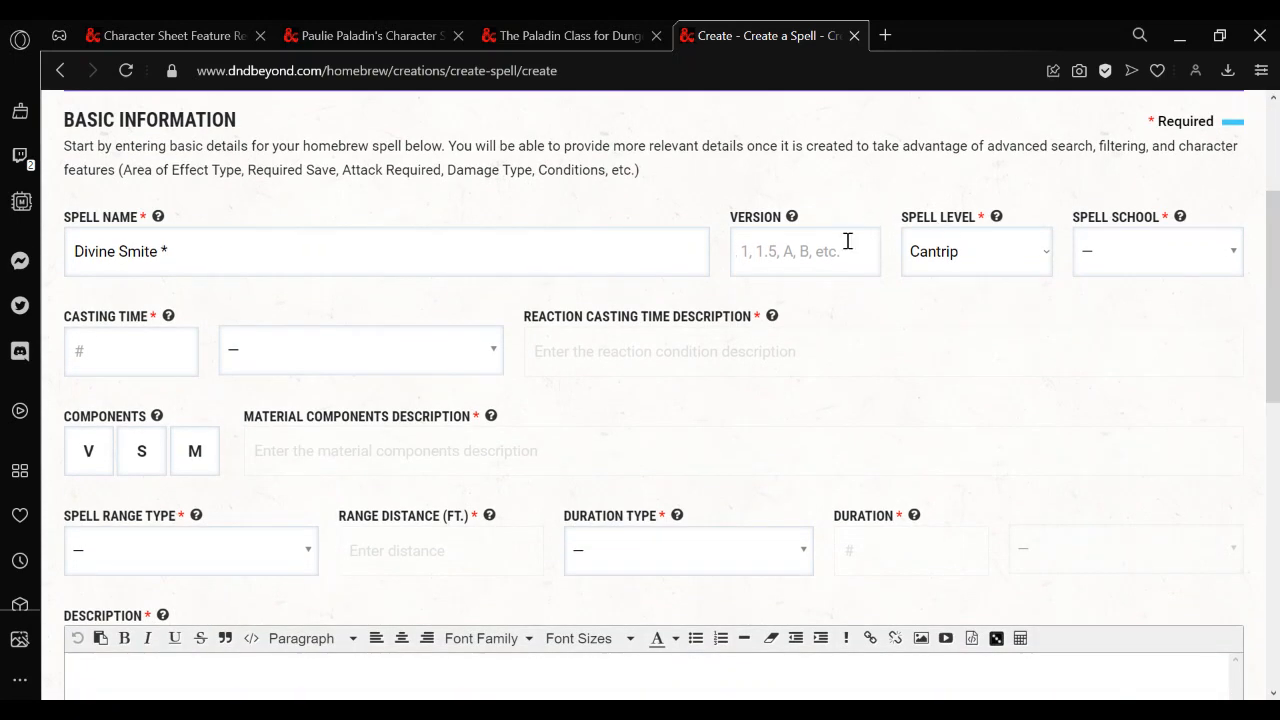
{"action": "type", "text": "2"}
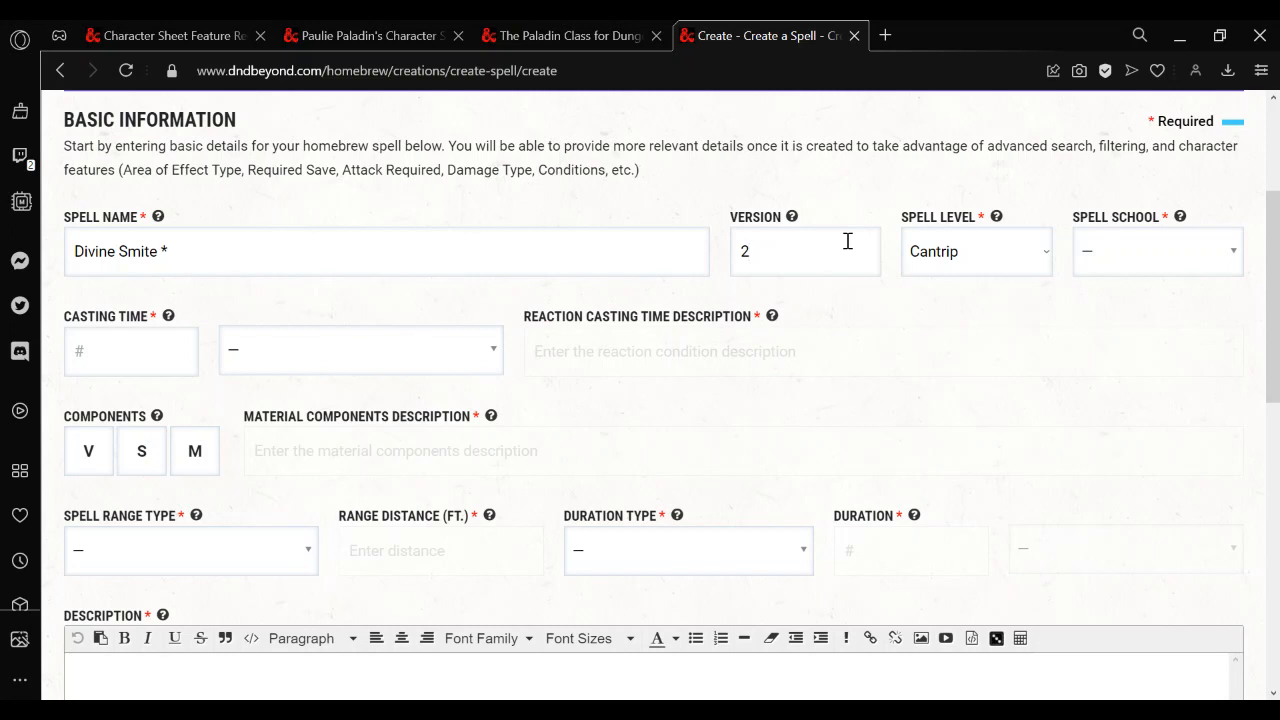
{"action": "mouse_move", "coordinate": [828, 272]}
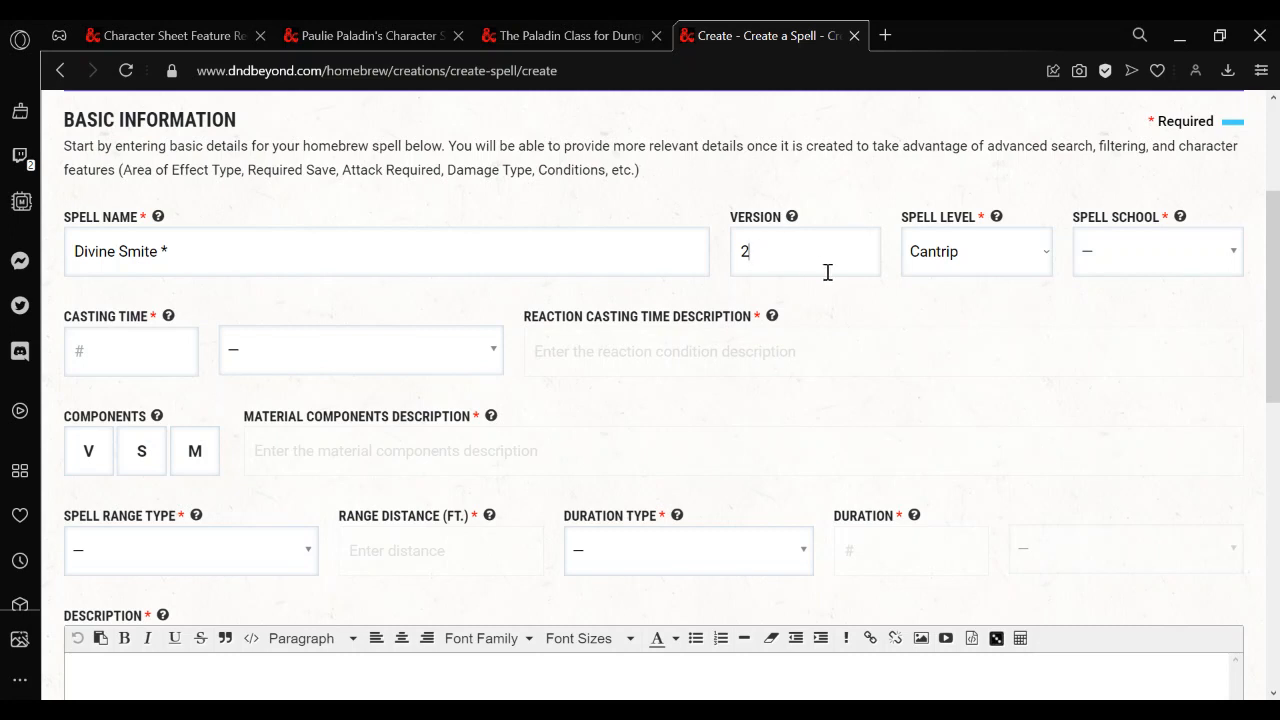
Make the spell 1st-level Evocation with a casting time of 1 action
{"action": "left_click", "coordinate": [976, 252]}
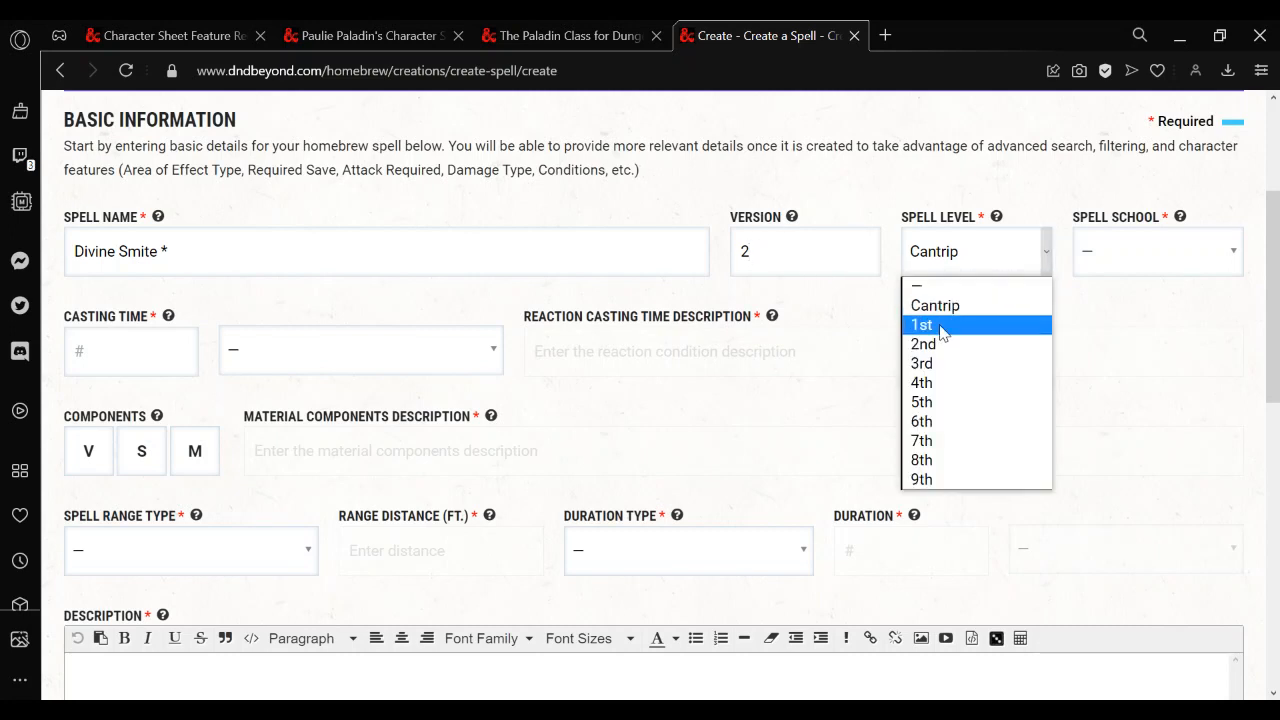
{"action": "left_click", "coordinate": [1156, 252]}
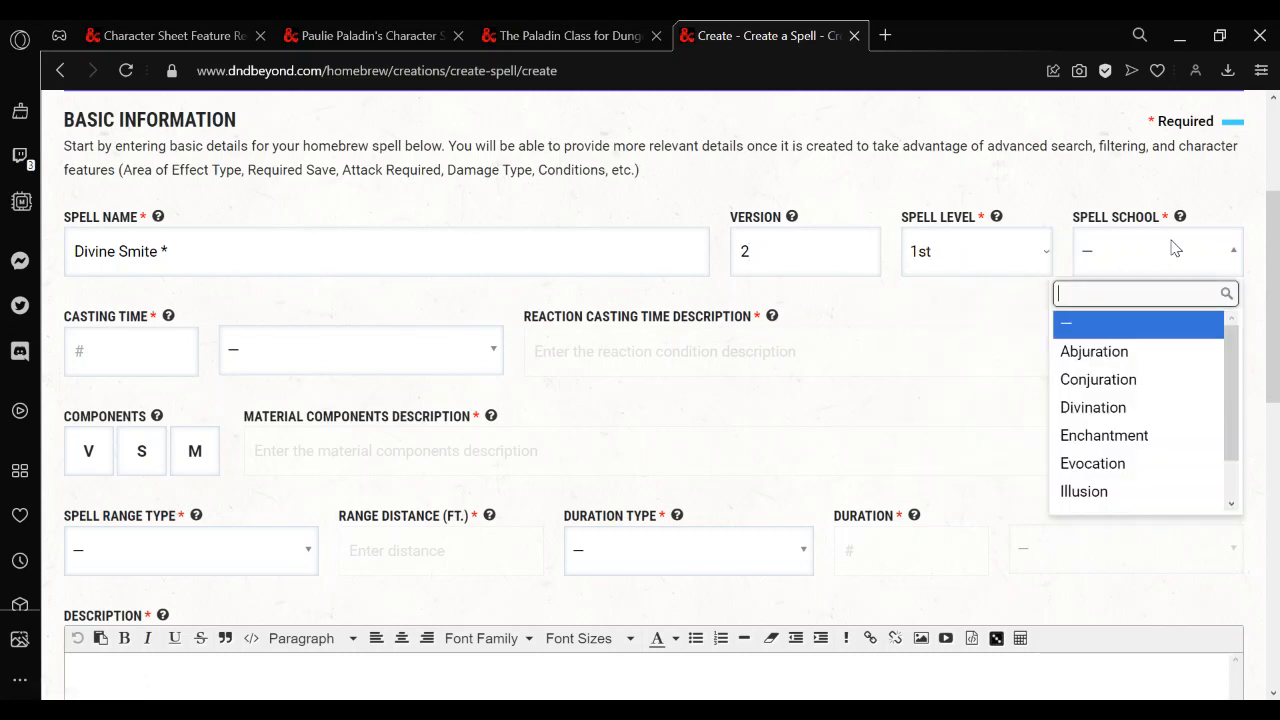
{"action": "left_click", "coordinate": [1092, 464]}
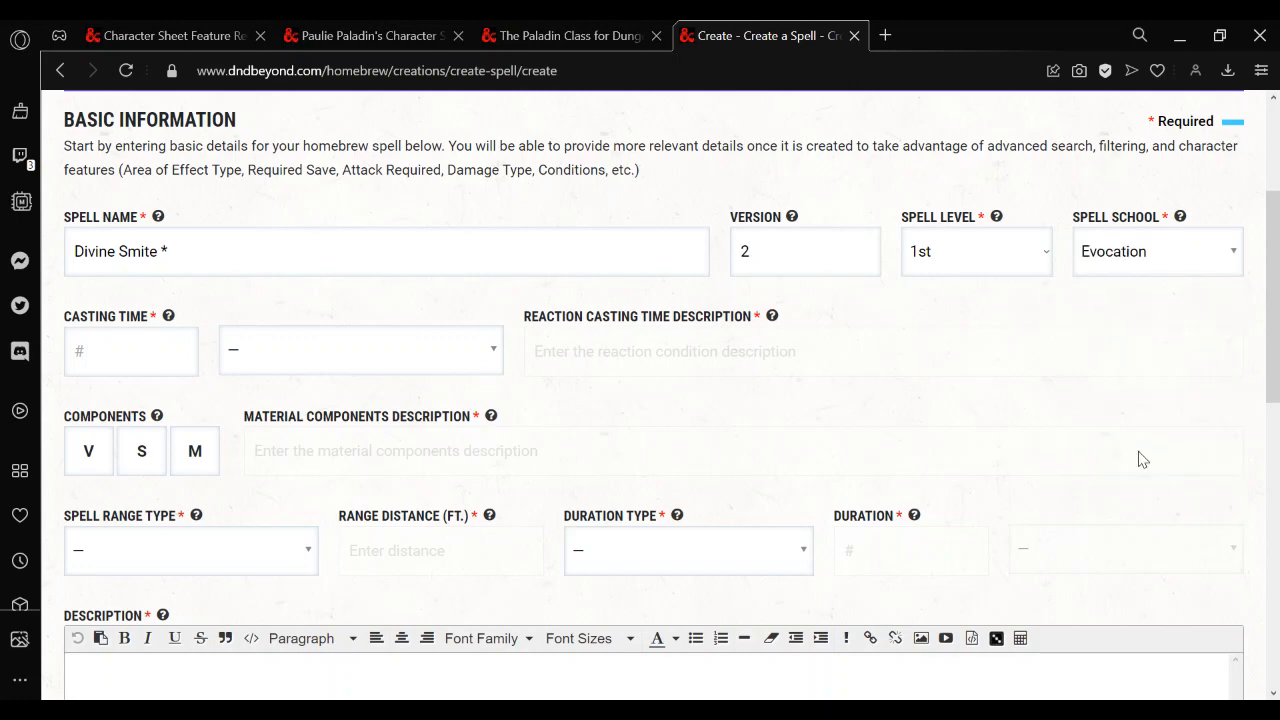
{"action": "scroll", "scroll_direction": "down", "scroll_amount": 3}
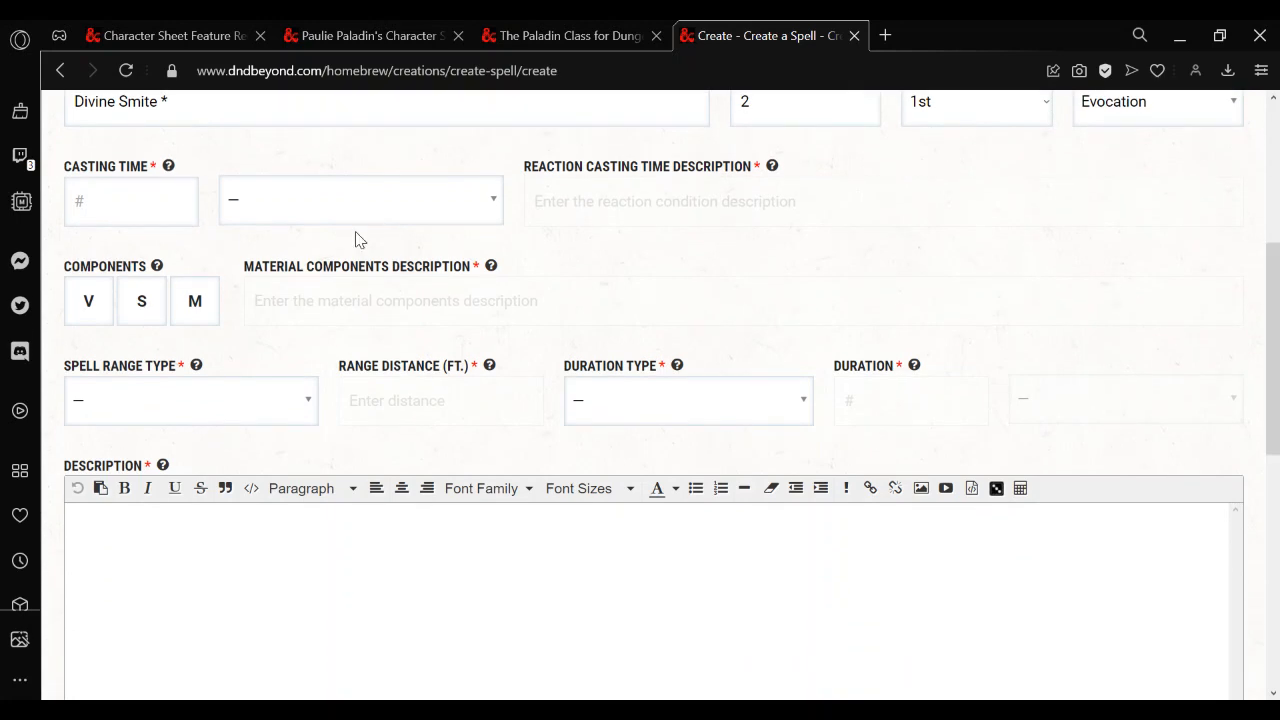
{"action": "type", "text": "1"}
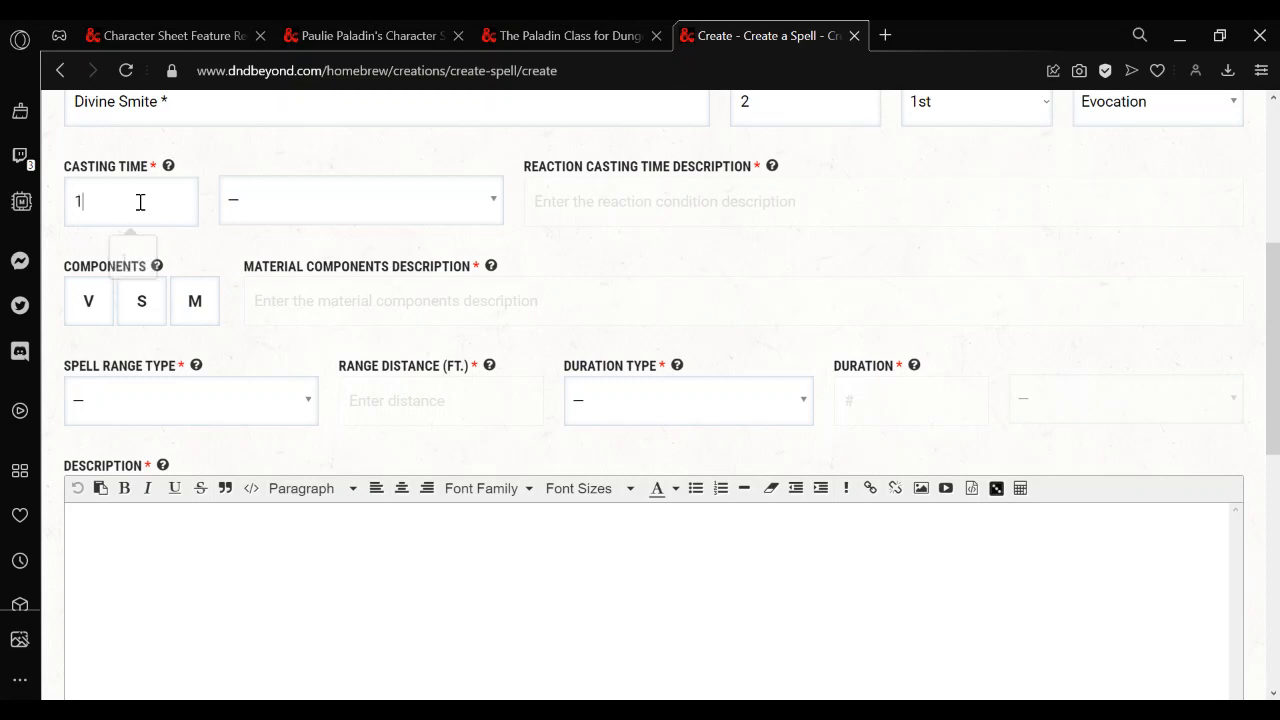
{"action": "left_click", "coordinate": [360, 200]}
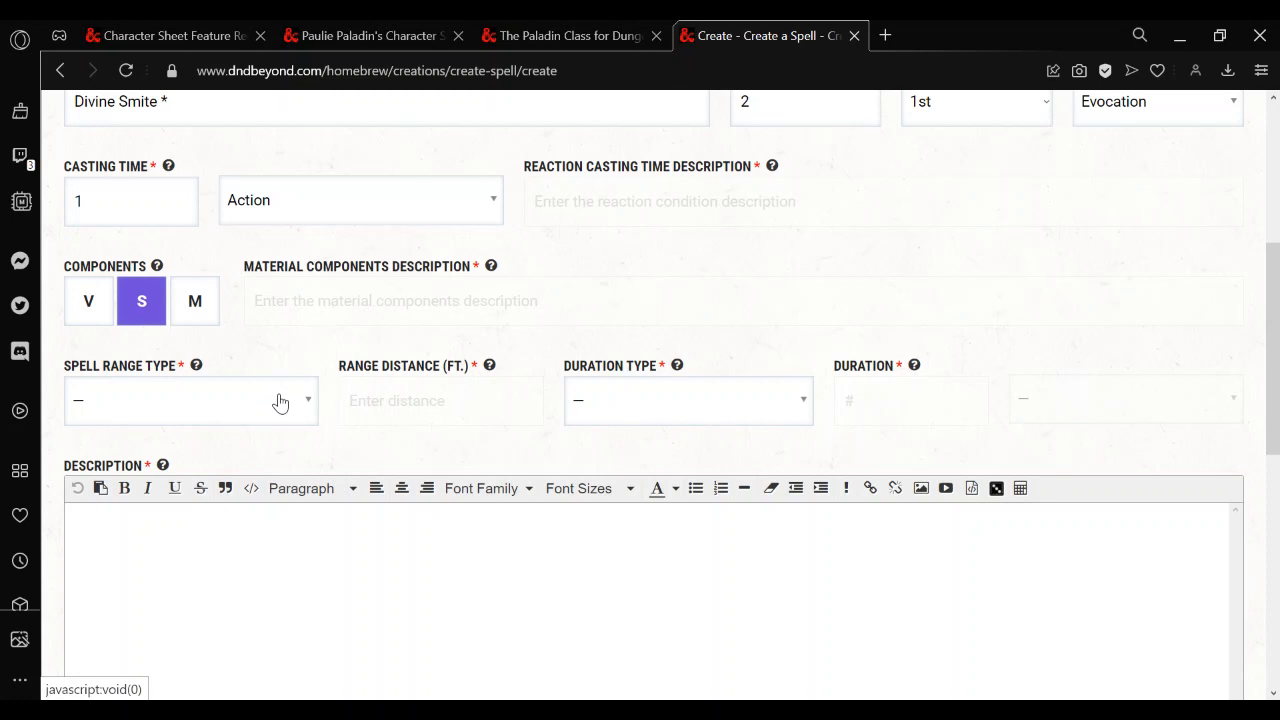
{"action": "mouse_move", "coordinate": [684, 150]}
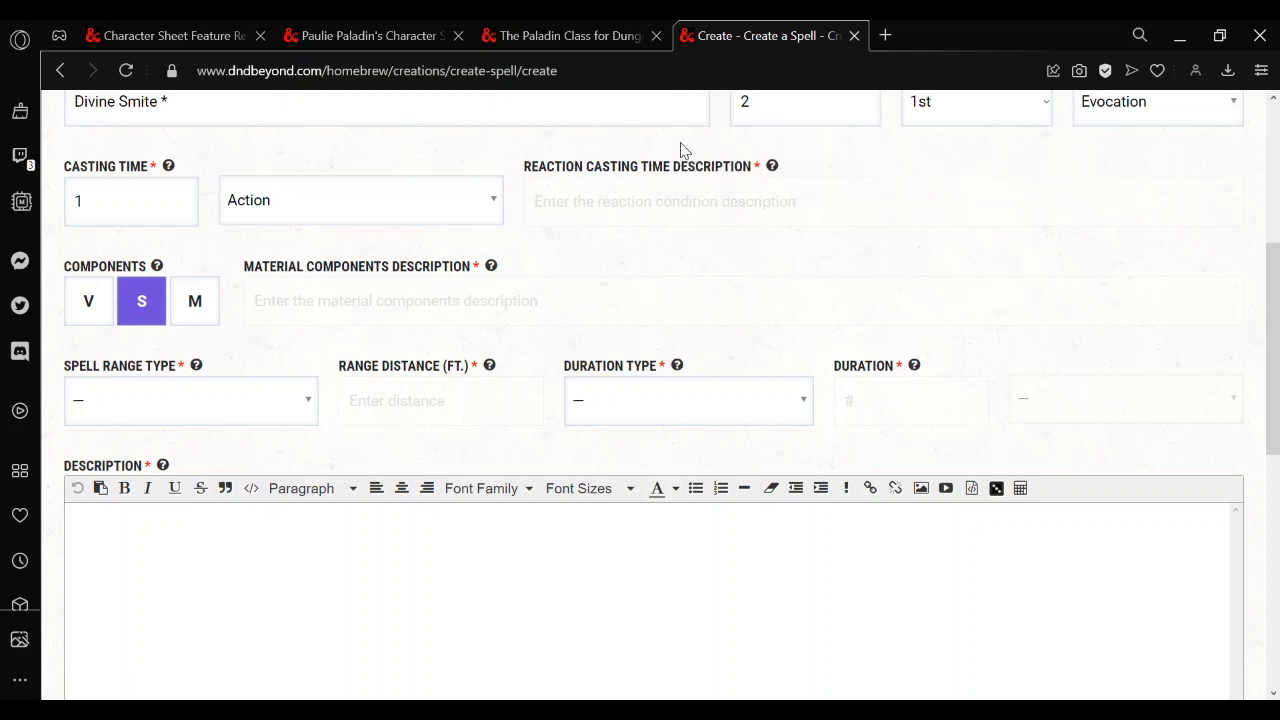
Check the paladin's attack actions on the character sheet for reference
{"action": "left_click", "coordinate": [370, 36]}
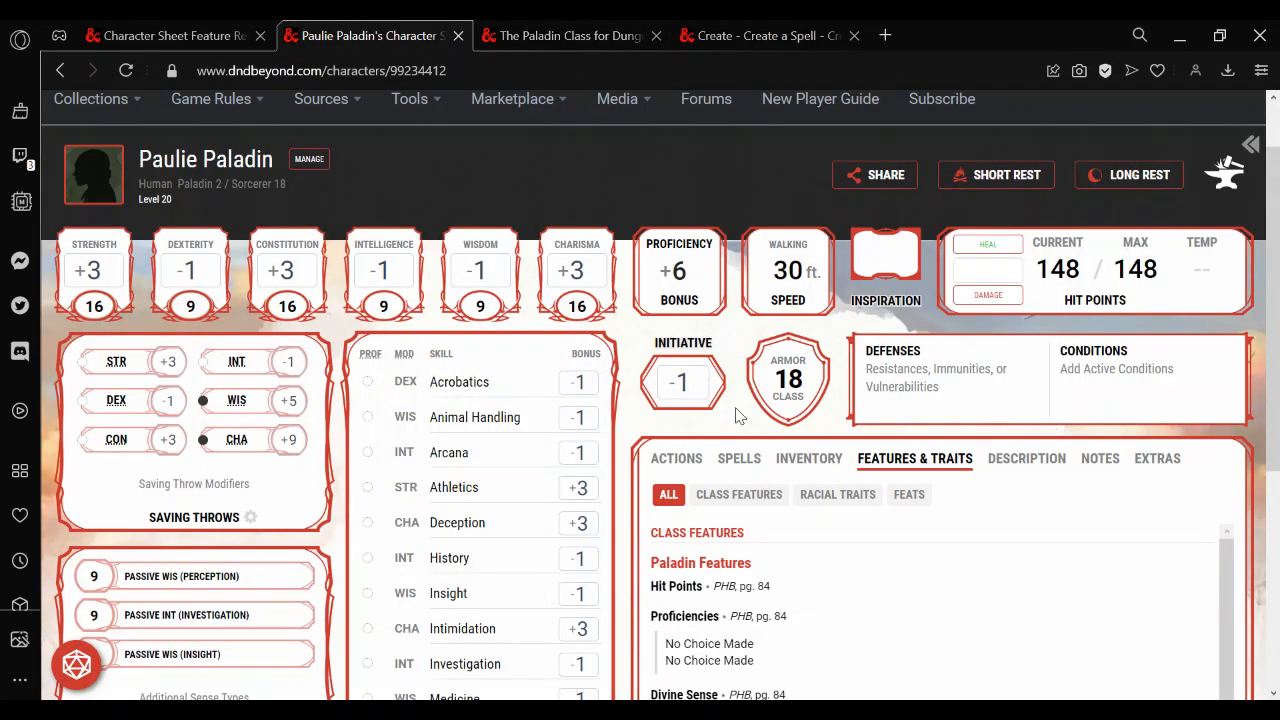
{"action": "left_click", "coordinate": [676, 458]}
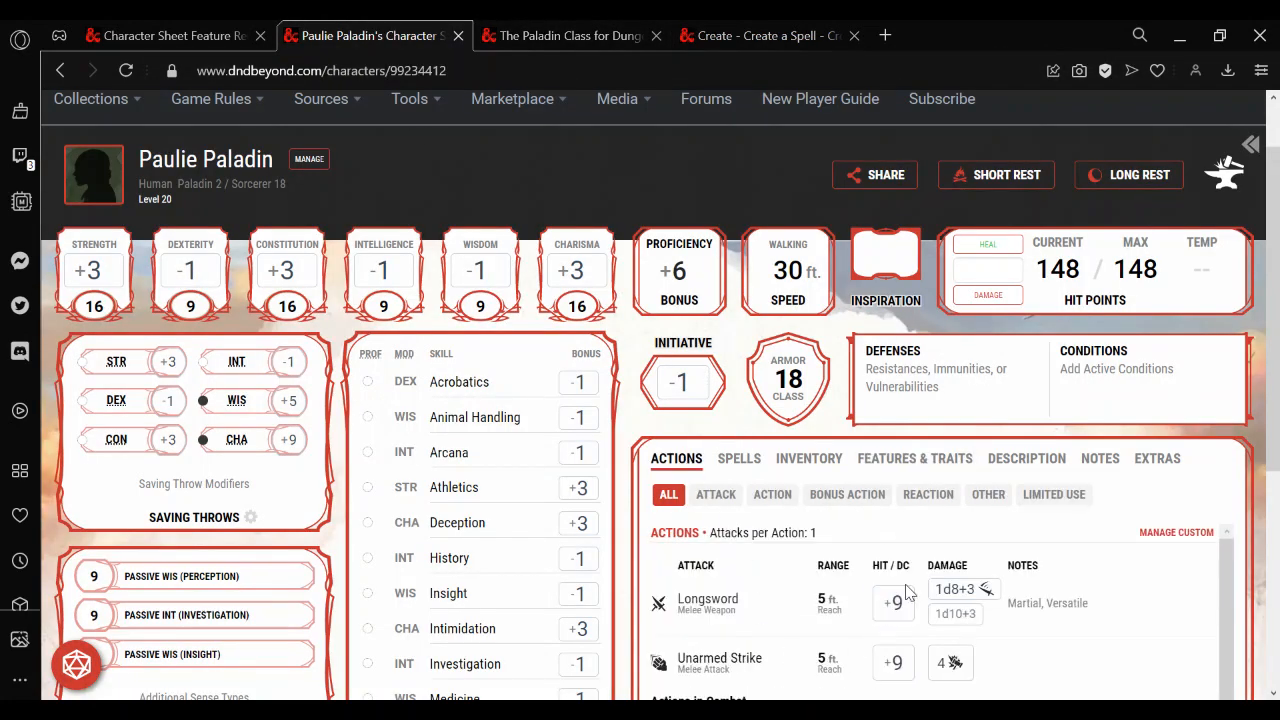
{"action": "left_click", "coordinate": [760, 36]}
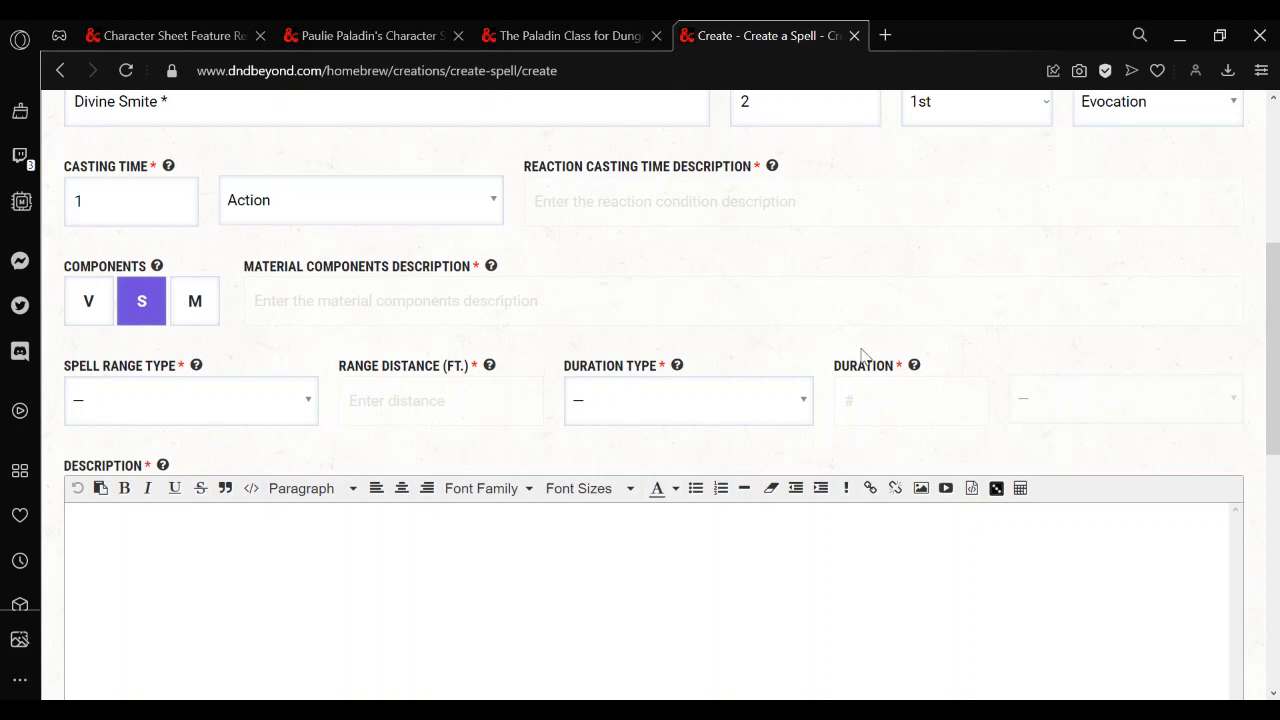
Set the range type to Touch and the duration to Instantaneous
{"action": "left_click", "coordinate": [190, 400]}
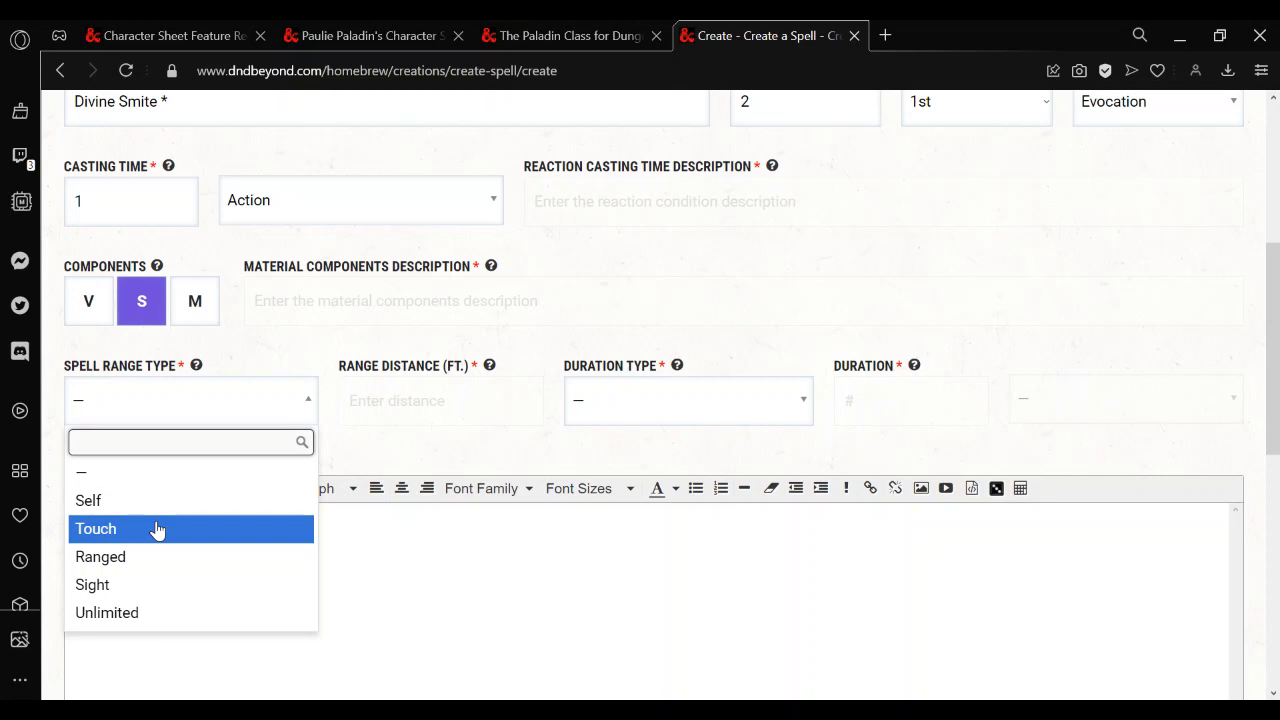
{"action": "left_click", "coordinate": [88, 500]}
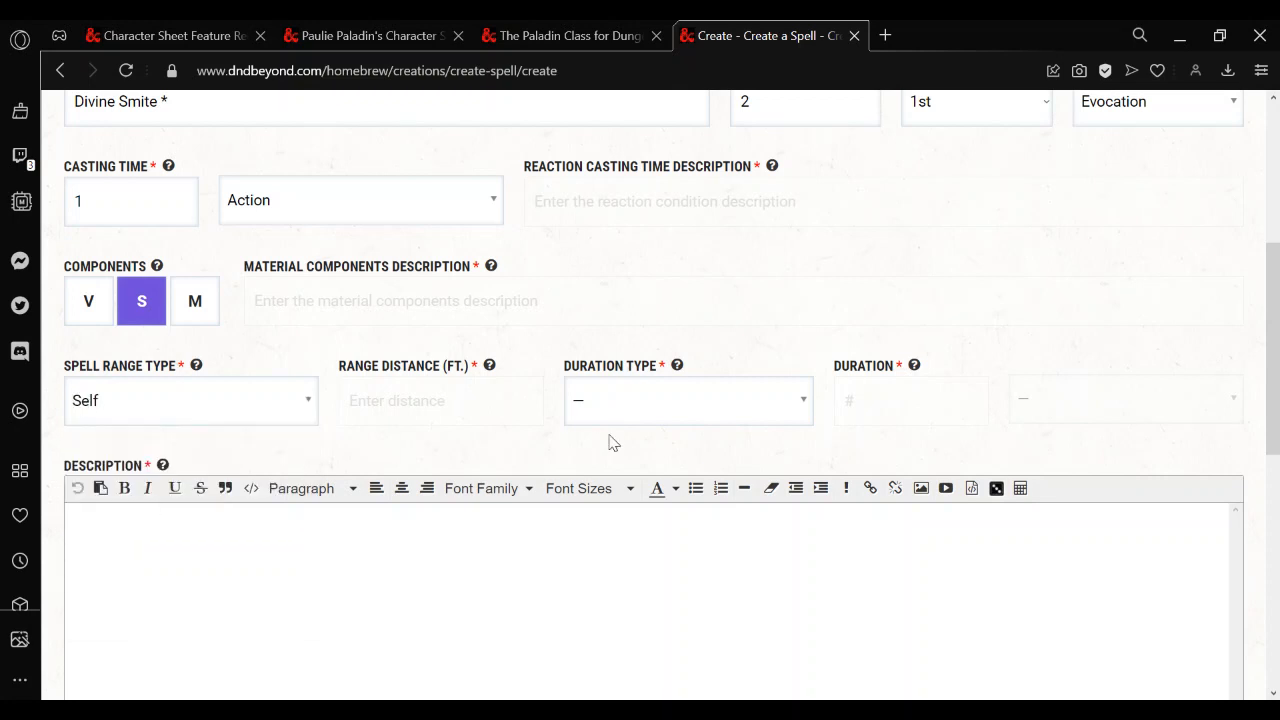
{"action": "left_click", "coordinate": [190, 400]}
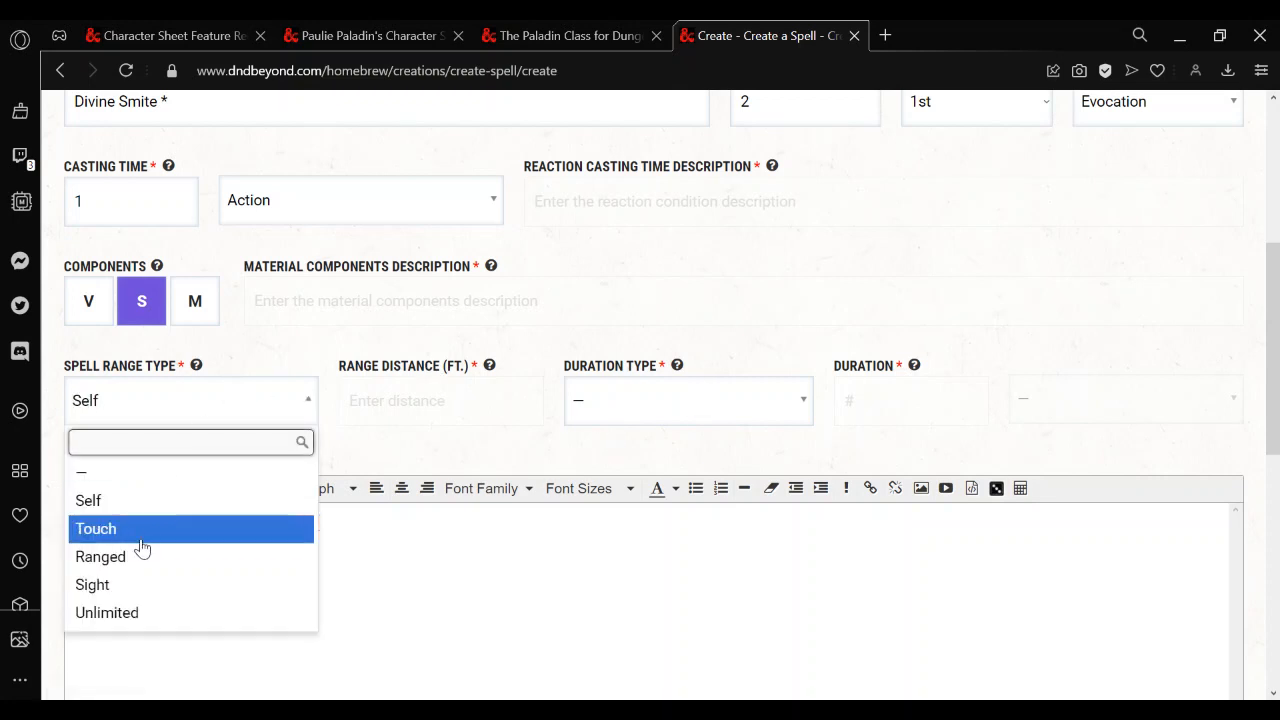
{"action": "left_click", "coordinate": [96, 528]}
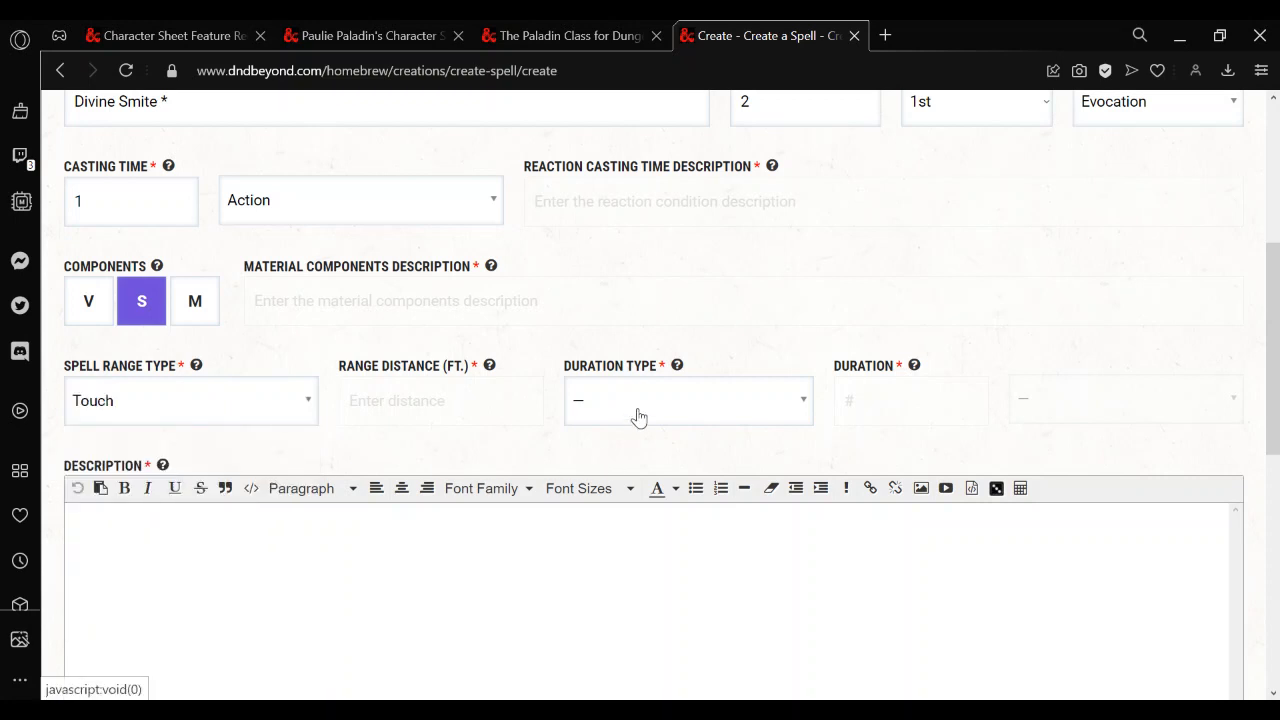
{"action": "left_click", "coordinate": [688, 400]}
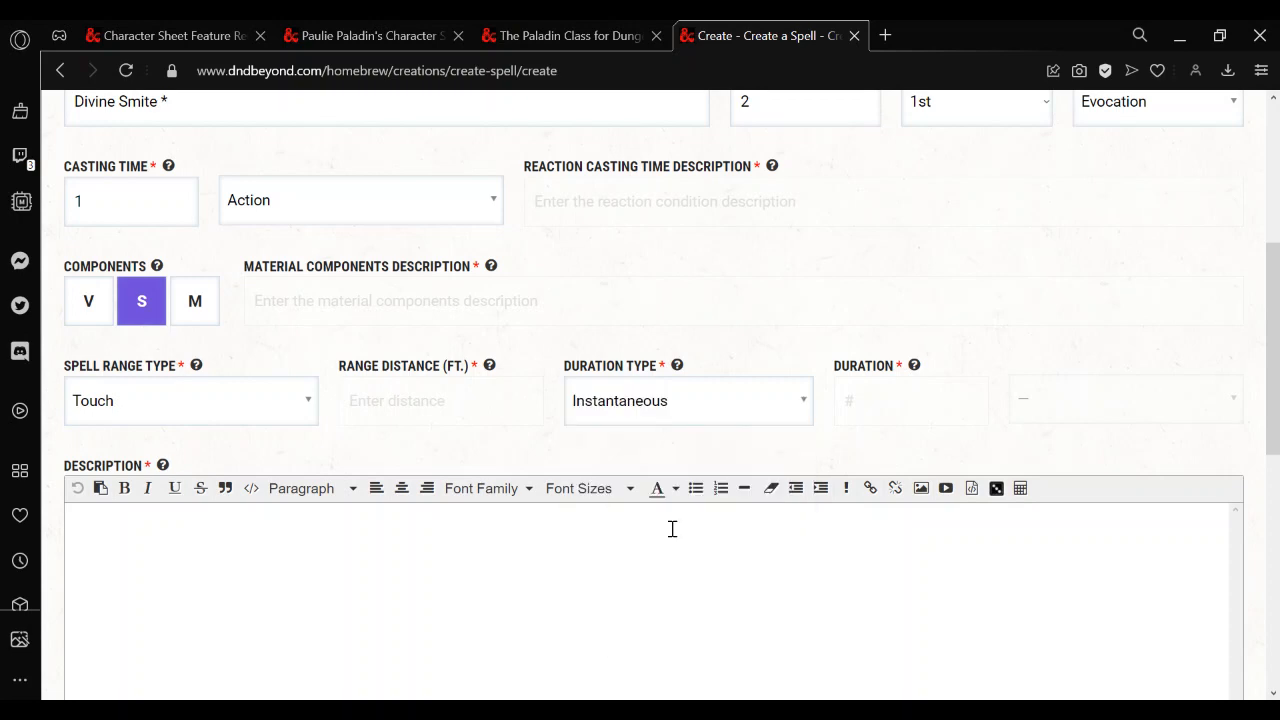
{"action": "scroll", "scroll_direction": "down", "scroll_amount": 3}
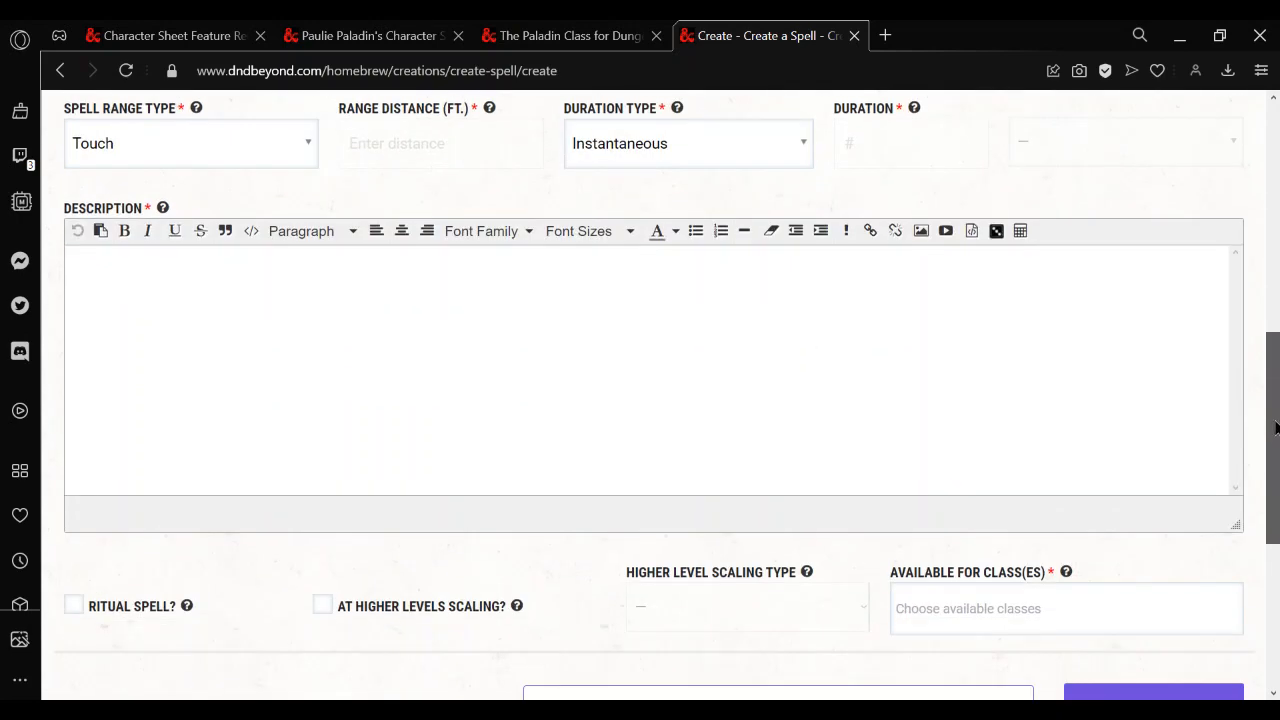
Copy the Divine Smite rules text from the Paladin class page for the description
{"action": "left_click", "coordinate": [568, 36]}
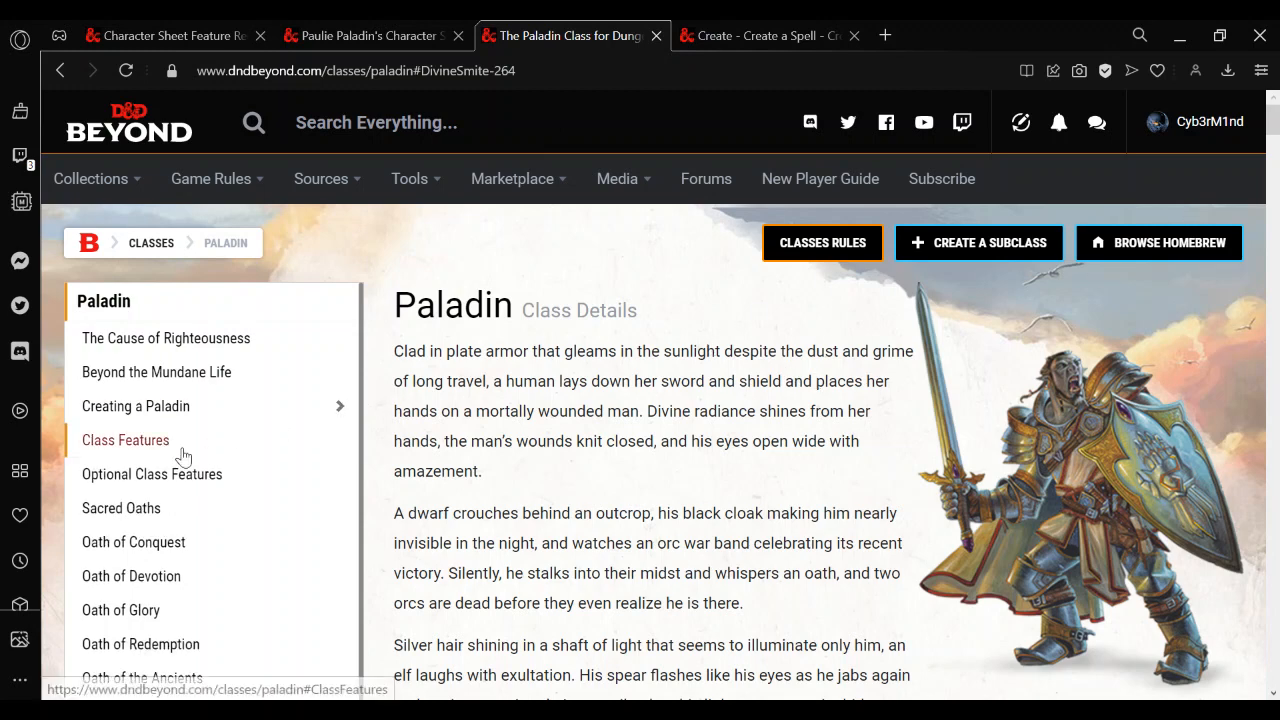
{"action": "left_click", "coordinate": [136, 406]}
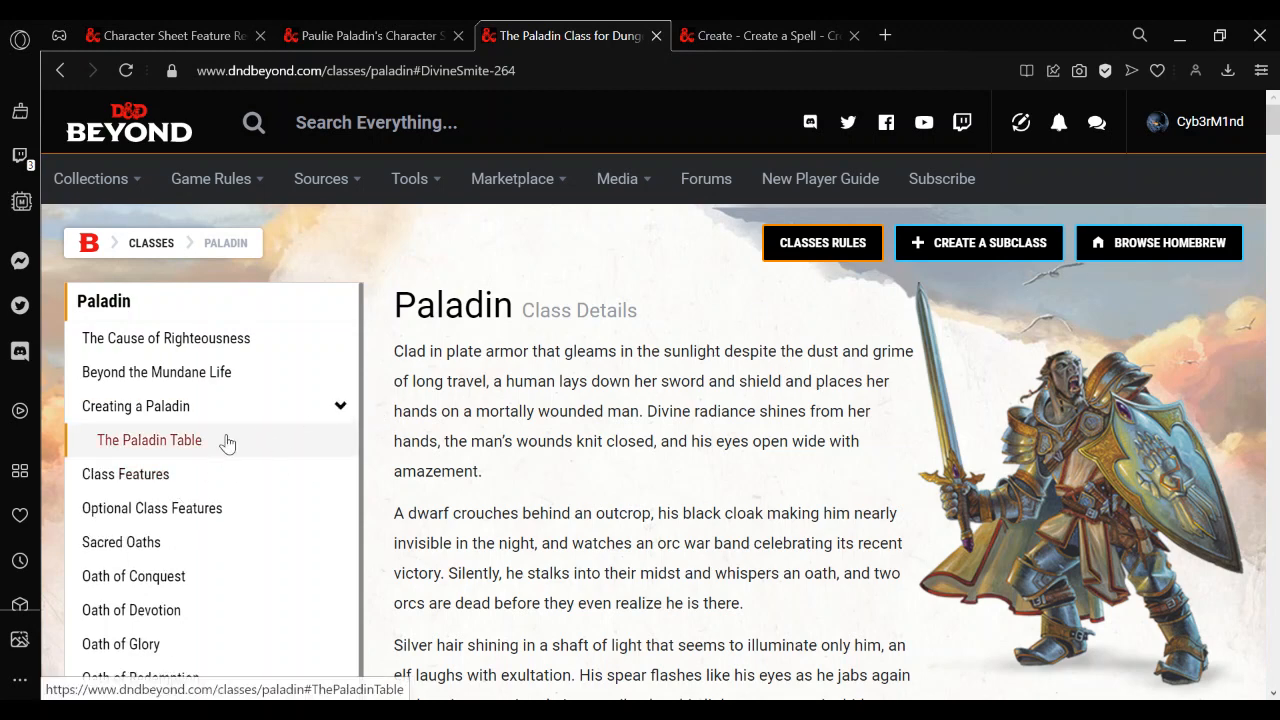
{"action": "left_click", "coordinate": [148, 440]}
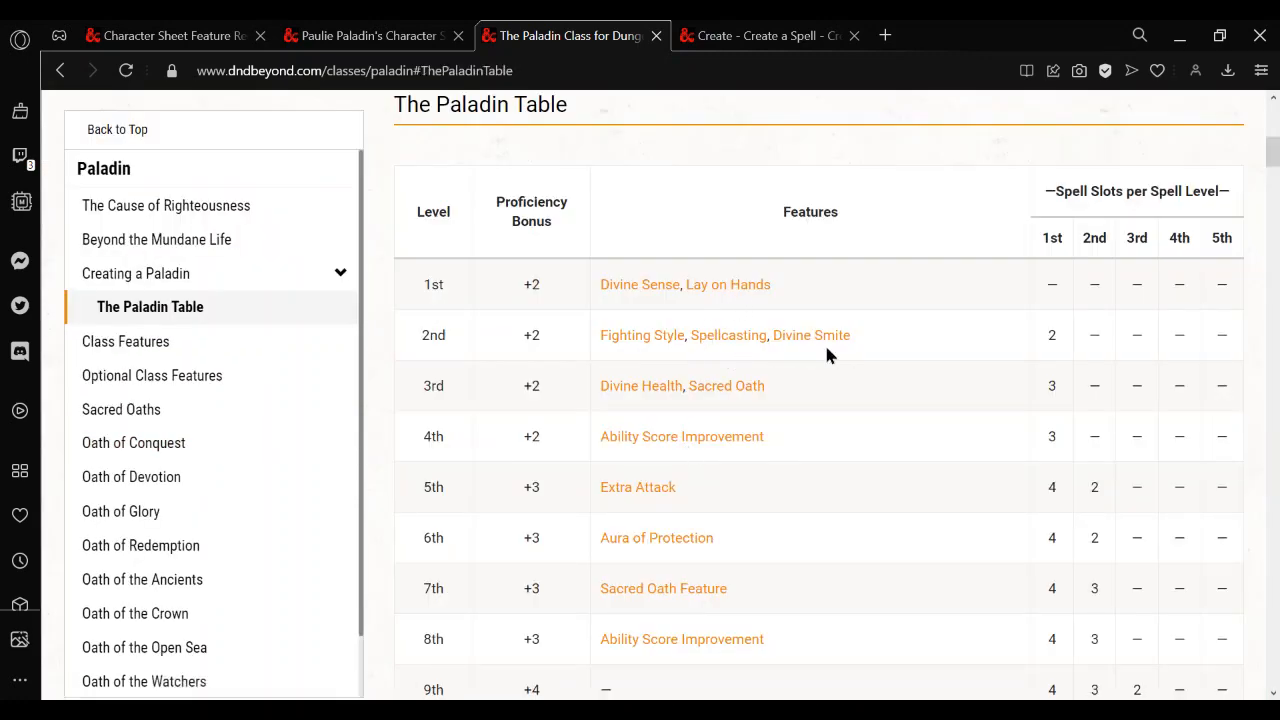
{"action": "left_click", "coordinate": [812, 336]}
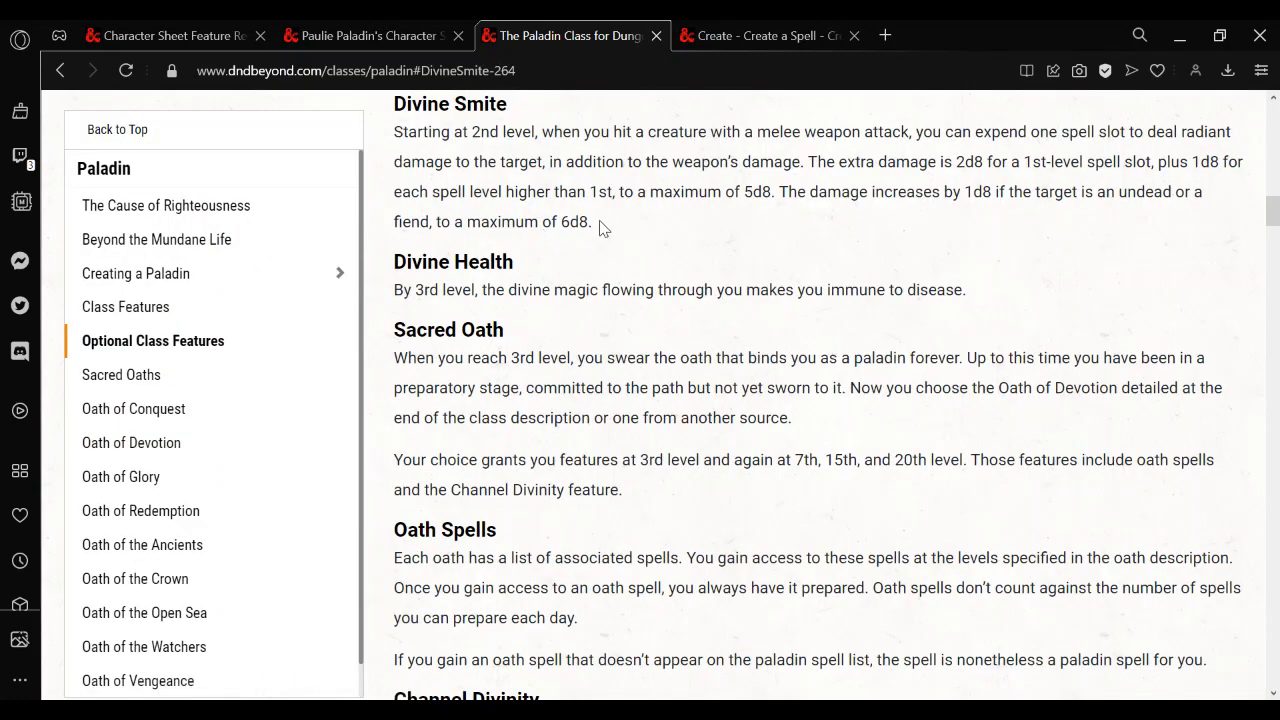
{"action": "left_click_drag", "start_coordinate": [392, 104], "coordinate": [592, 222]}
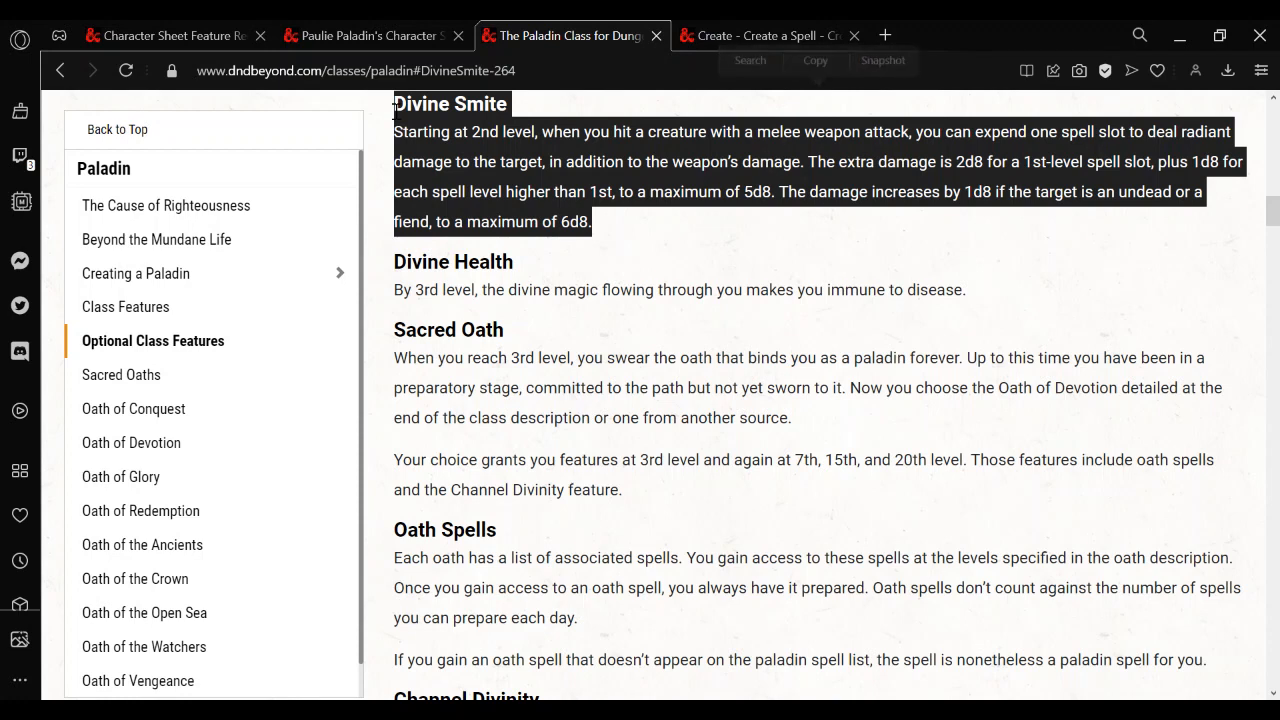
{"action": "left_click", "coordinate": [764, 36]}
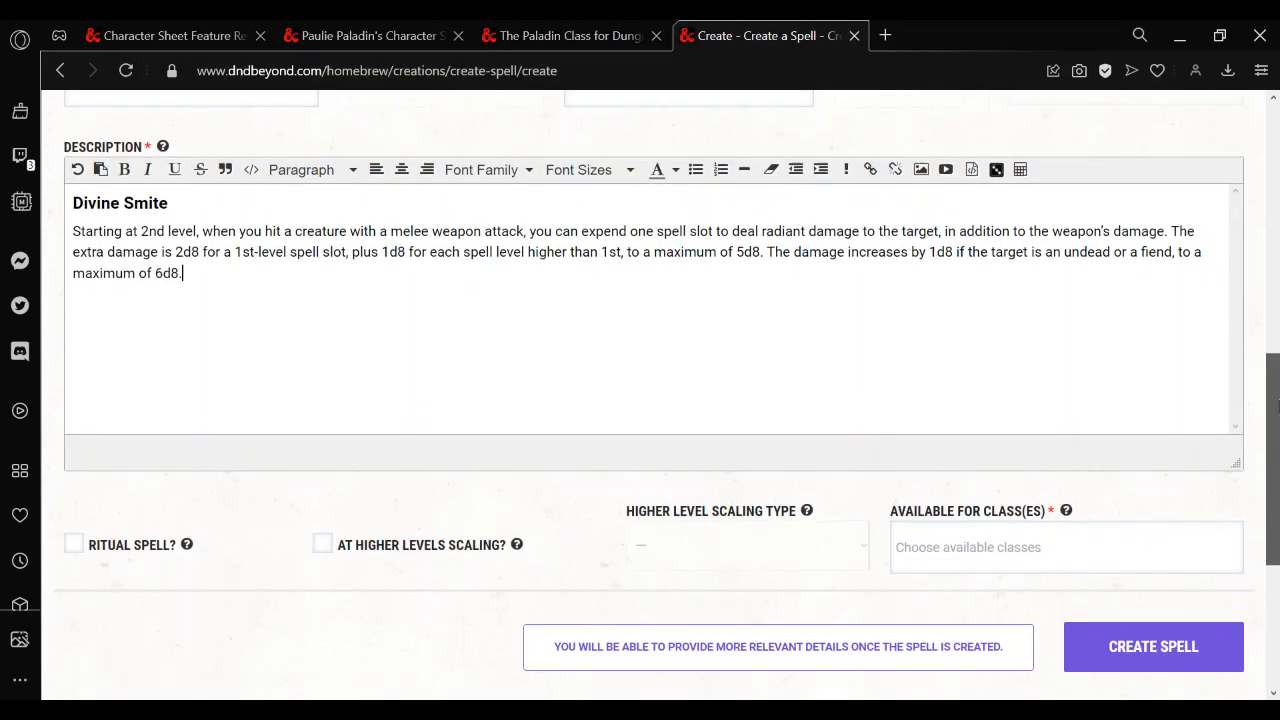
Enable At Higher Levels Scaling with Spell Level as the scaling type
{"action": "scroll", "scroll_direction": "down", "scroll_amount": 3}
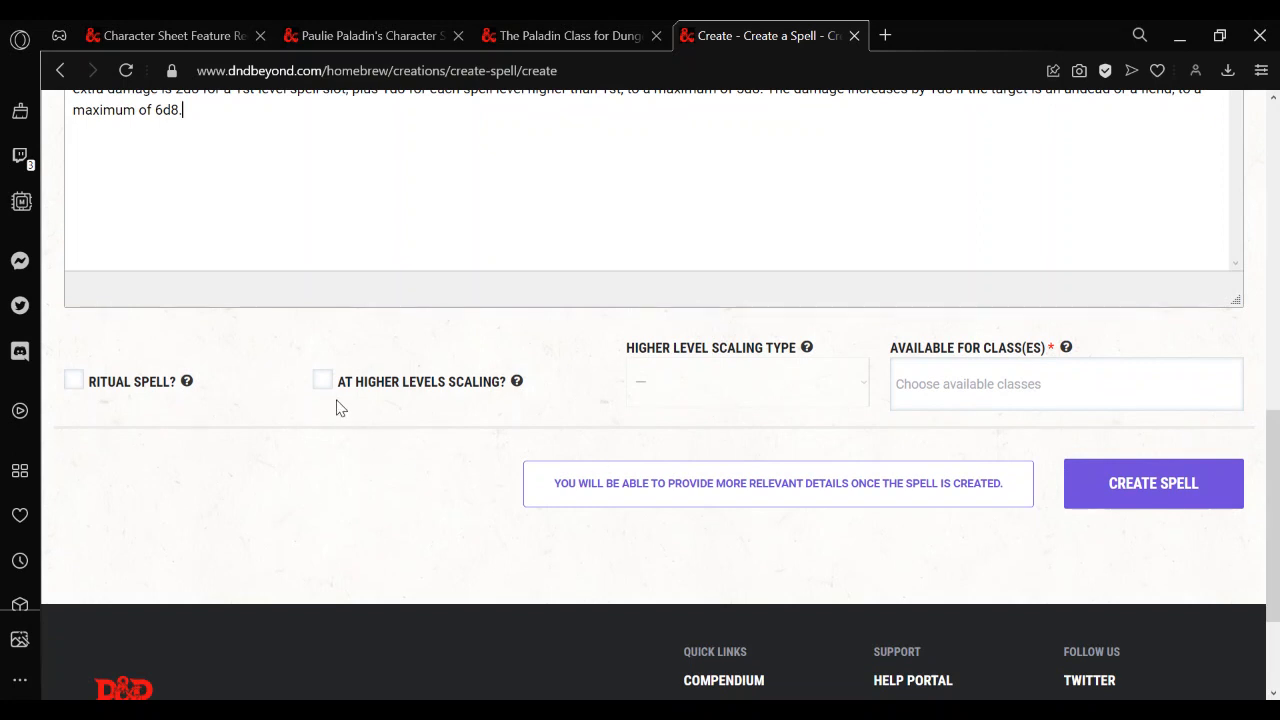
{"action": "left_click", "coordinate": [322, 380]}
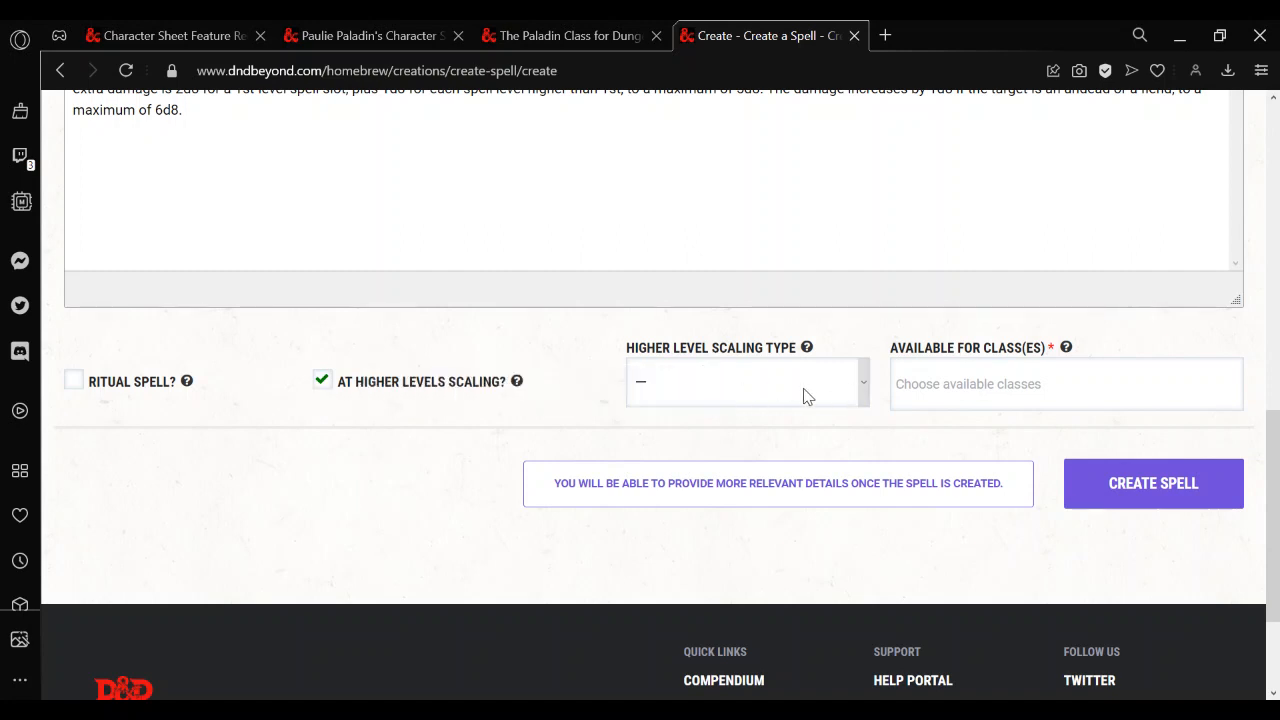
{"action": "left_click", "coordinate": [744, 380]}
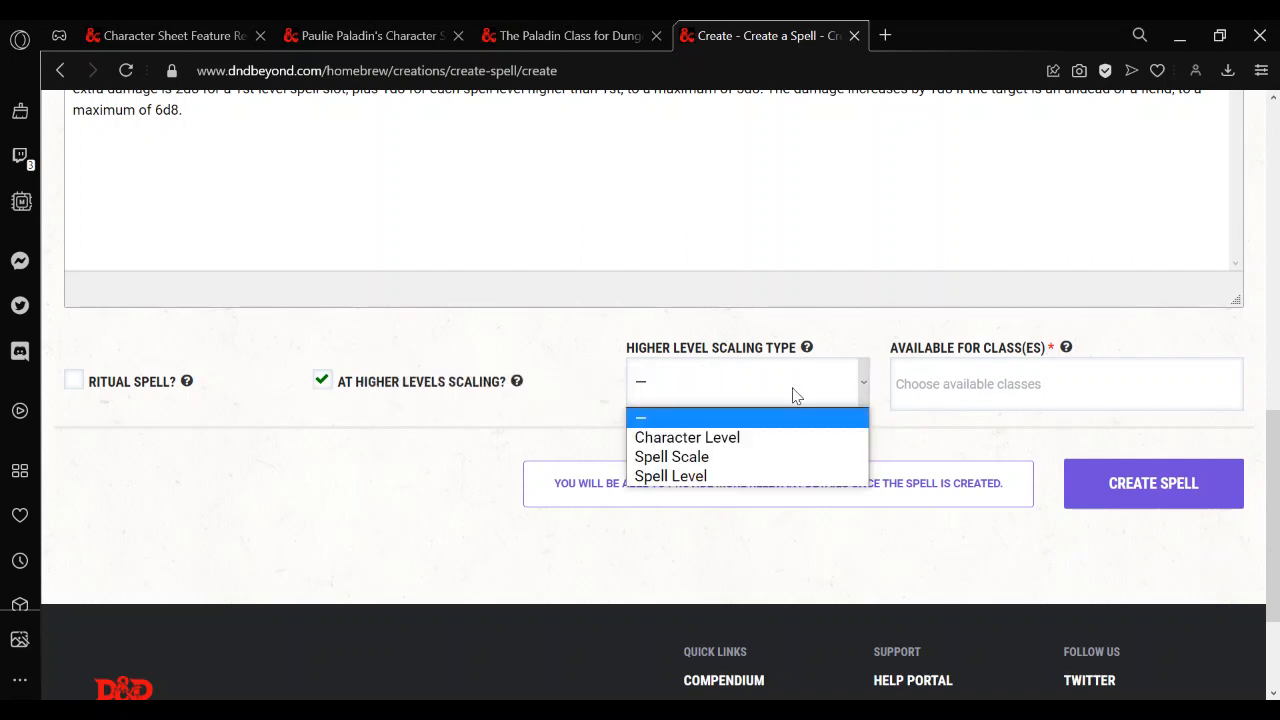
{"action": "left_click", "coordinate": [672, 476]}
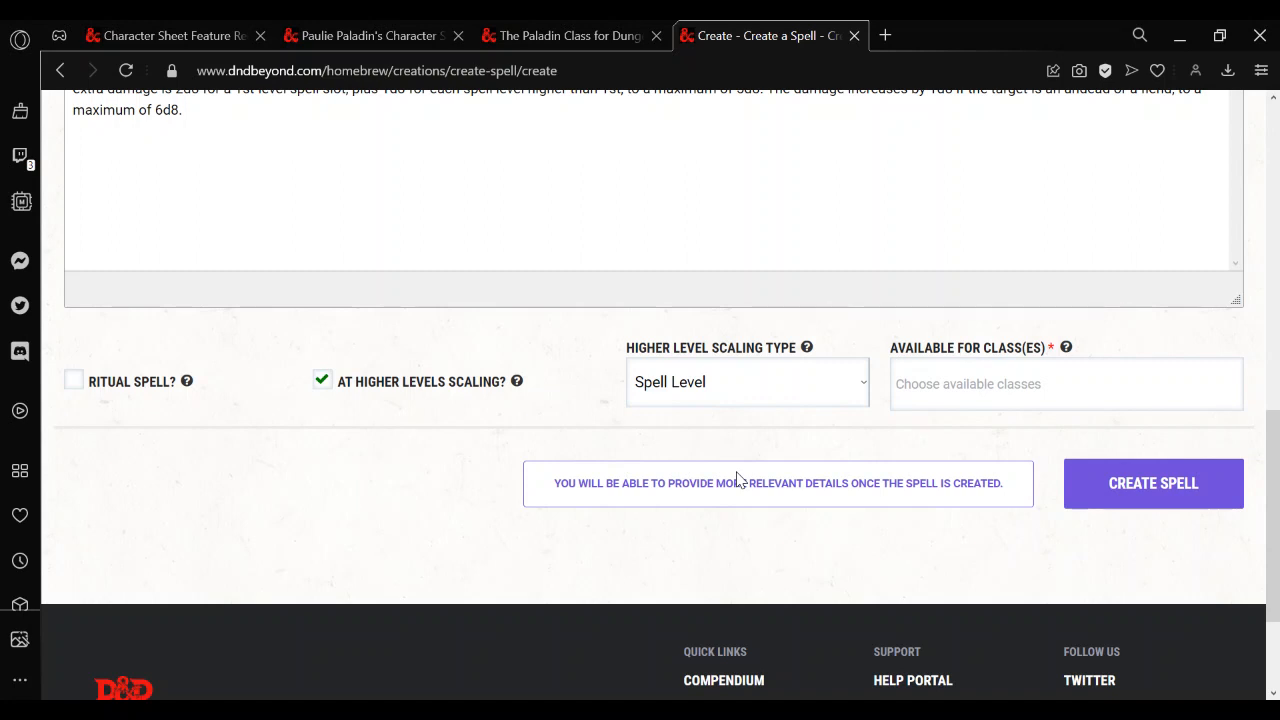
Add Paladin as the spell's available class
{"action": "left_click", "coordinate": [1066, 384]}
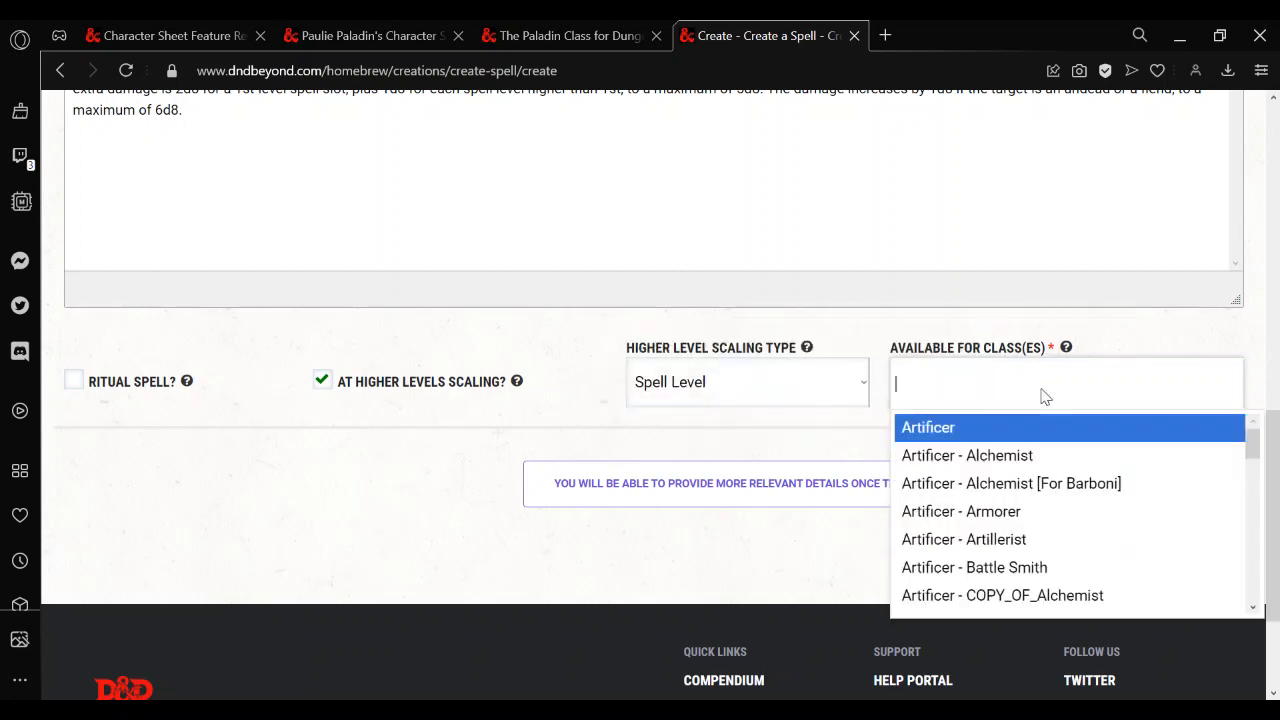
{"action": "type", "text": "Paladin"}
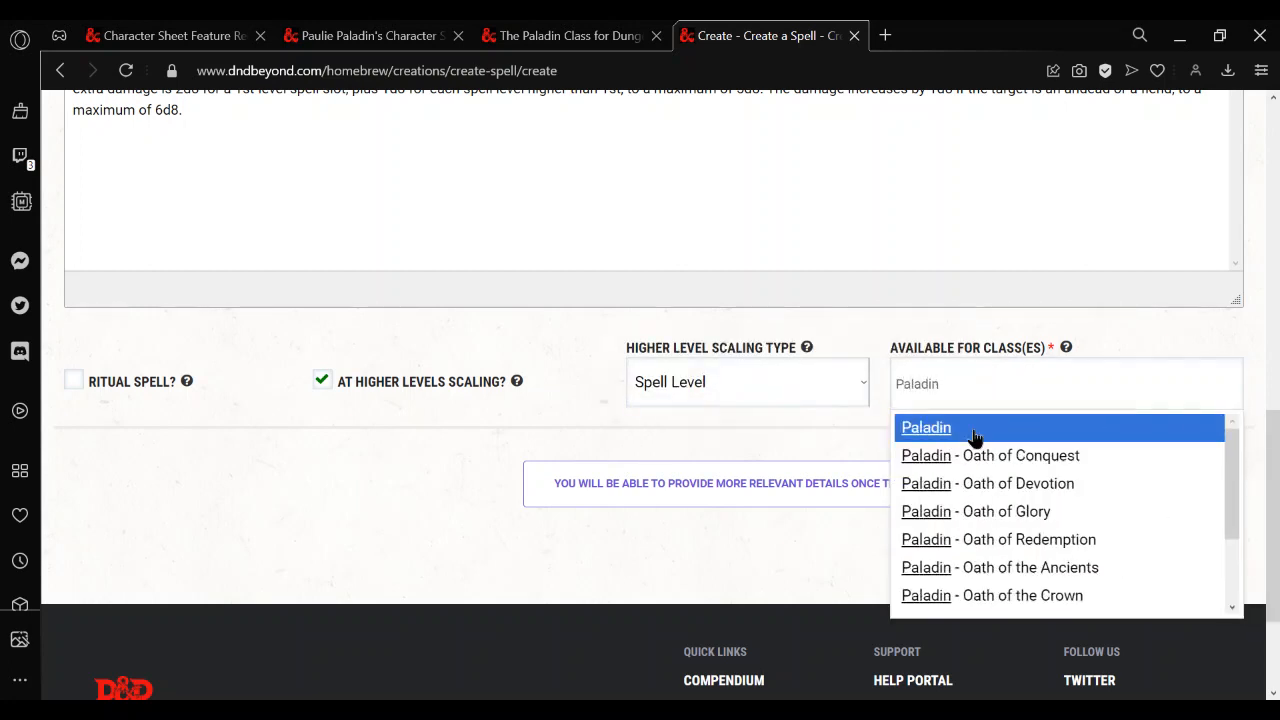
{"action": "left_click", "coordinate": [926, 428]}
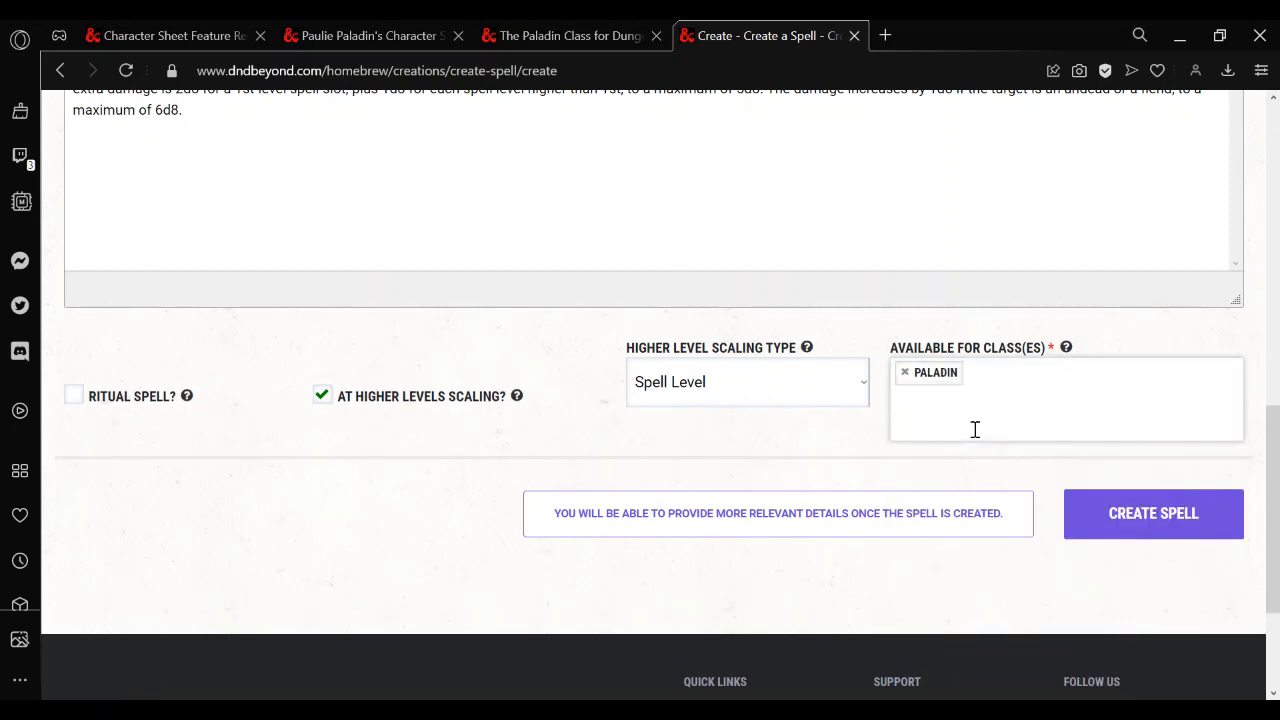
{"action": "left_click", "coordinate": [976, 414]}
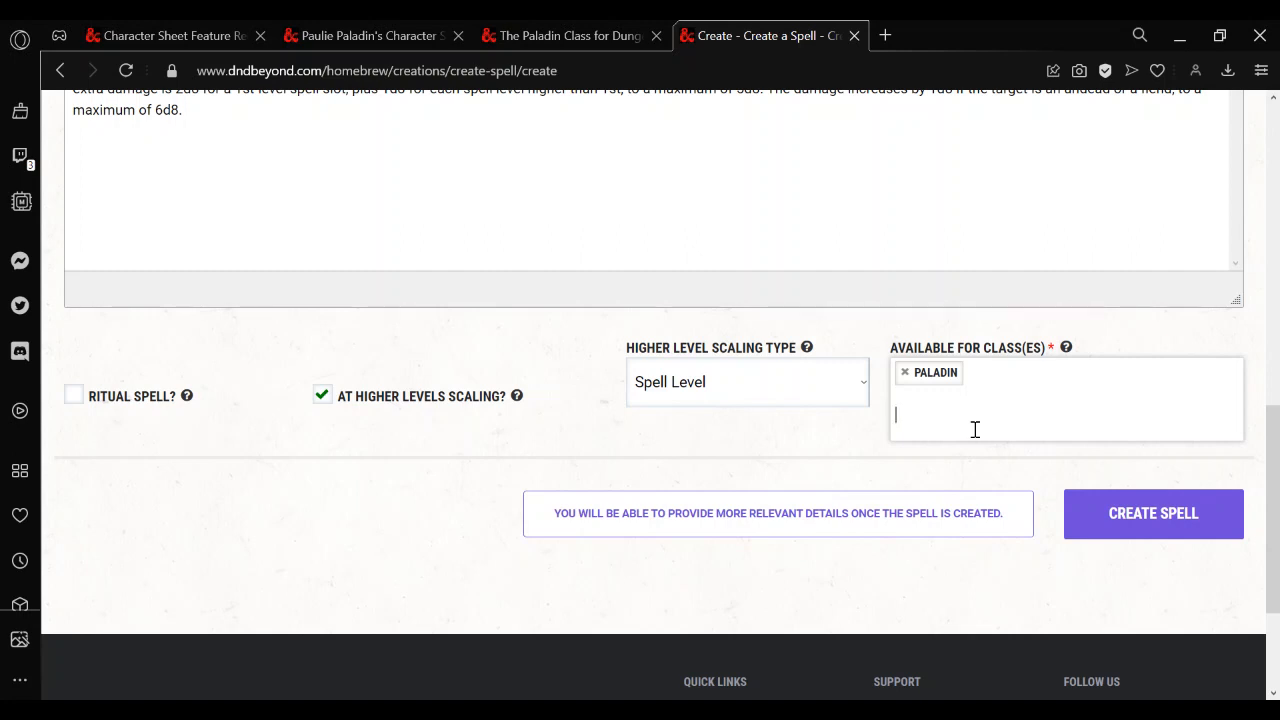
{"action": "mouse_move", "coordinate": [1108, 384]}
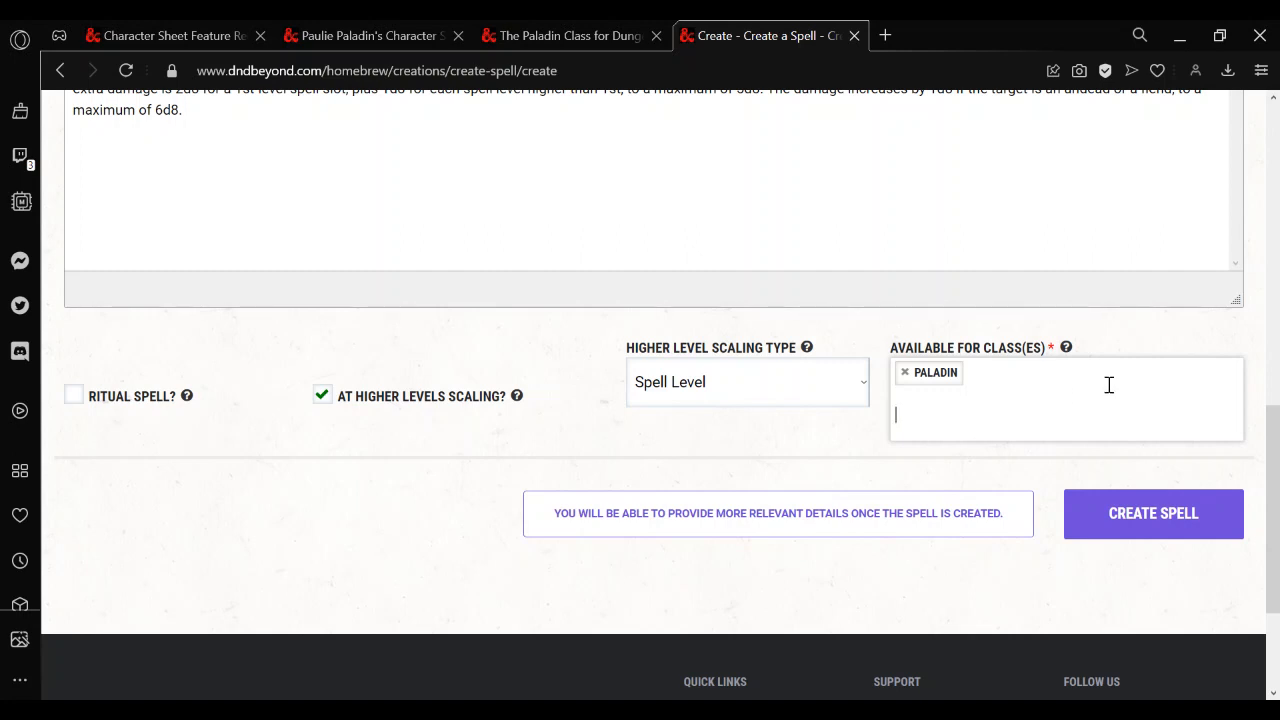
Browse the class list to confirm Paladin is the only available class
{"action": "left_click", "coordinate": [1064, 412]}
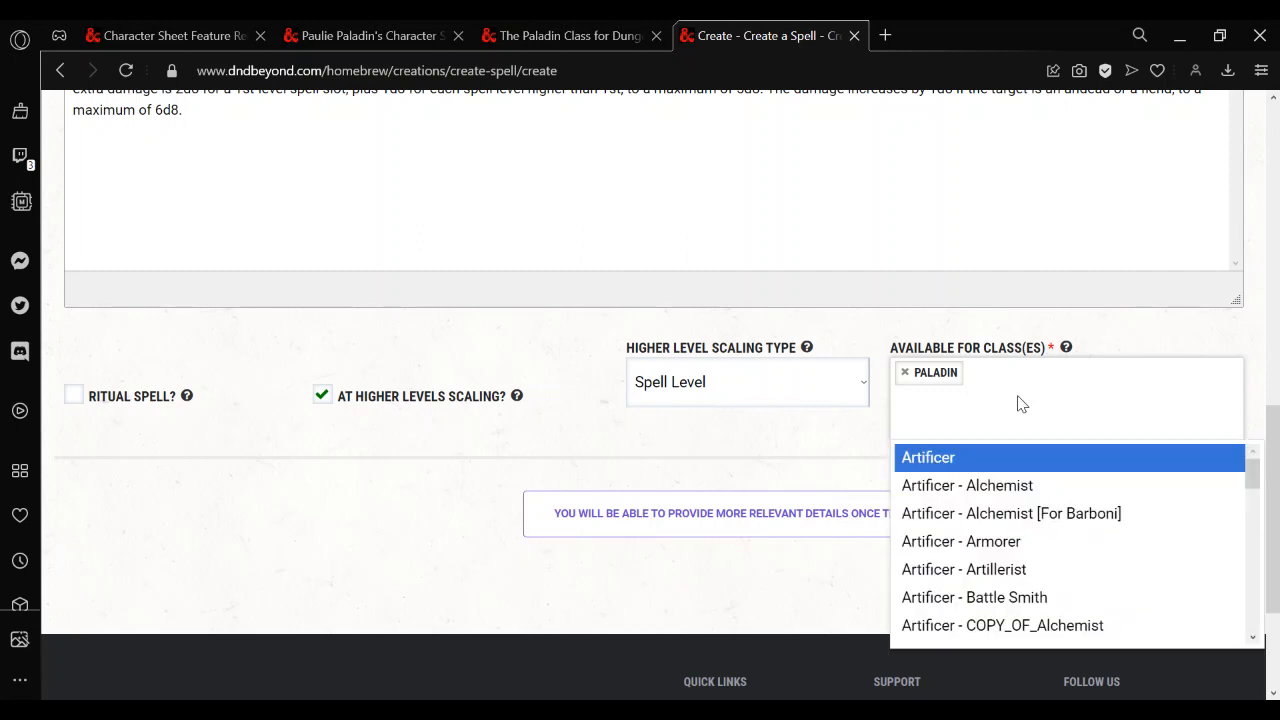
{"action": "mouse_move", "coordinate": [1196, 548]}
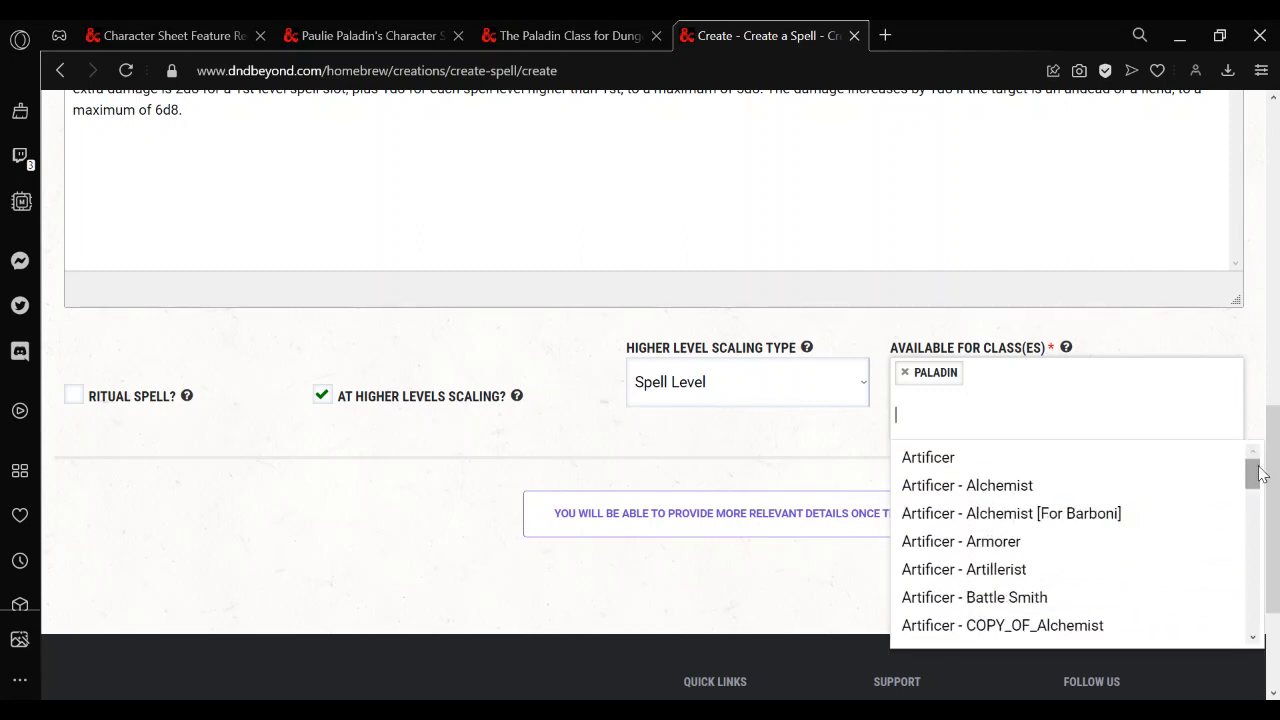
{"action": "scroll", "scroll_direction": "down", "scroll_amount": 3}
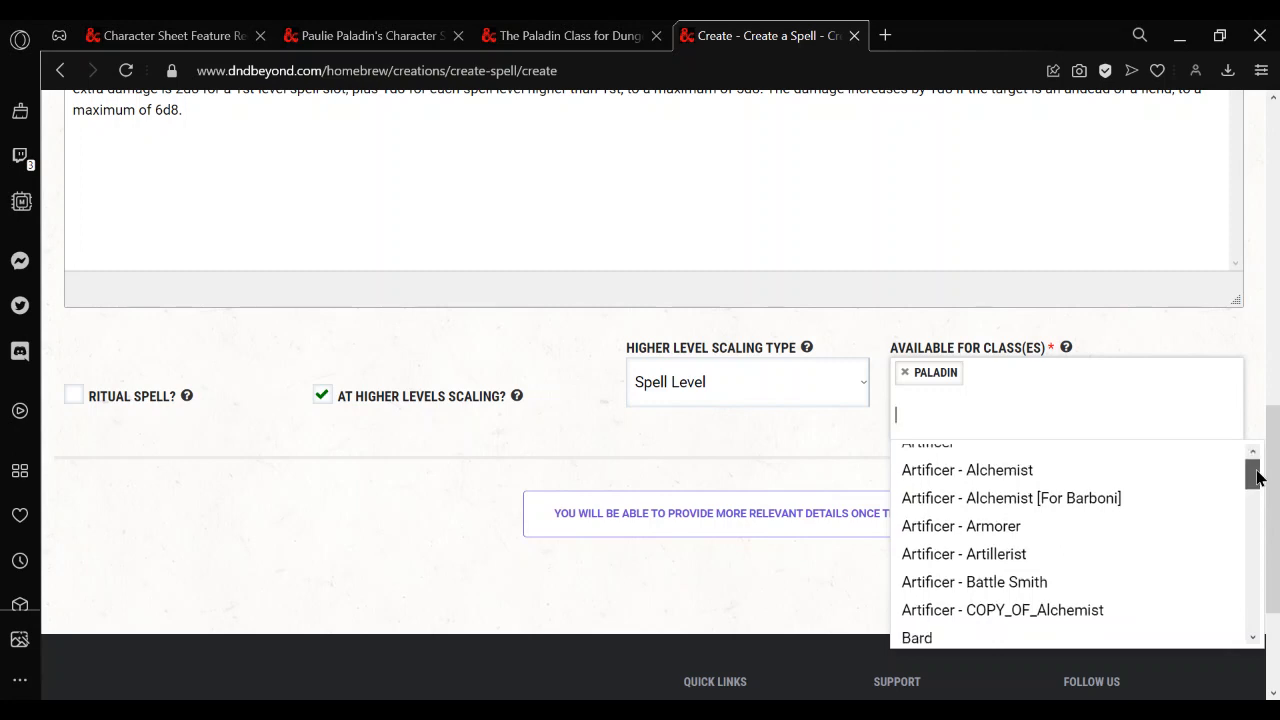
{"action": "scroll", "scroll_direction": "down", "scroll_amount": 3}
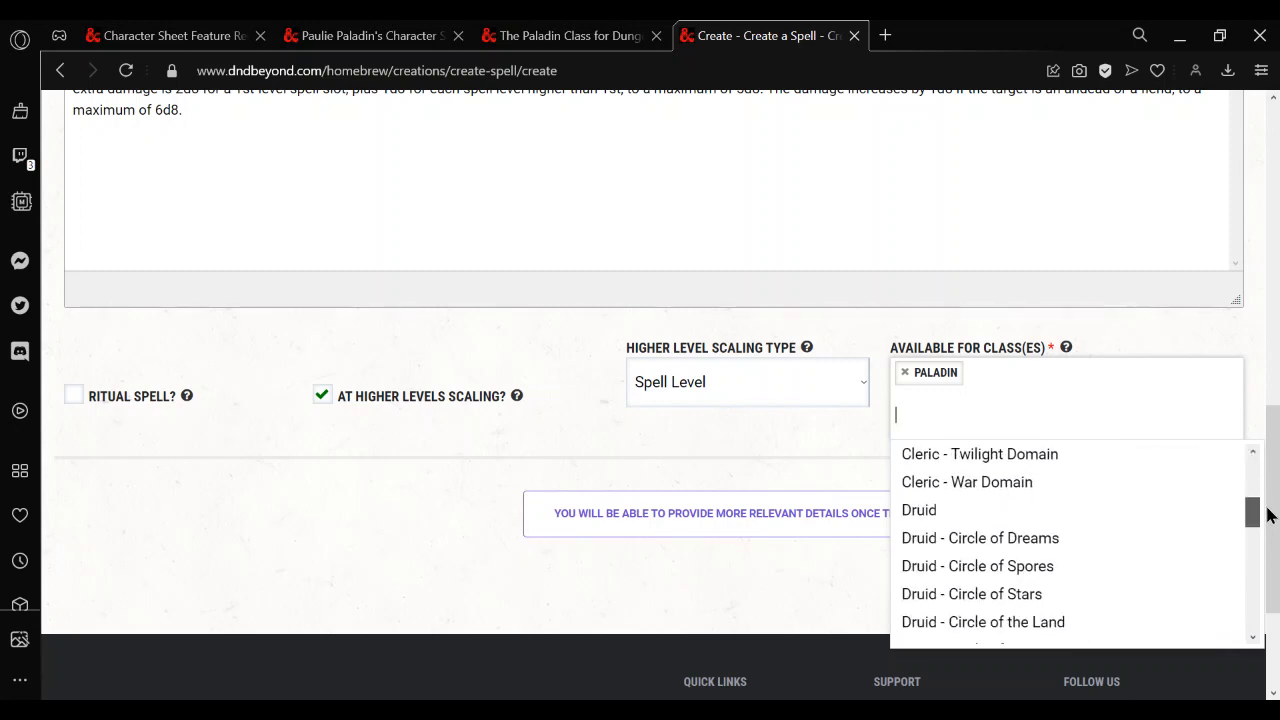
{"action": "scroll", "scroll_direction": "down", "scroll_amount": 3}
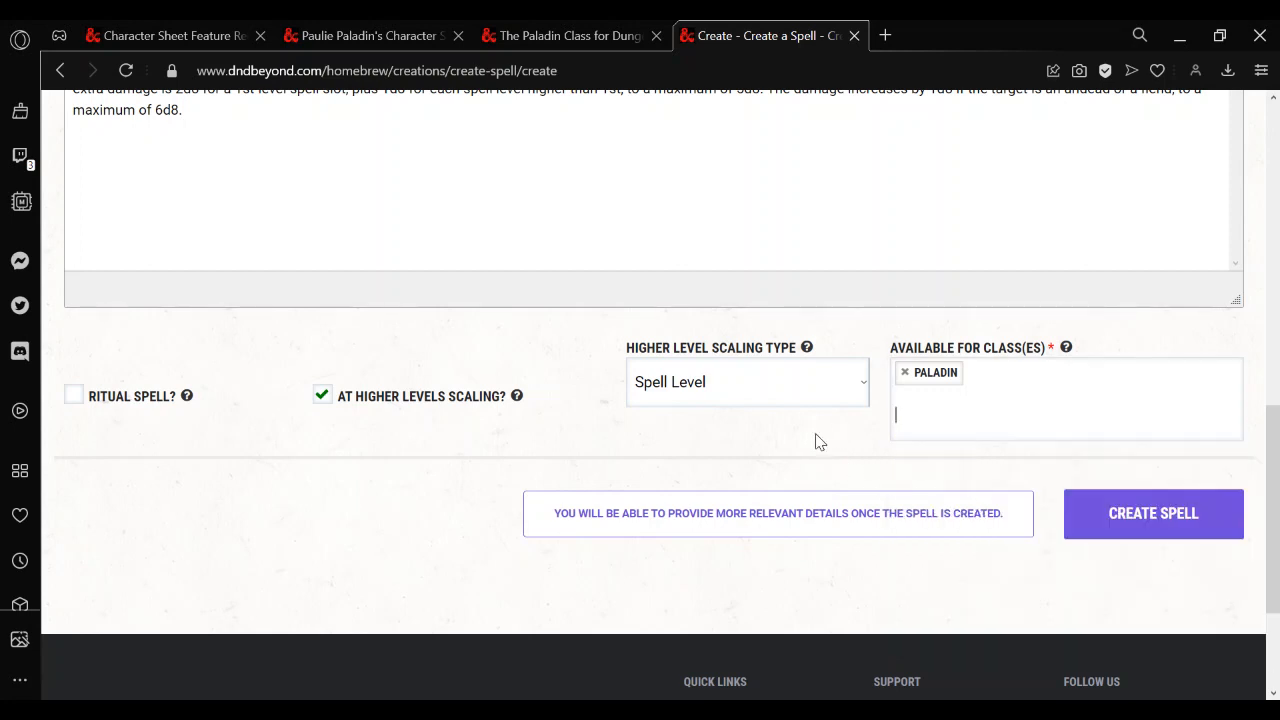
{"action": "mouse_move", "coordinate": [1186, 532]}
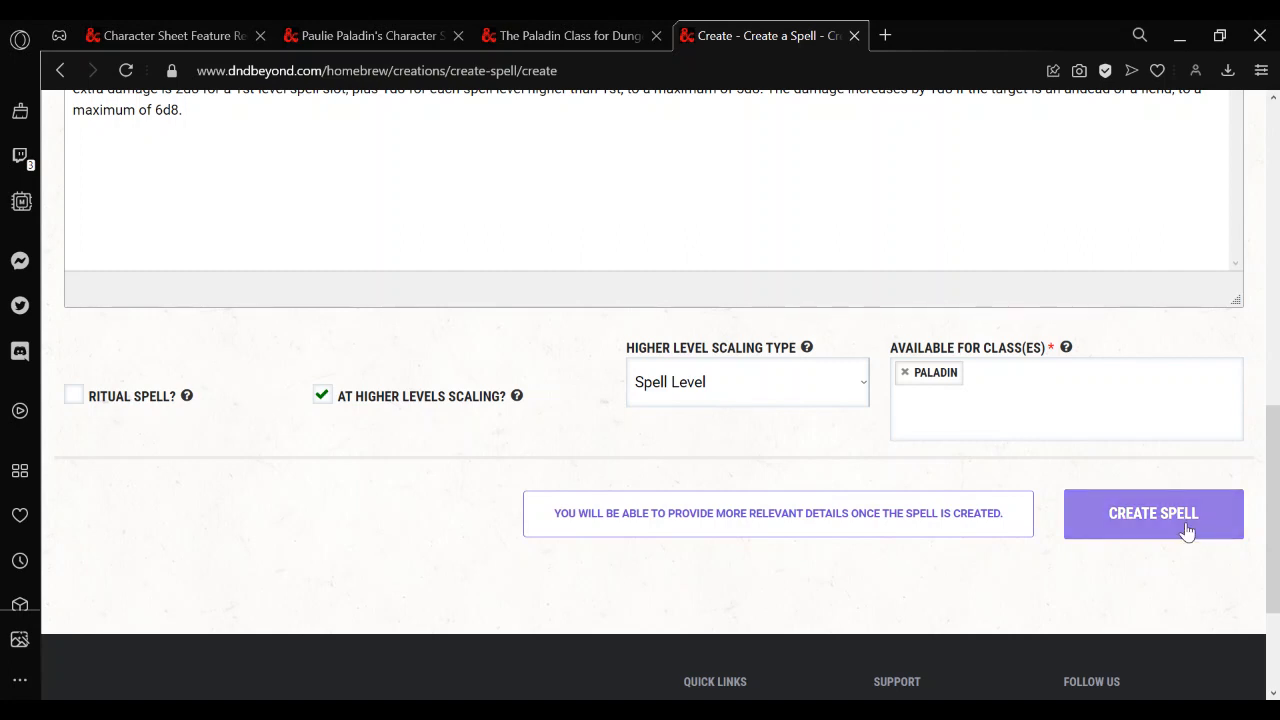
Create the Divine Smite spell and expand its additional information fields
{"action": "left_click", "coordinate": [1152, 514]}
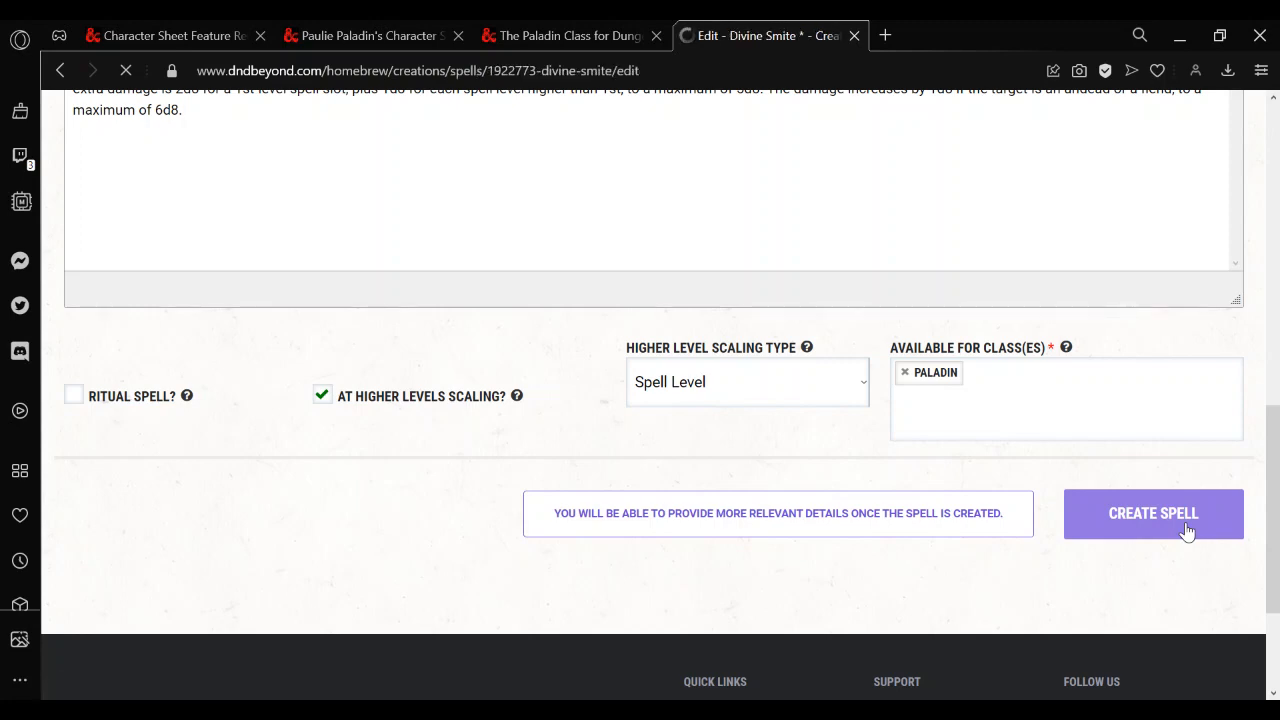
{"action": "left_click", "coordinate": [1152, 514]}
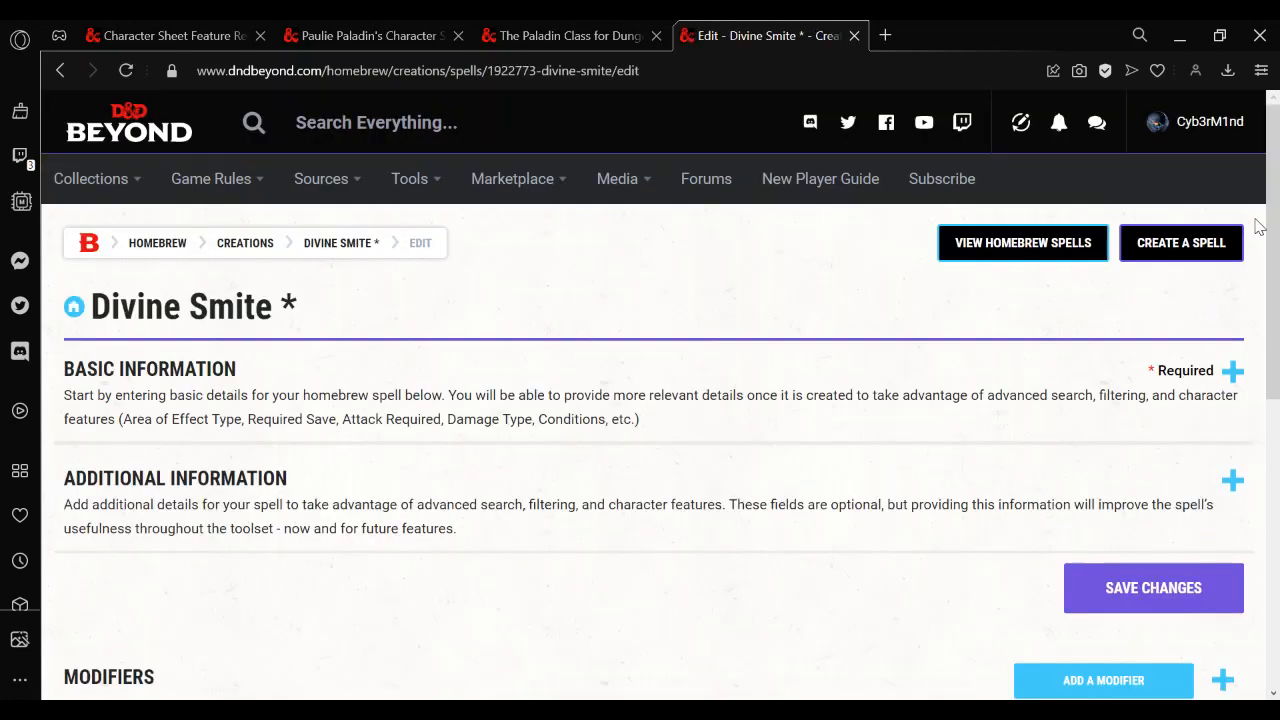
{"action": "scroll", "scroll_direction": "down", "scroll_amount": 3}
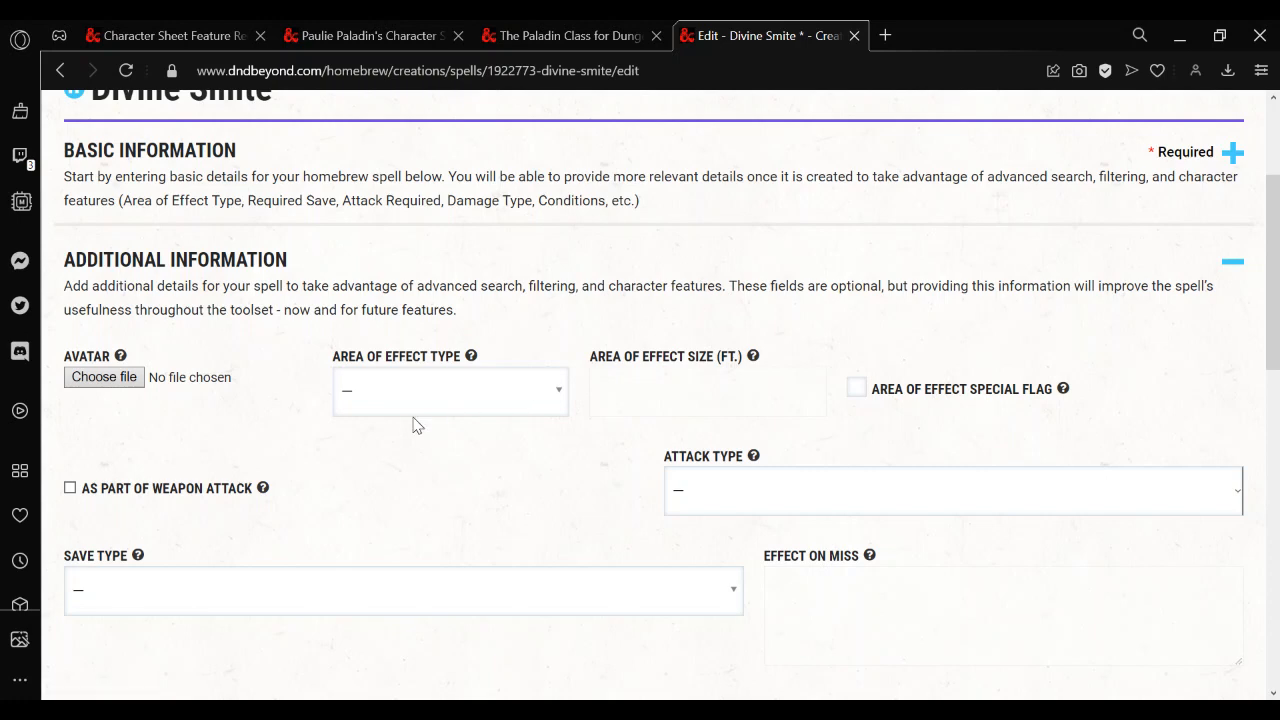
Set the spell's attack type to Melee and save the changes
{"action": "left_click", "coordinate": [950, 490]}
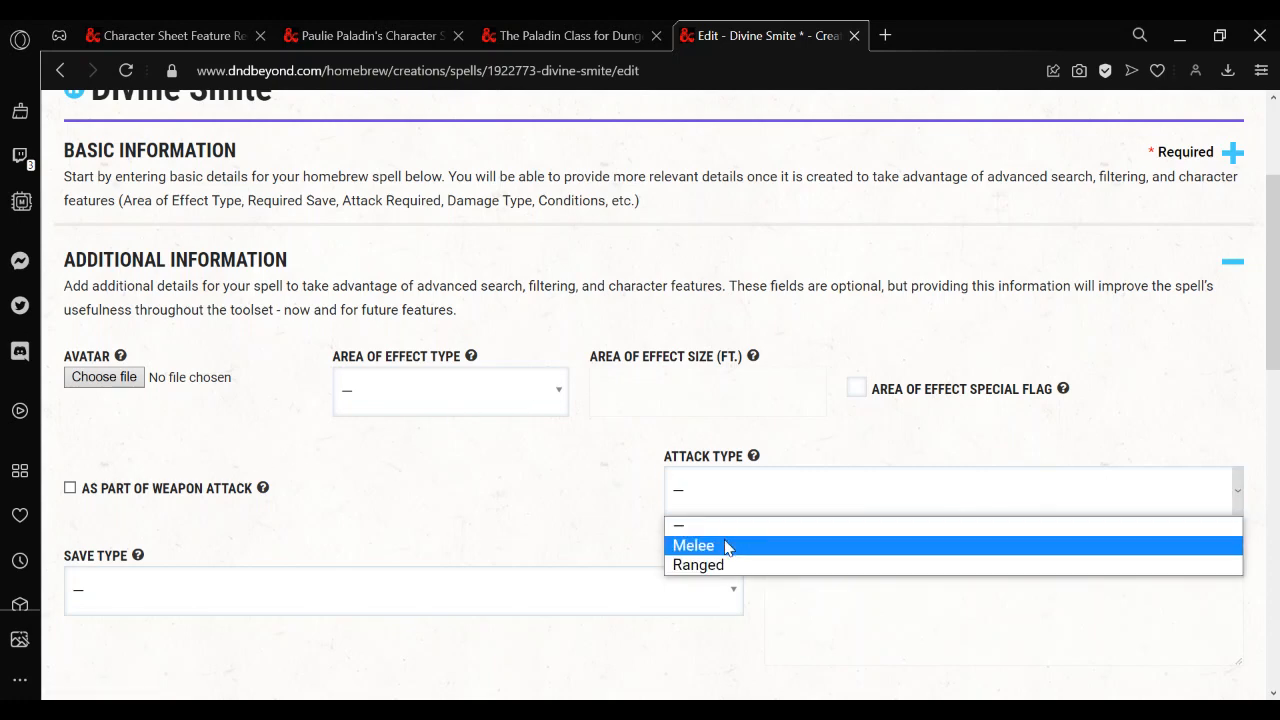
{"action": "left_click", "coordinate": [692, 544]}
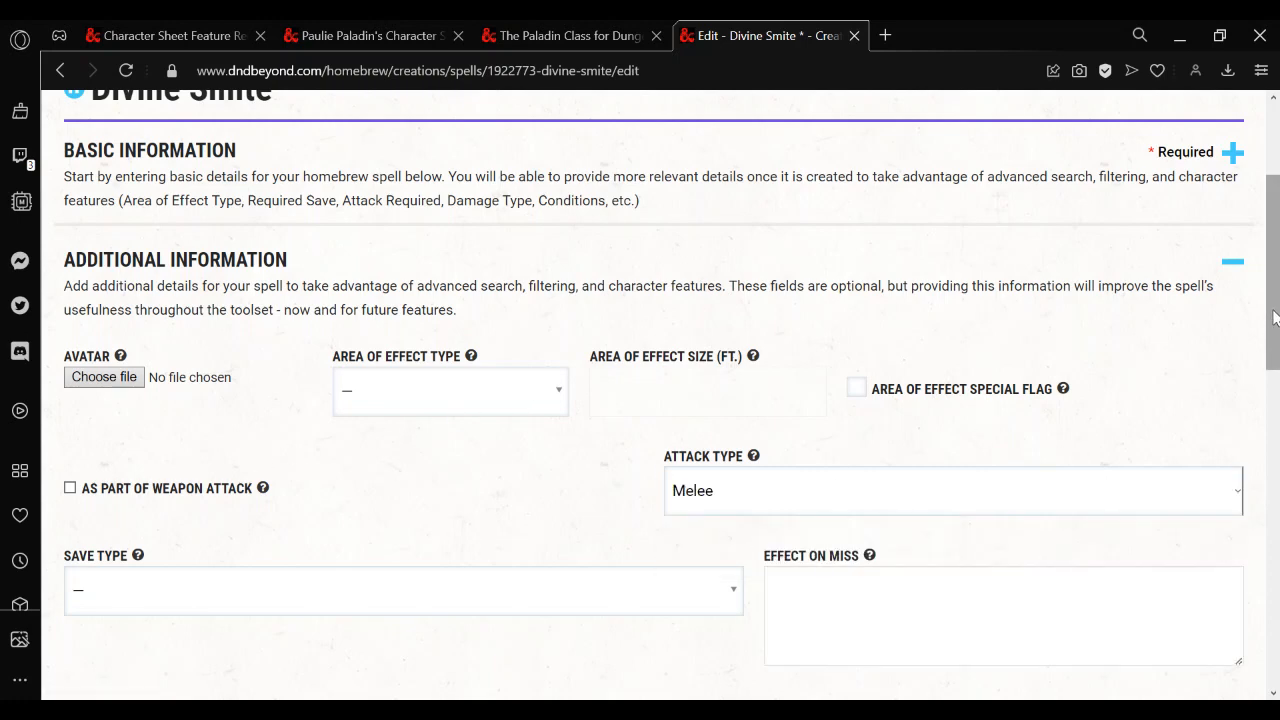
{"action": "scroll", "scroll_direction": "down", "scroll_amount": 3}
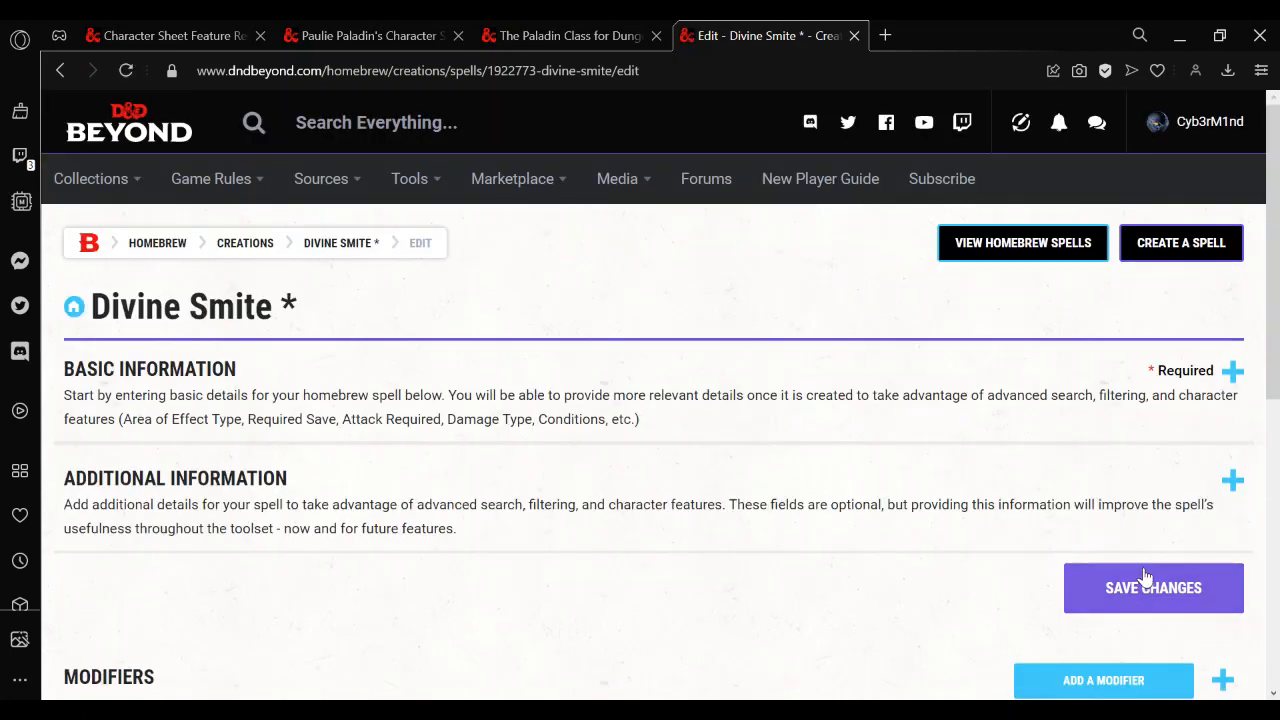
{"action": "scroll", "scroll_direction": "down", "scroll_amount": 3}
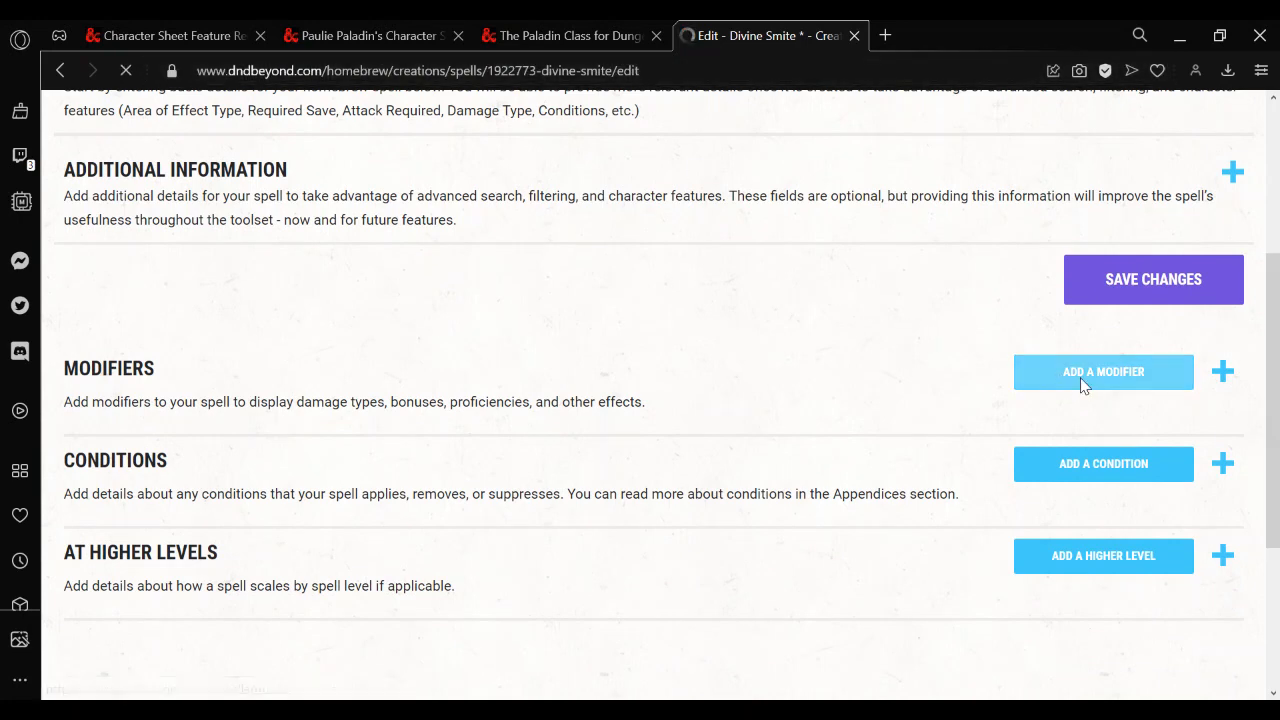
Add a Radiant damage modifier of 2d8 and save it
{"action": "left_click", "coordinate": [1104, 372]}
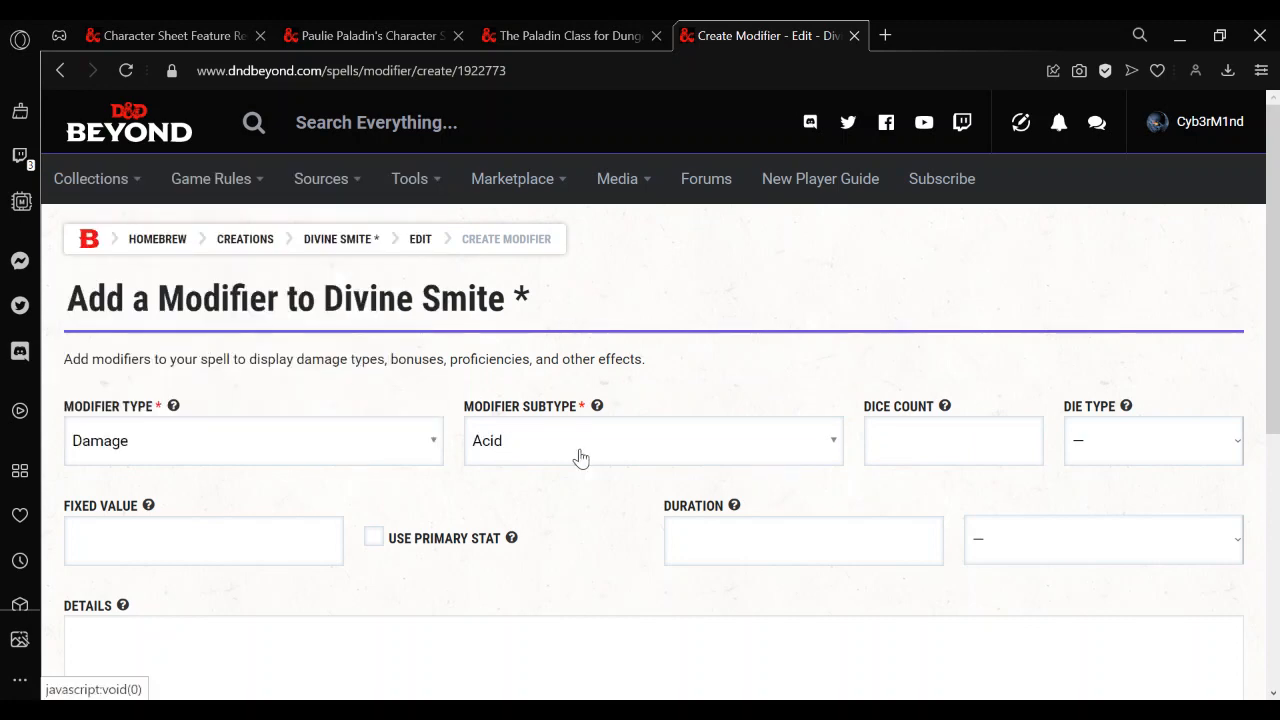
{"action": "left_click", "coordinate": [652, 442]}
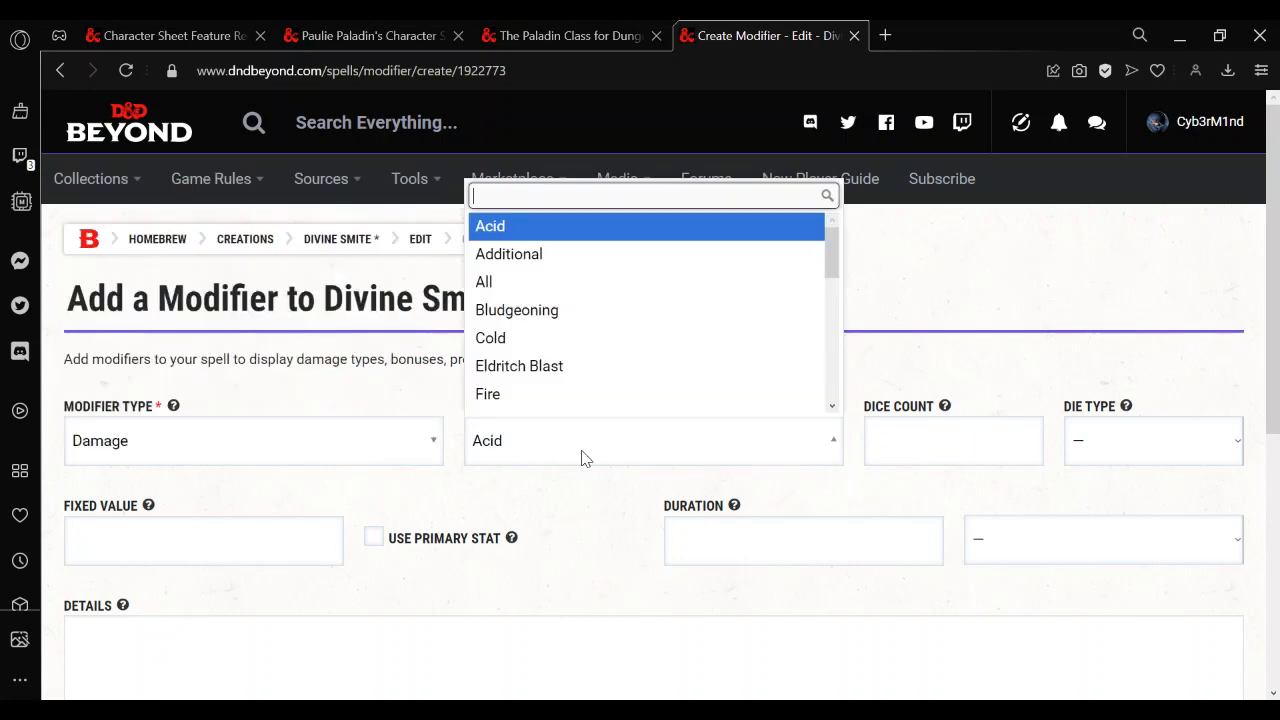
{"action": "type", "text": "radiant"}
{"action": "left_click", "coordinate": [954, 440]}
{"action": "type", "text": "2"}
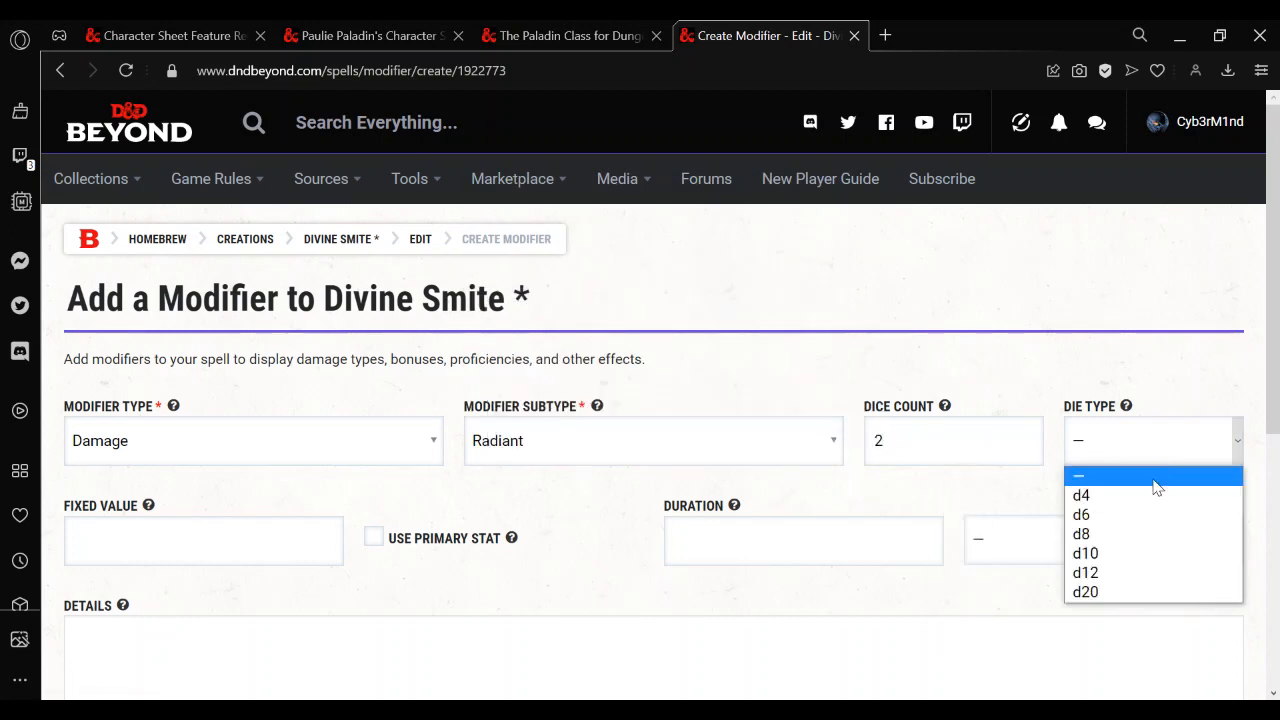
{"action": "left_click", "coordinate": [1080, 532]}
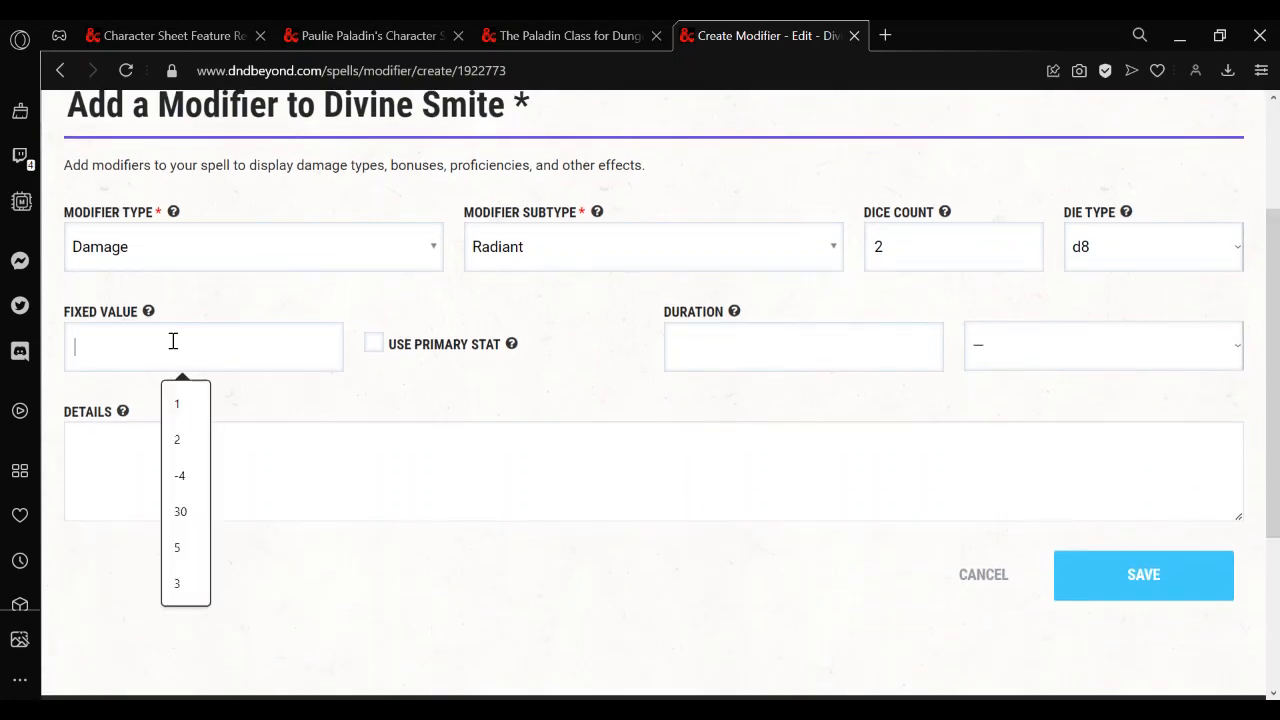
{"action": "mouse_move", "coordinate": [742, 464]}
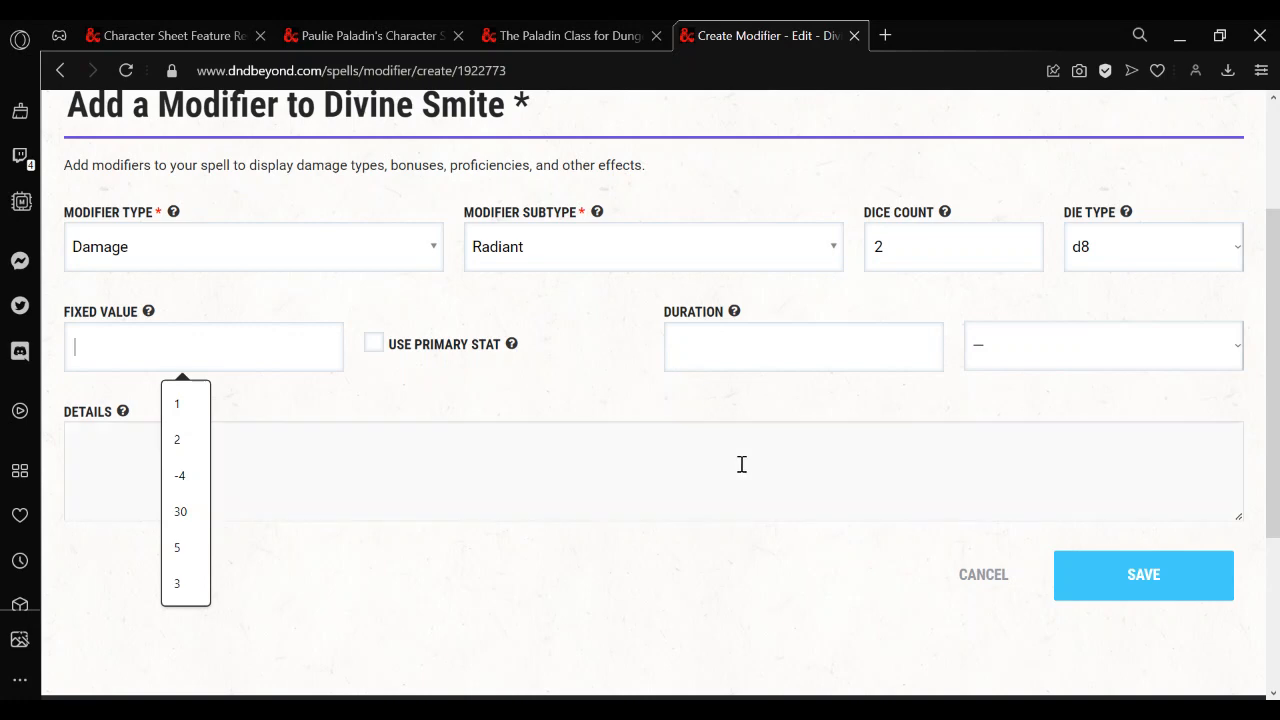
{"action": "left_click", "coordinate": [1144, 576]}
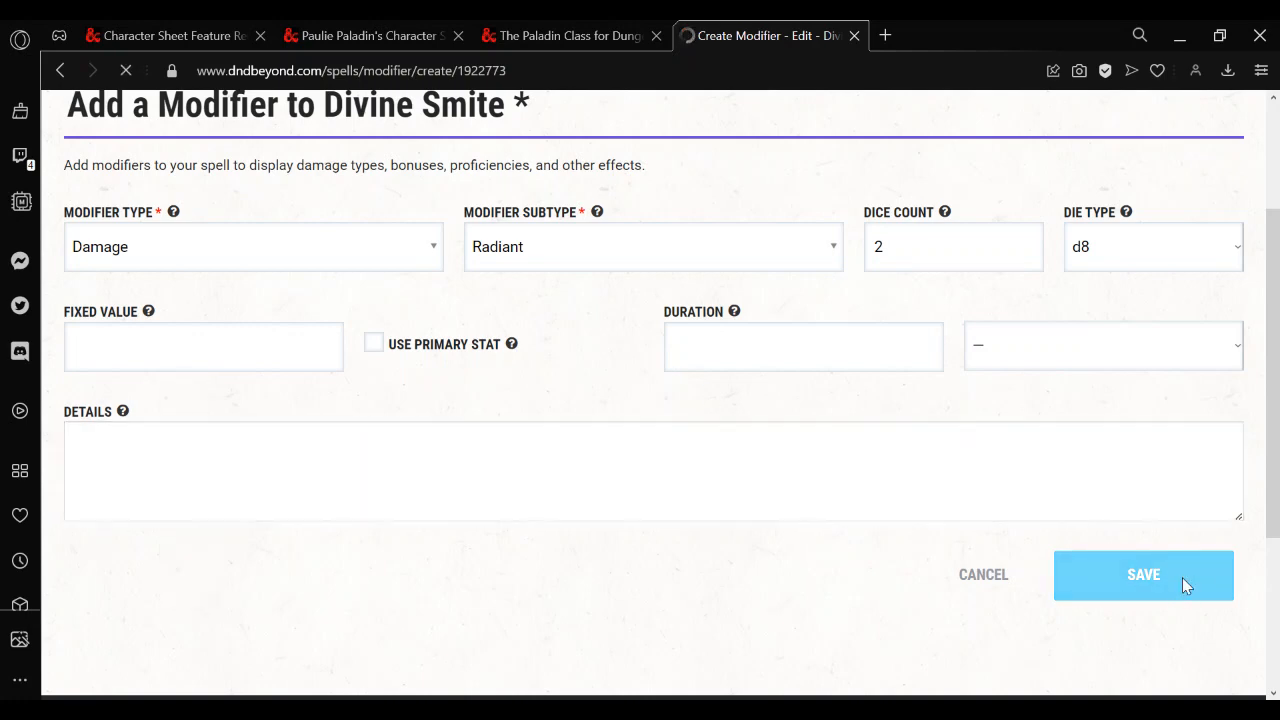
{"action": "left_click", "coordinate": [1144, 576]}
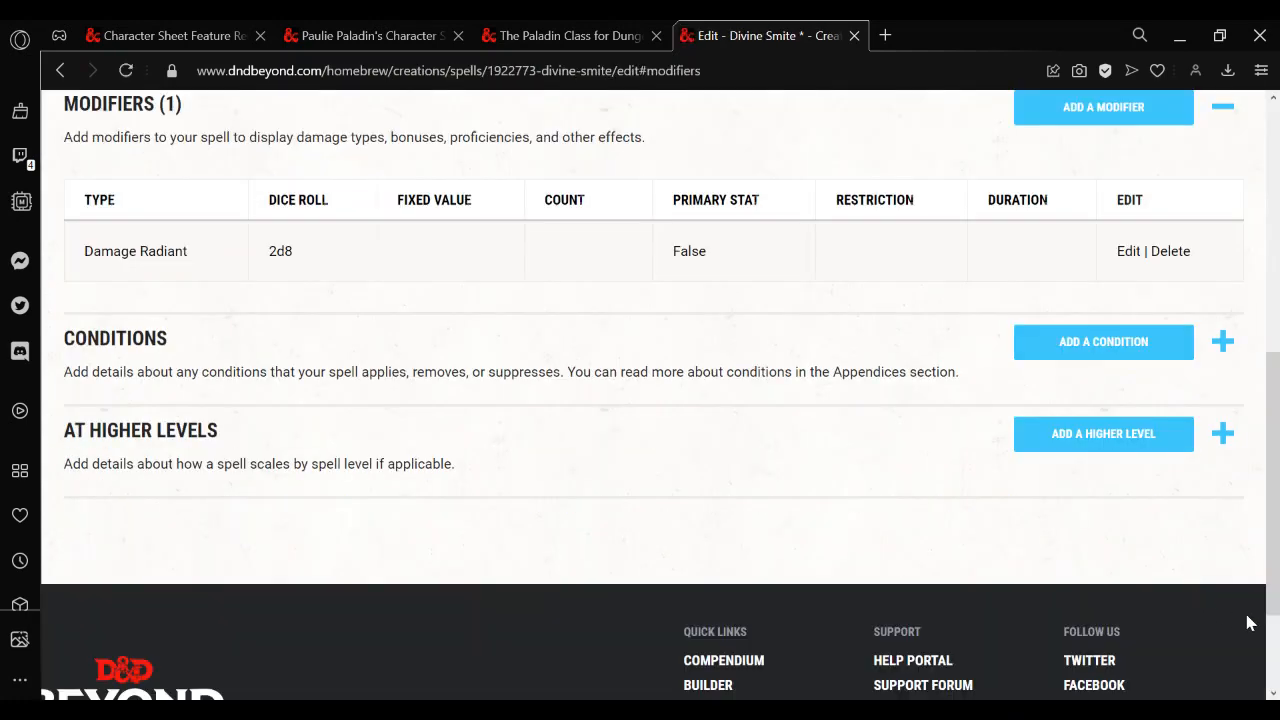
{"action": "mouse_move", "coordinate": [1060, 448]}
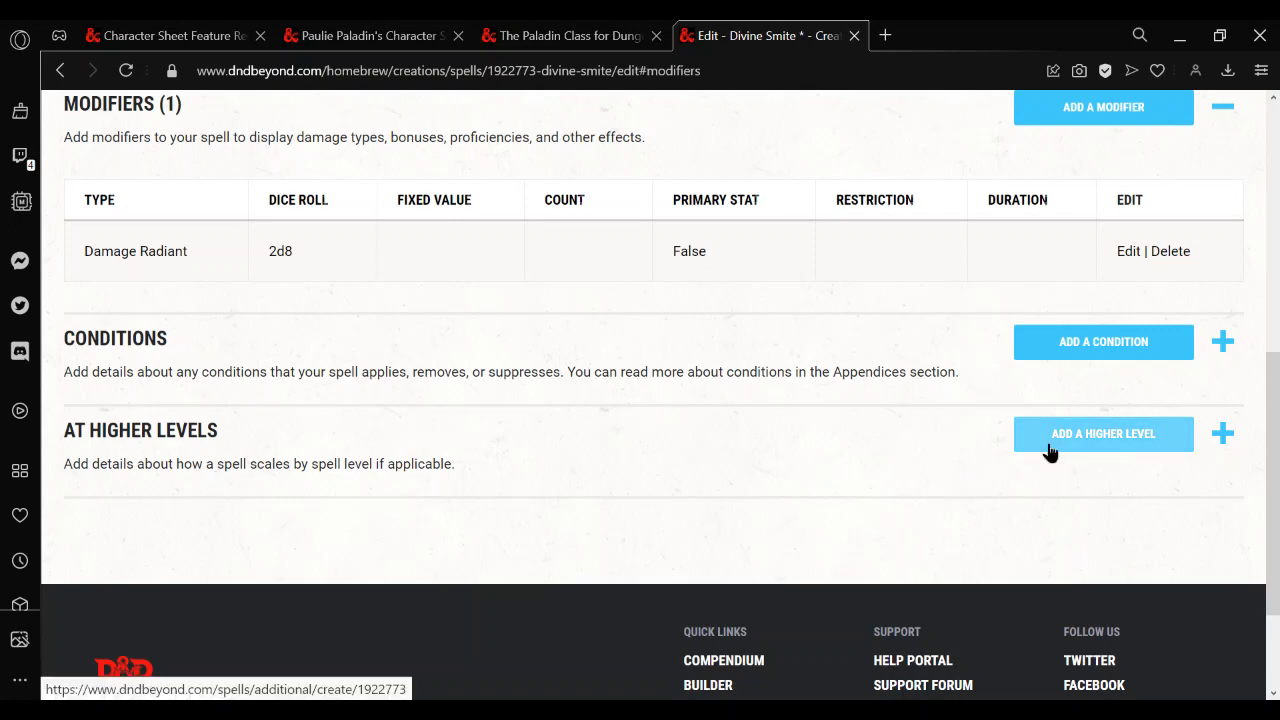
Start a higher-level entry at level 2 scaling Damage - Radiant (2d8) by Additional Points
{"action": "left_click", "coordinate": [1104, 434]}
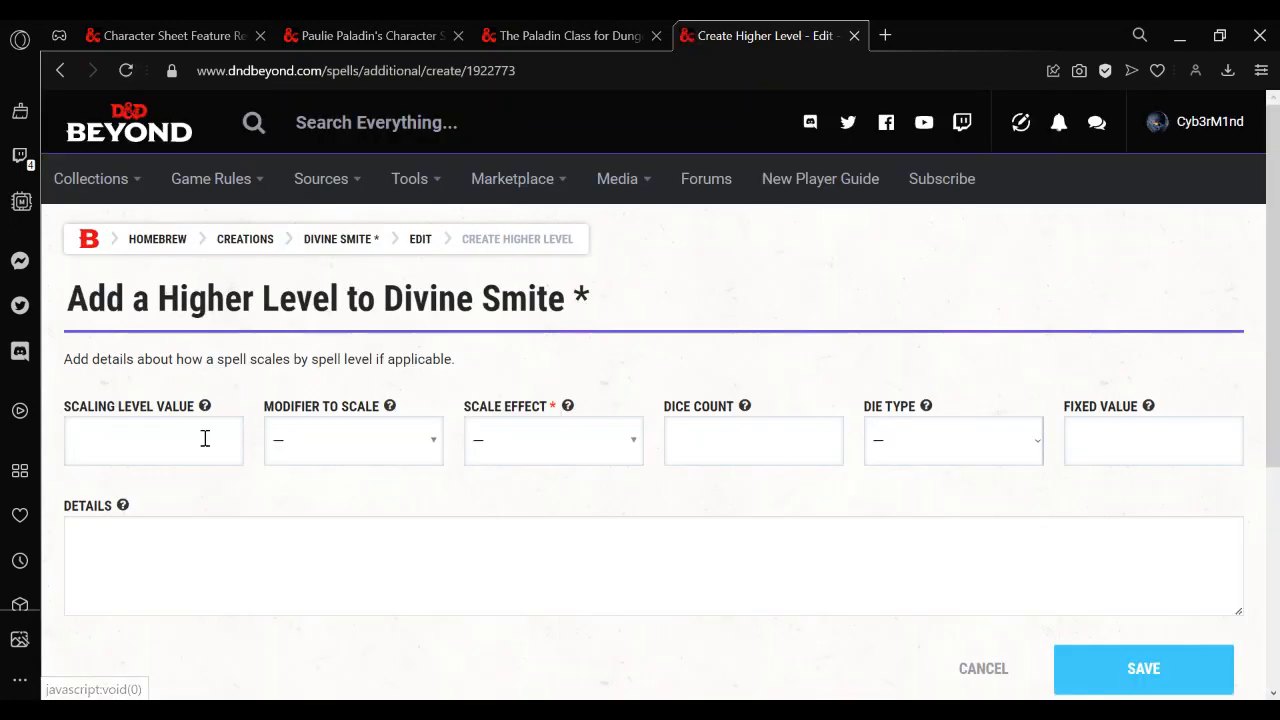
{"action": "mouse_move", "coordinate": [192, 440]}
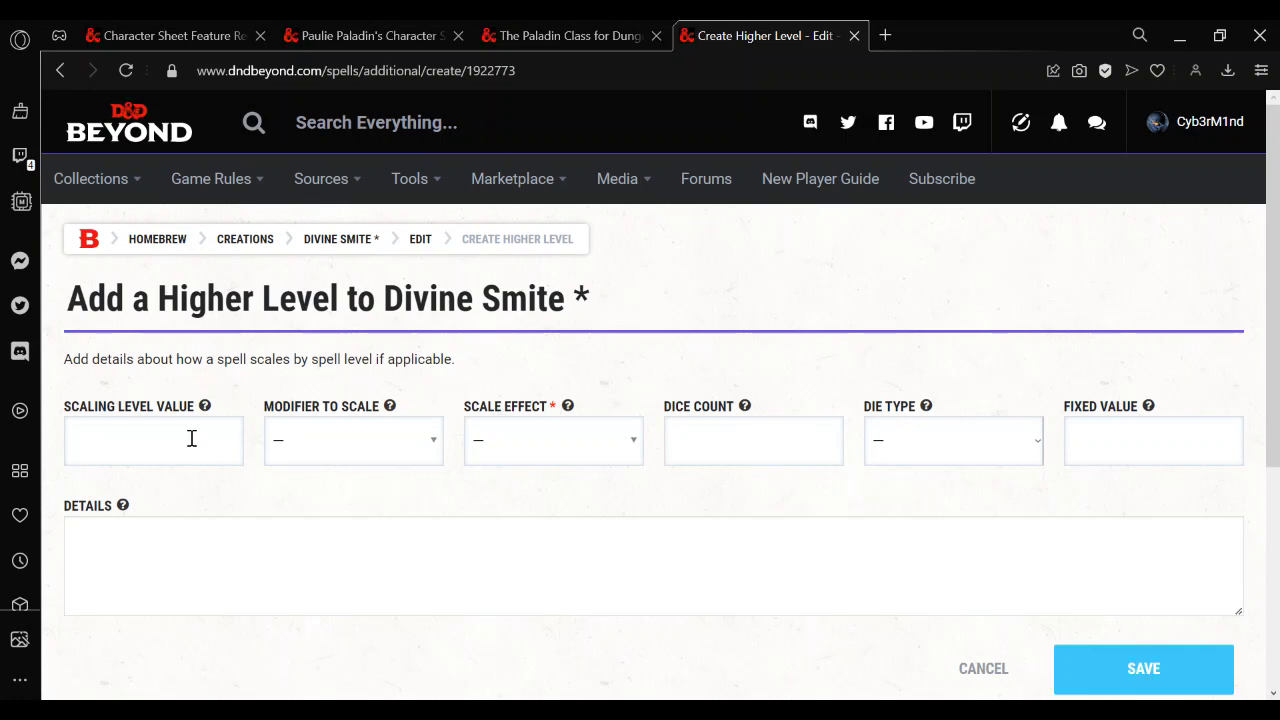
{"action": "left_click", "coordinate": [152, 440]}
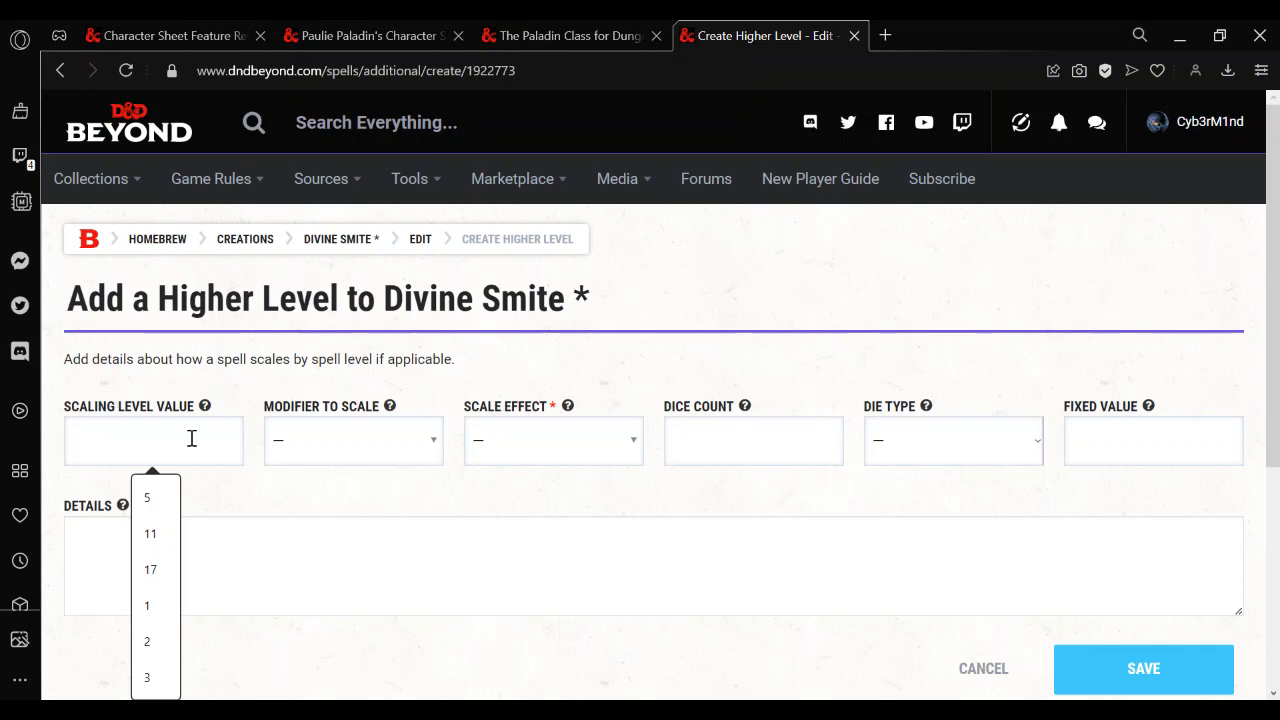
{"action": "left_click", "coordinate": [148, 640]}
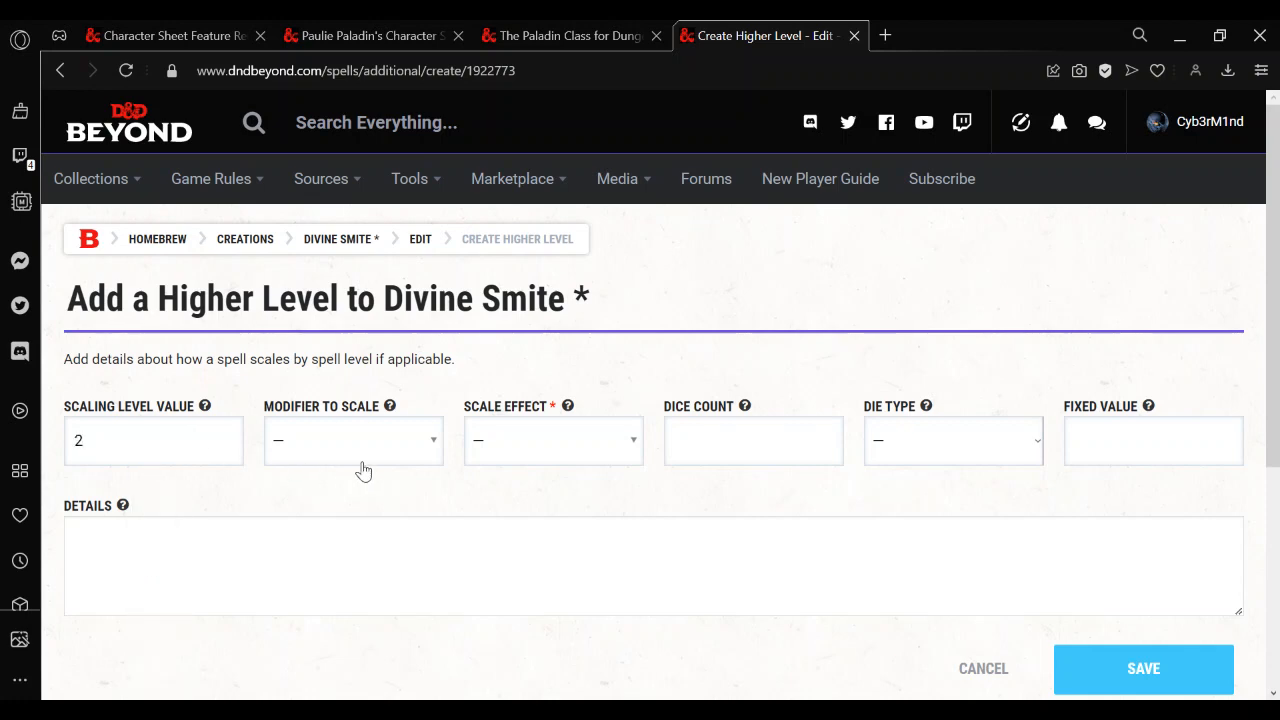
{"action": "left_click", "coordinate": [352, 440]}
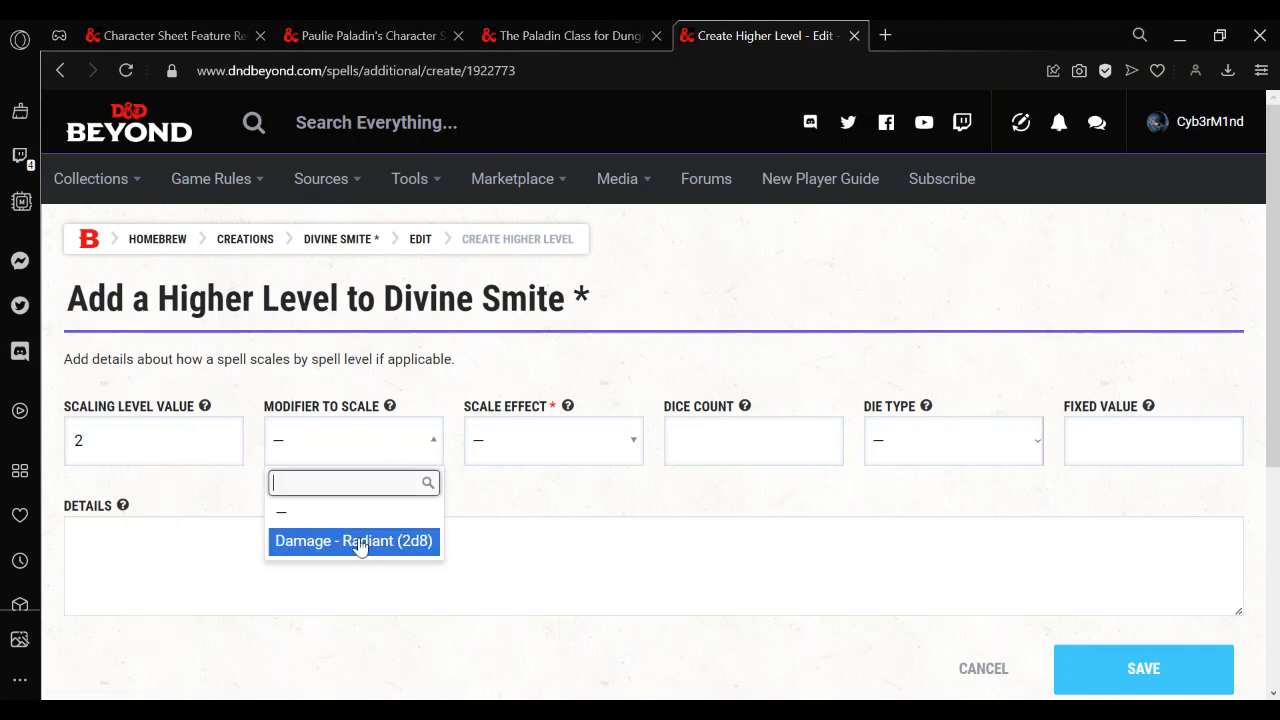
{"action": "left_click", "coordinate": [352, 540]}
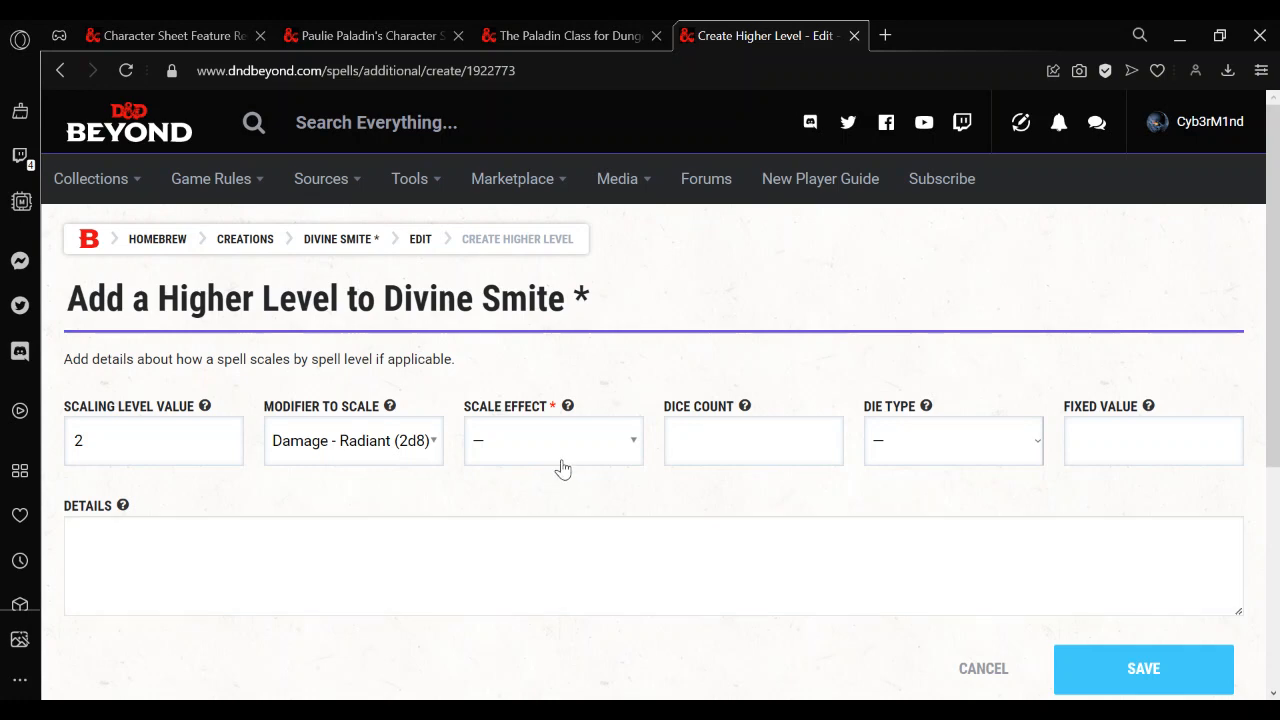
{"action": "left_click", "coordinate": [552, 440]}
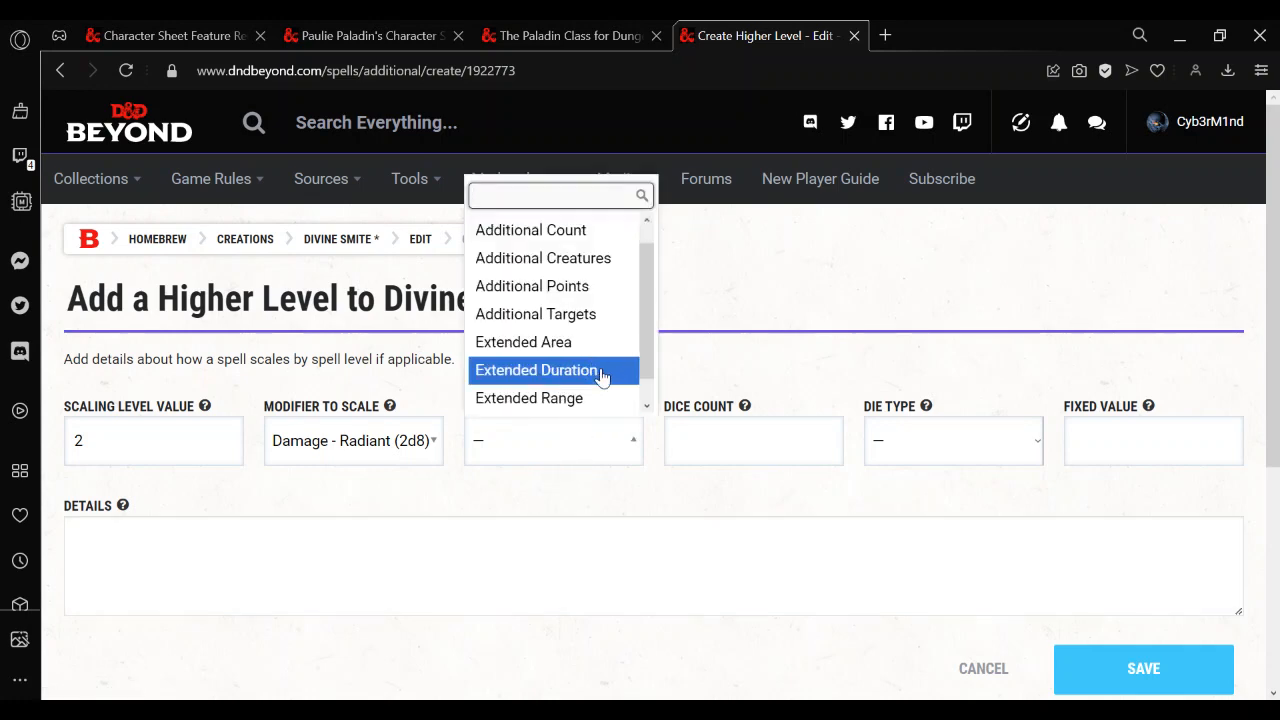
{"action": "mouse_move", "coordinate": [560, 286]}
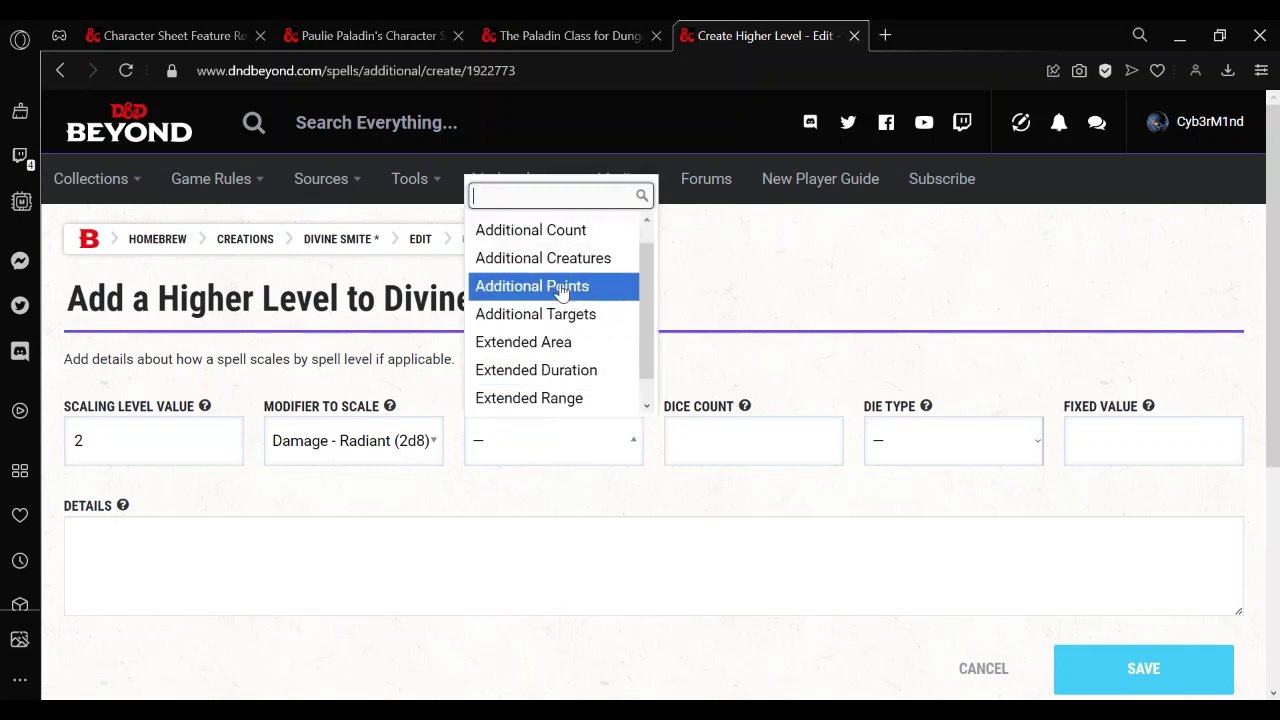
{"action": "left_click", "coordinate": [532, 286]}
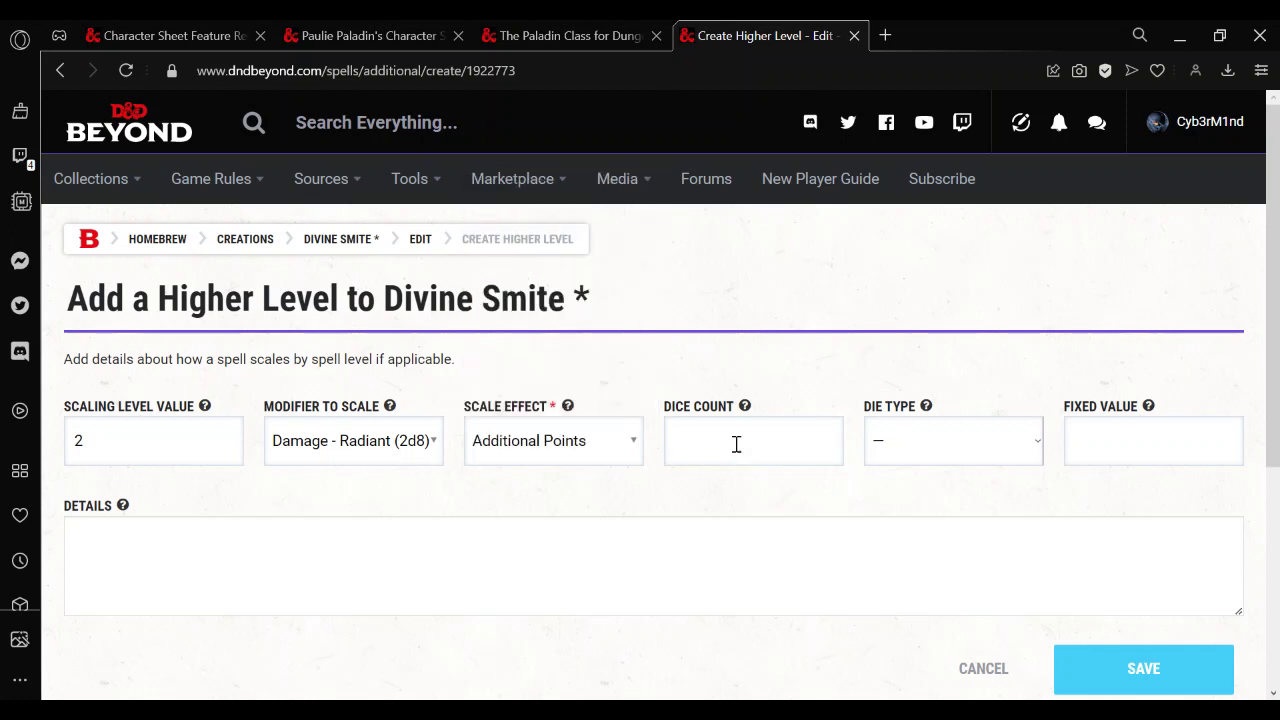
Set the level 2 entry to 3 dice of d8 and save it
{"action": "left_click", "coordinate": [752, 440]}
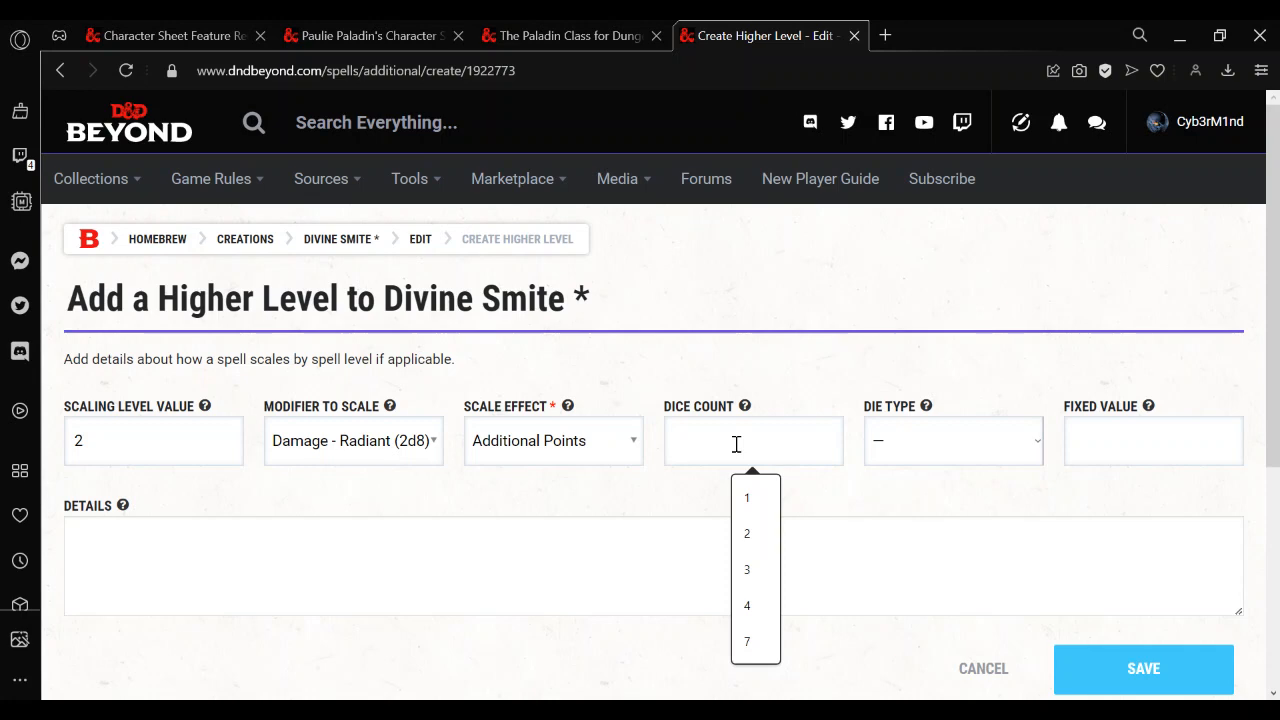
{"action": "mouse_move", "coordinate": [876, 458]}
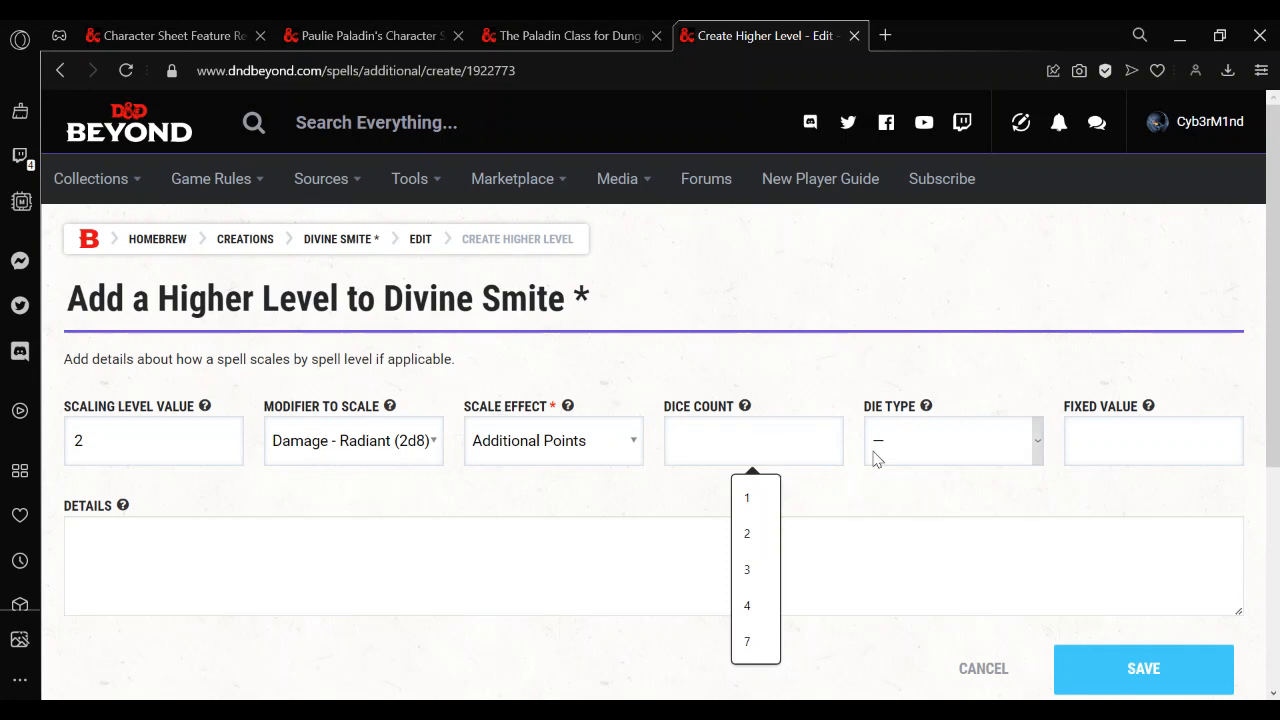
{"action": "left_click", "coordinate": [752, 440]}
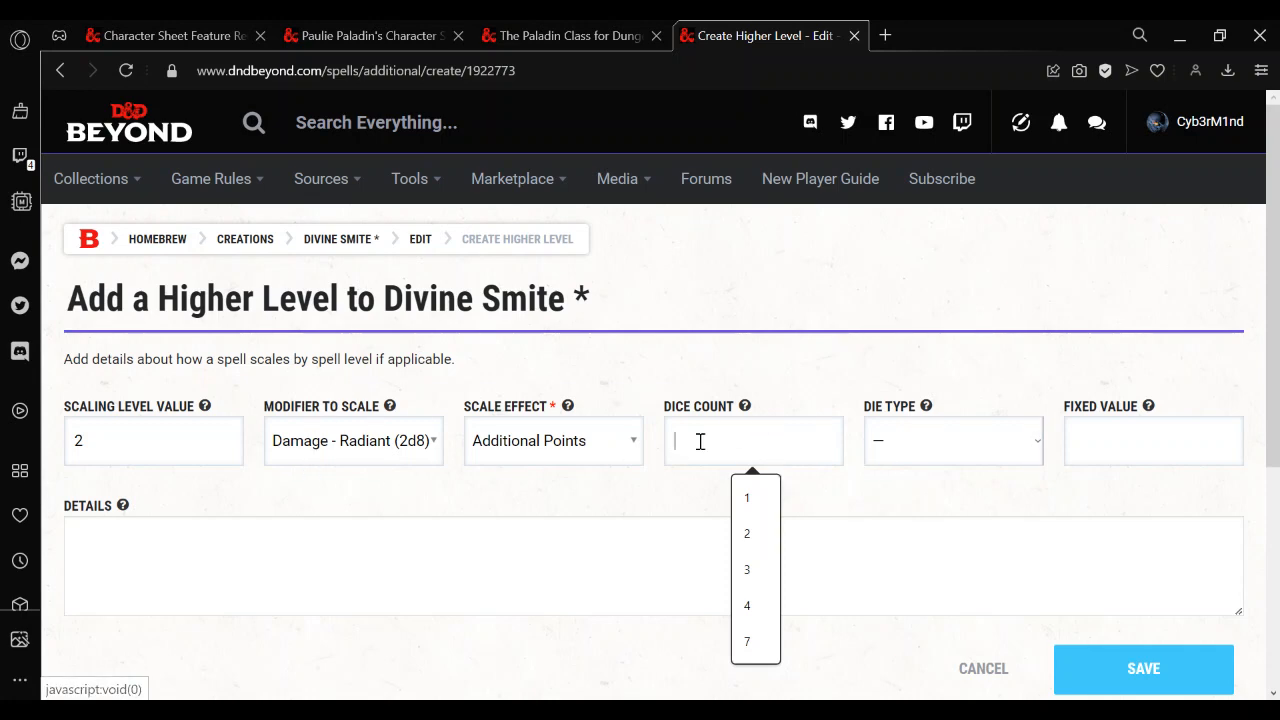
{"action": "left_click", "coordinate": [952, 440]}
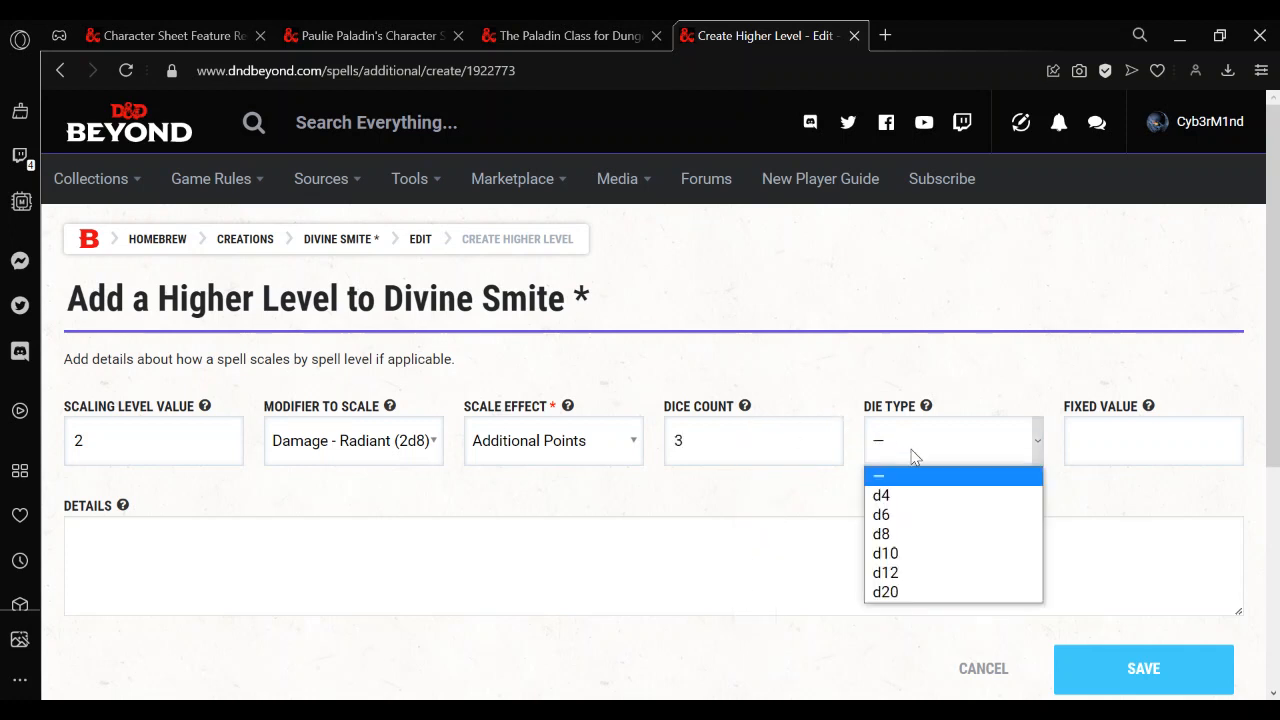
{"action": "left_click", "coordinate": [880, 532]}
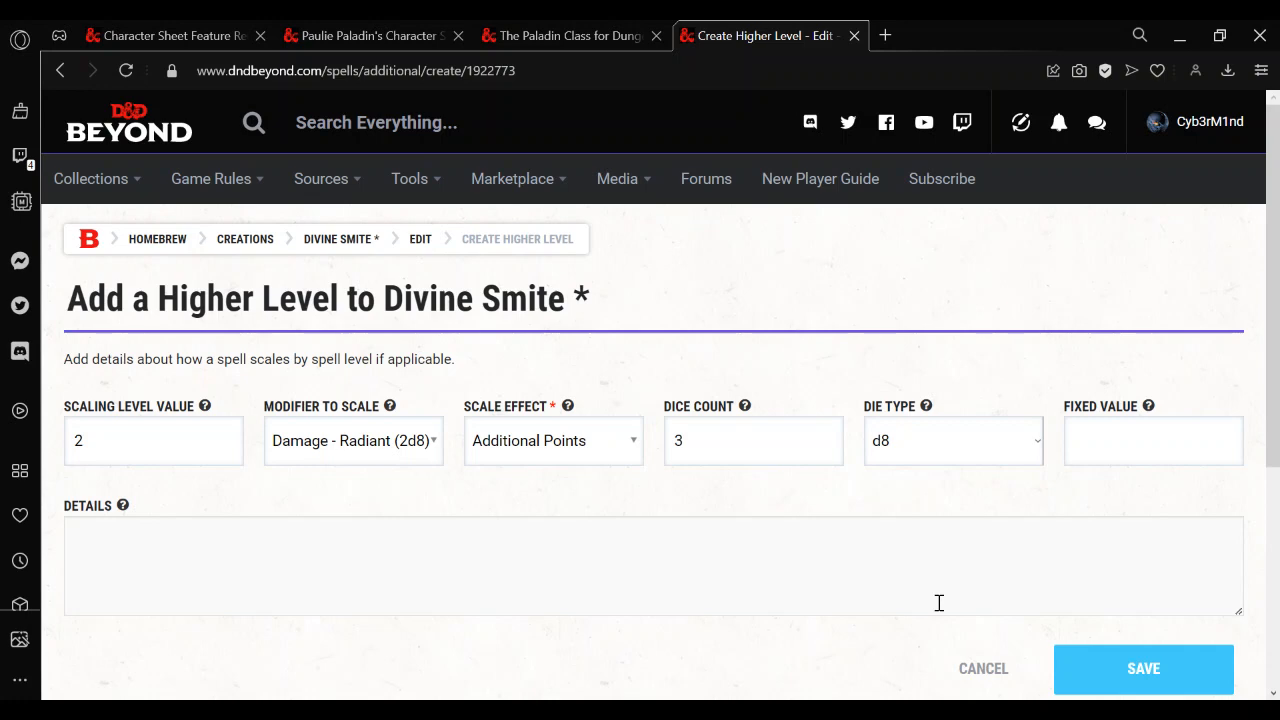
{"action": "mouse_move", "coordinate": [56, 436]}
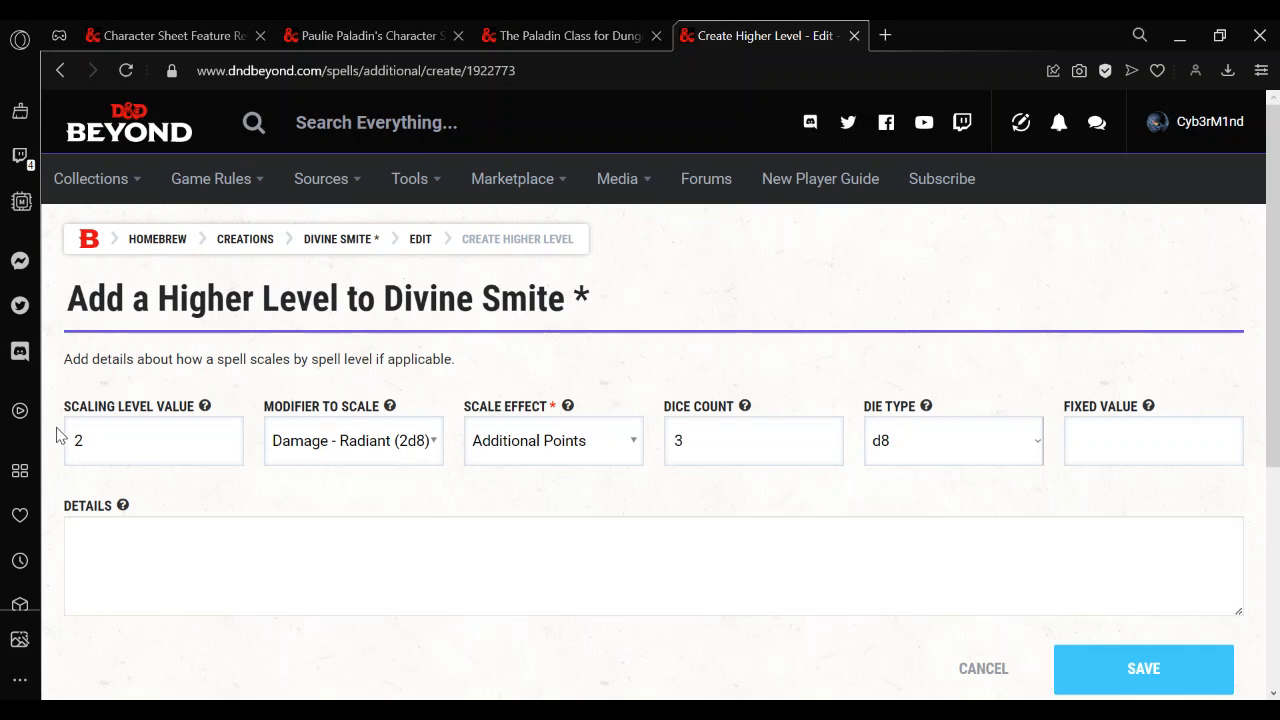
{"action": "mouse_move", "coordinate": [506, 514]}
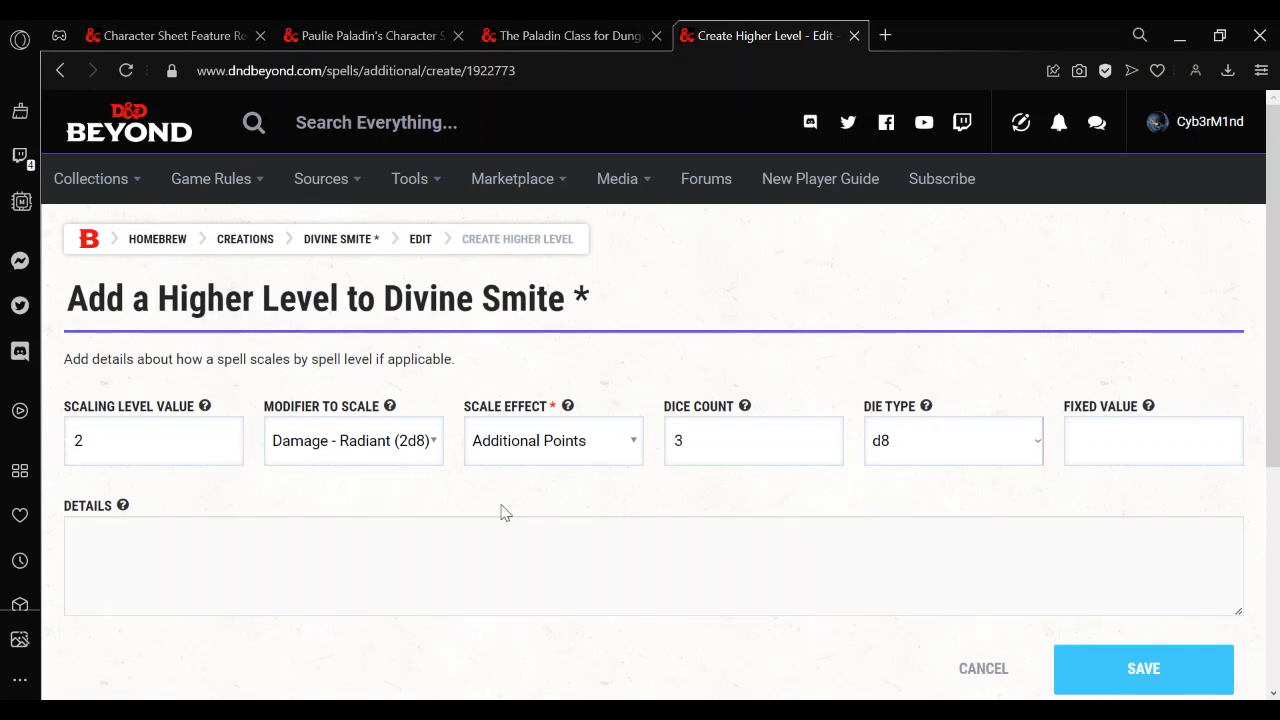
{"action": "mouse_move", "coordinate": [1034, 470]}
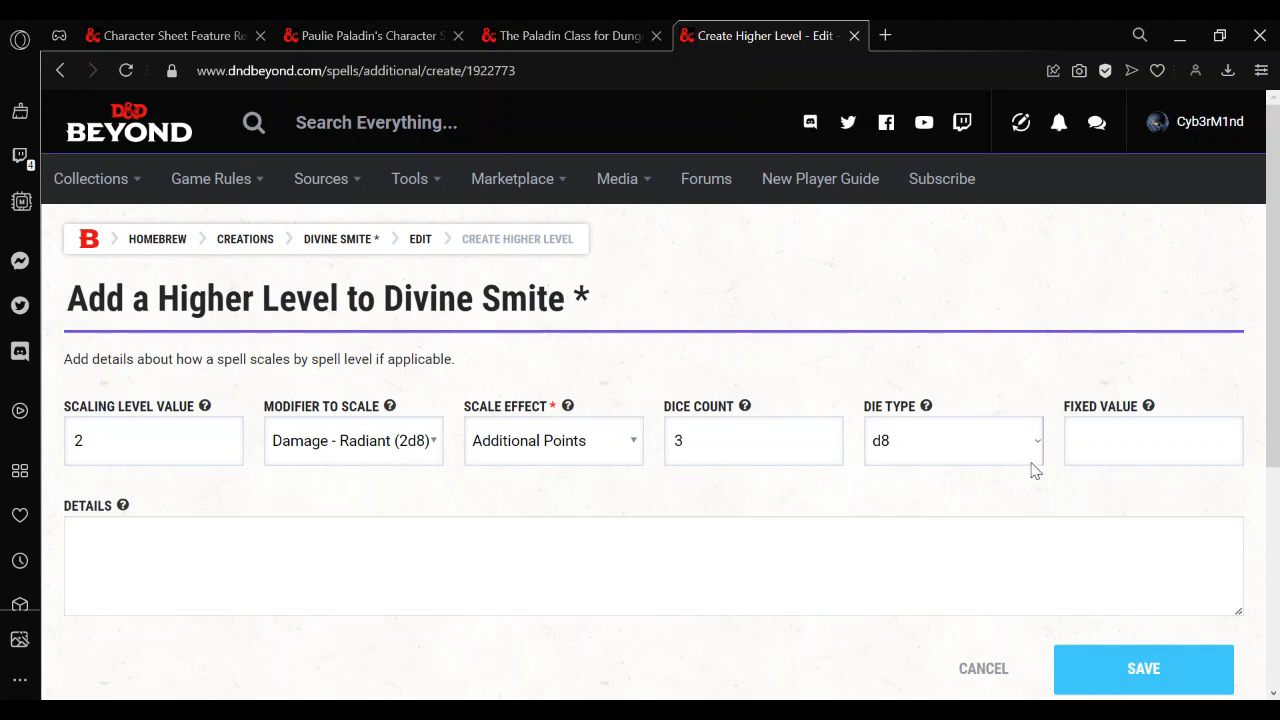
{"action": "mouse_move", "coordinate": [632, 452]}
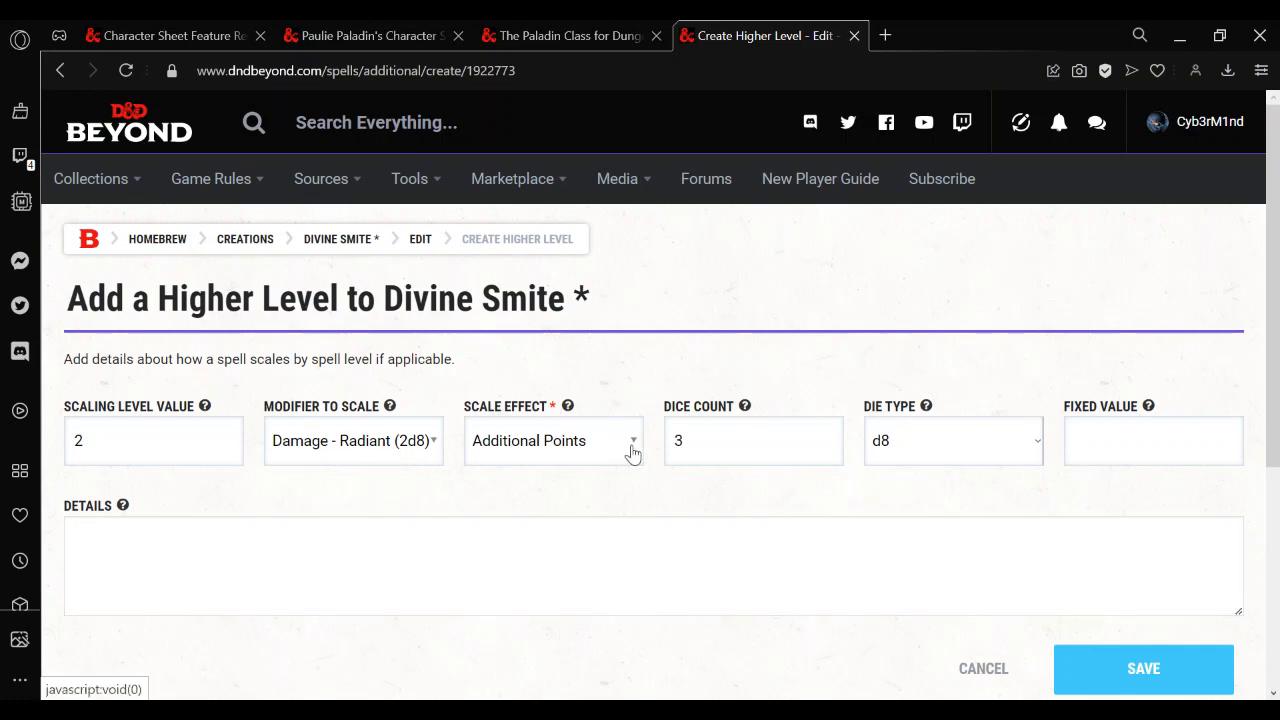
{"action": "left_click", "coordinate": [552, 442]}
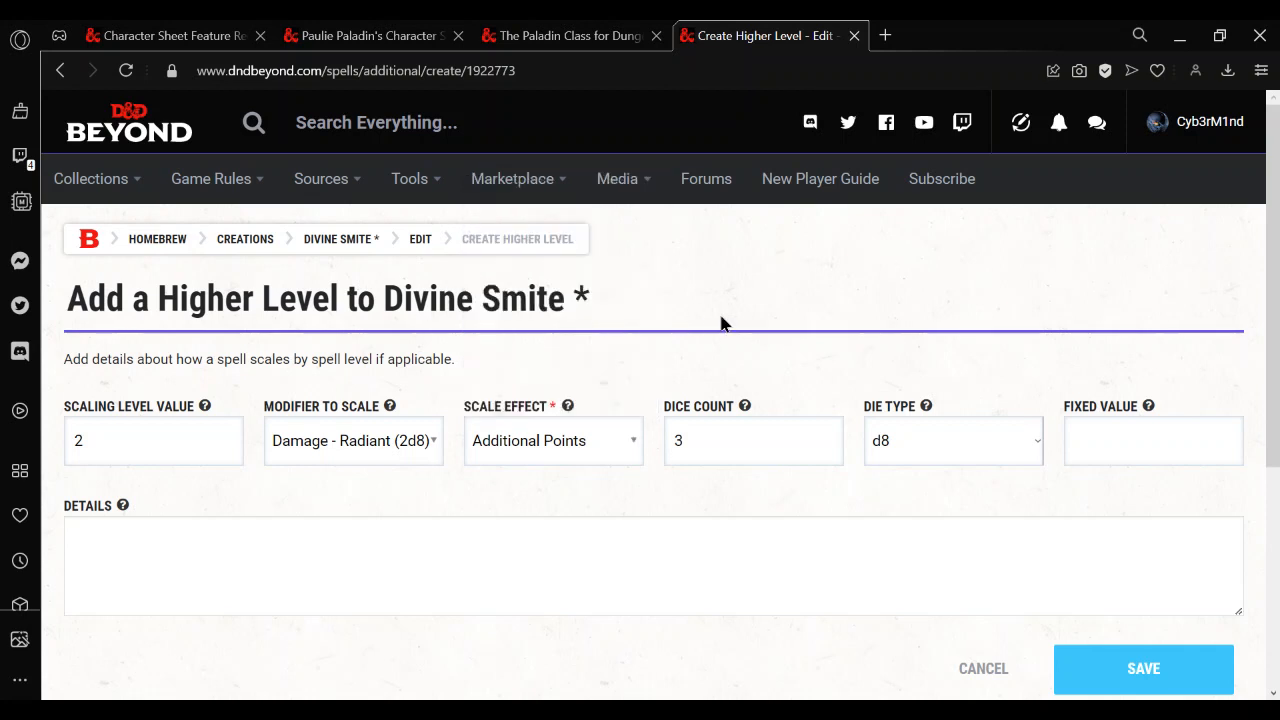
{"action": "mouse_move", "coordinate": [836, 494]}
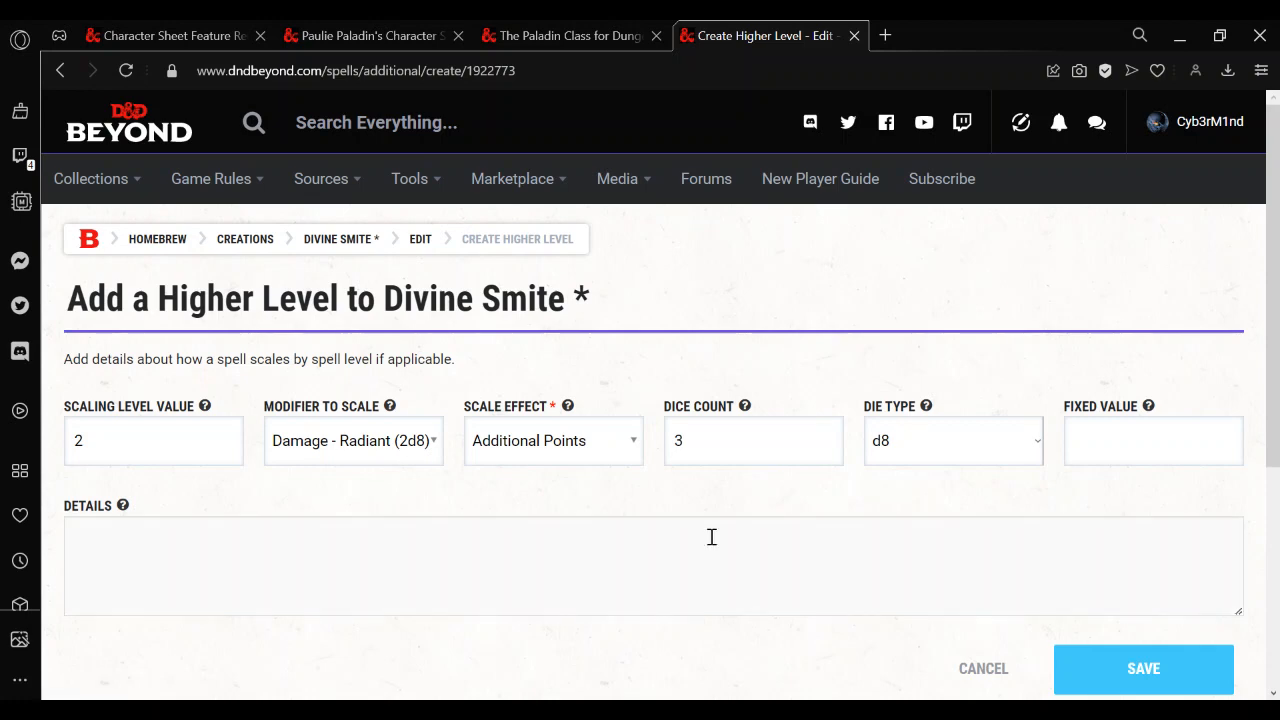
{"action": "mouse_move", "coordinate": [1032, 644]}
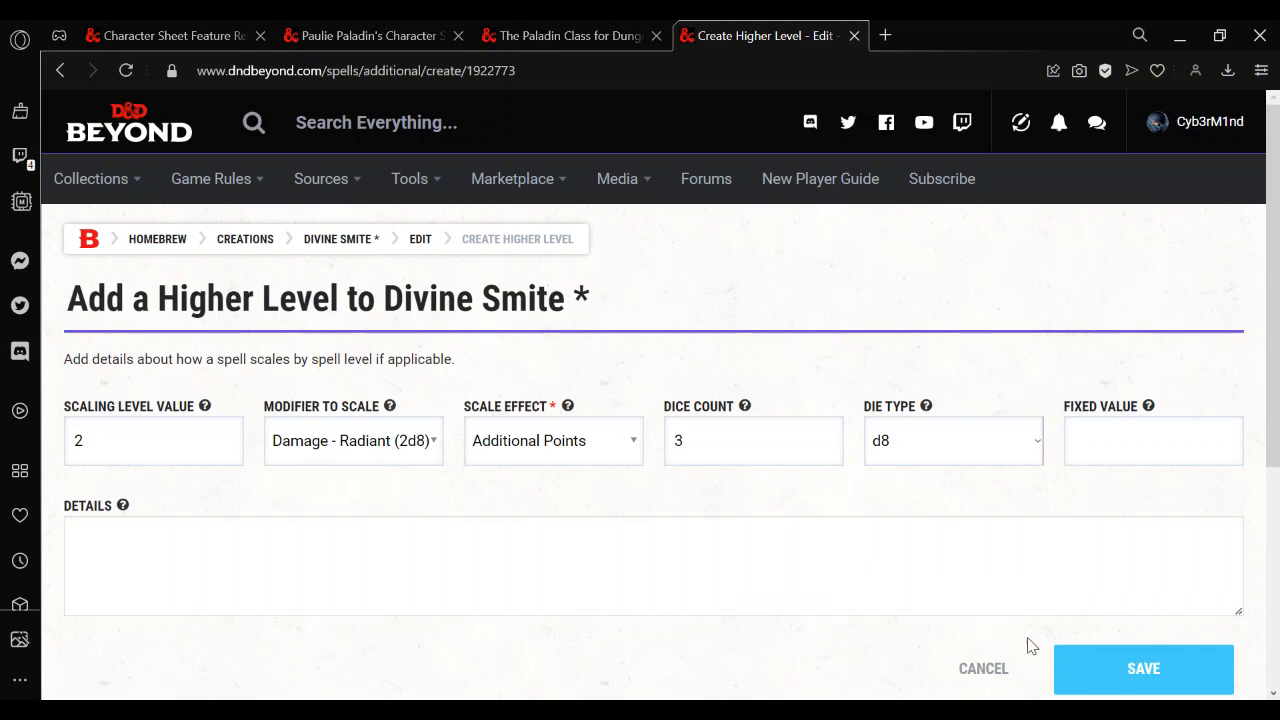
{"action": "left_click", "coordinate": [1144, 668]}
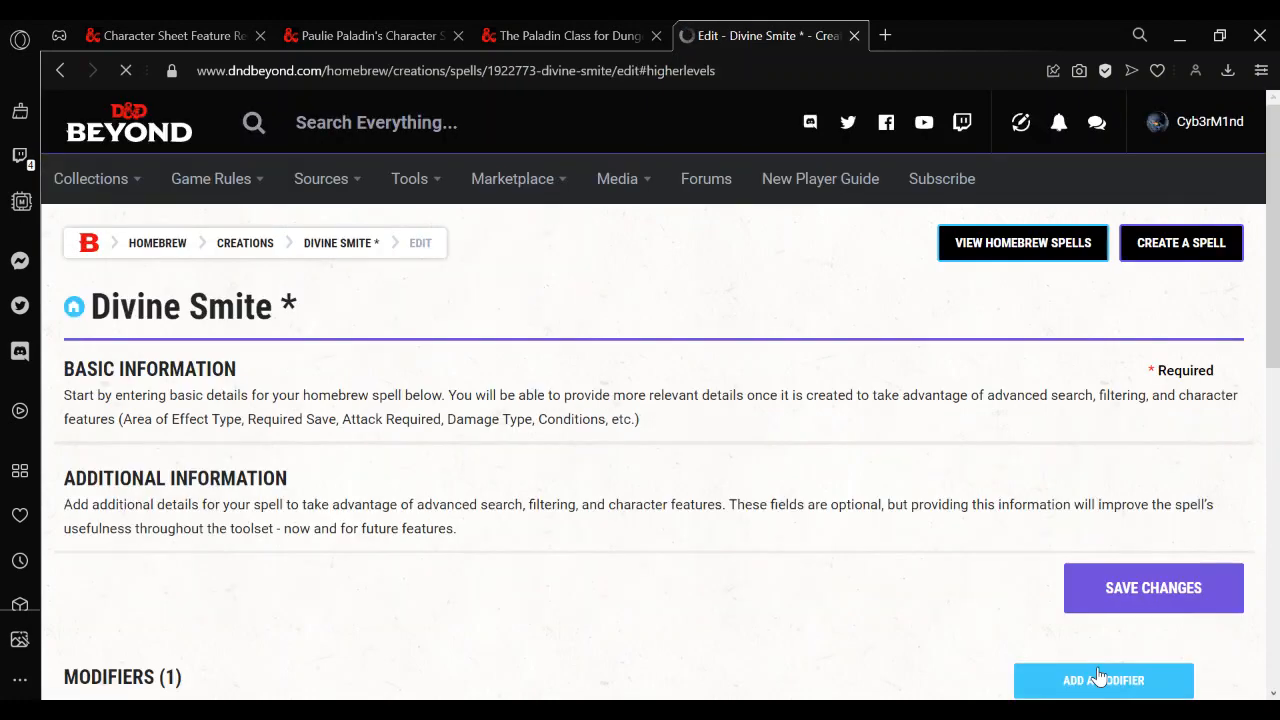
Add a level 3 entry scaling Damage - Radiant (2d8) by Additional Points
{"action": "scroll", "scroll_direction": "down", "scroll_amount": 3}
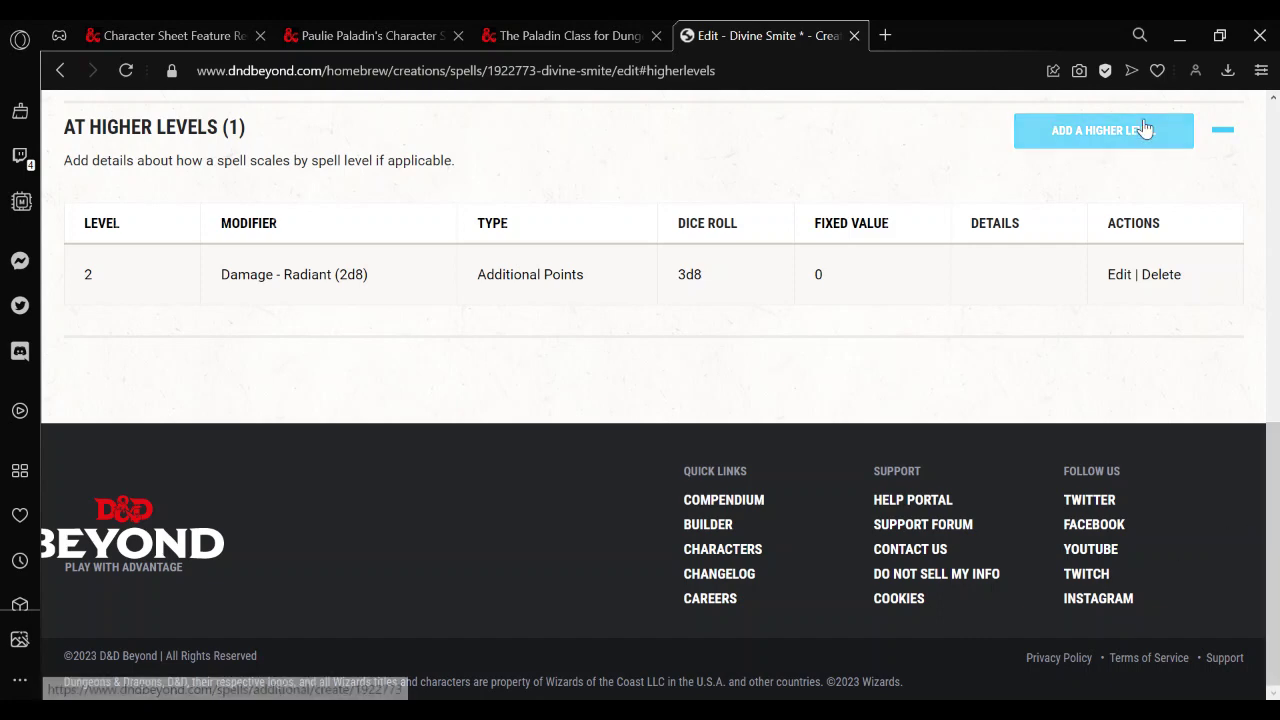
{"action": "left_click", "coordinate": [1104, 130]}
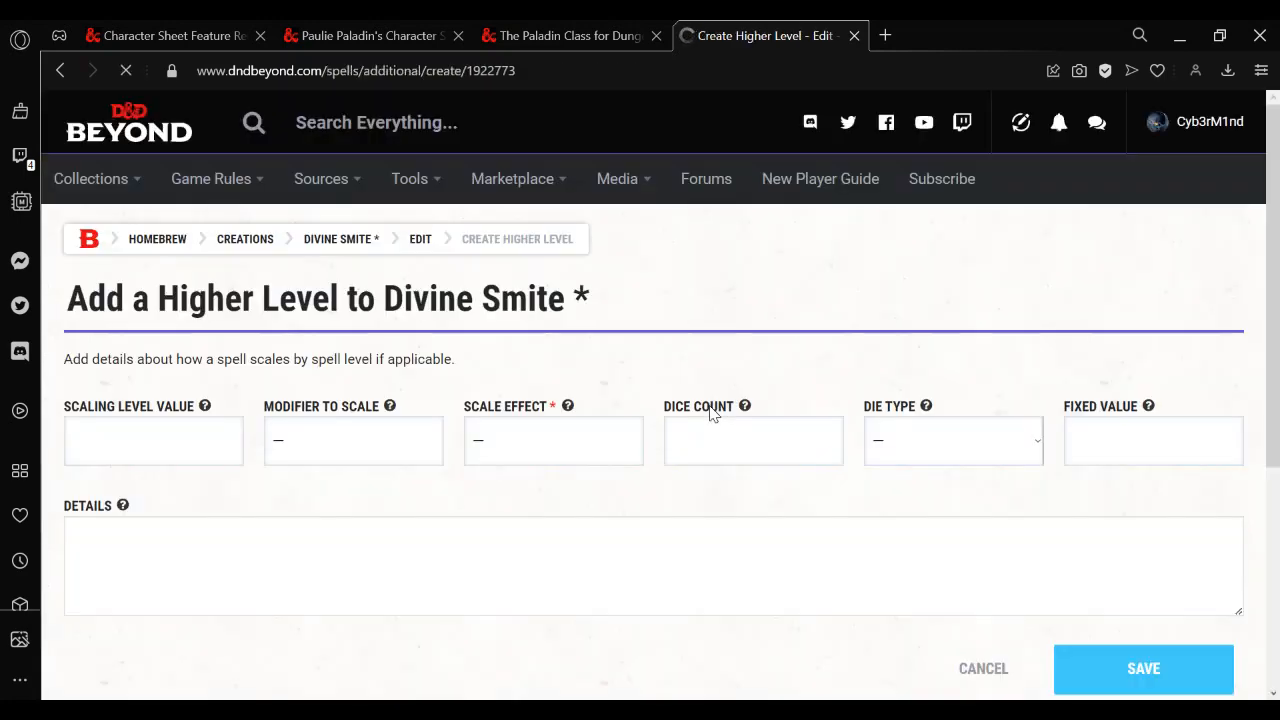
{"action": "left_click", "coordinate": [152, 440]}
{"action": "type", "text": "3"}
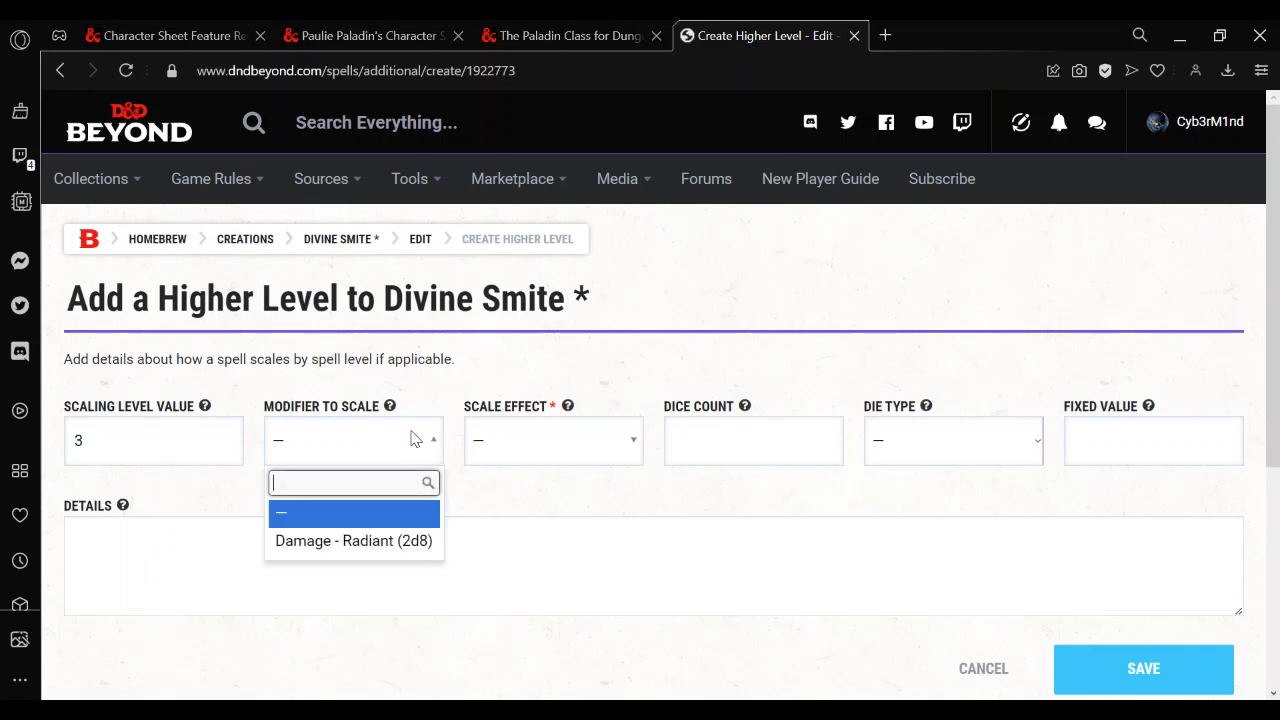
{"action": "left_click", "coordinate": [352, 540]}
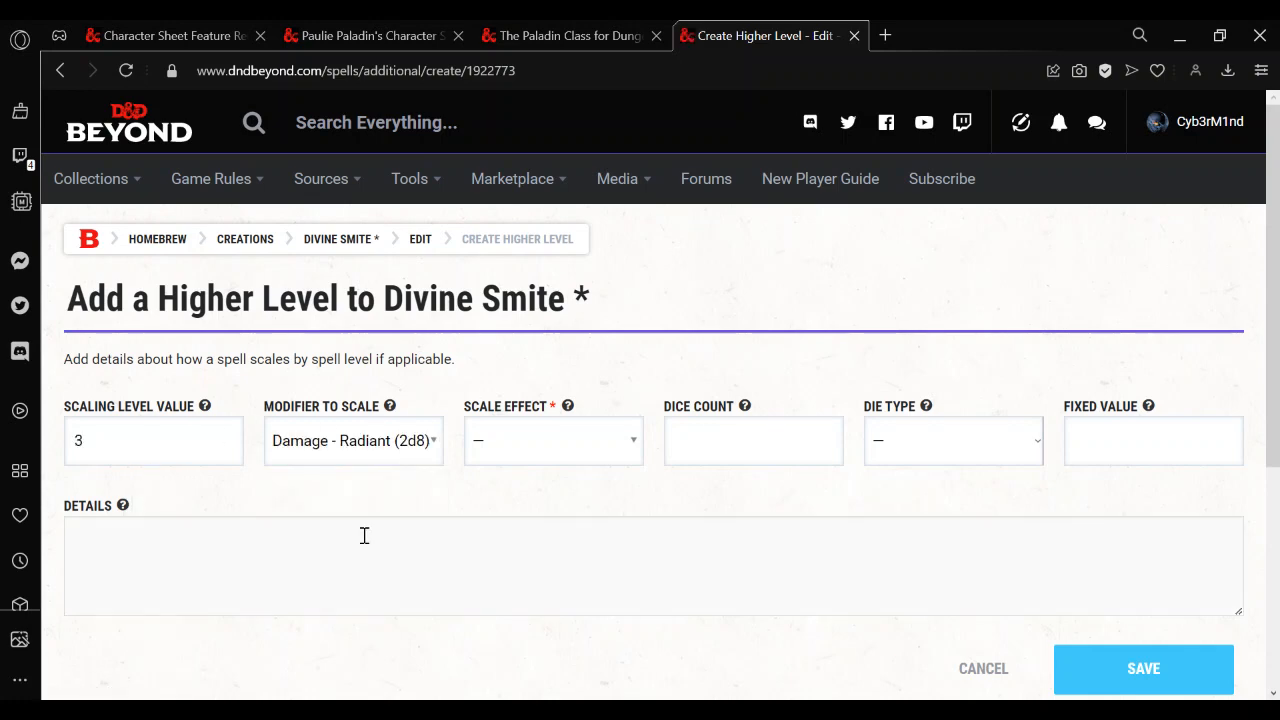
{"action": "left_click", "coordinate": [552, 440]}
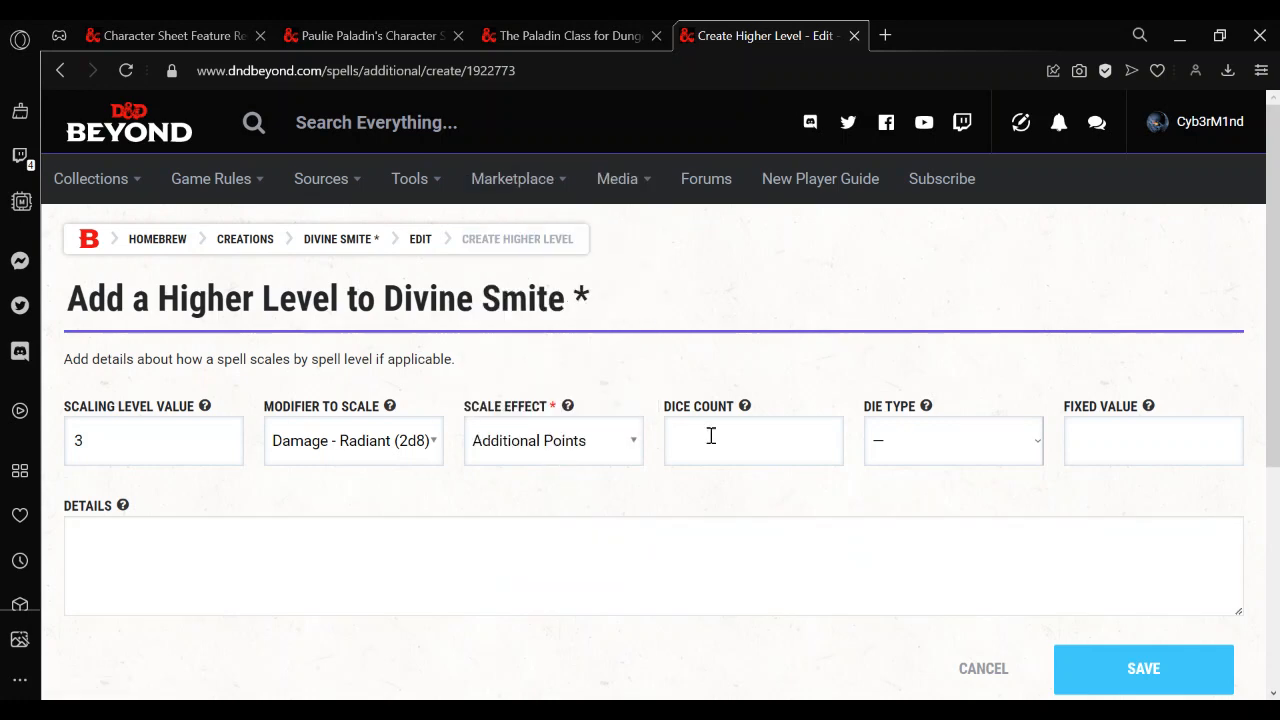
Set the level 3 entry to 4 dice of d8 and save it
{"action": "left_click", "coordinate": [752, 440]}
{"action": "type", "text": "3"}
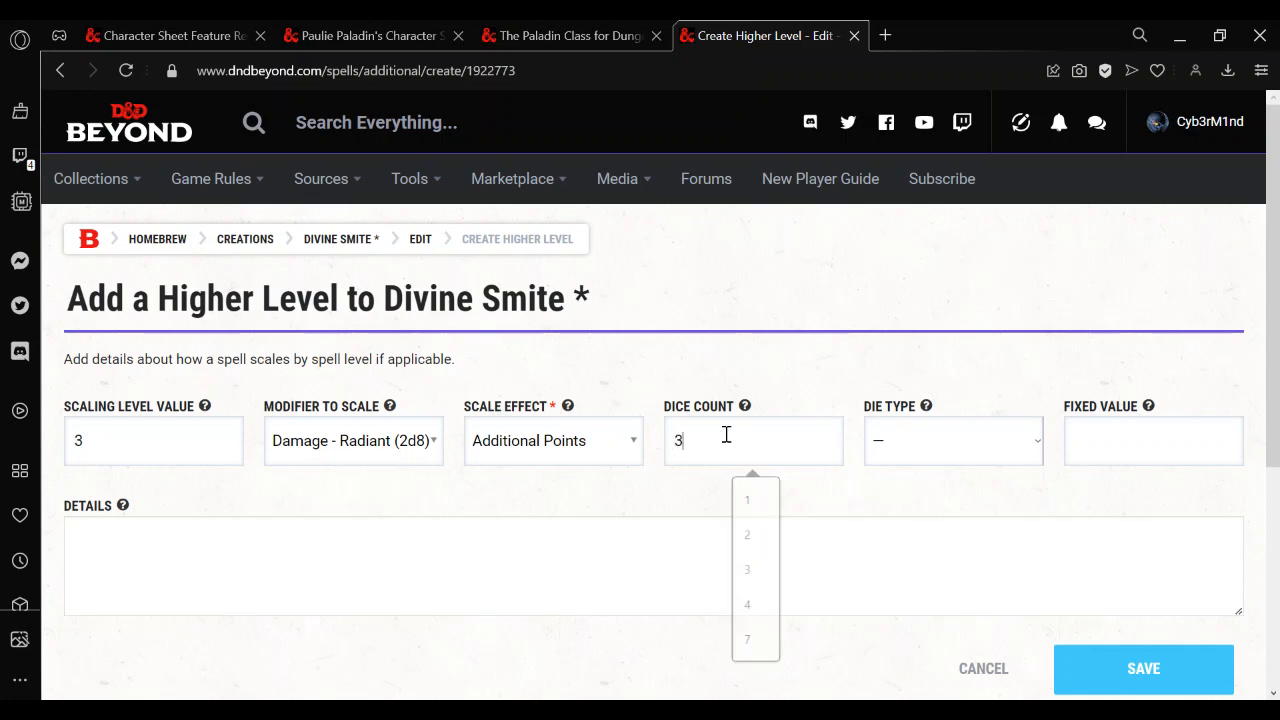
{"action": "left_click", "coordinate": [952, 440]}
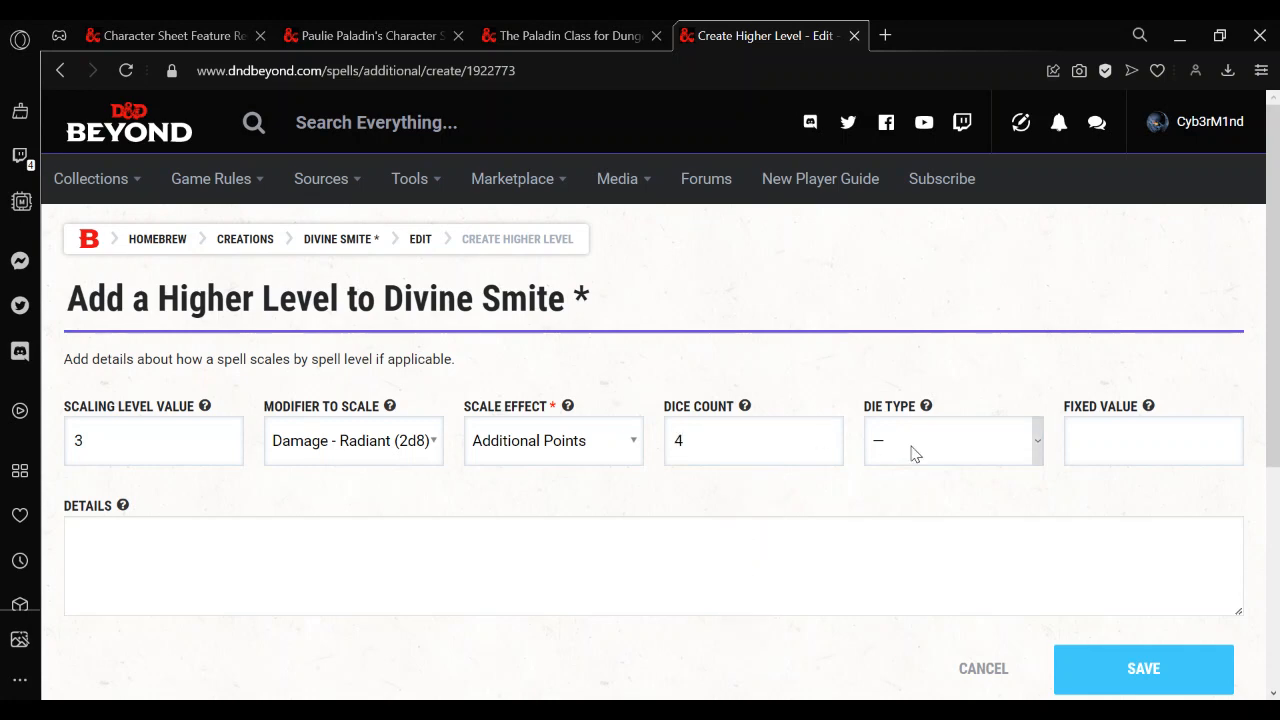
{"action": "left_click", "coordinate": [950, 440]}
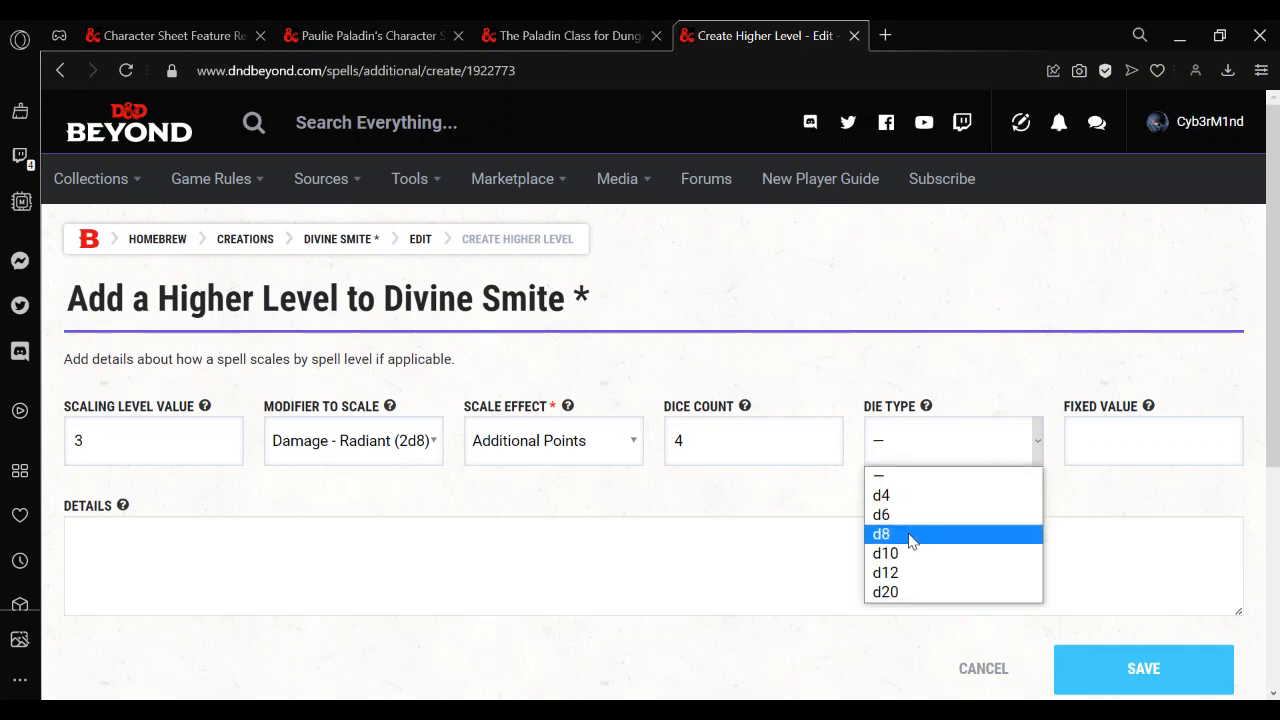
{"action": "left_click", "coordinate": [882, 534]}
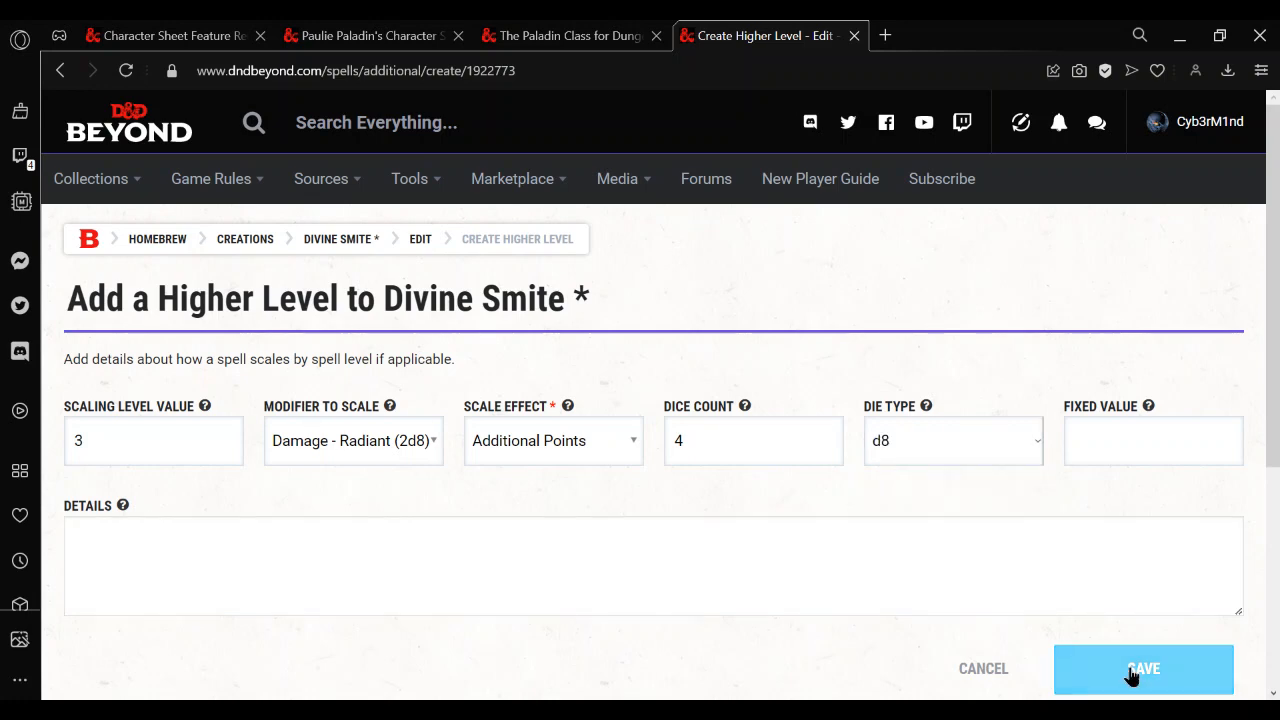
{"action": "left_click", "coordinate": [1144, 668]}
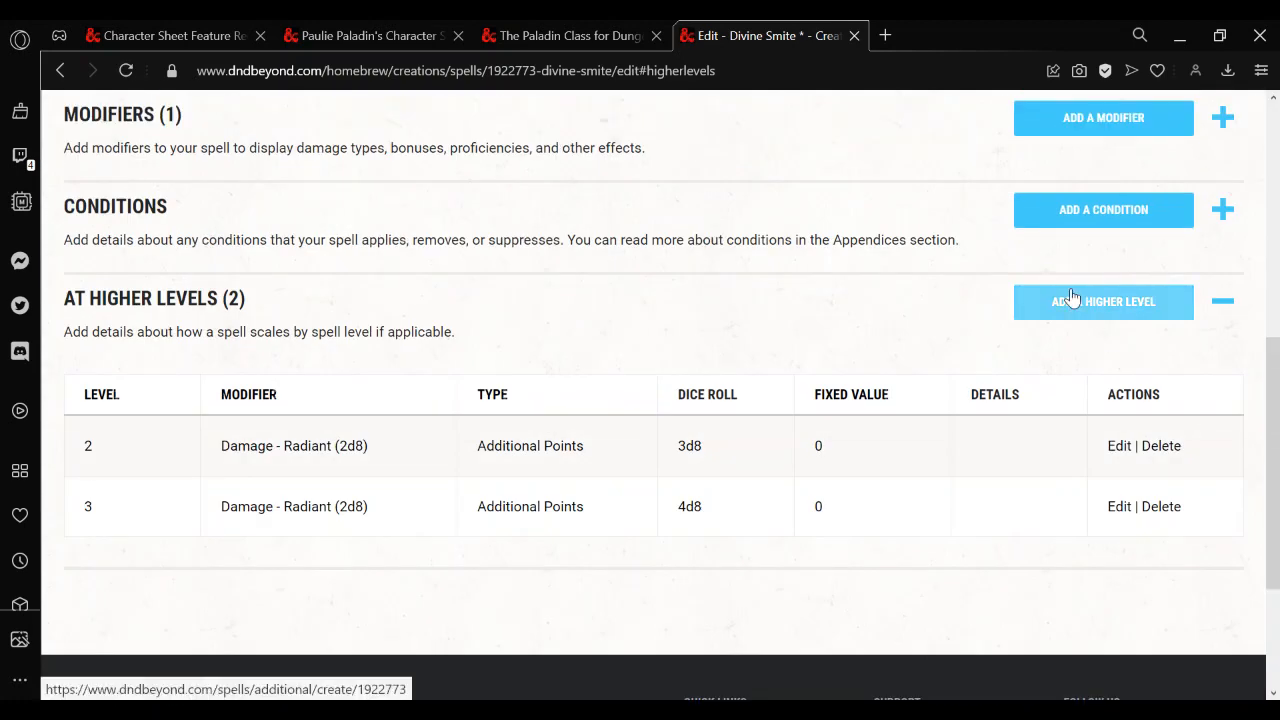
Add a level 4 entry scaling Damage - Radiant (2d8) by Additional Points
{"action": "left_click", "coordinate": [1104, 300]}
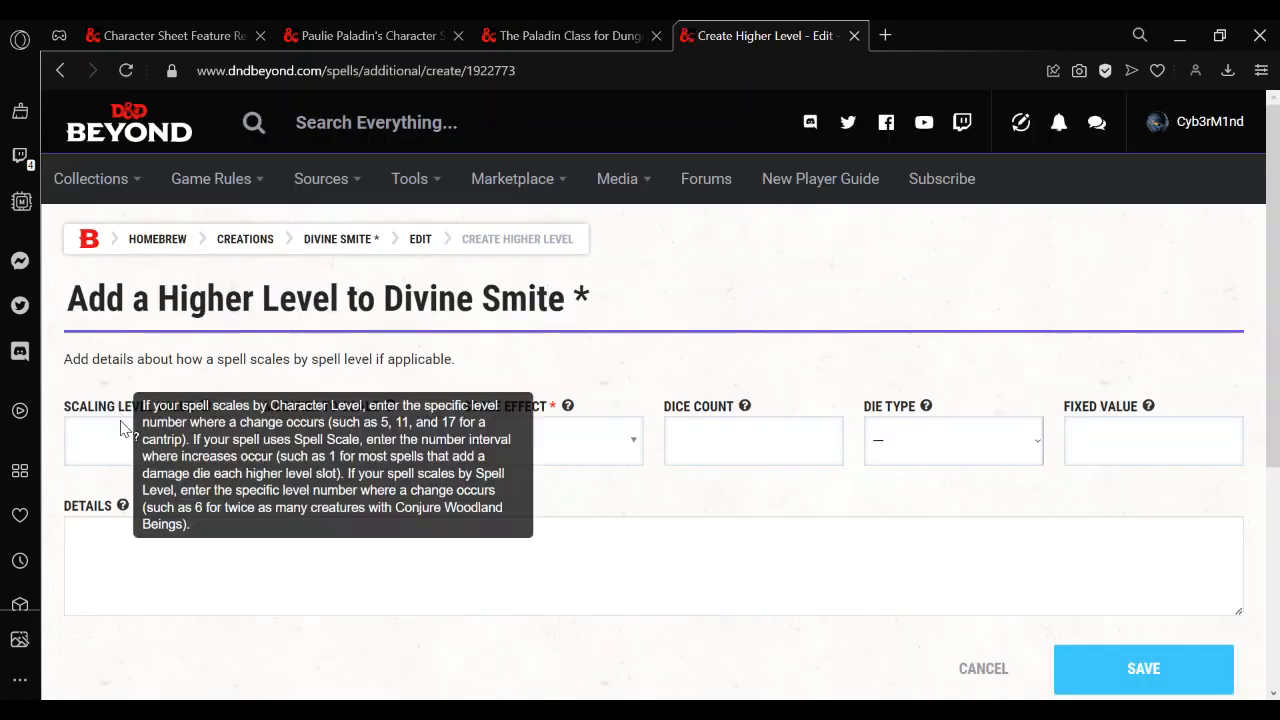
{"action": "type", "text": "4"}
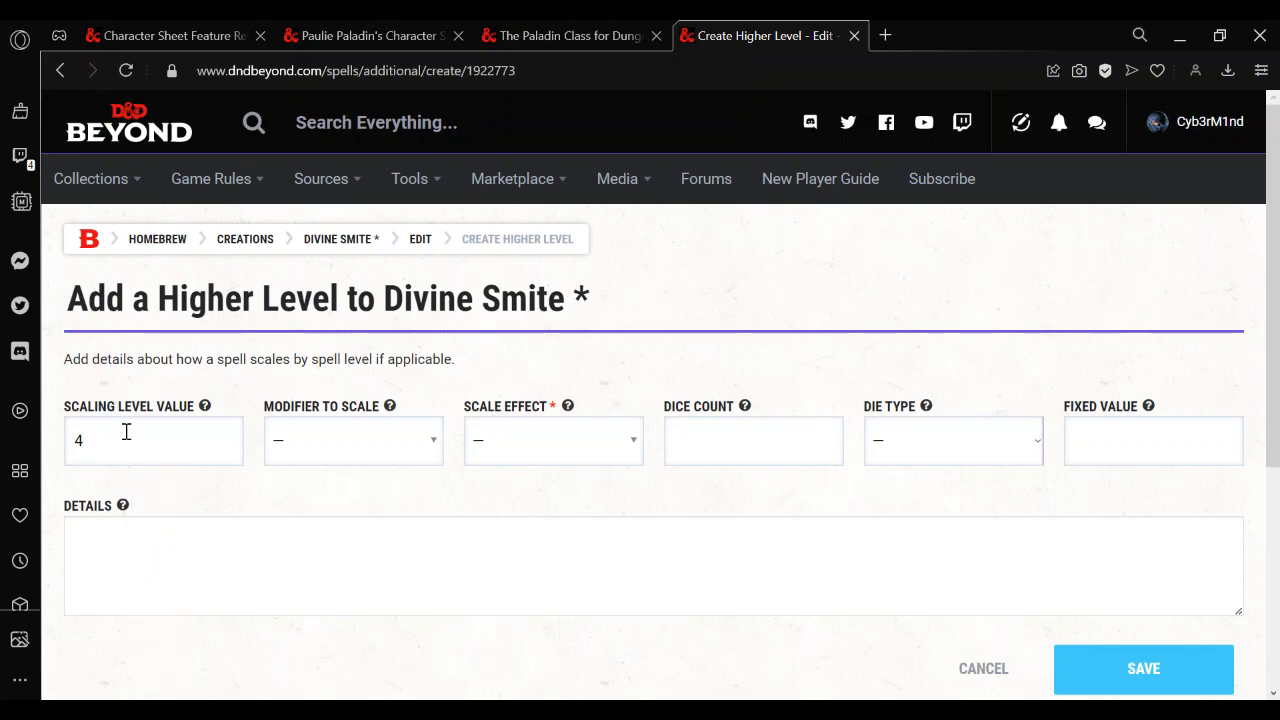
{"action": "left_click", "coordinate": [352, 440]}
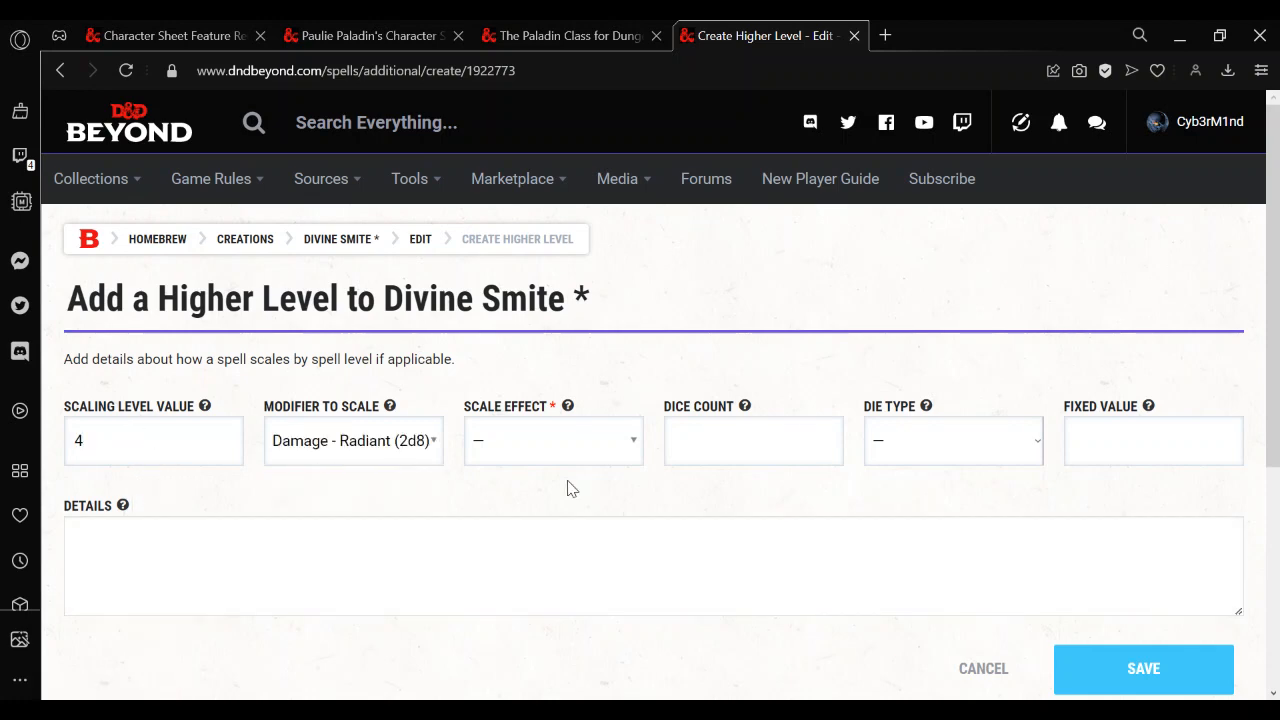
{"action": "left_click", "coordinate": [552, 440]}
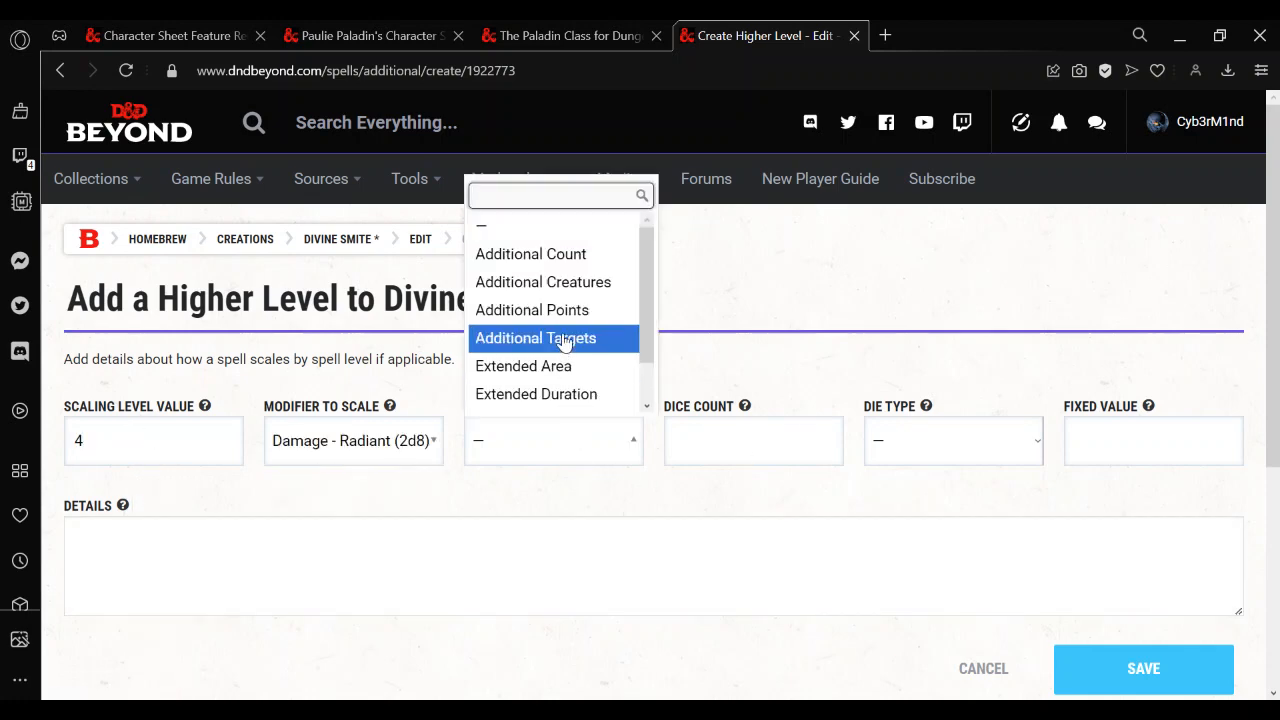
{"action": "left_click", "coordinate": [532, 308]}
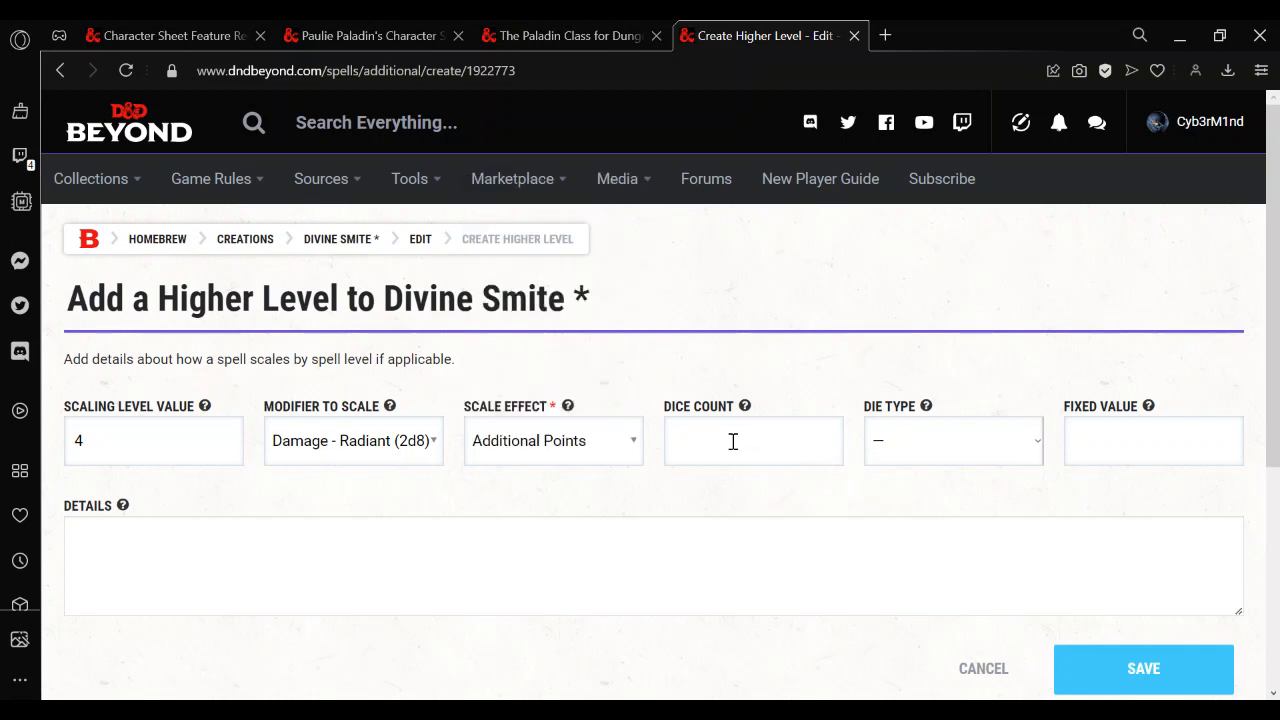
Set the level 4 entry to 5 dice of d8, save it, and save the spell
{"action": "left_click", "coordinate": [752, 440]}
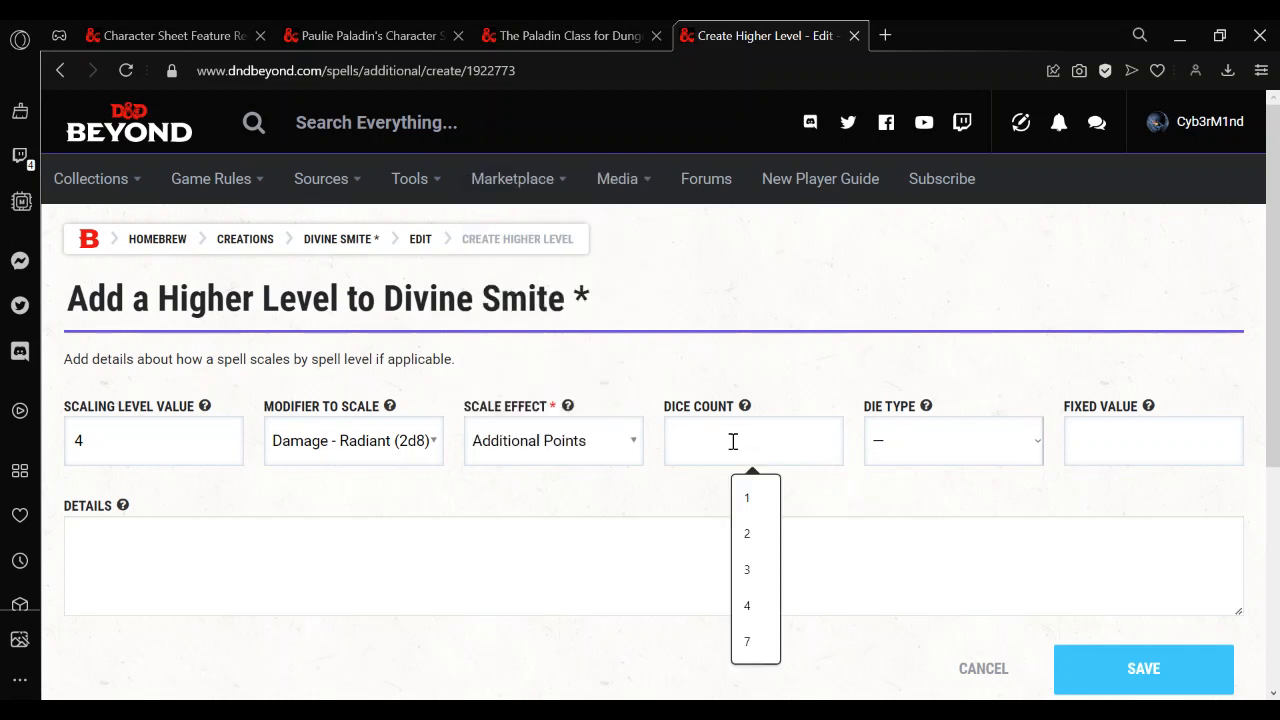
{"action": "left_click", "coordinate": [952, 440]}
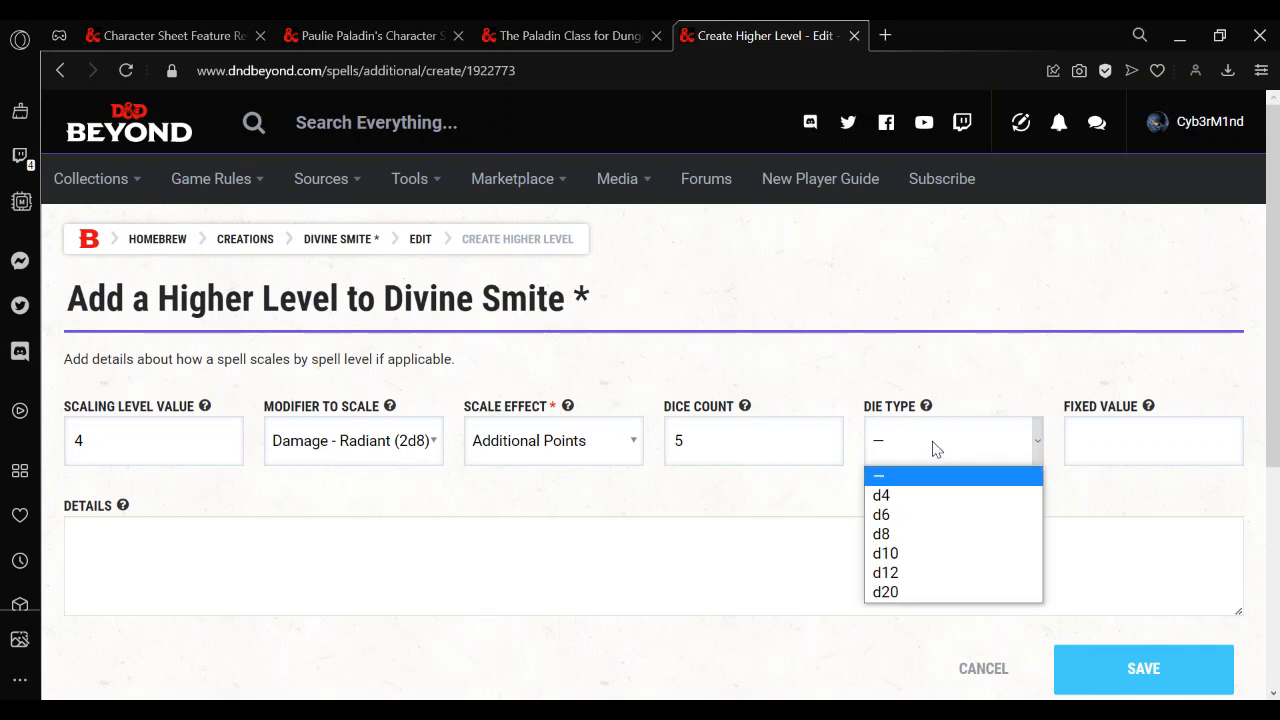
{"action": "left_click", "coordinate": [880, 532]}
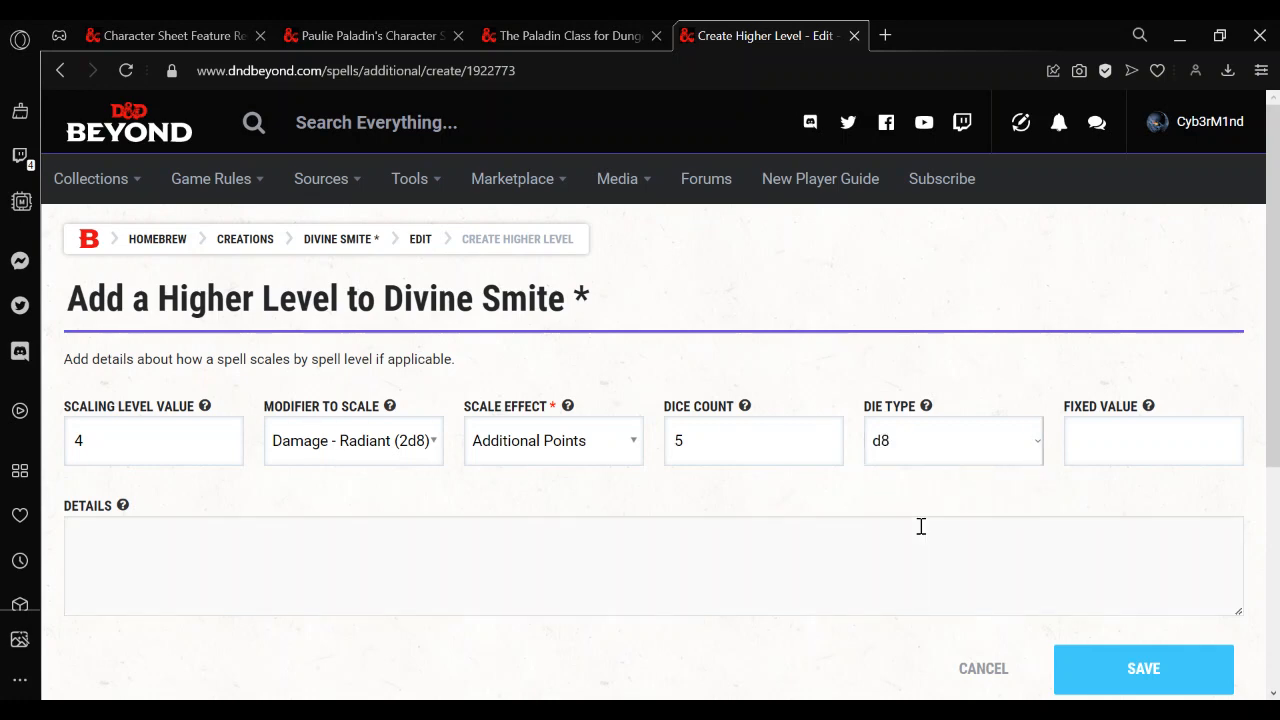
{"action": "left_click", "coordinate": [1144, 668]}
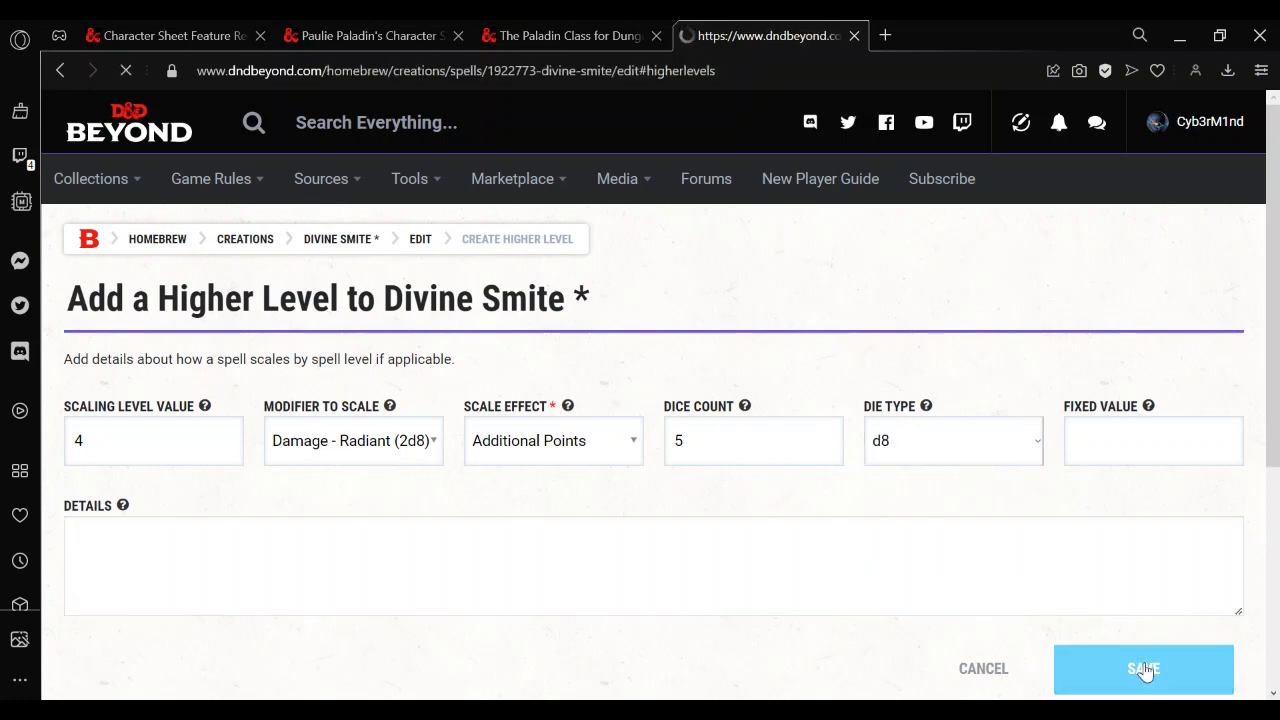
{"action": "left_click", "coordinate": [1144, 668]}
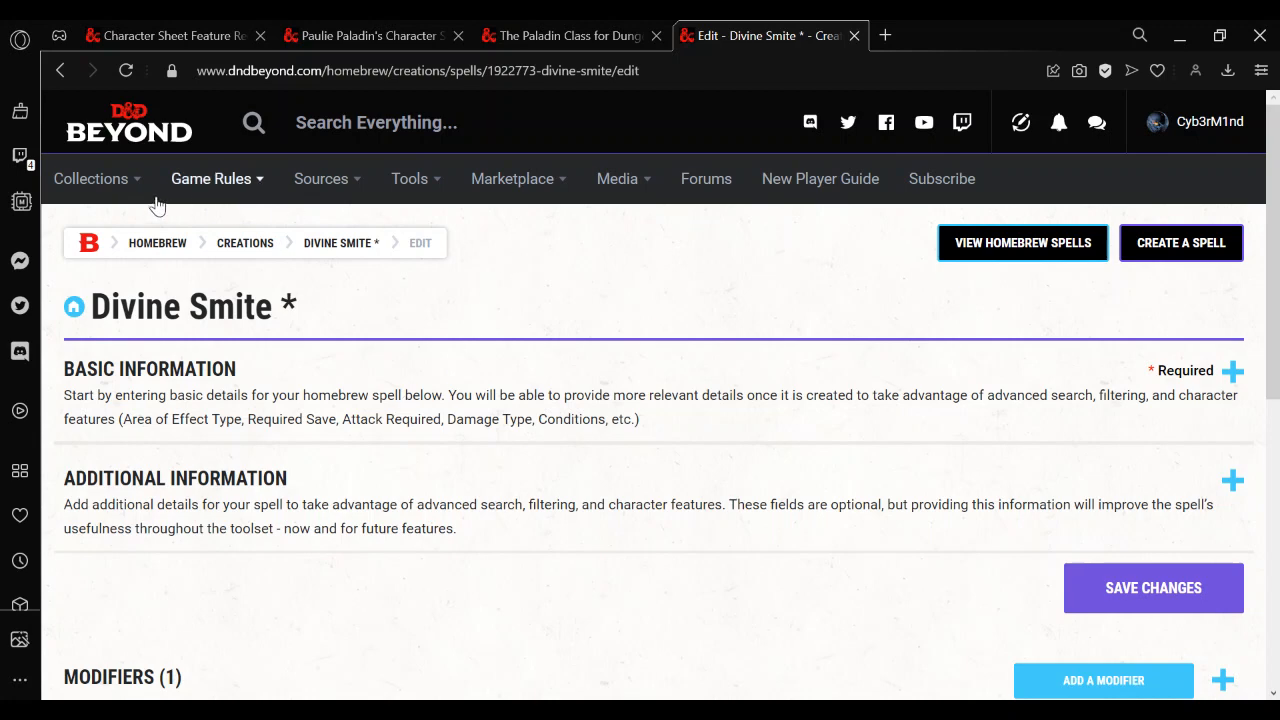
{"action": "mouse_move", "coordinate": [1164, 258]}
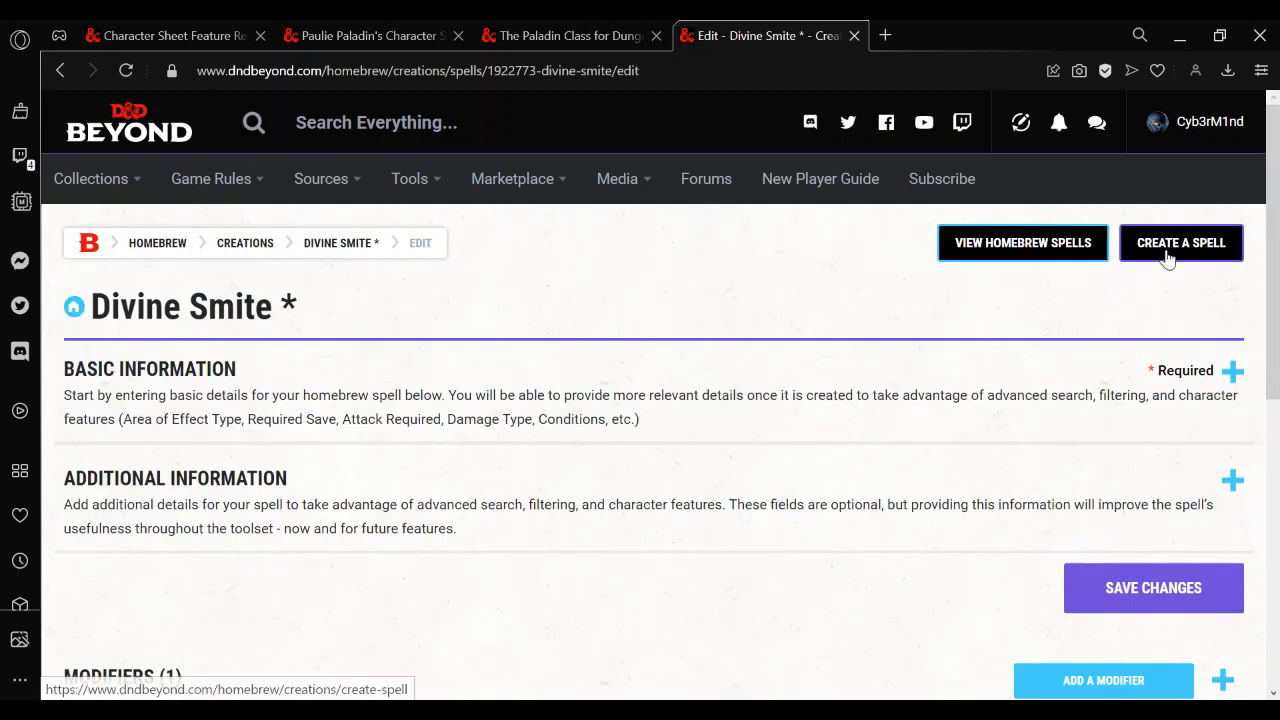
Create a new homebrew spell using Divine Smite * as its template
{"action": "left_click", "coordinate": [1180, 242]}
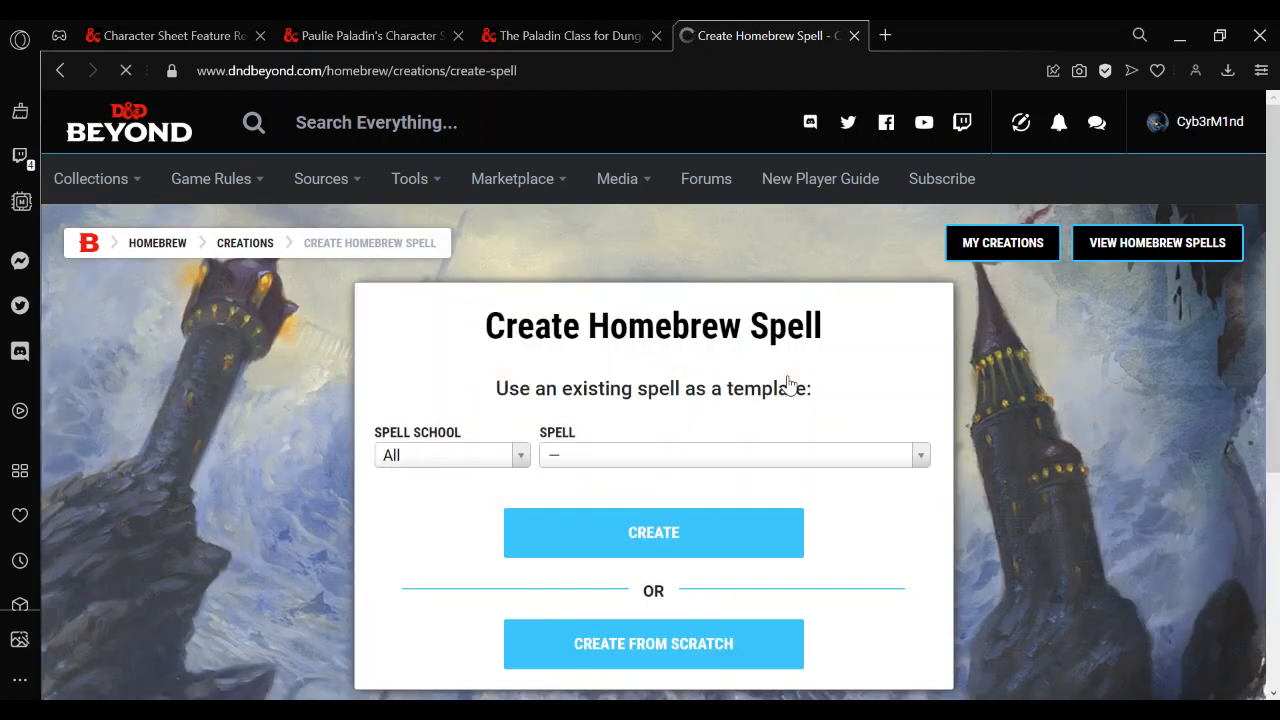
{"action": "left_click", "coordinate": [732, 454]}
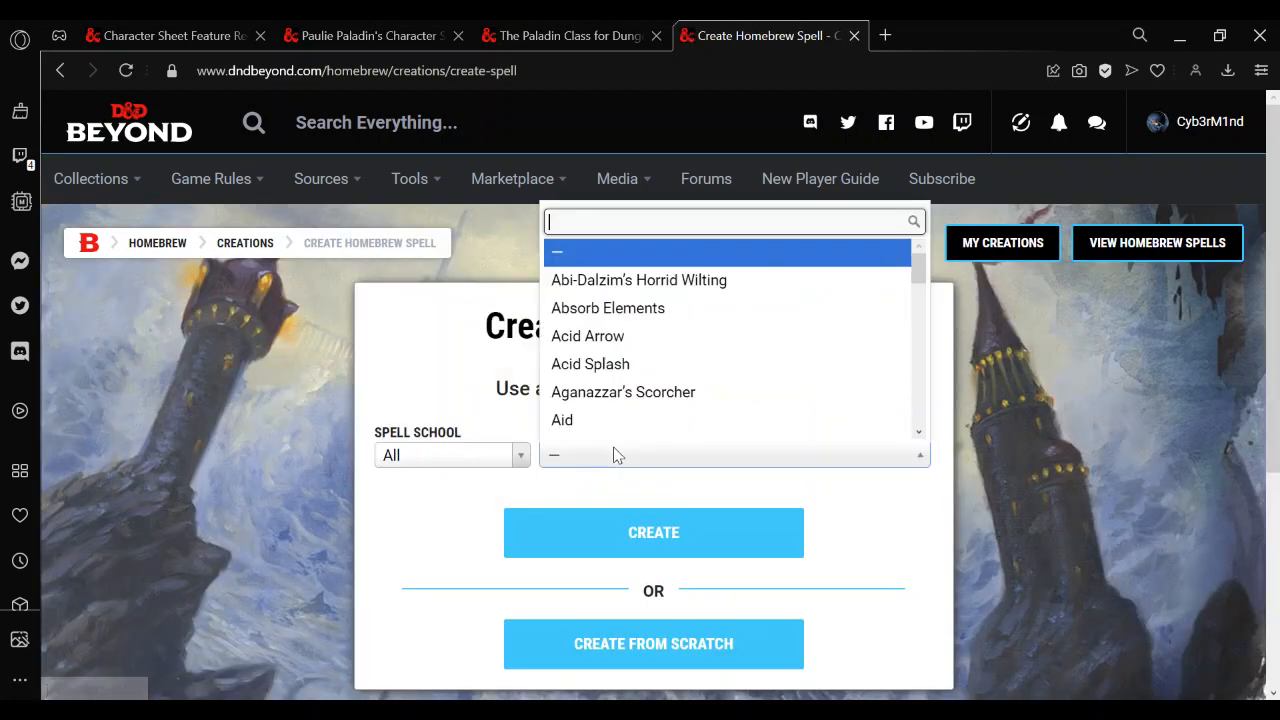
{"action": "type", "text": "div"}
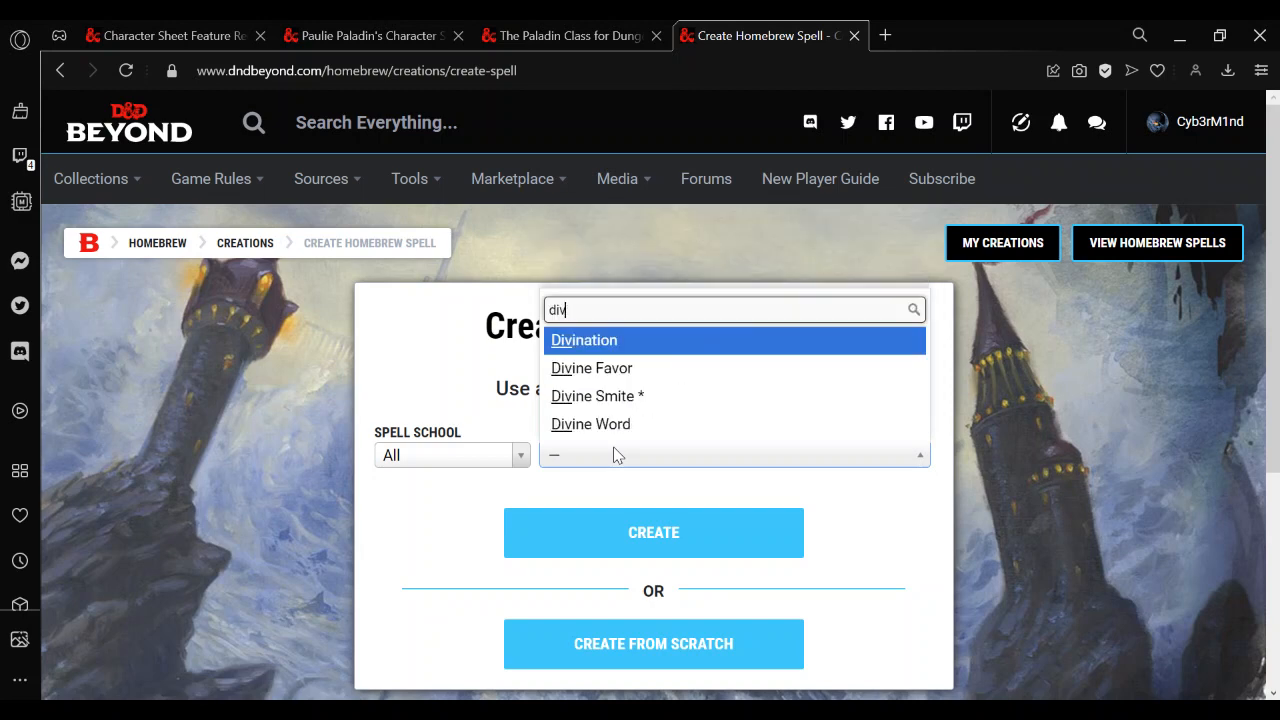
{"action": "left_click", "coordinate": [594, 396]}
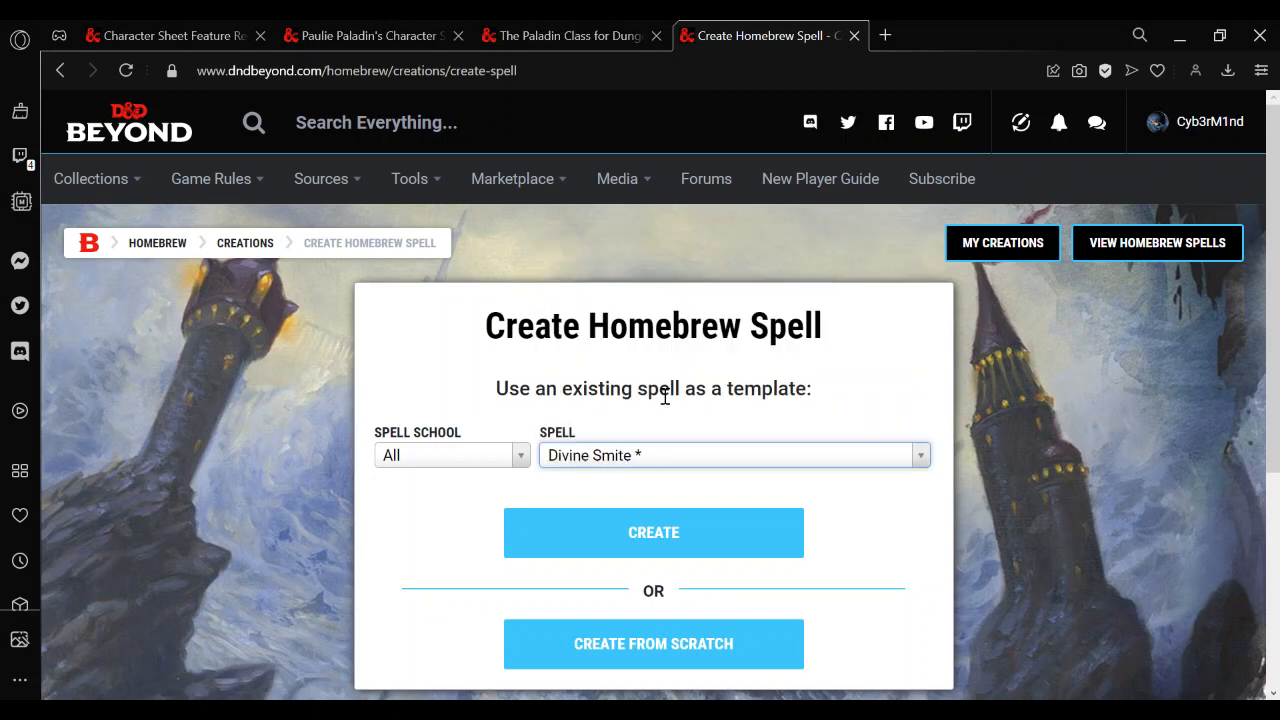
{"action": "left_click", "coordinate": [652, 532]}
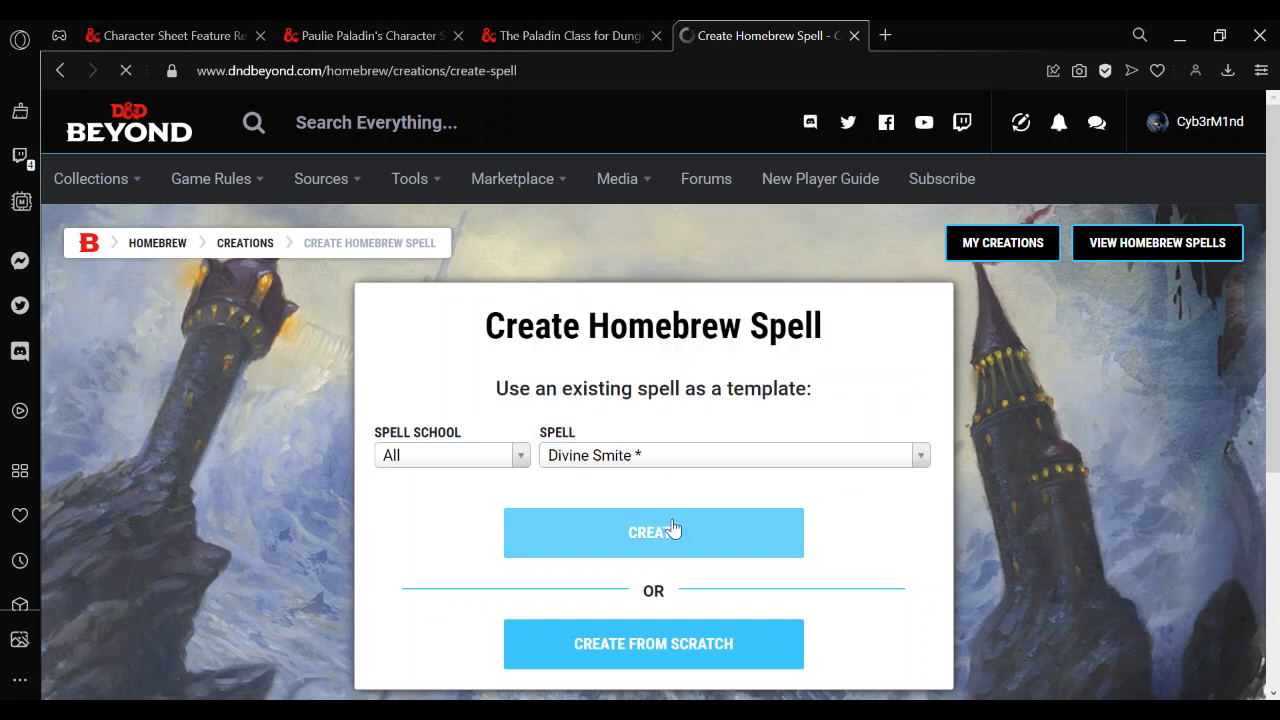
{"action": "left_click", "coordinate": [652, 532]}
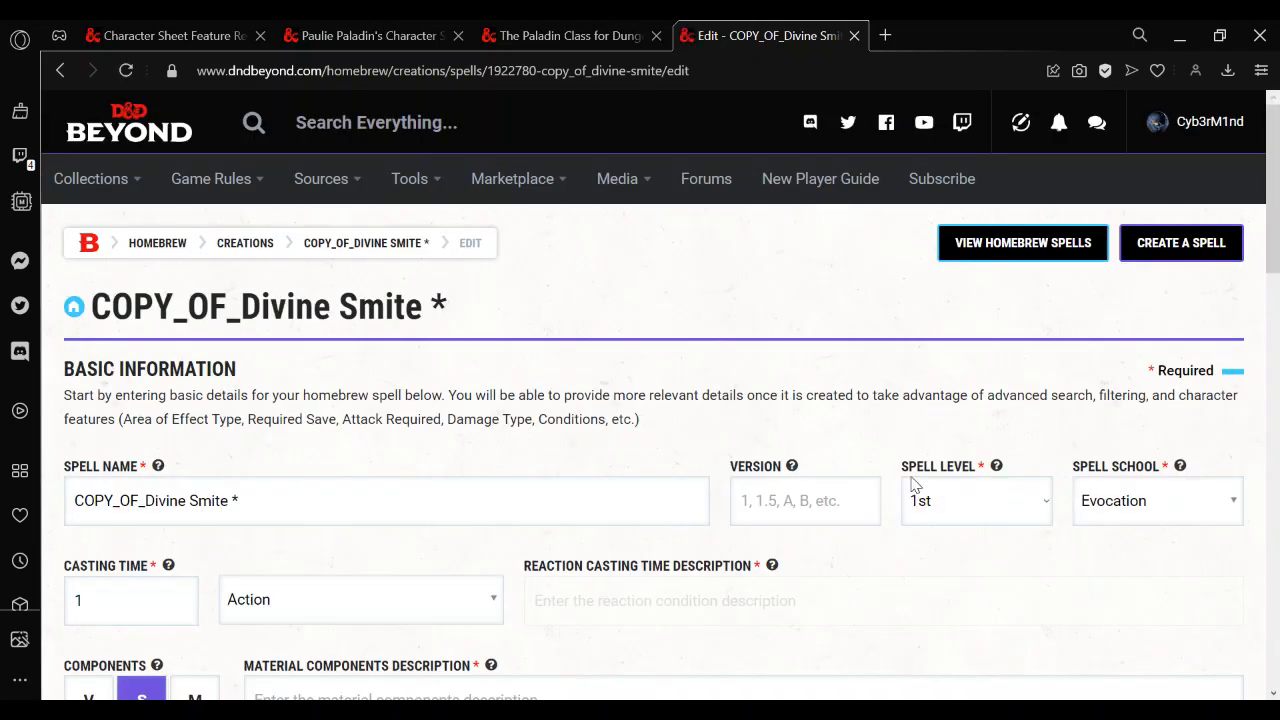
Name the copy 'Divine Smite Vs Undead and Fiends *', set Version 2, and save changes
{"action": "double_click", "coordinate": [104, 500]}
{"action": "type", "text": "Vs "}
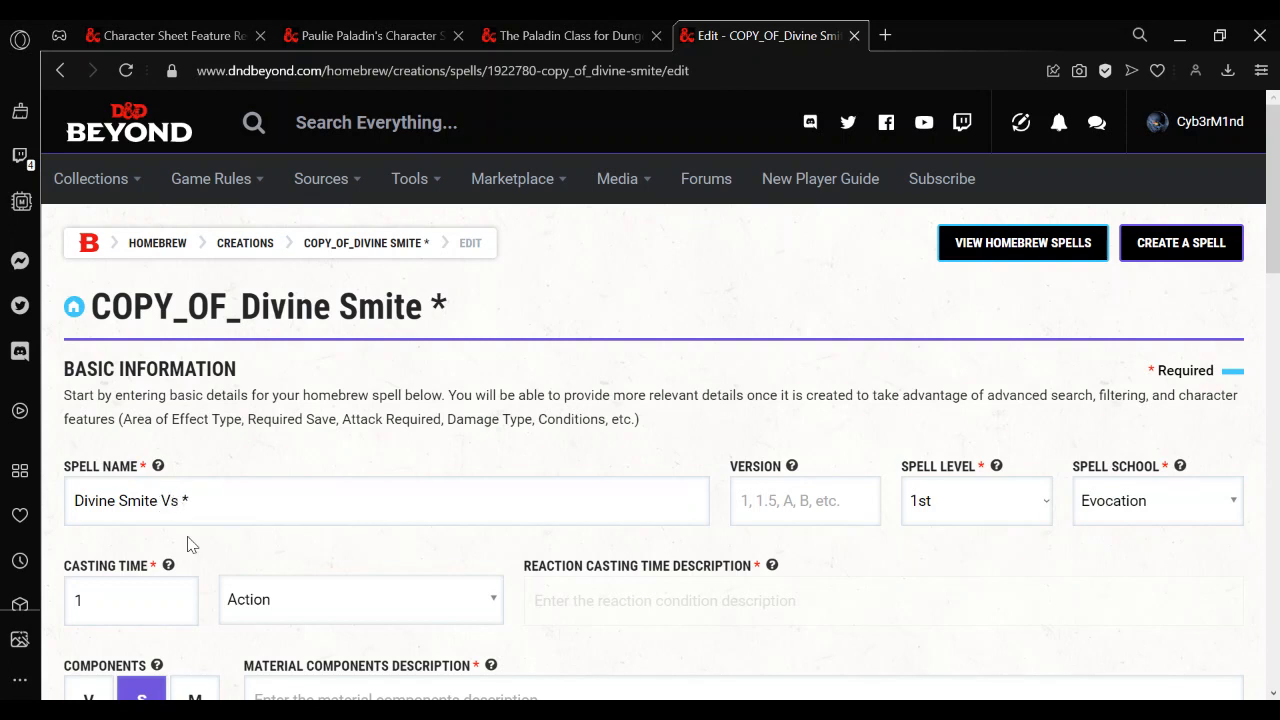
{"action": "type", "text": "Undead and"}
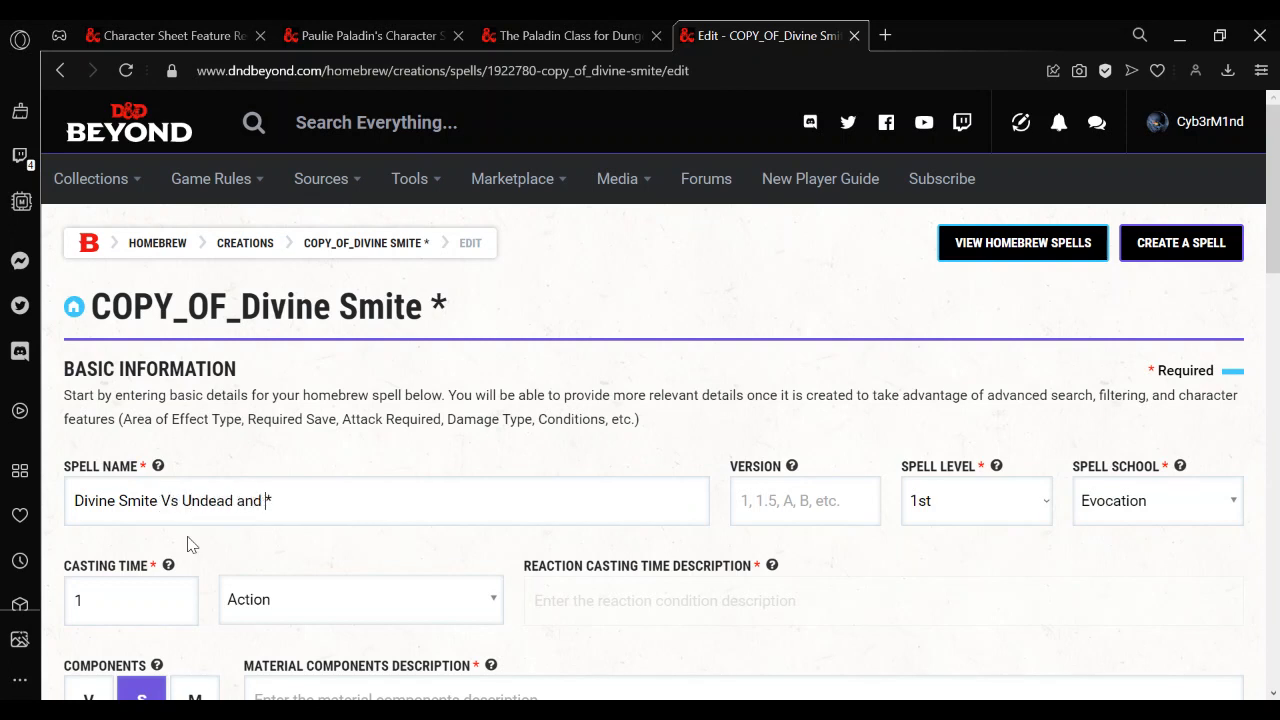
{"action": "type", "text": "Fiends"}
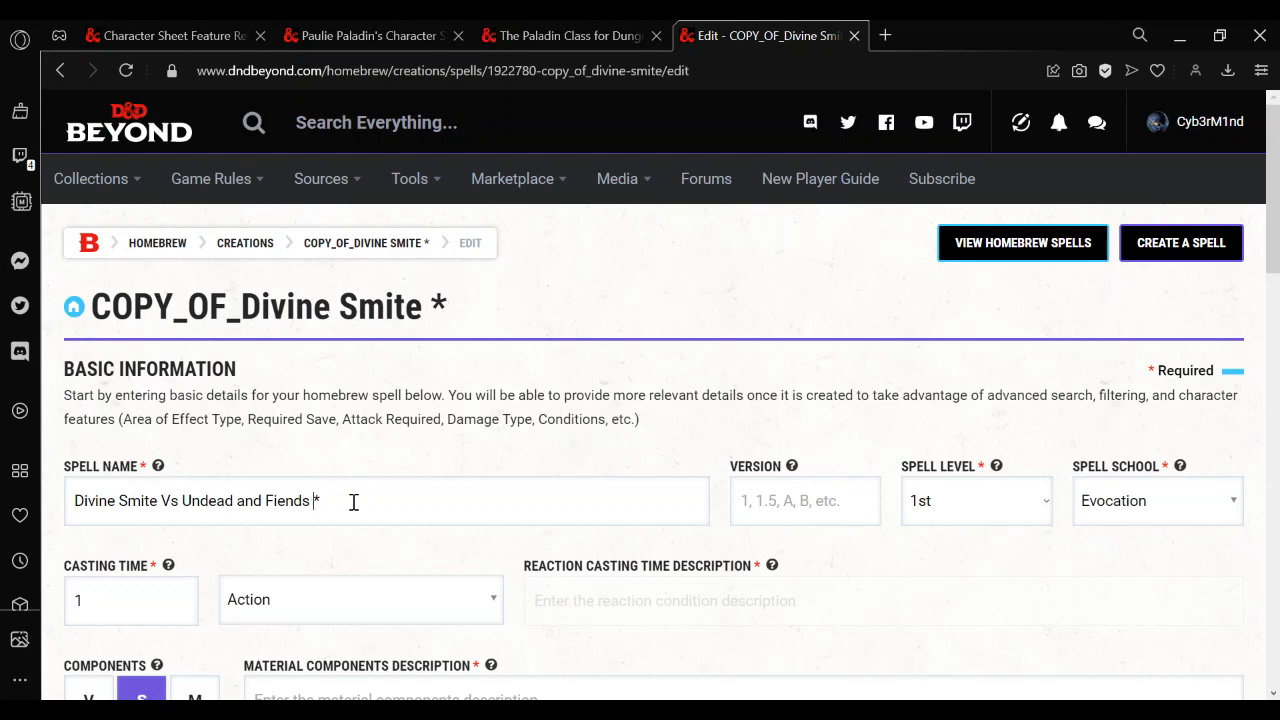
{"action": "type", "text": "2"}
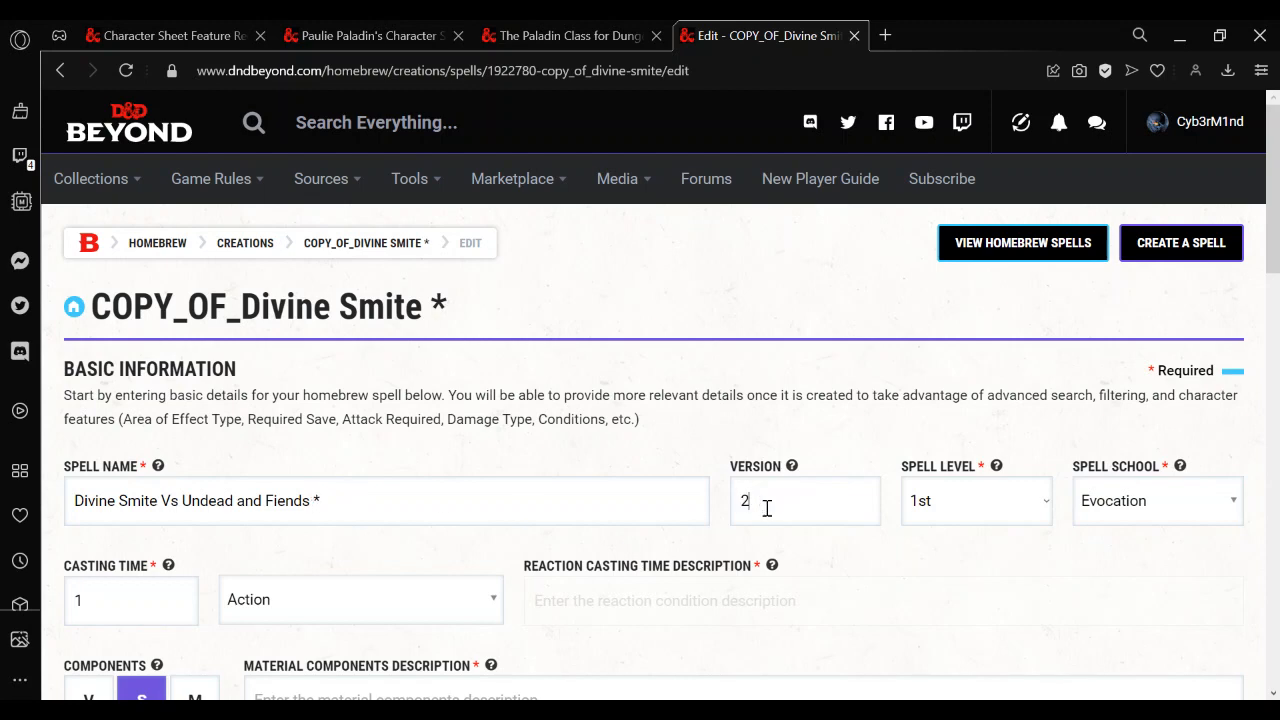
{"action": "scroll", "scroll_direction": "down", "scroll_amount": 3}
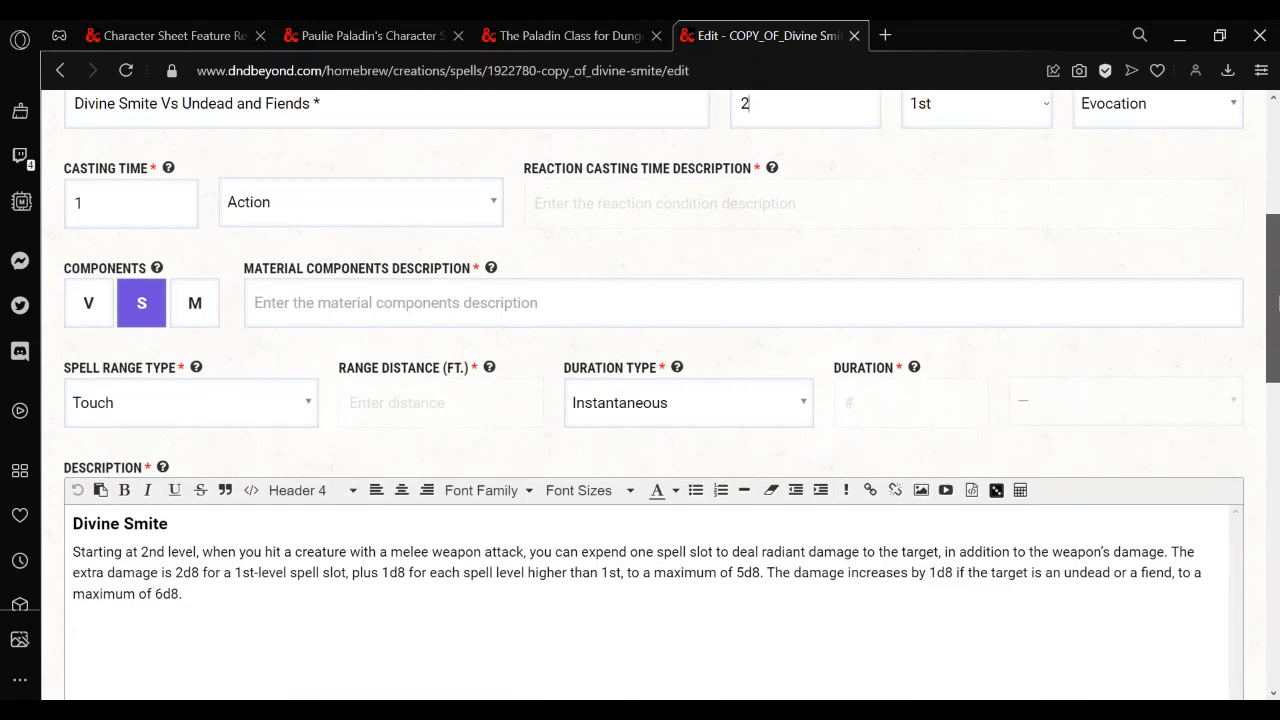
{"action": "scroll", "scroll_direction": "down", "scroll_amount": 3}
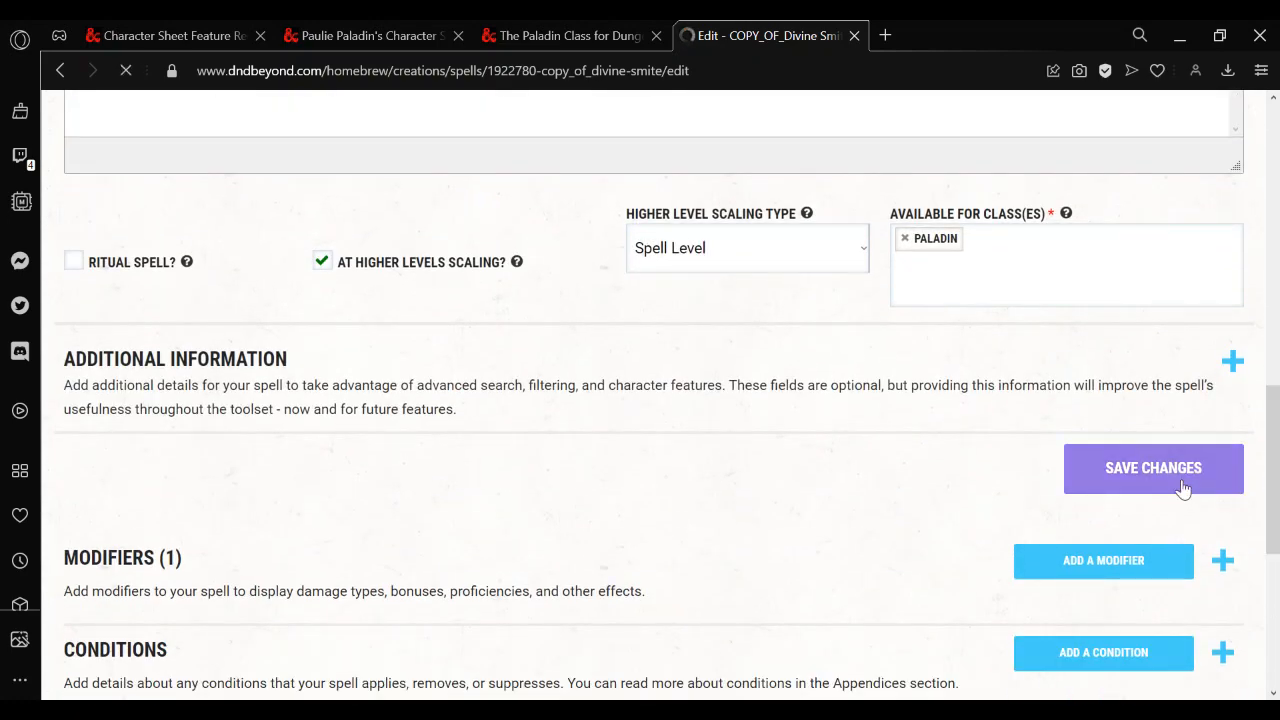
{"action": "left_click", "coordinate": [1152, 468]}
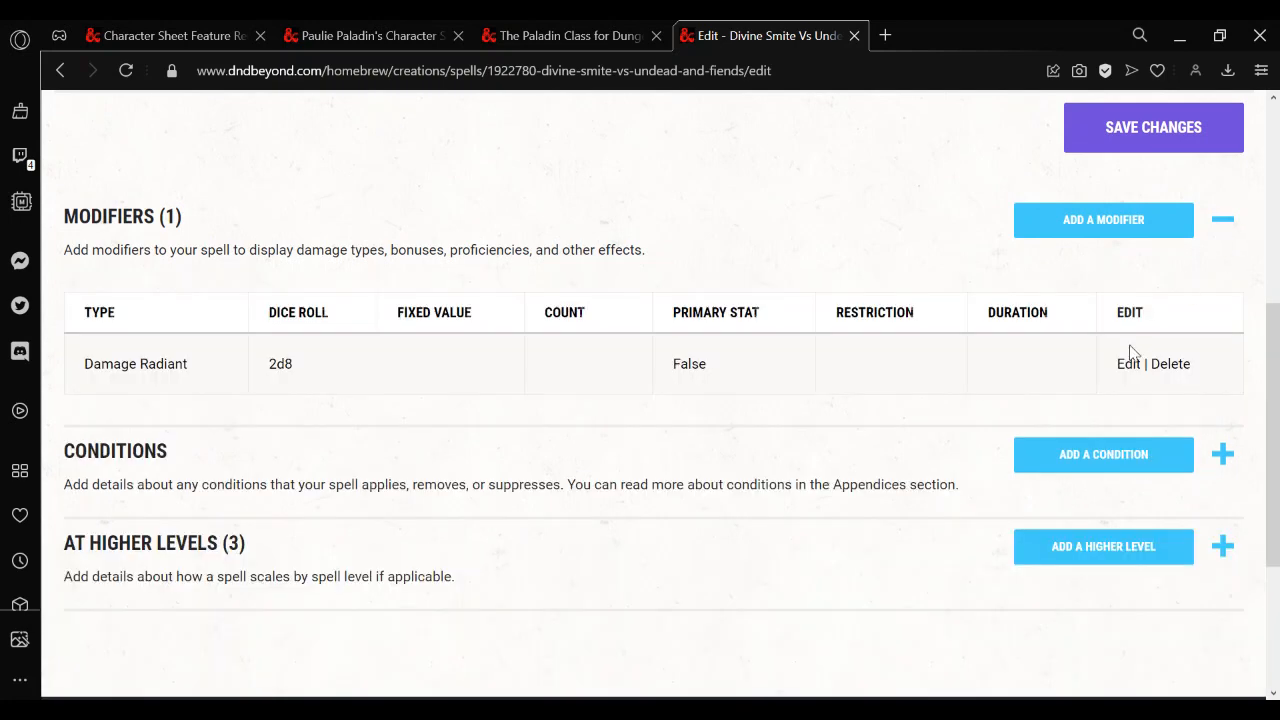
Change the Damage - Radiant modifier to 3d8 and save it
{"action": "left_click", "coordinate": [1128, 364]}
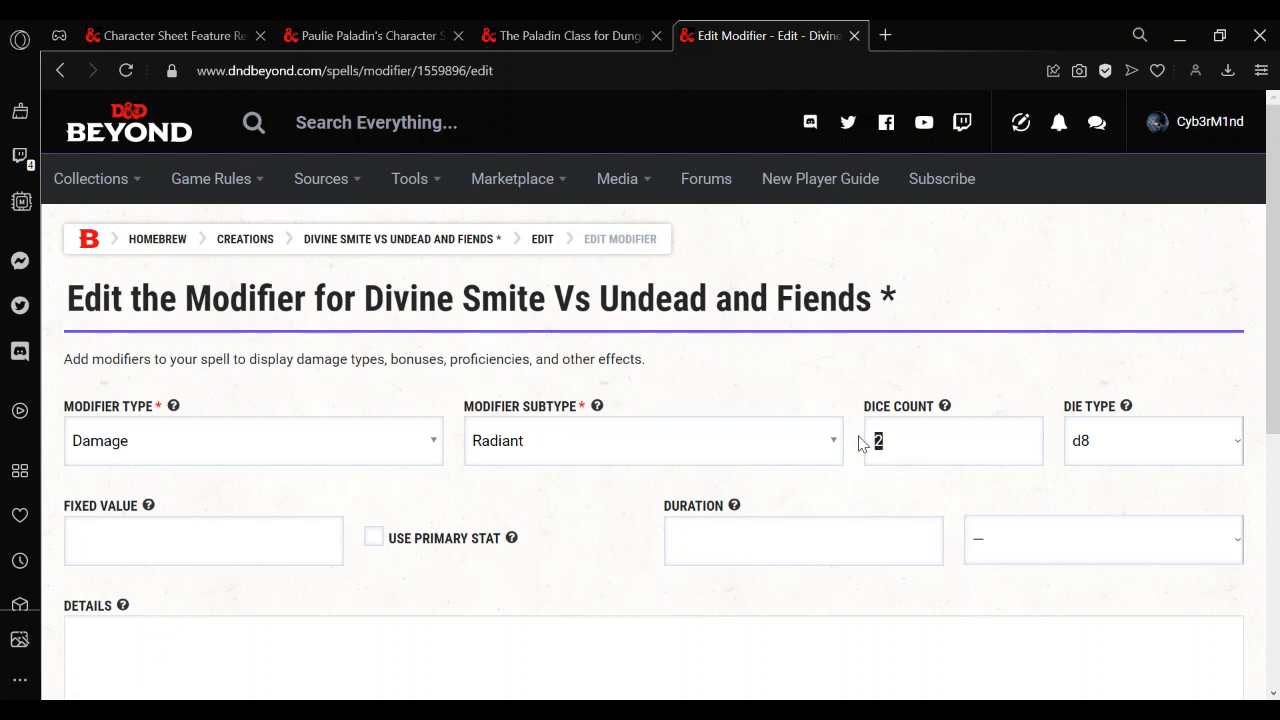
{"action": "type", "text": "3"}
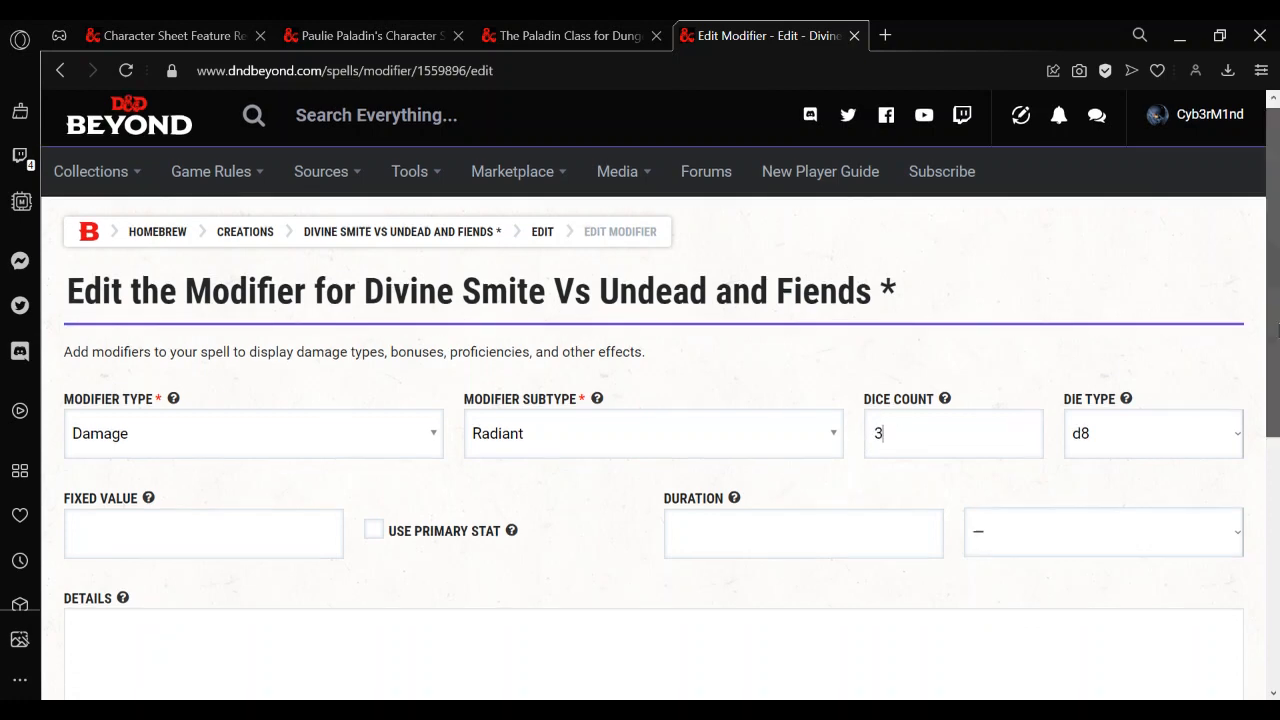
{"action": "left_click", "coordinate": [1144, 552]}
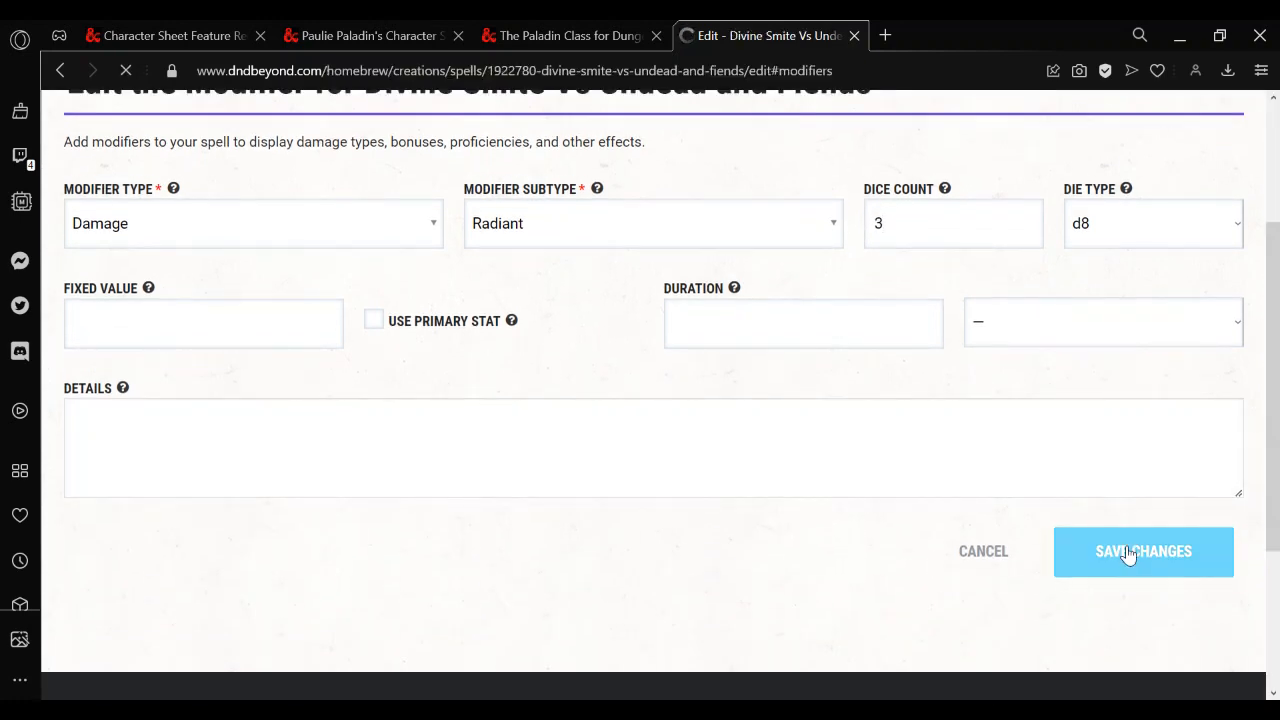
{"action": "left_click", "coordinate": [1144, 552]}
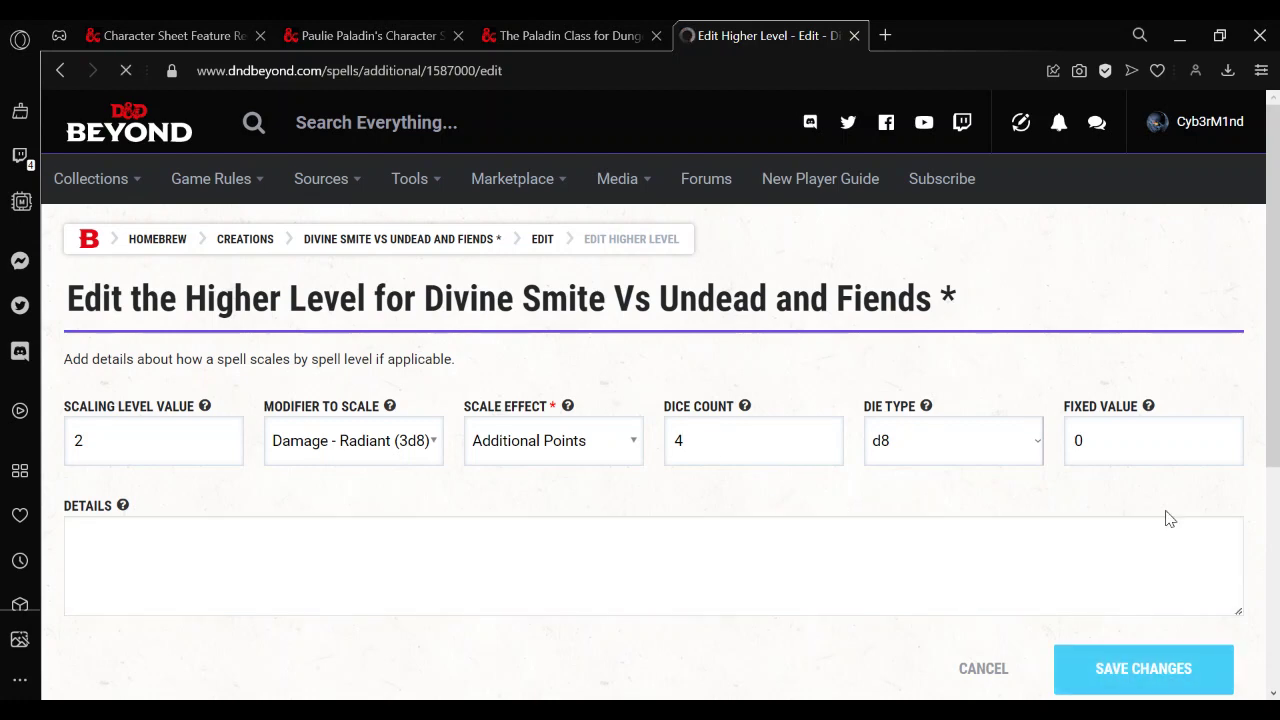
Leave level 2 at 4d8 and set the level 3 entry to 5d8
{"action": "left_click", "coordinate": [1144, 668]}
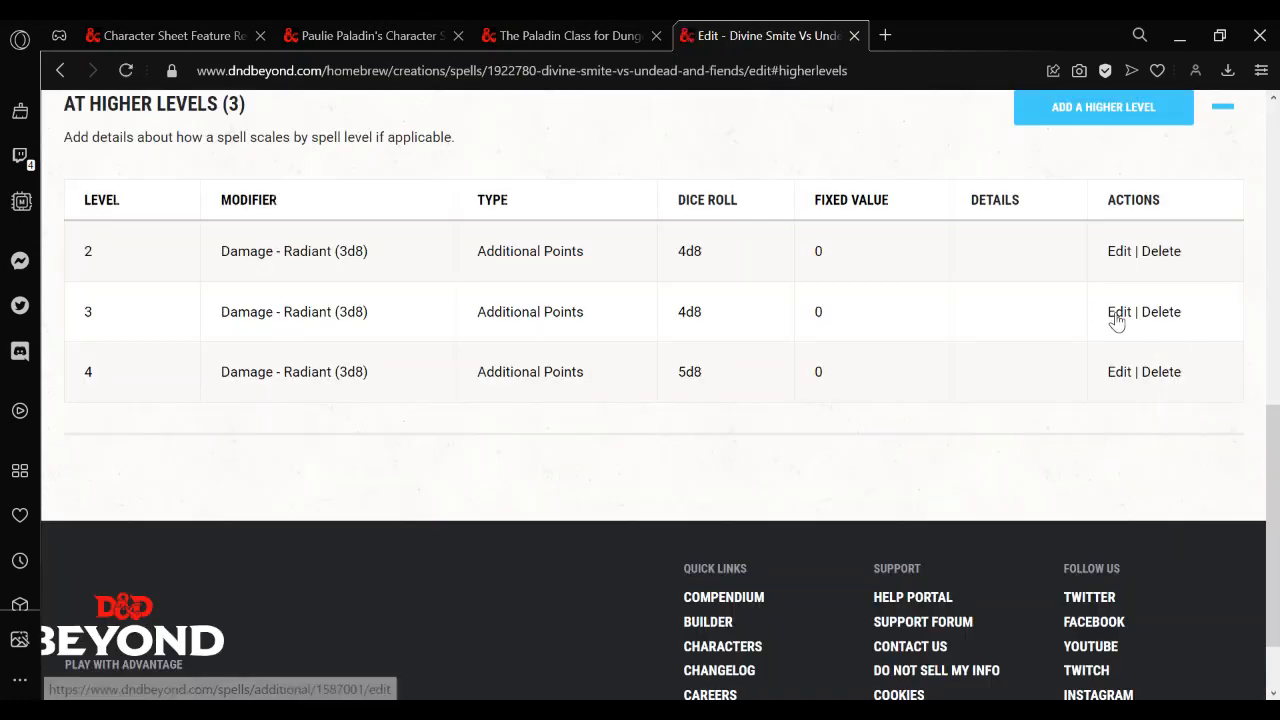
{"action": "left_click", "coordinate": [1118, 312]}
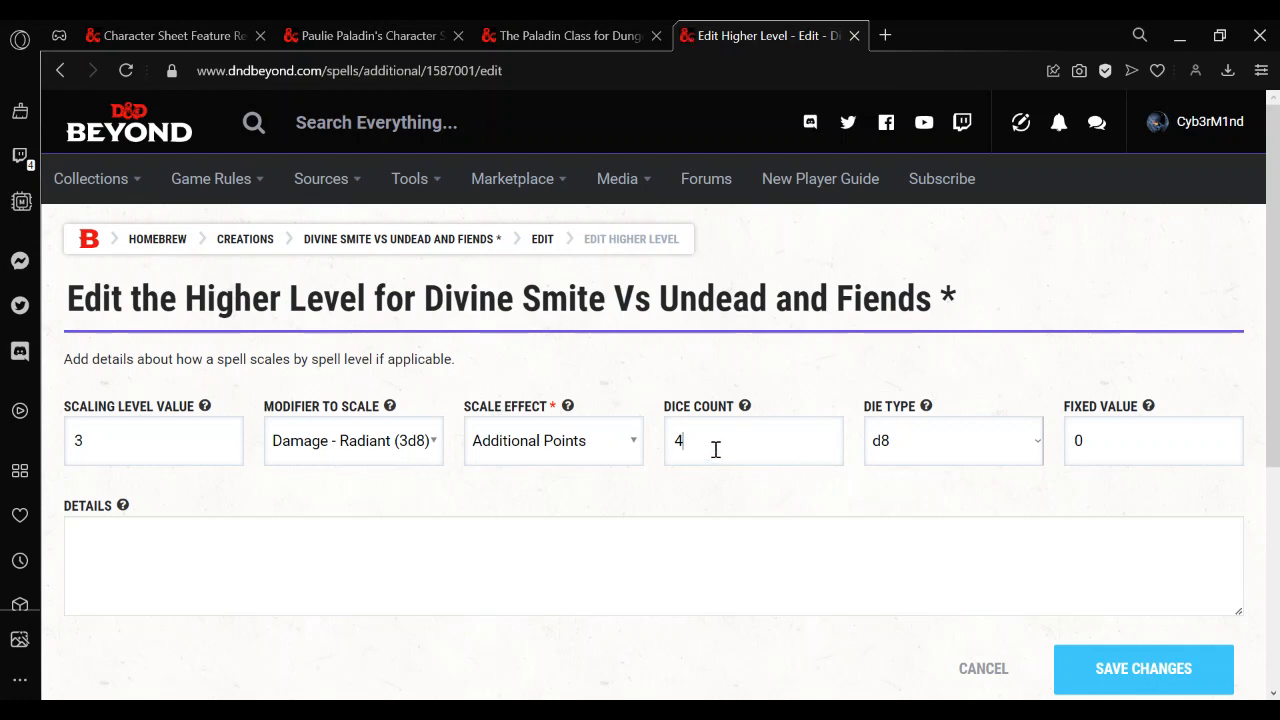
{"action": "left_click", "coordinate": [1144, 668]}
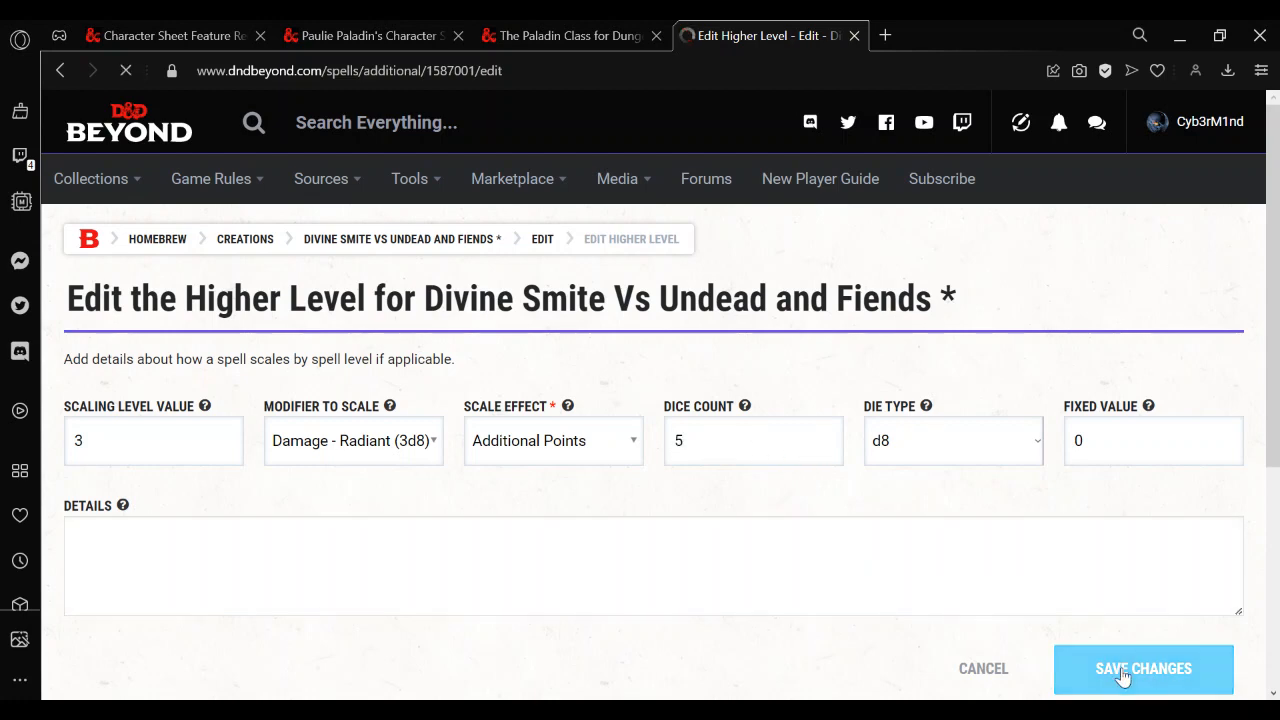
{"action": "left_click", "coordinate": [1144, 668]}
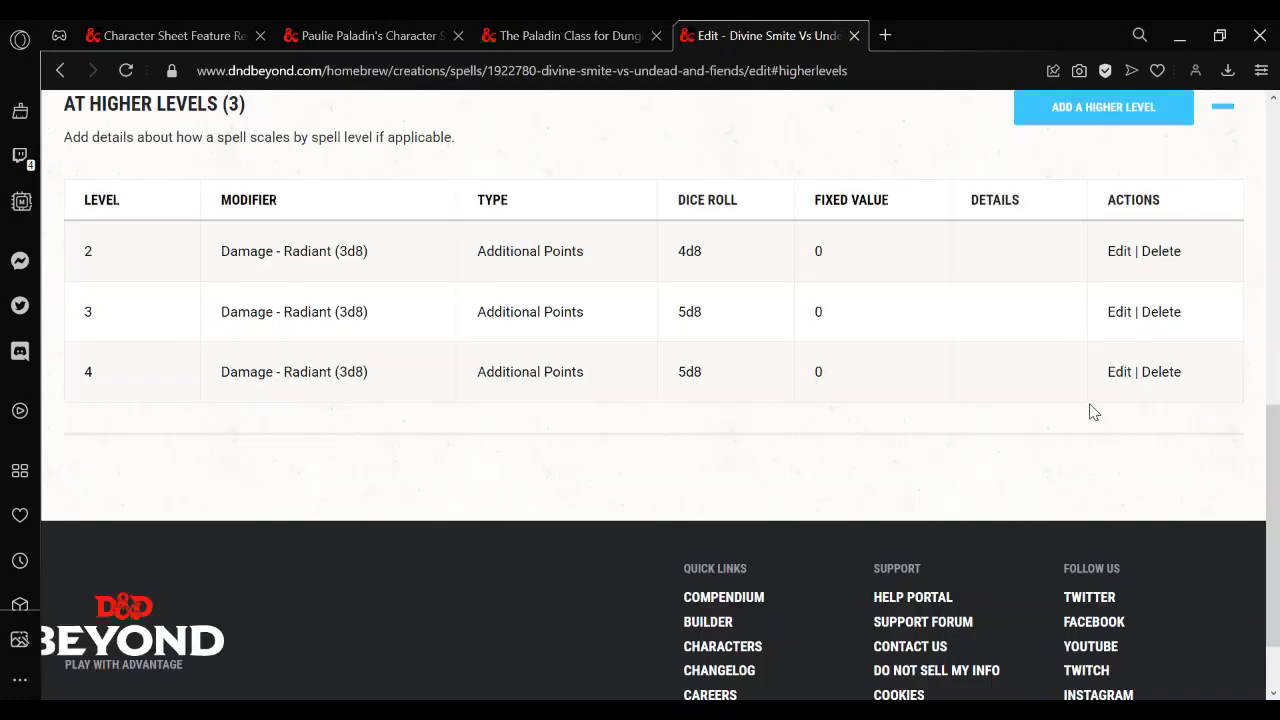
Set the level 4 entry to 6d8 and save the finished spell
{"action": "left_click", "coordinate": [1108, 372]}
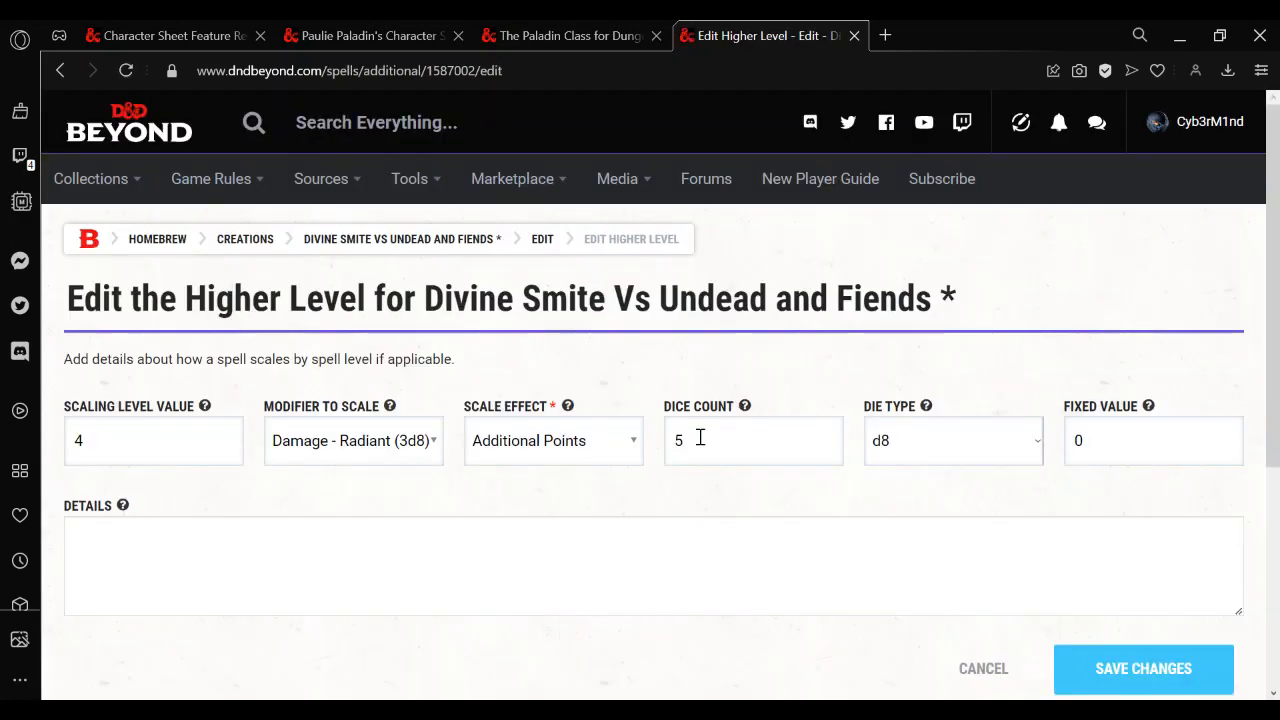
{"action": "type", "text": "6"}
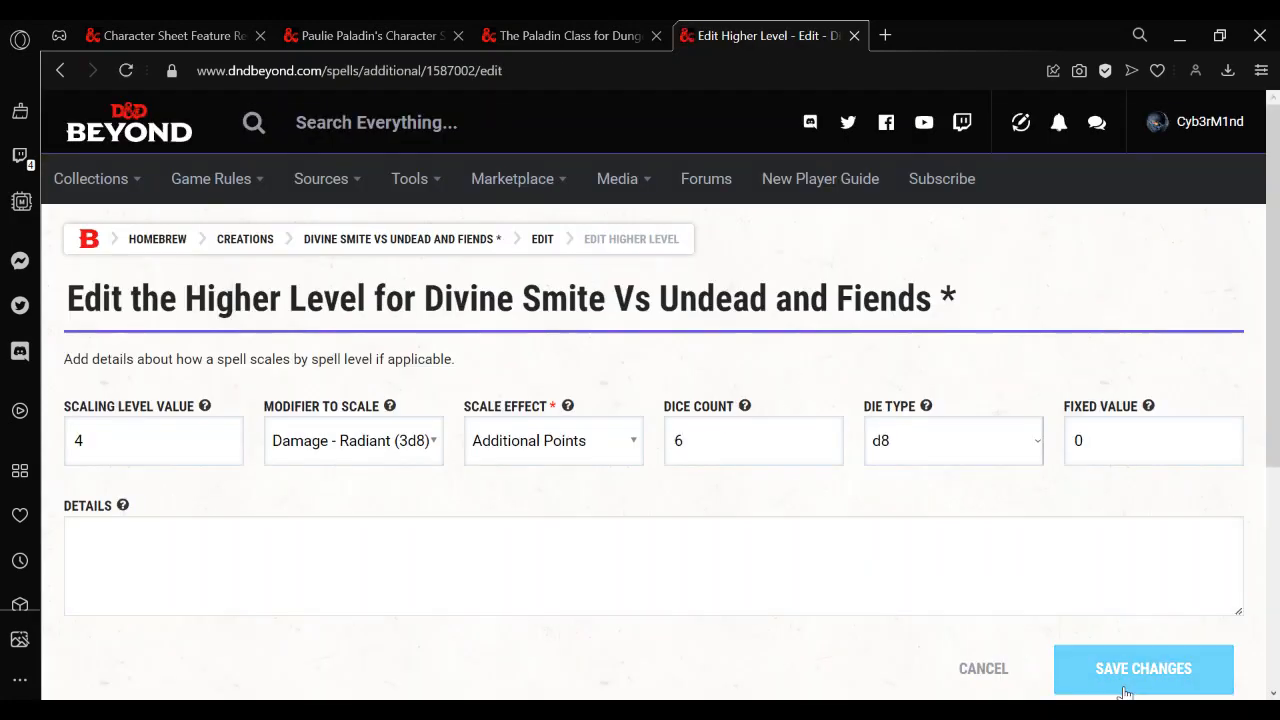
{"action": "left_click", "coordinate": [1144, 668]}
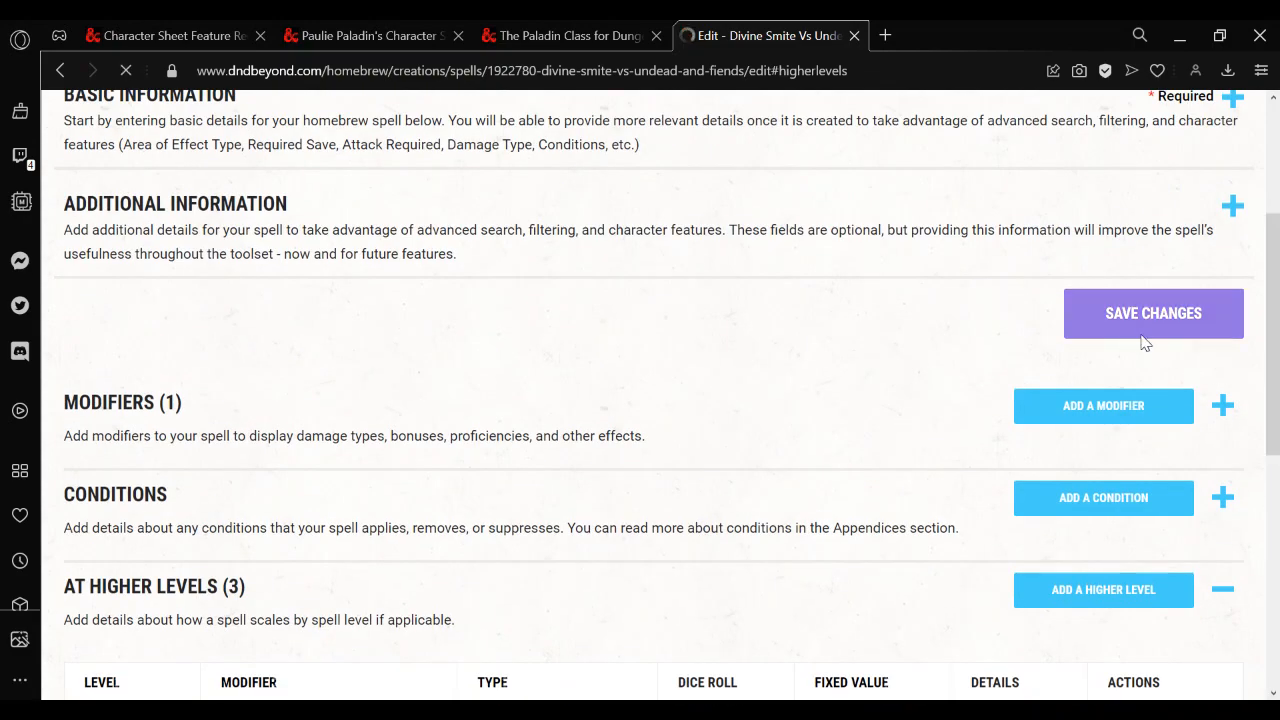
{"action": "left_click", "coordinate": [1152, 312]}
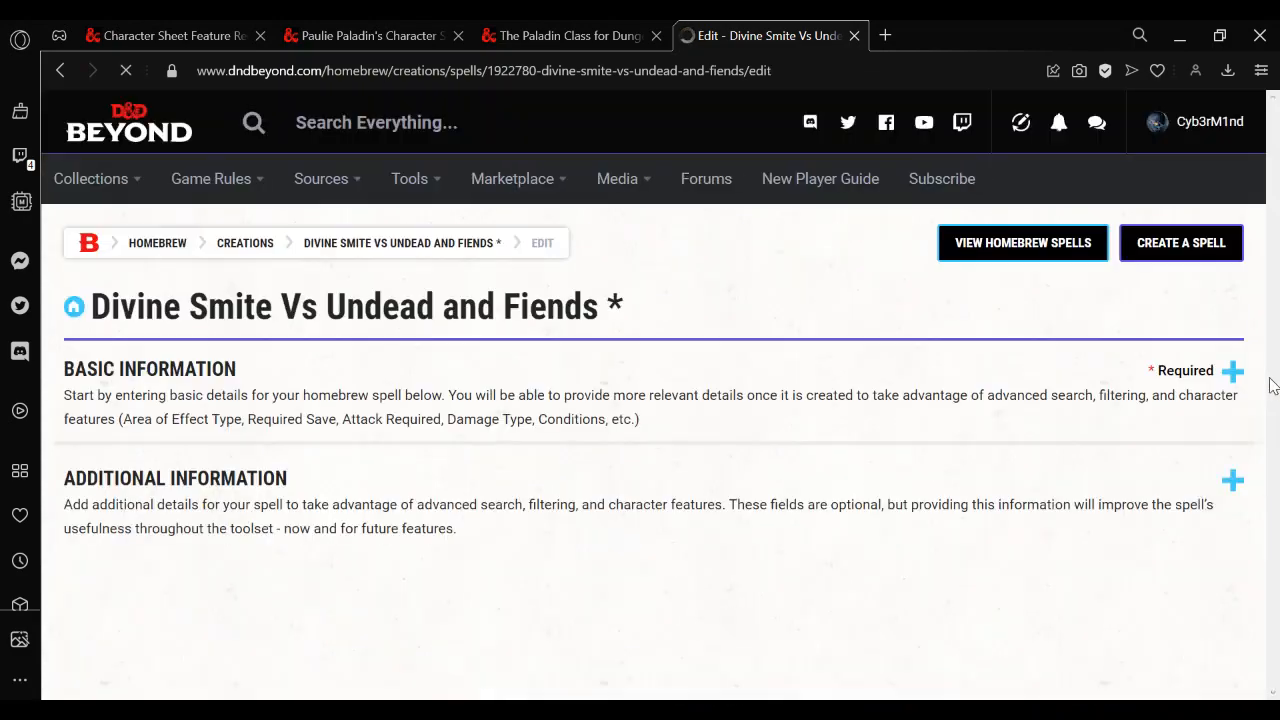
Bring up the Collections menu showing the homebrew creation options
{"action": "scroll", "scroll_direction": "down", "scroll_amount": 3}
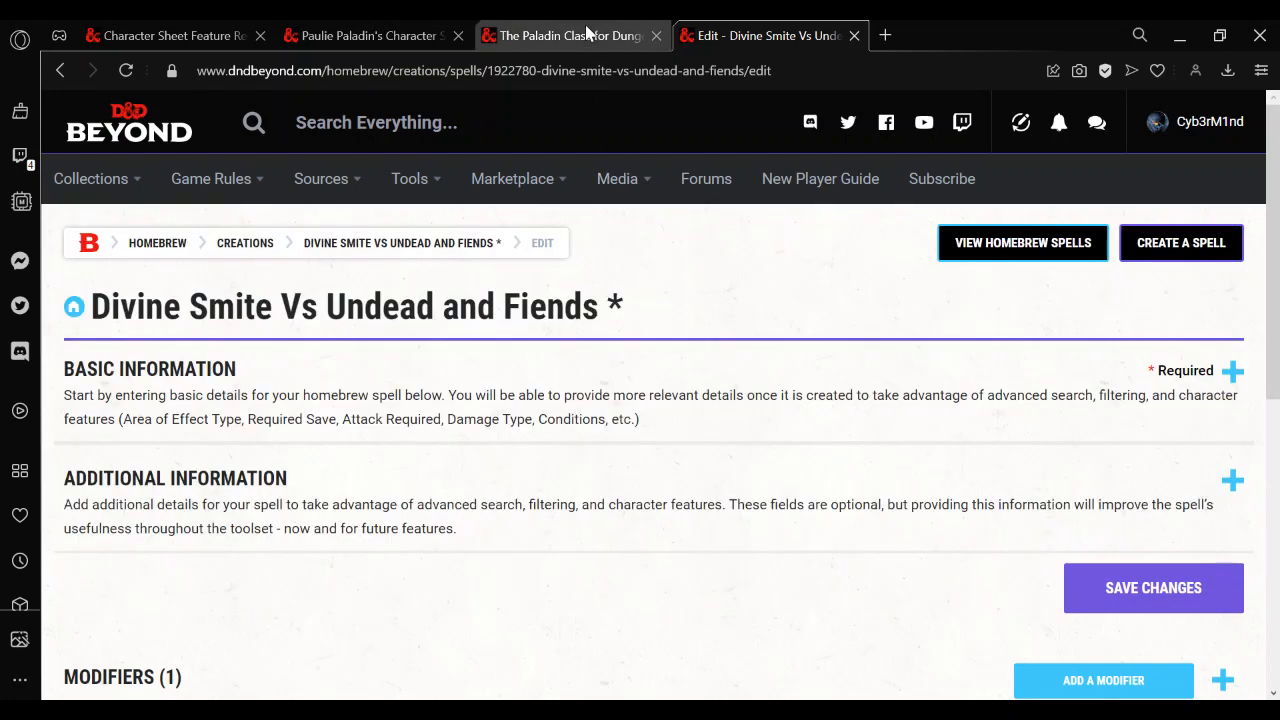
{"action": "mouse_move", "coordinate": [584, 36]}
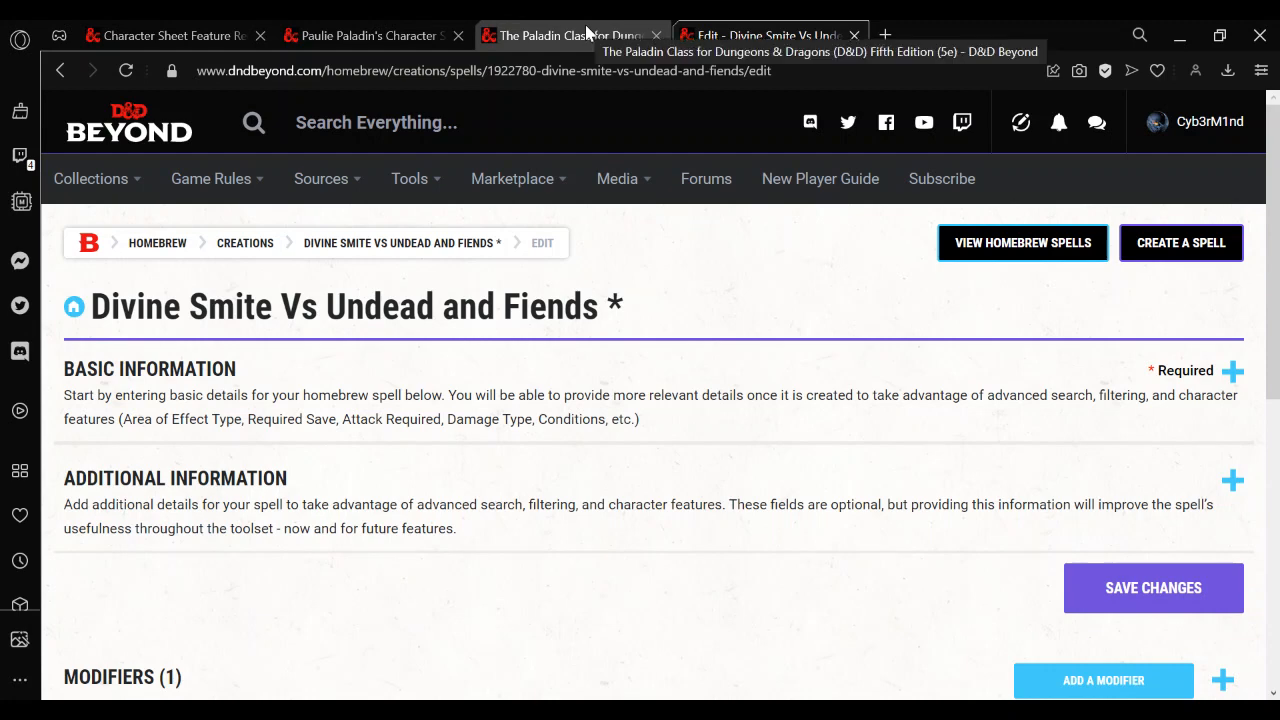
{"action": "left_click", "coordinate": [92, 178]}
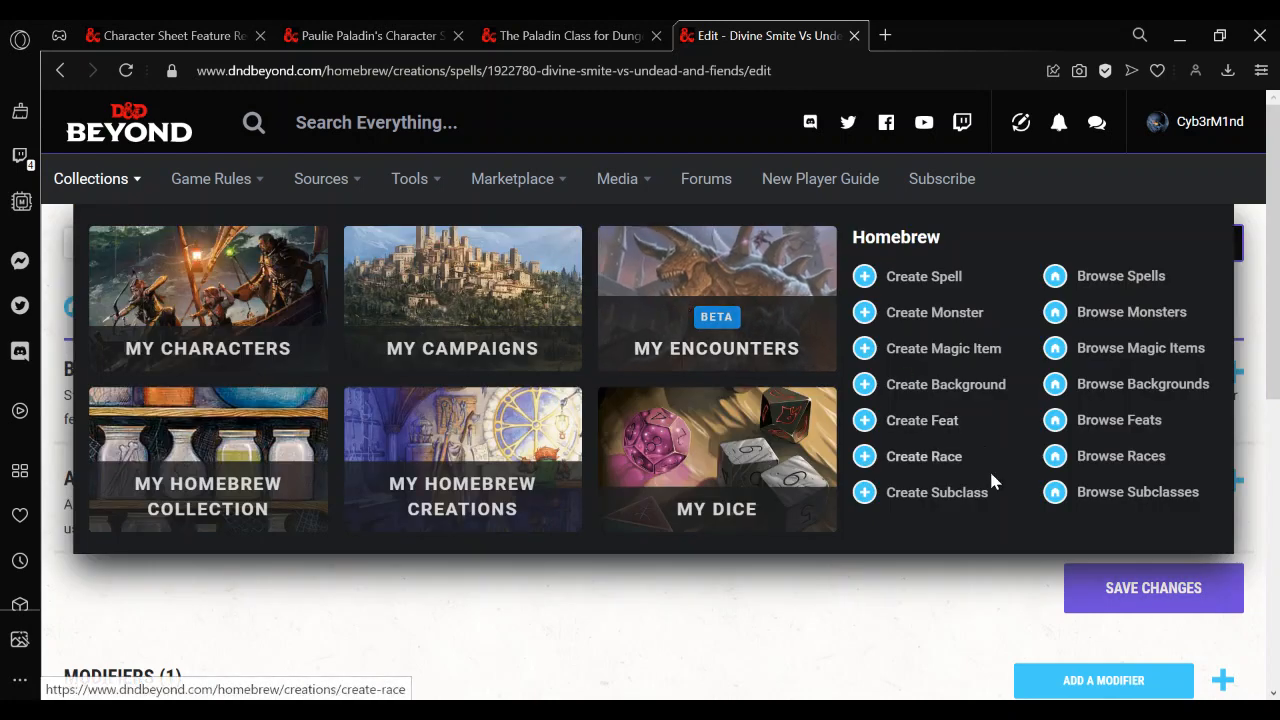
Create a new homebrew race using Human as its template
{"action": "left_click", "coordinate": [924, 456]}
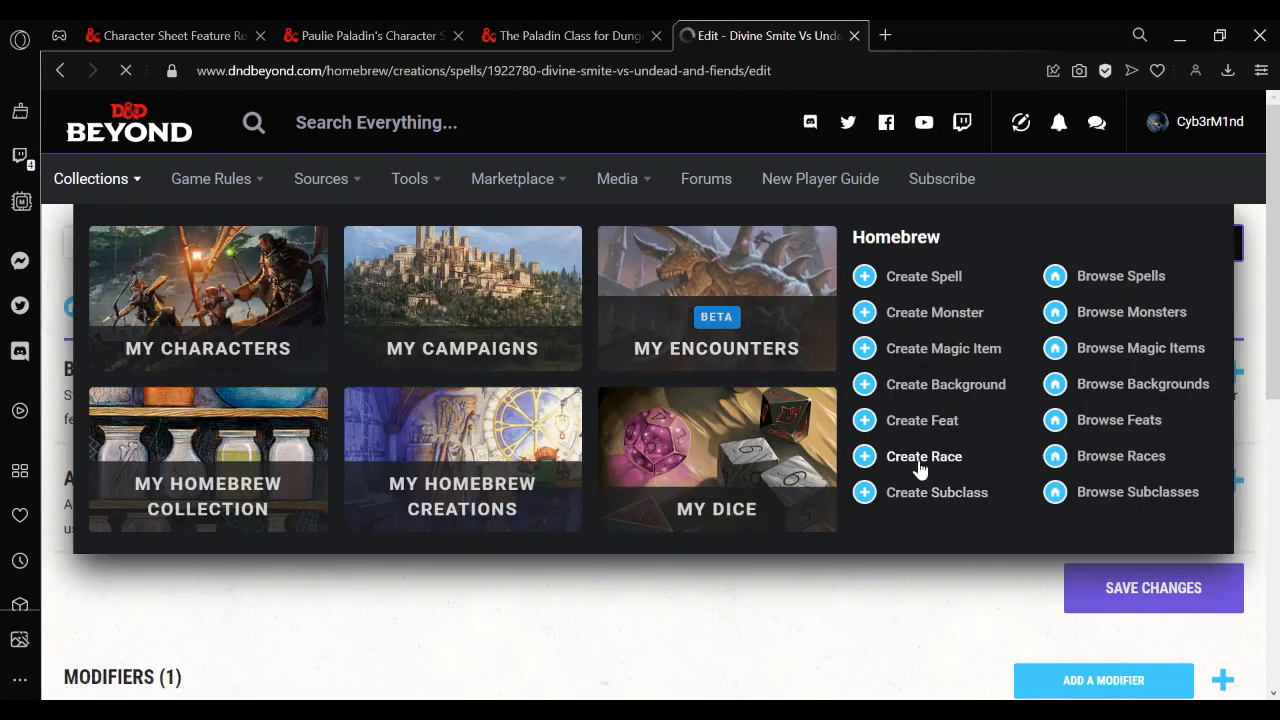
{"action": "left_click", "coordinate": [924, 456]}
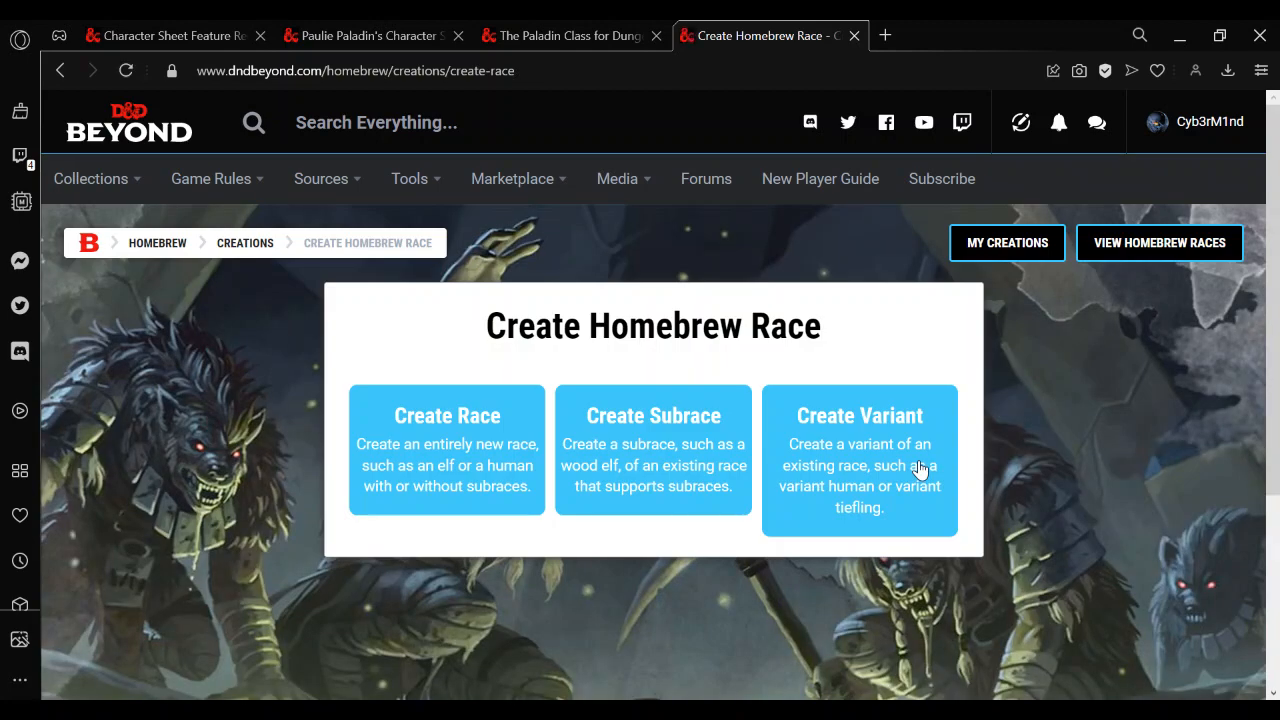
{"action": "mouse_move", "coordinate": [452, 482]}
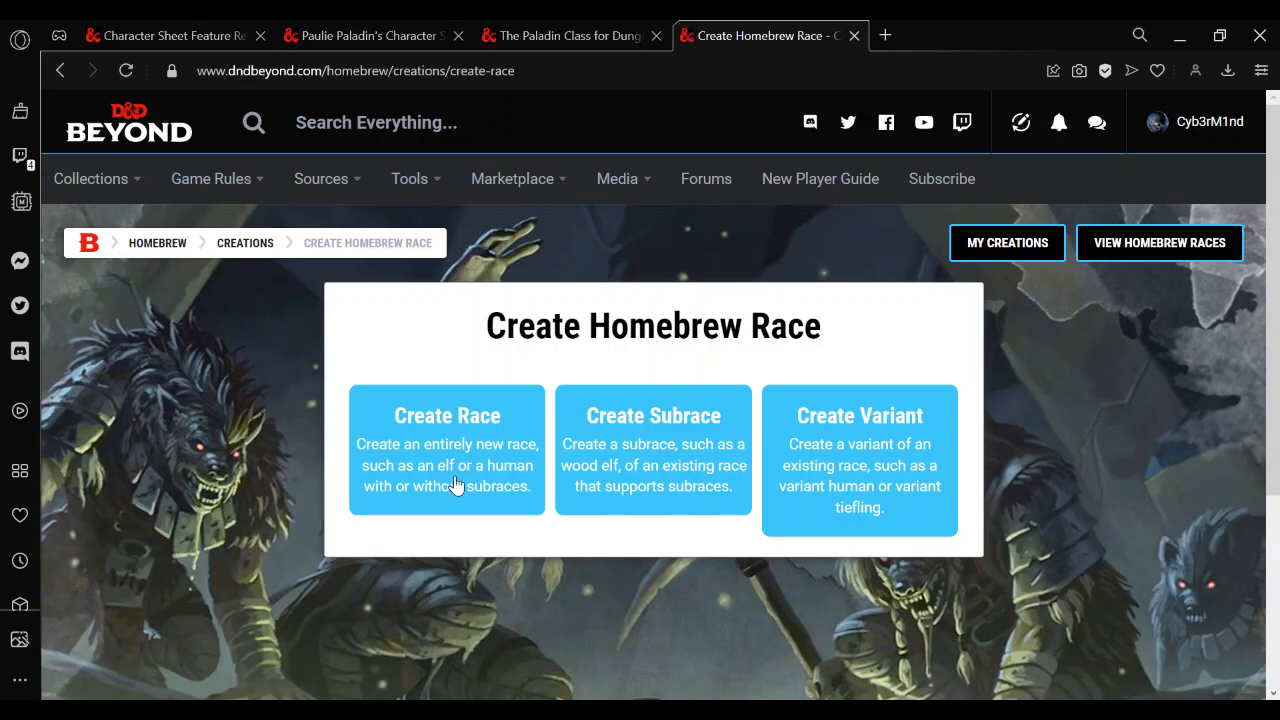
{"action": "mouse_move", "coordinate": [750, 278]}
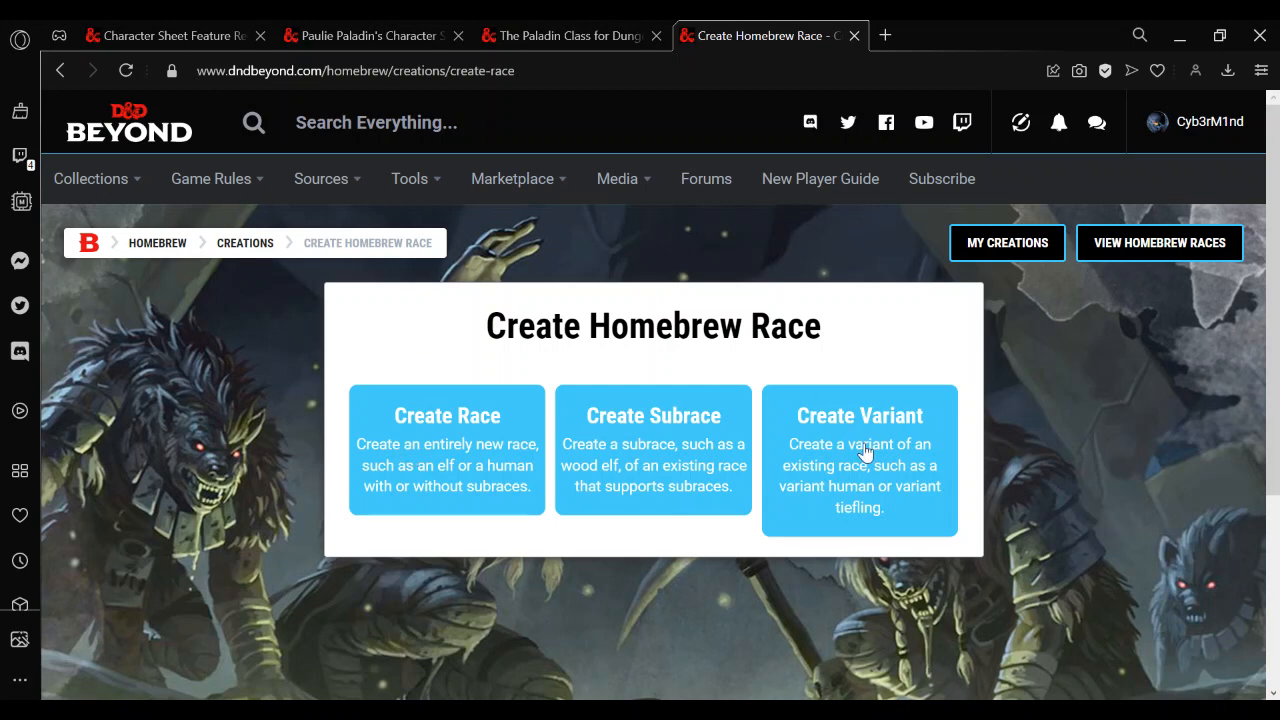
{"action": "mouse_move", "coordinate": [892, 476]}
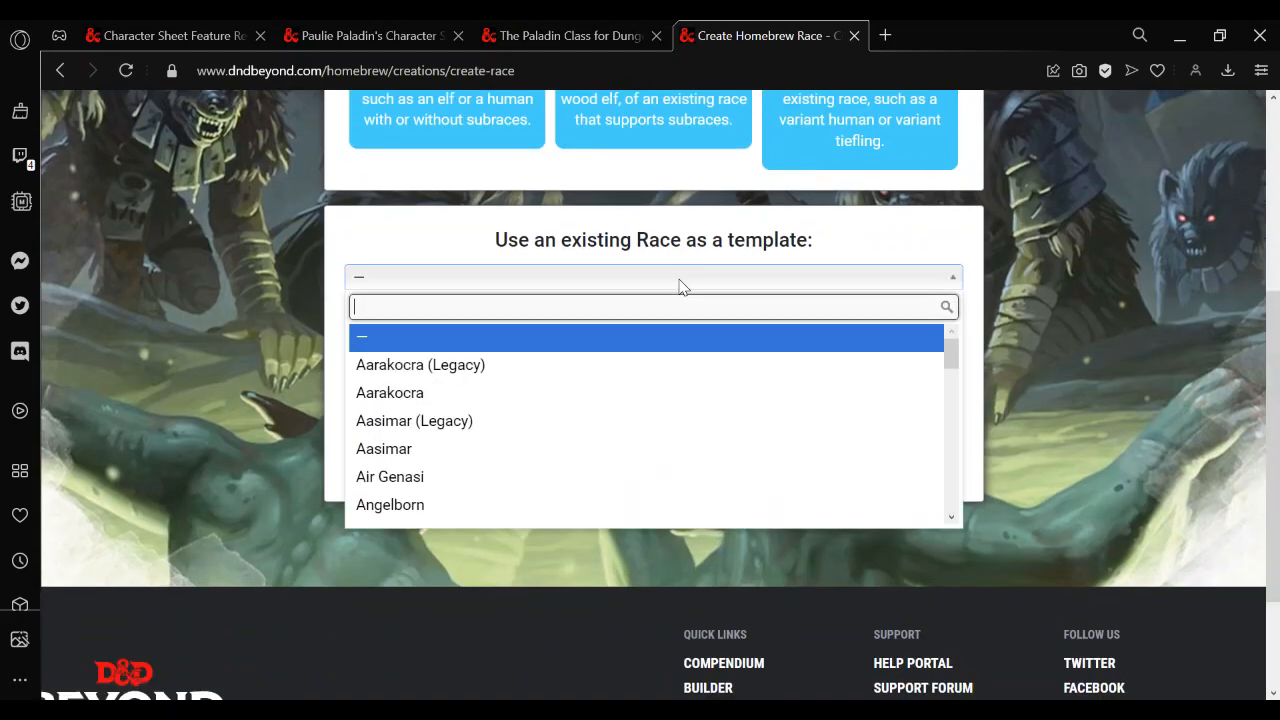
{"action": "type", "text": "hum"}
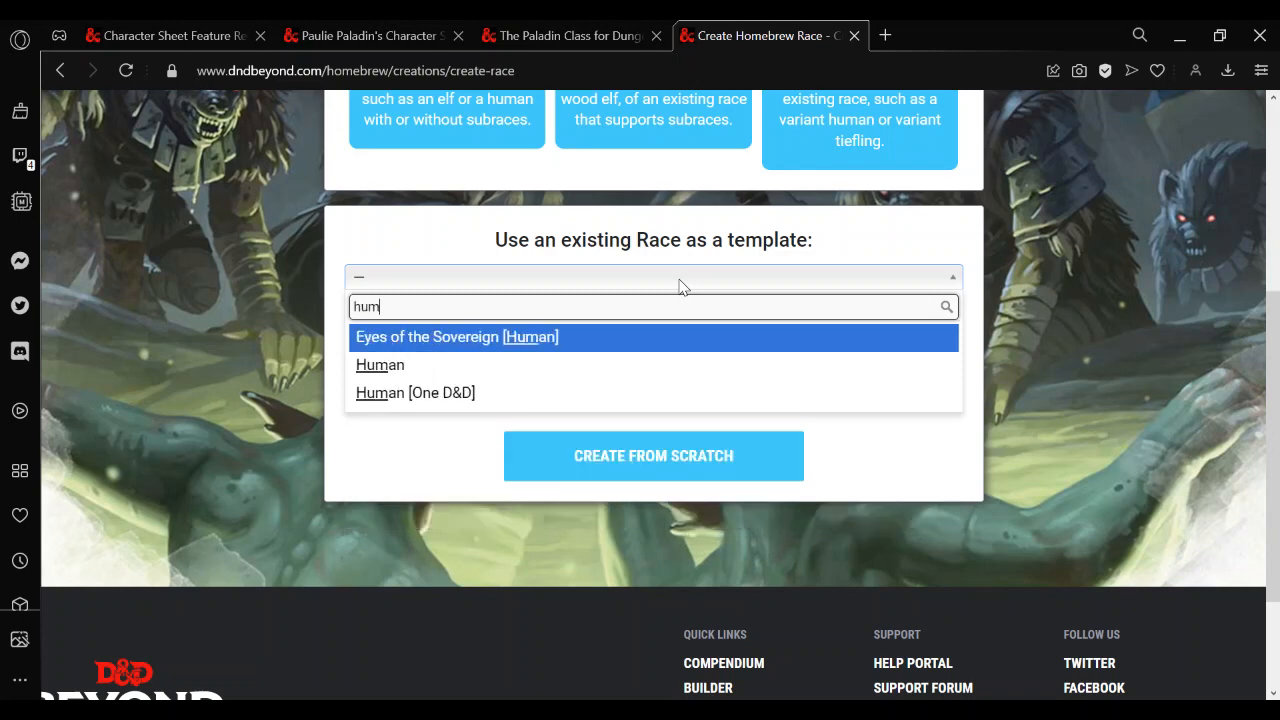
{"action": "left_click", "coordinate": [380, 364]}
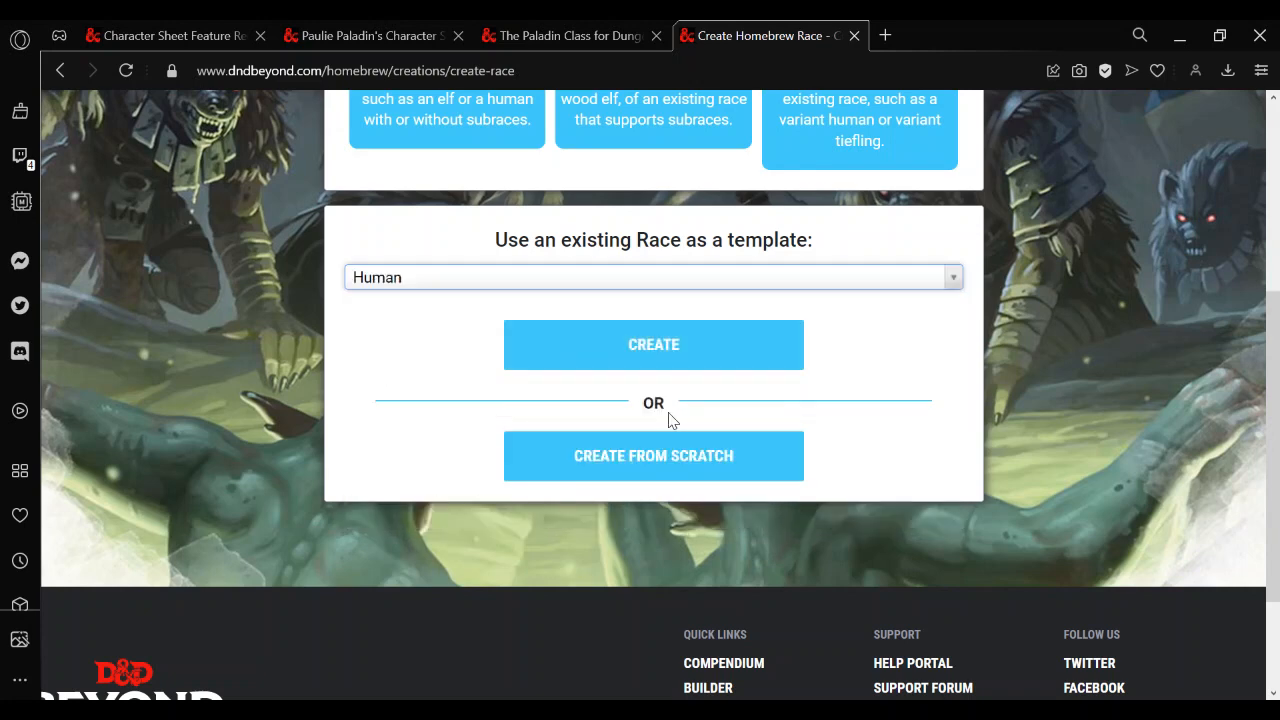
{"action": "left_click", "coordinate": [652, 344]}
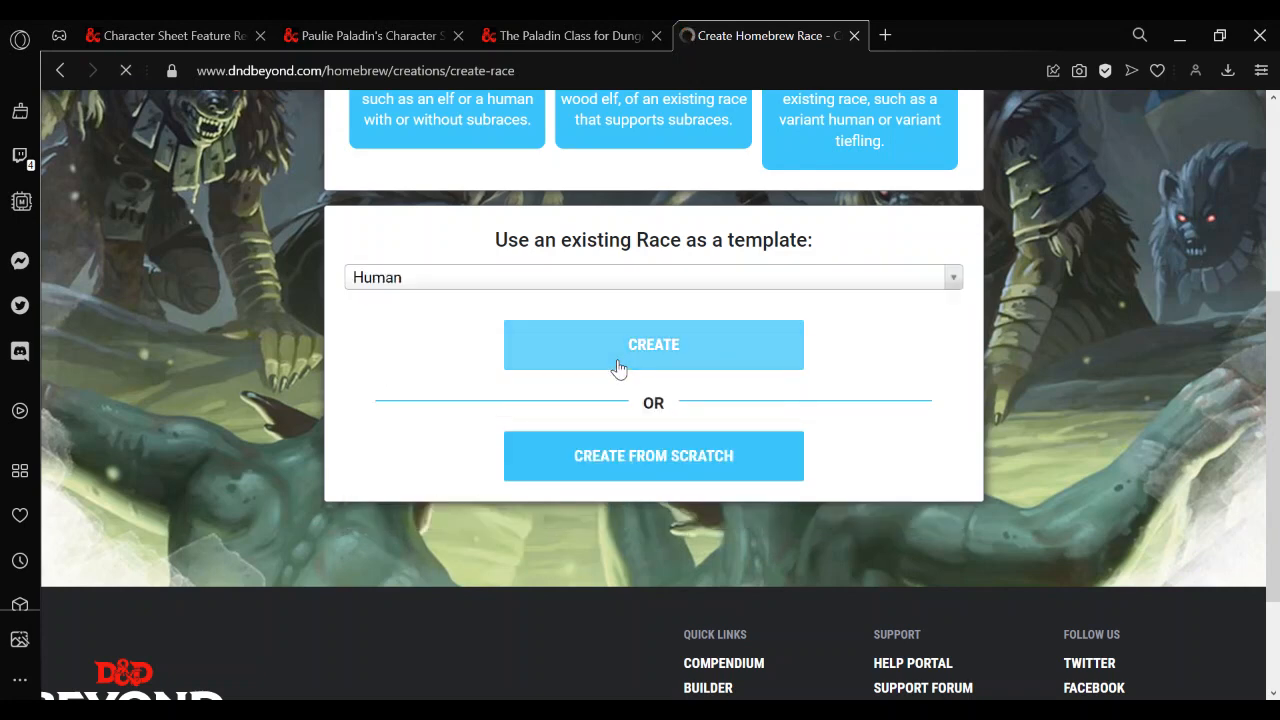
Name the race 'Human (Divine Smite)', set Version 2, and save changes
{"action": "left_click", "coordinate": [652, 344]}
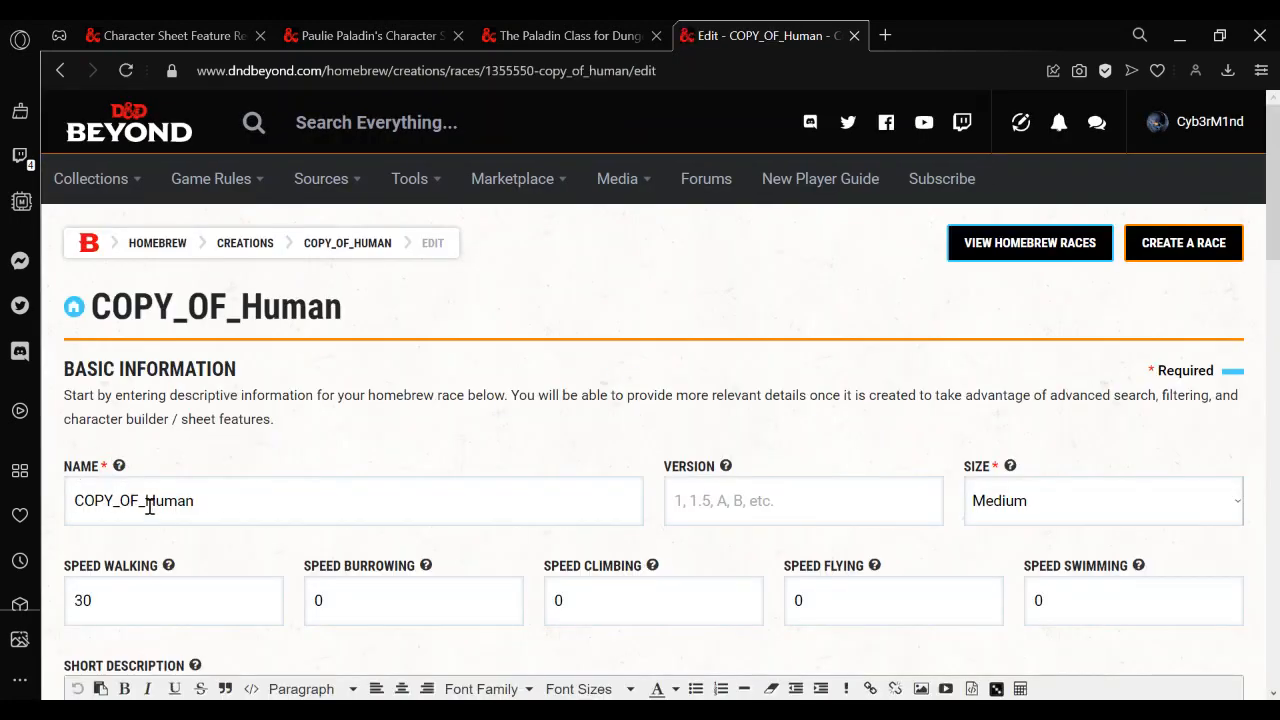
{"action": "type", "text": "Human"}
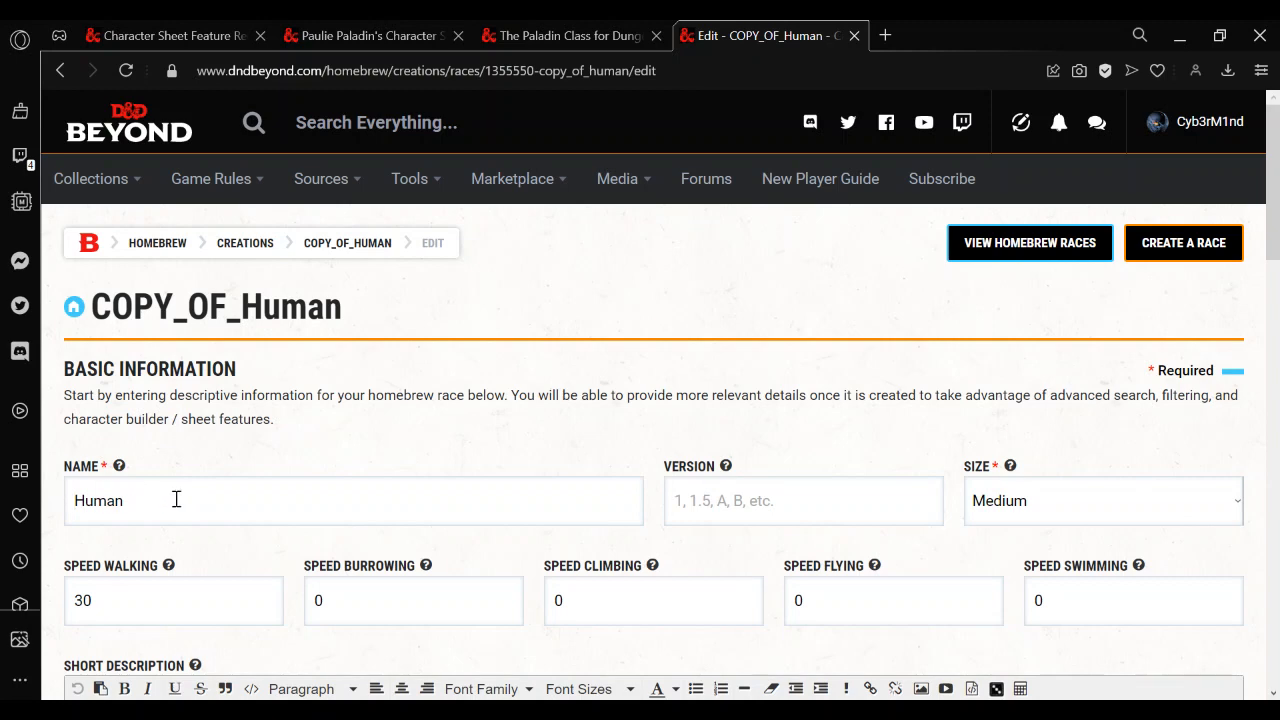
{"action": "type", "text": "(Di"}
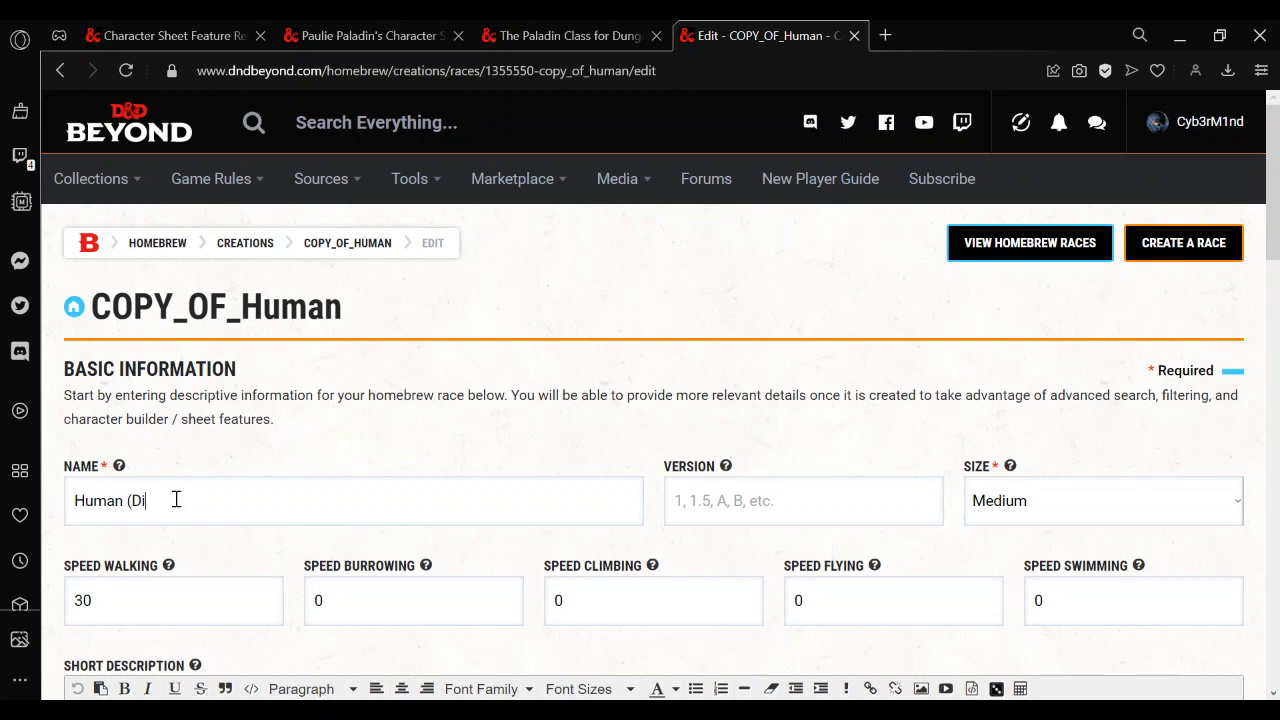
{"action": "type", "text": "vine Smit)"}
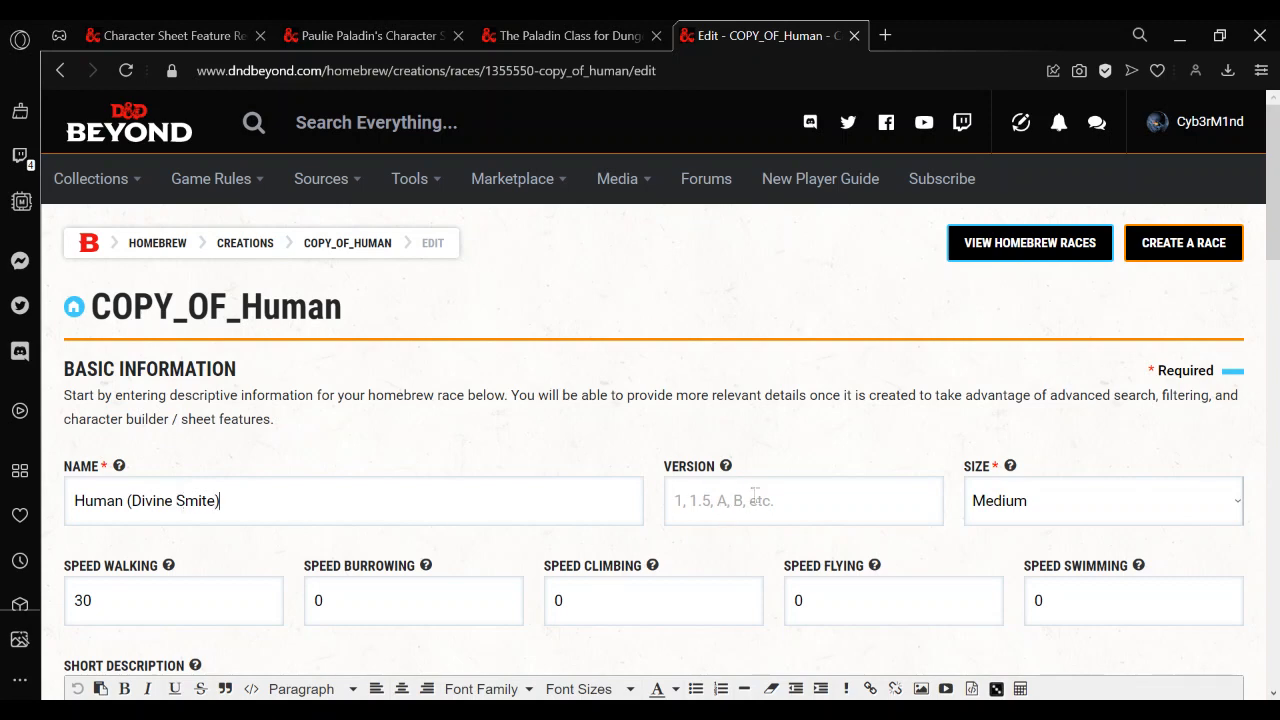
{"action": "type", "text": "2"}
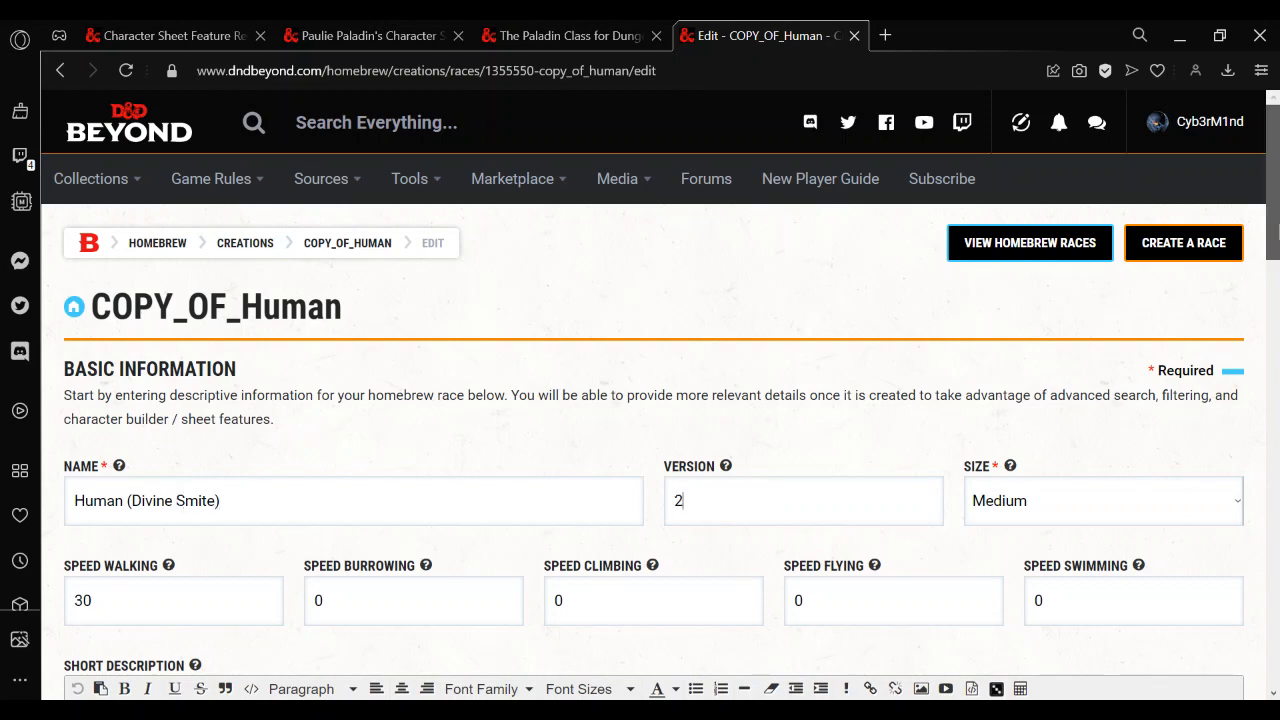
{"action": "scroll", "scroll_direction": "down", "scroll_amount": 3}
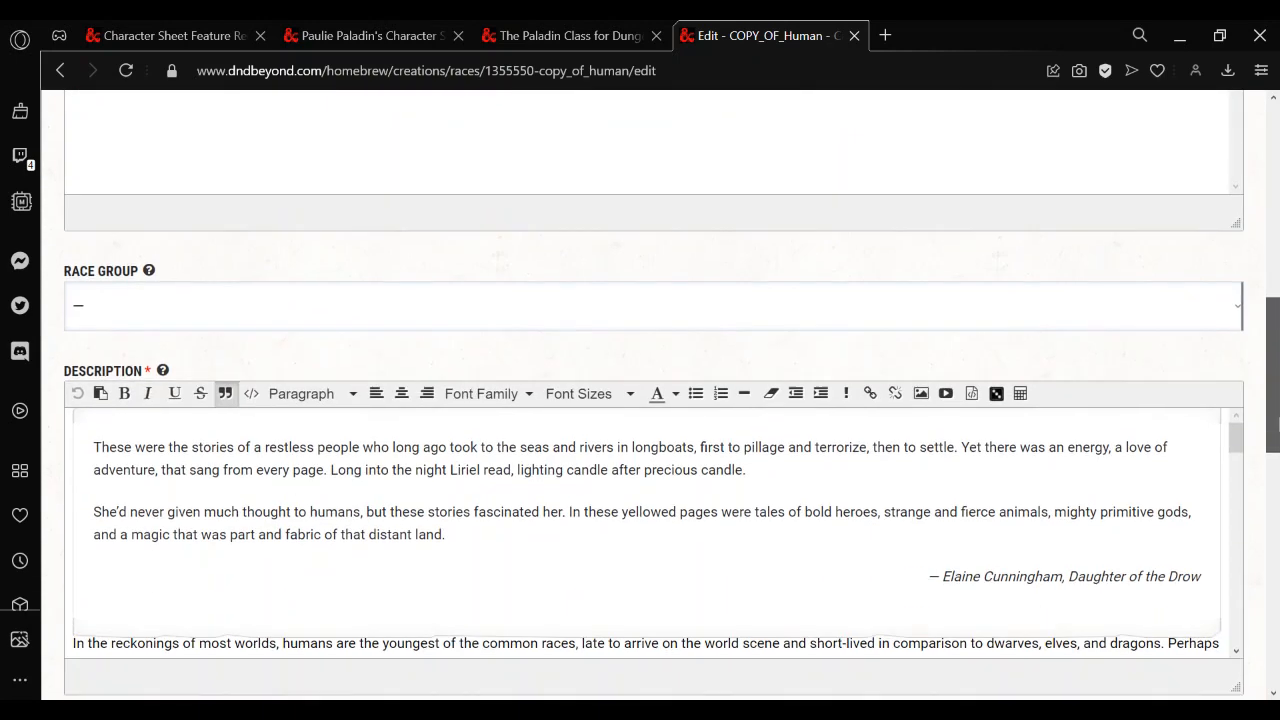
{"action": "scroll", "scroll_direction": "down", "scroll_amount": 3}
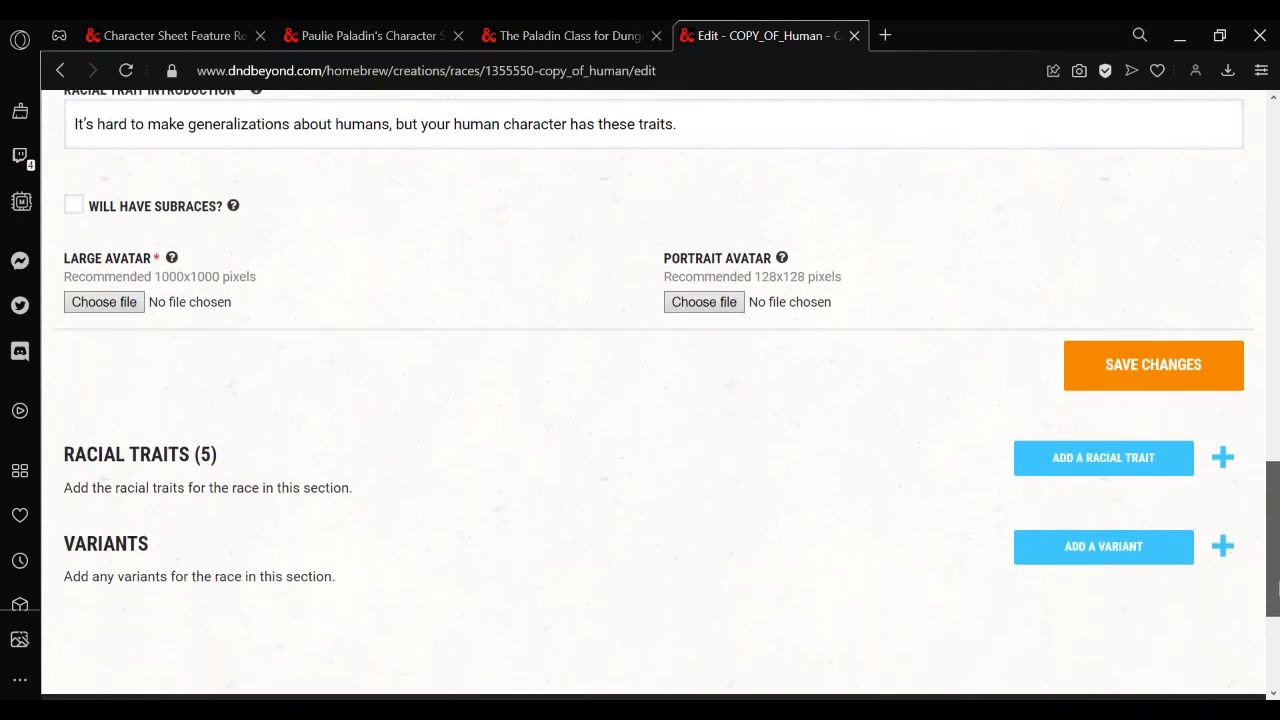
{"action": "mouse_move", "coordinate": [1152, 382]}
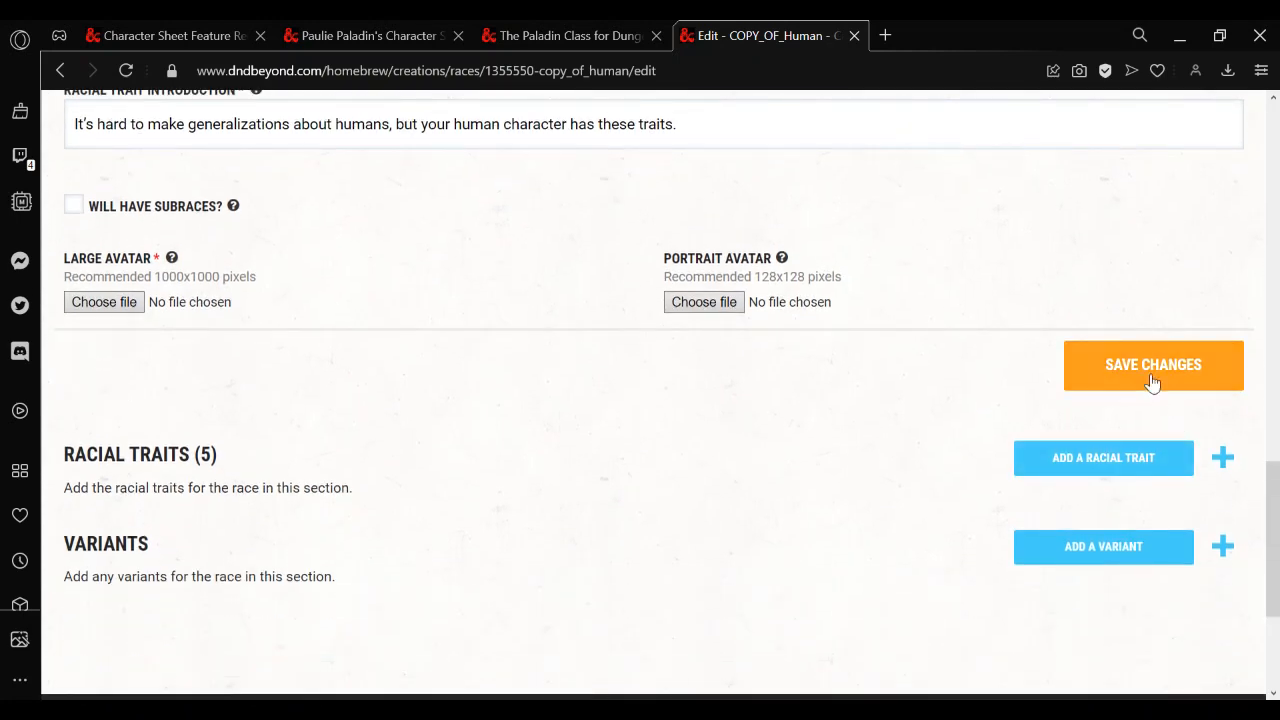
{"action": "left_click", "coordinate": [1152, 364]}
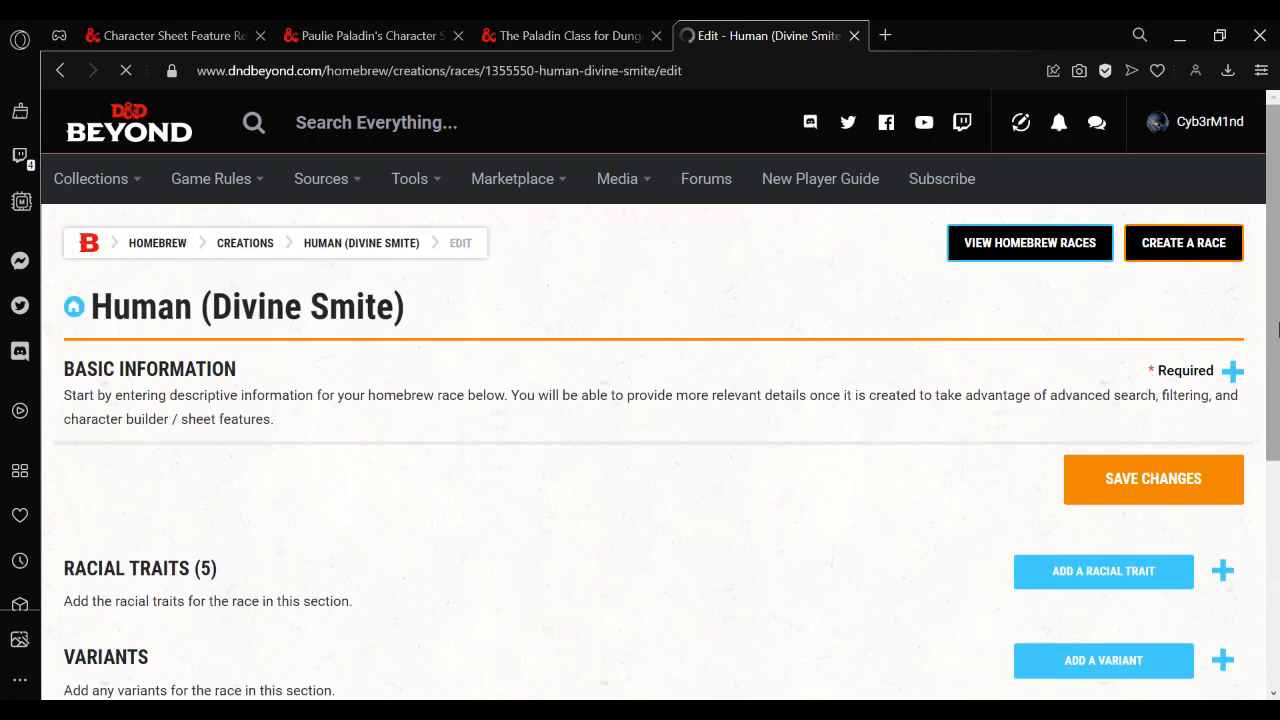
{"action": "scroll", "scroll_direction": "down", "scroll_amount": 3}
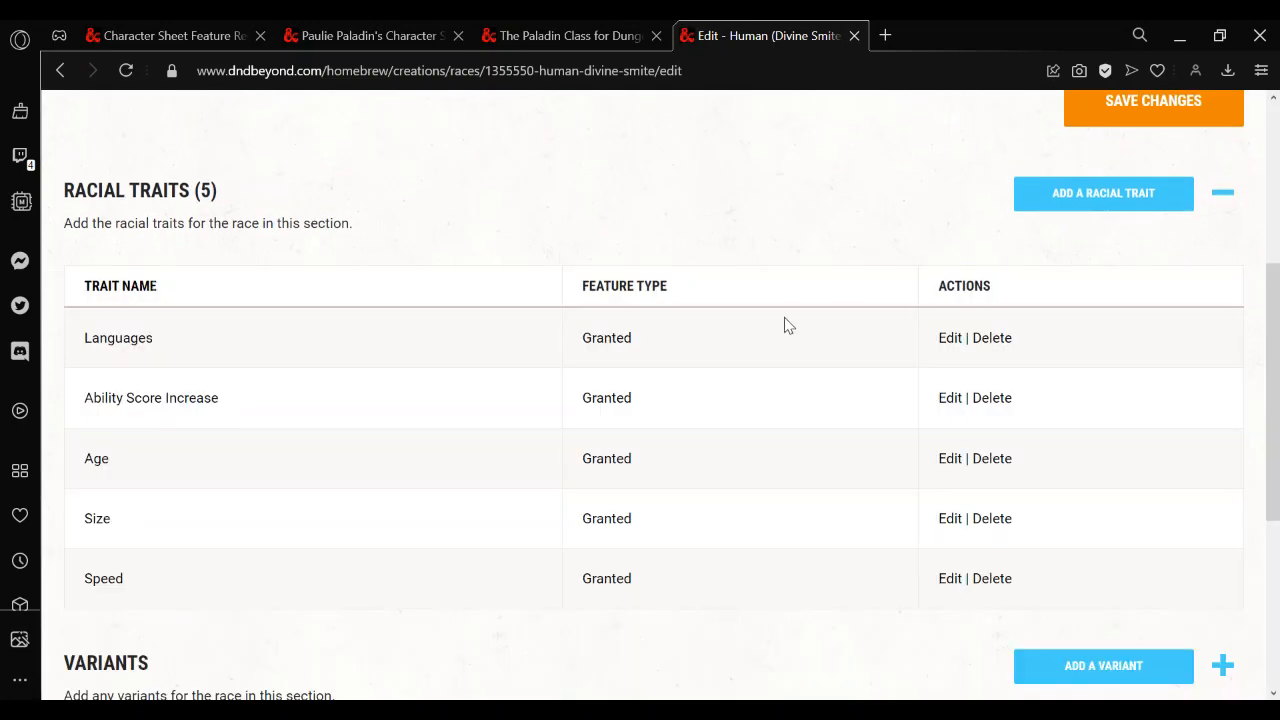
{"action": "mouse_move", "coordinate": [1044, 240]}
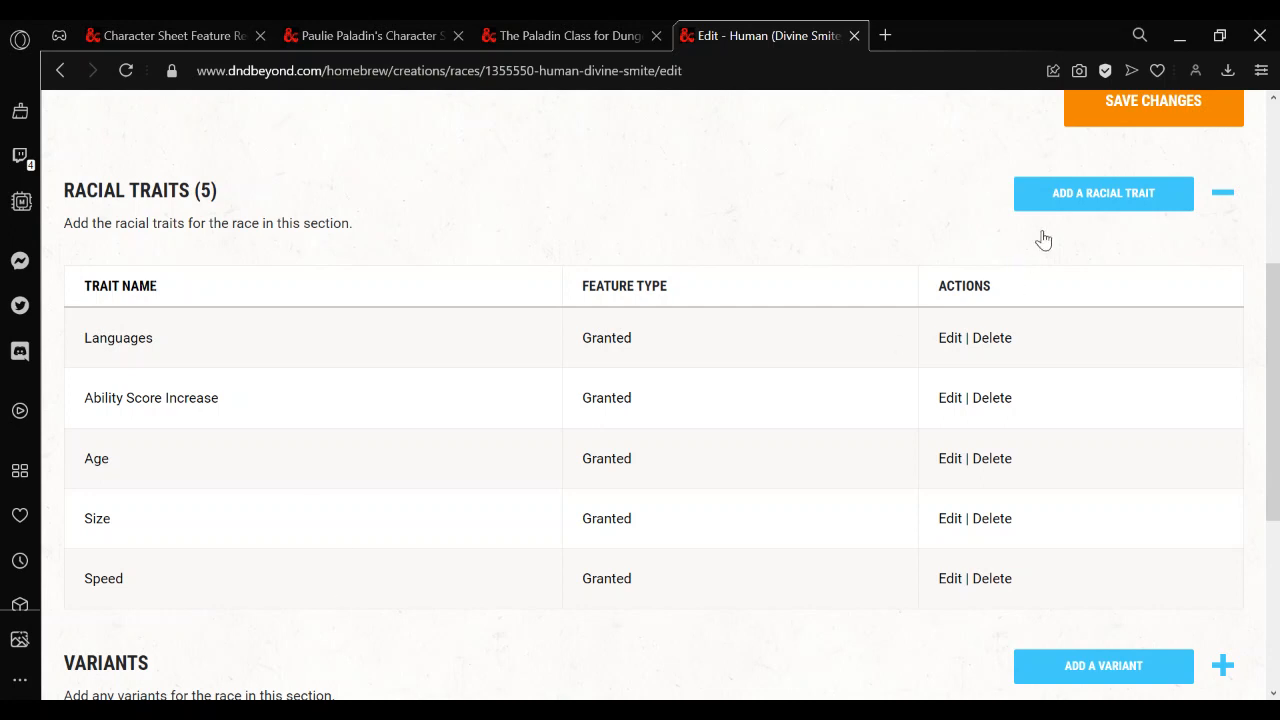
Start a new racial trait named Divine Smite on the Human (Divine Smite) race
{"action": "left_click", "coordinate": [1104, 192]}
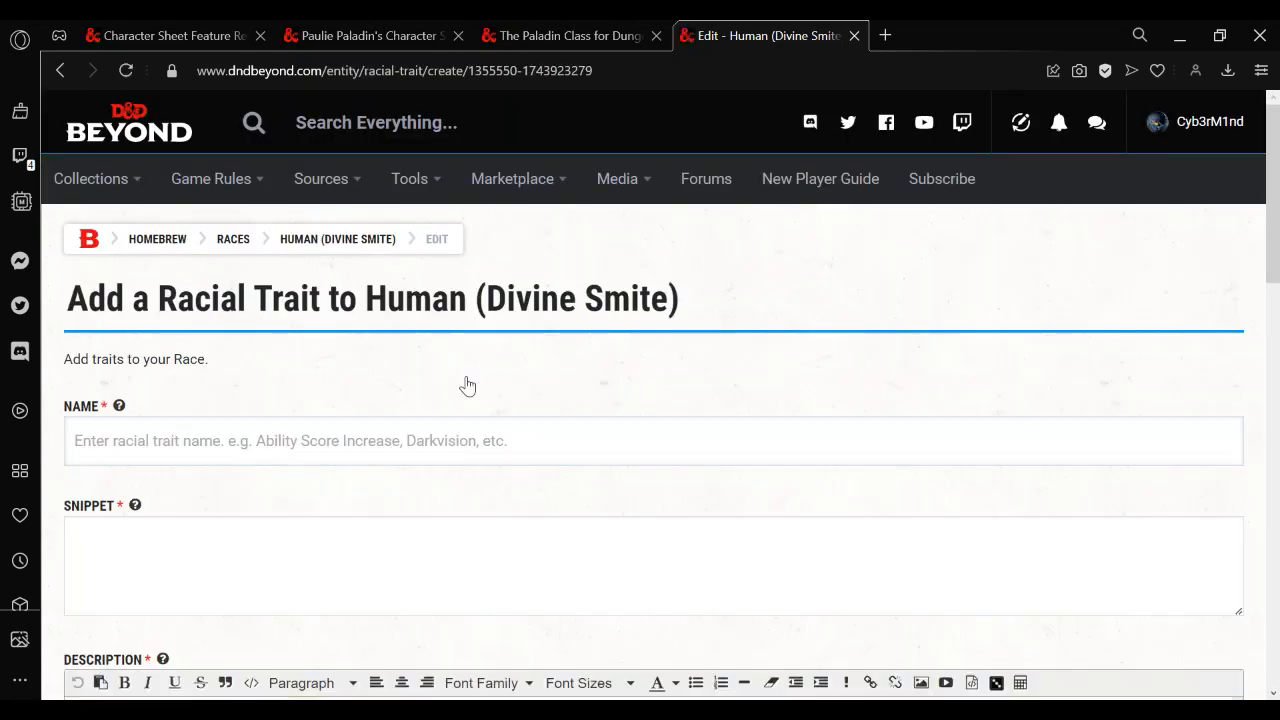
{"action": "type", "text": "D"}
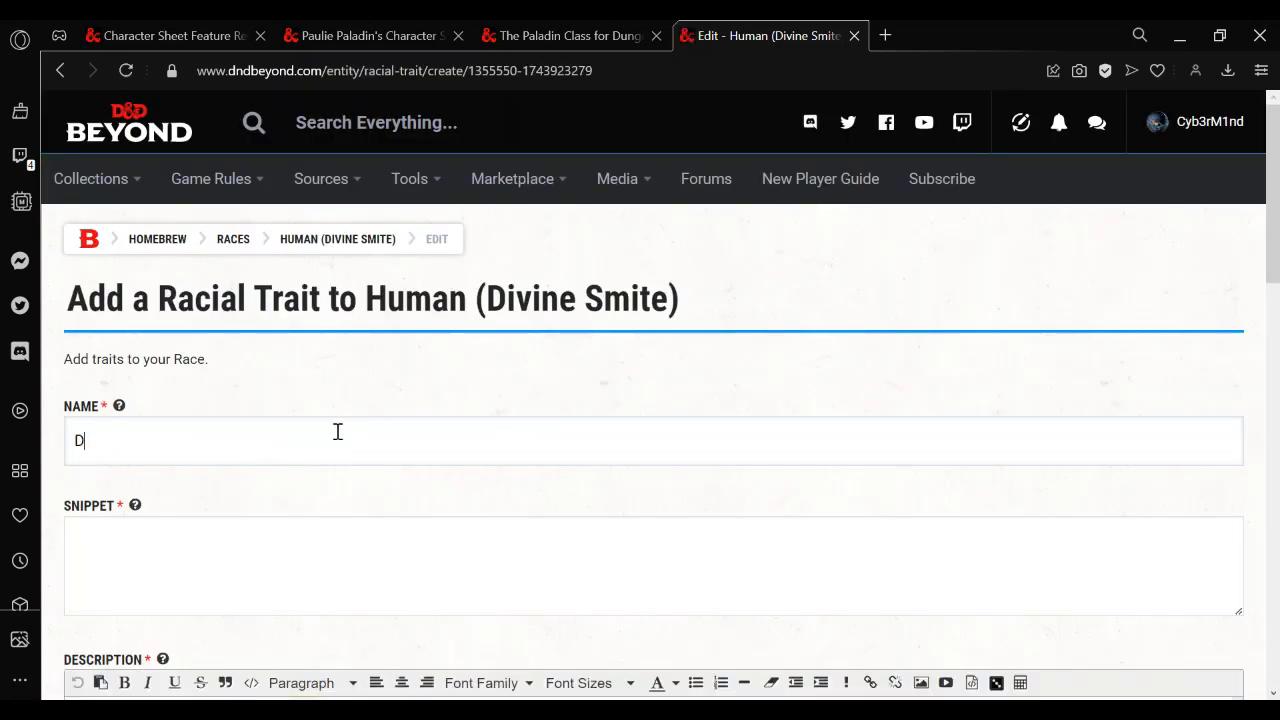
{"action": "type", "text": "ivine Smite"}
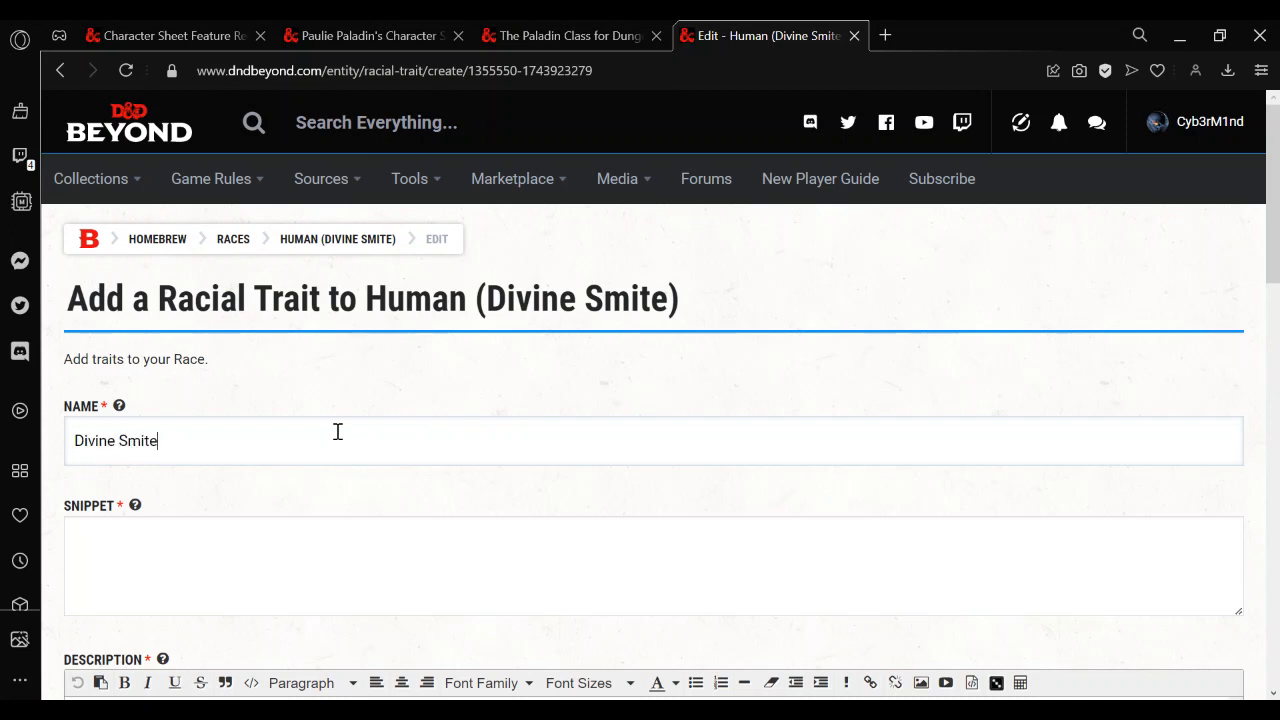
{"action": "type", "text": "Add"}
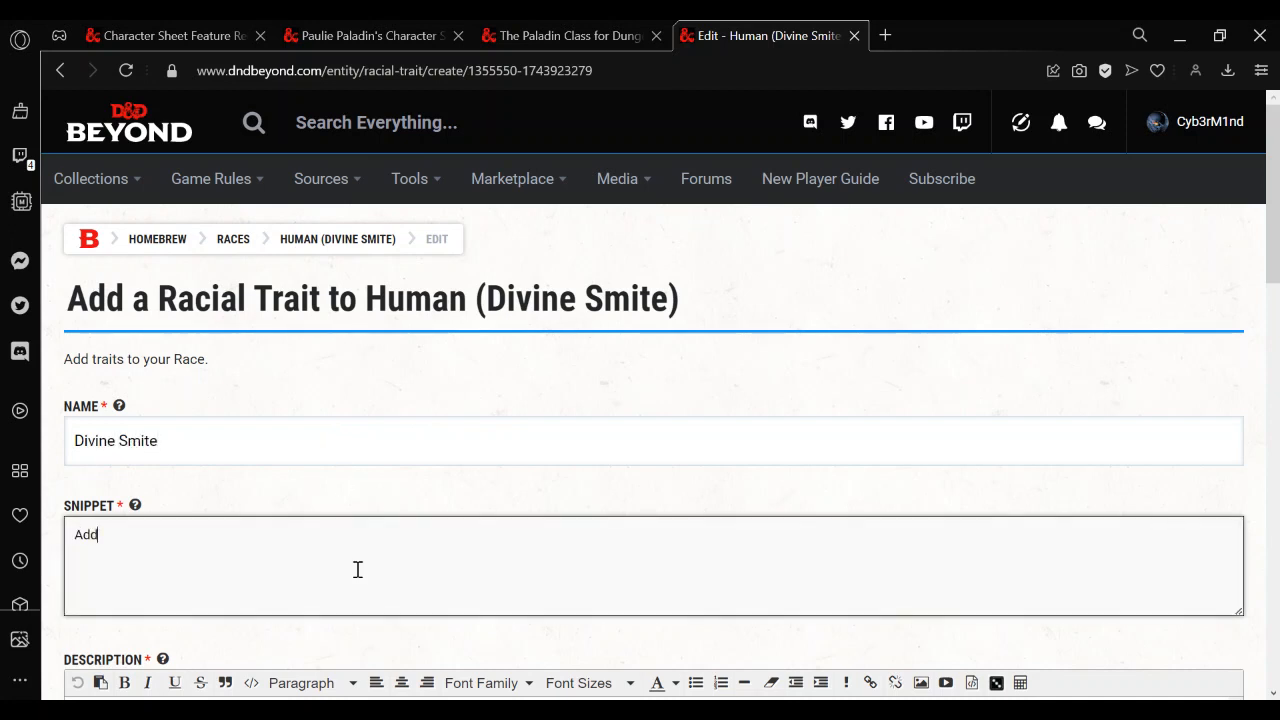
{"action": "type", "text": "s ivine"}
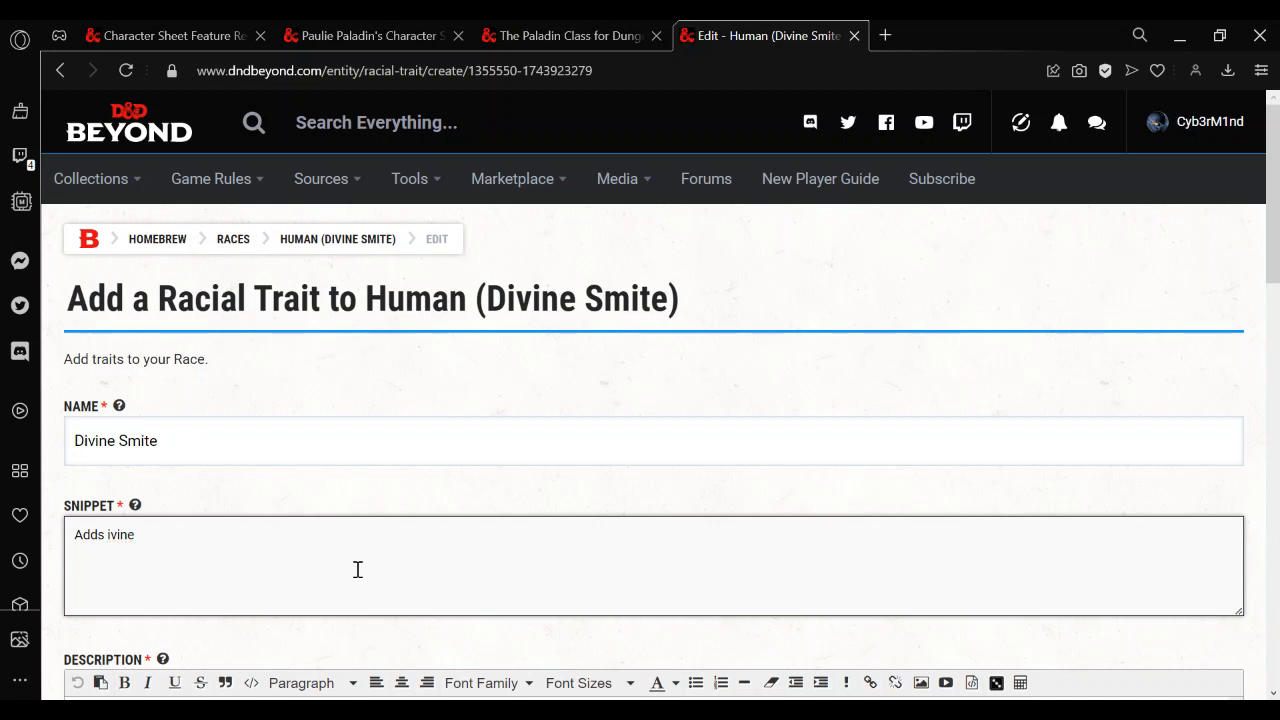
{"action": "type", "text": "Divi"}
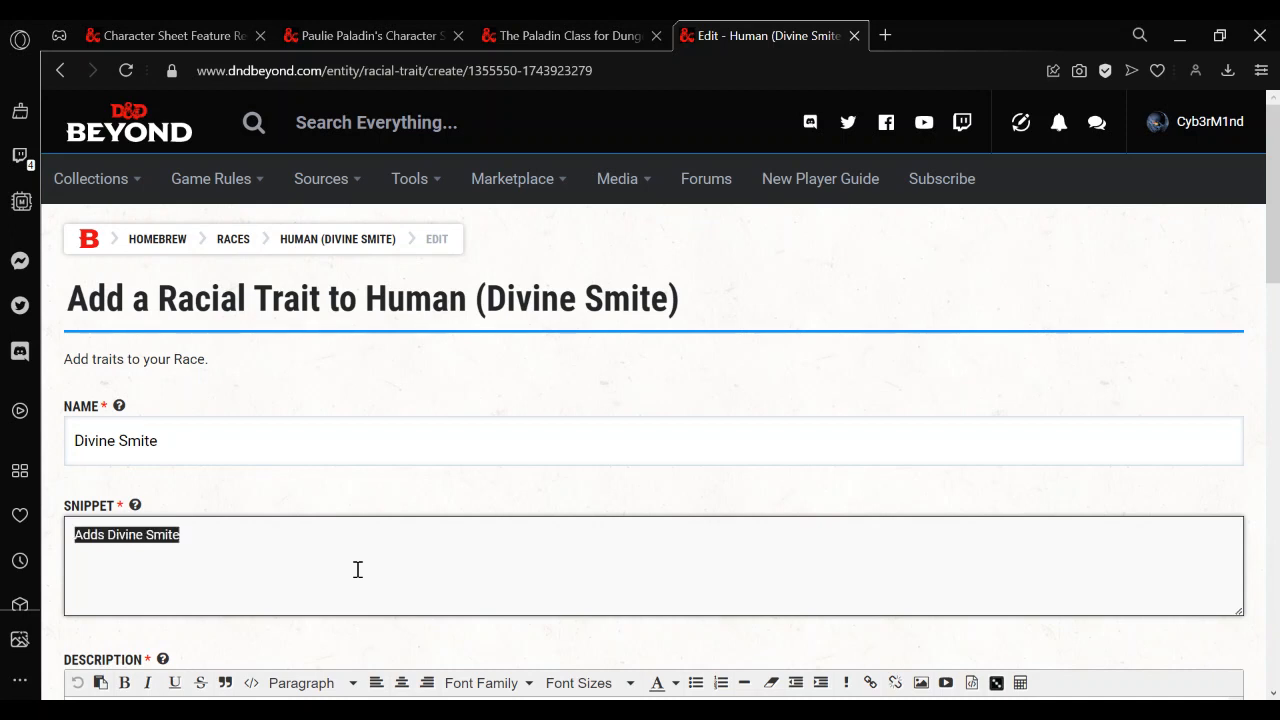
{"action": "mouse_move", "coordinate": [1272, 232]}
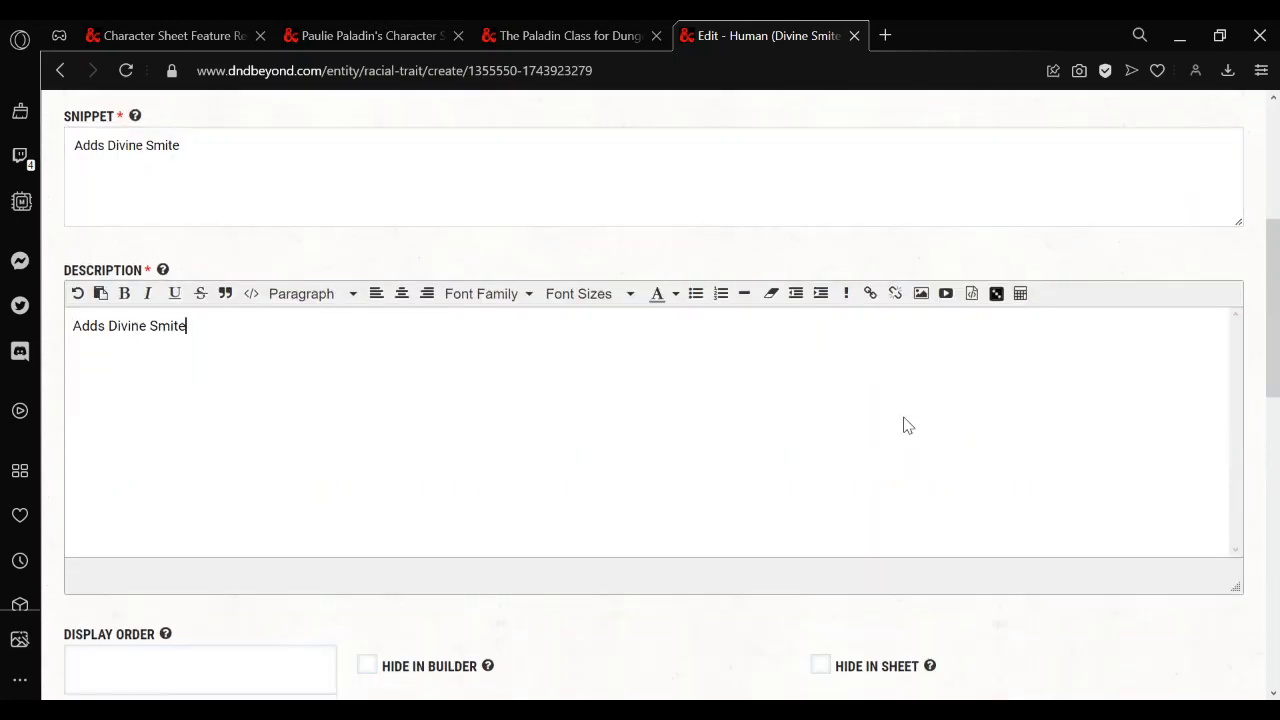
Make the trait Granted, hidden in builder, sheet and details, and save it
{"action": "scroll", "scroll_direction": "down", "scroll_amount": 3}
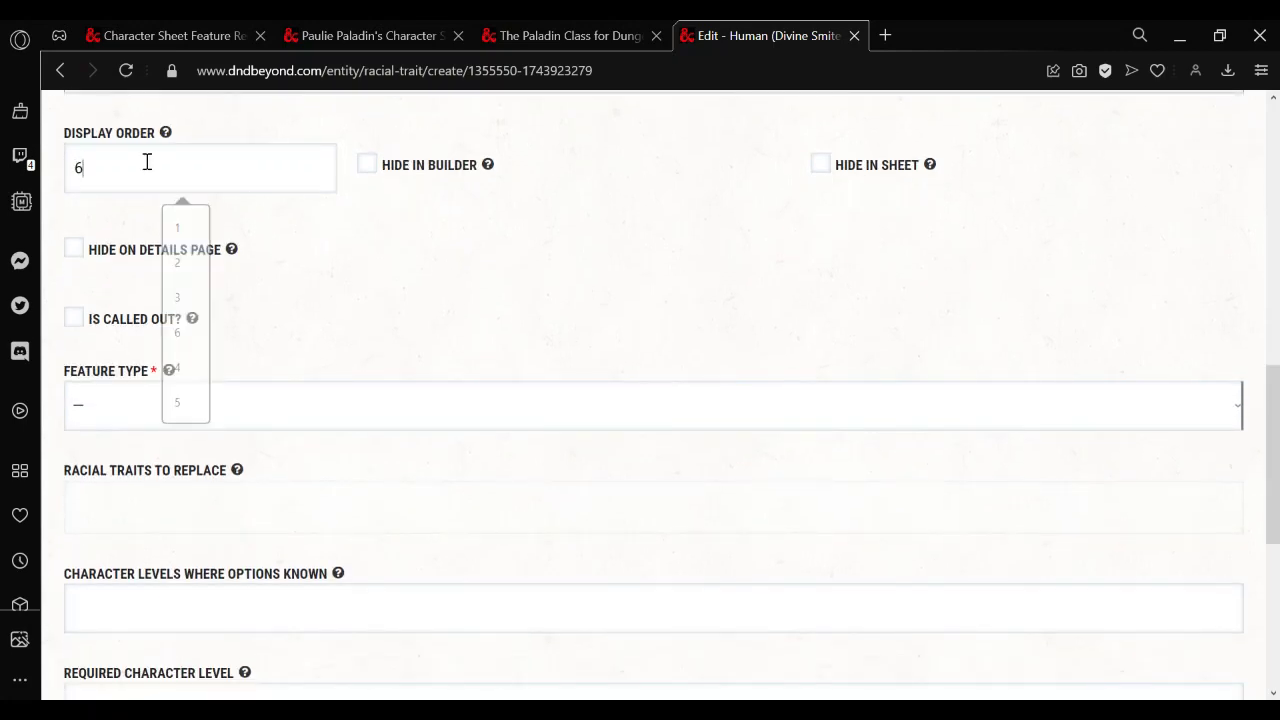
{"action": "left_click", "coordinate": [400, 380]}
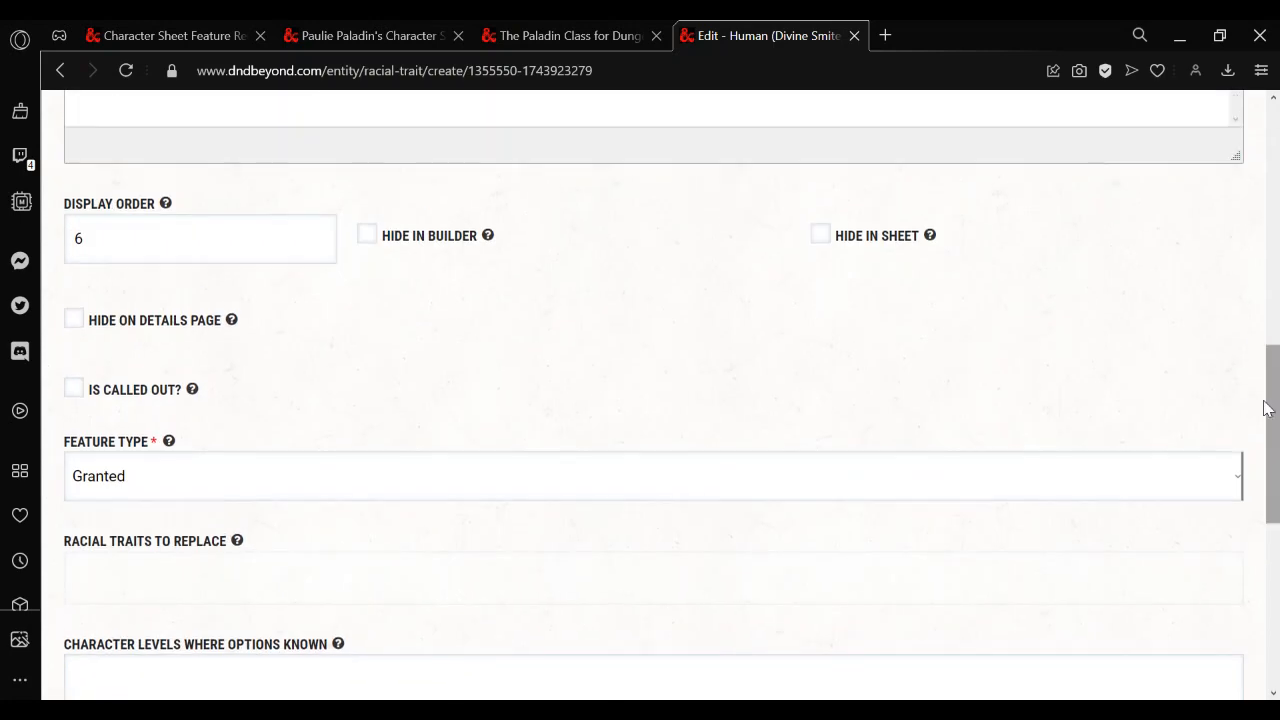
{"action": "left_click", "coordinate": [368, 234]}
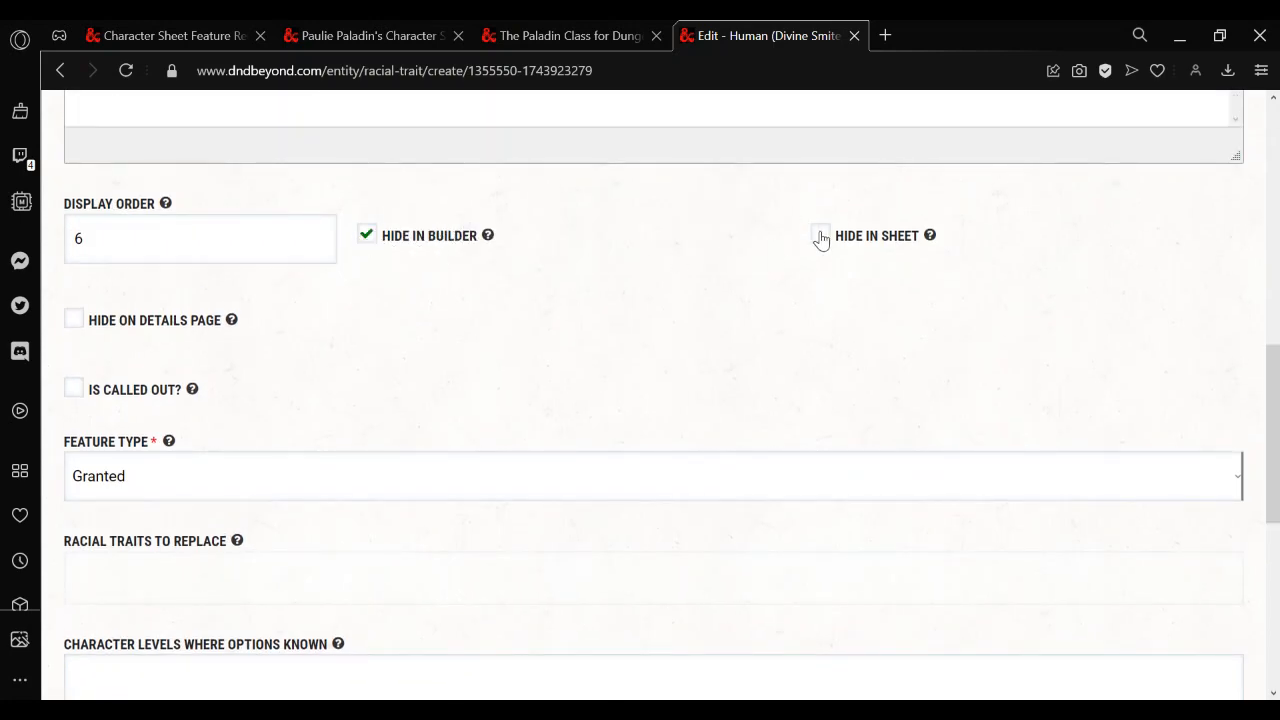
{"action": "left_click", "coordinate": [820, 234]}
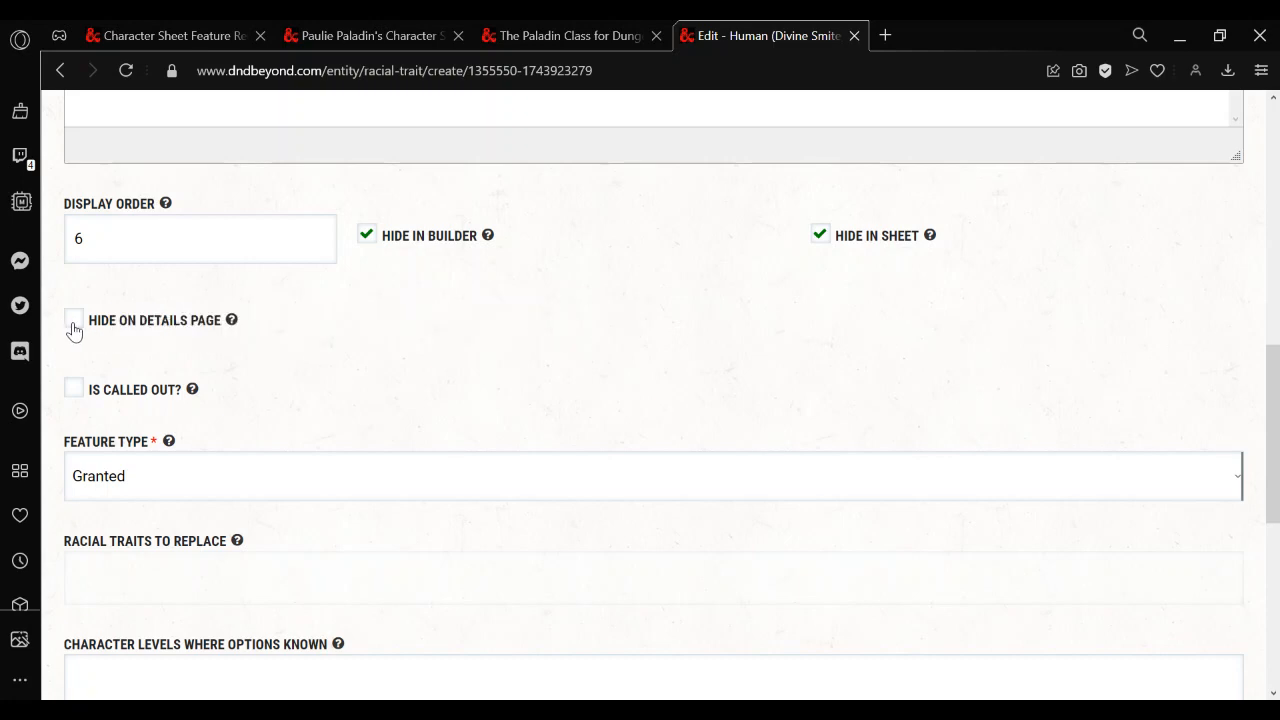
{"action": "left_click", "coordinate": [72, 320]}
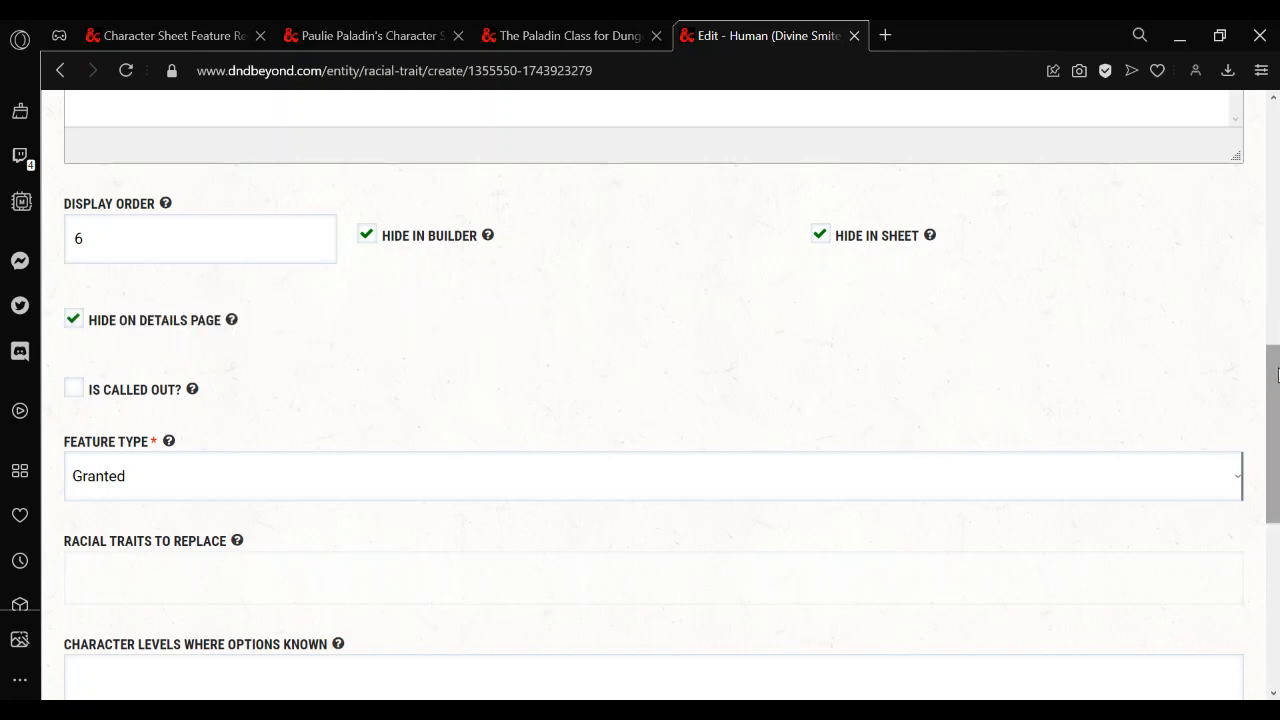
{"action": "scroll", "scroll_direction": "down", "scroll_amount": 3}
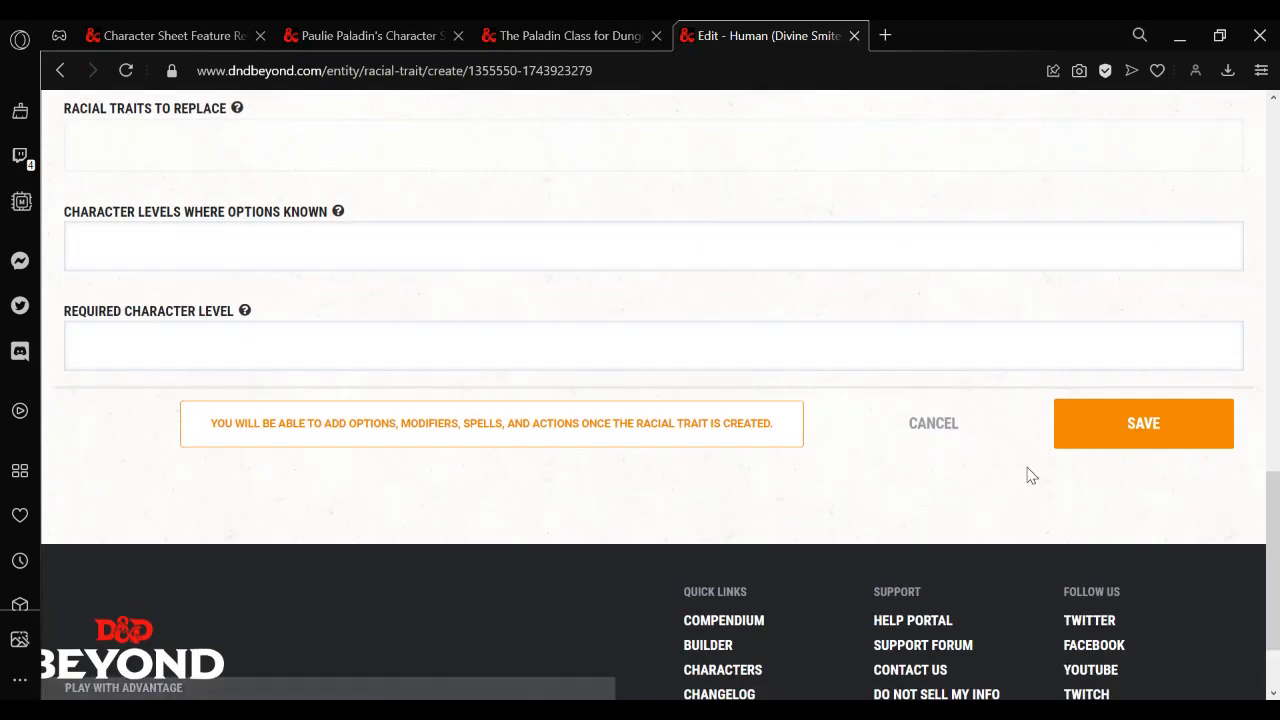
{"action": "left_click", "coordinate": [1144, 424]}
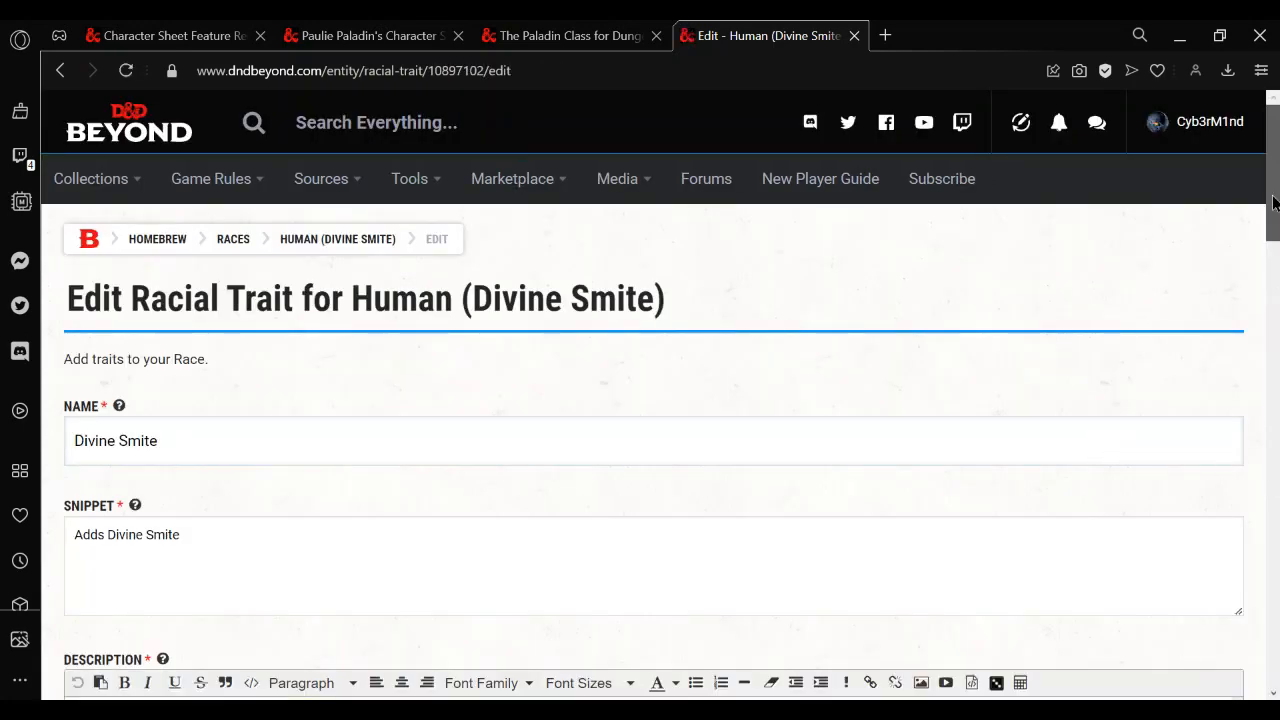
Add the Divine Smite spell to the trait with Charisma as its ability score
{"action": "scroll", "scroll_direction": "down", "scroll_amount": 3}
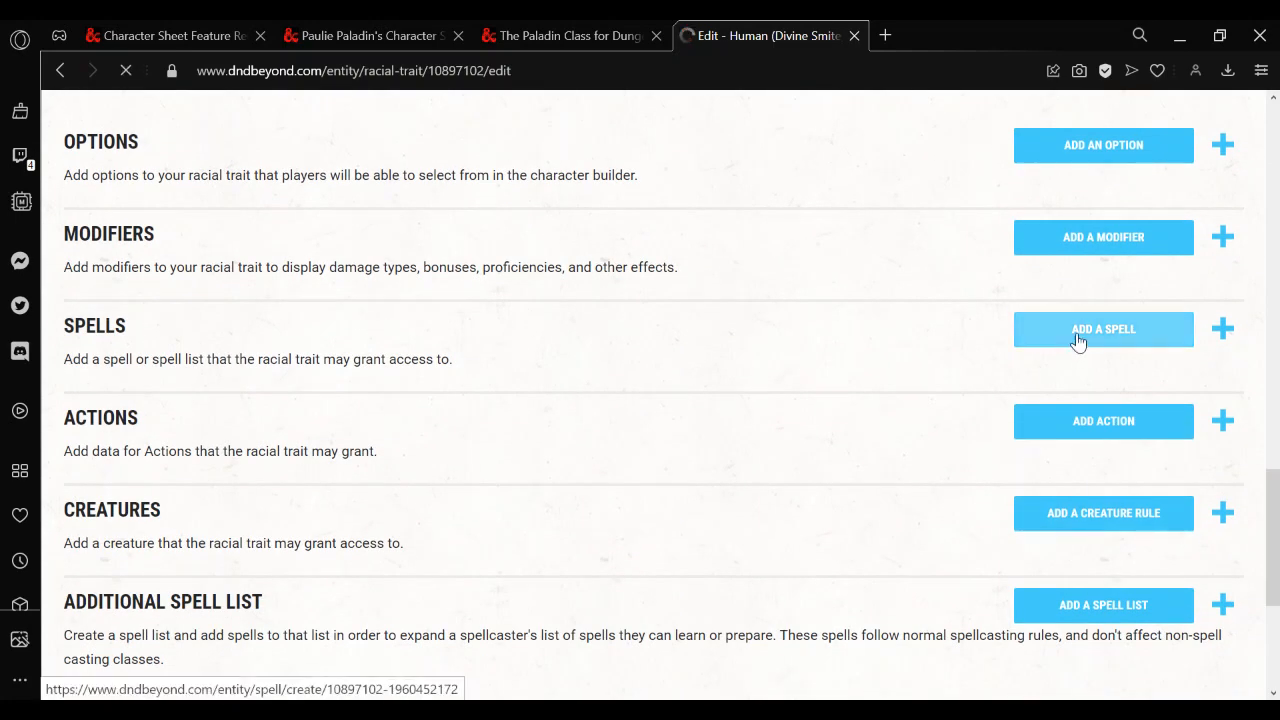
{"action": "left_click", "coordinate": [1104, 328]}
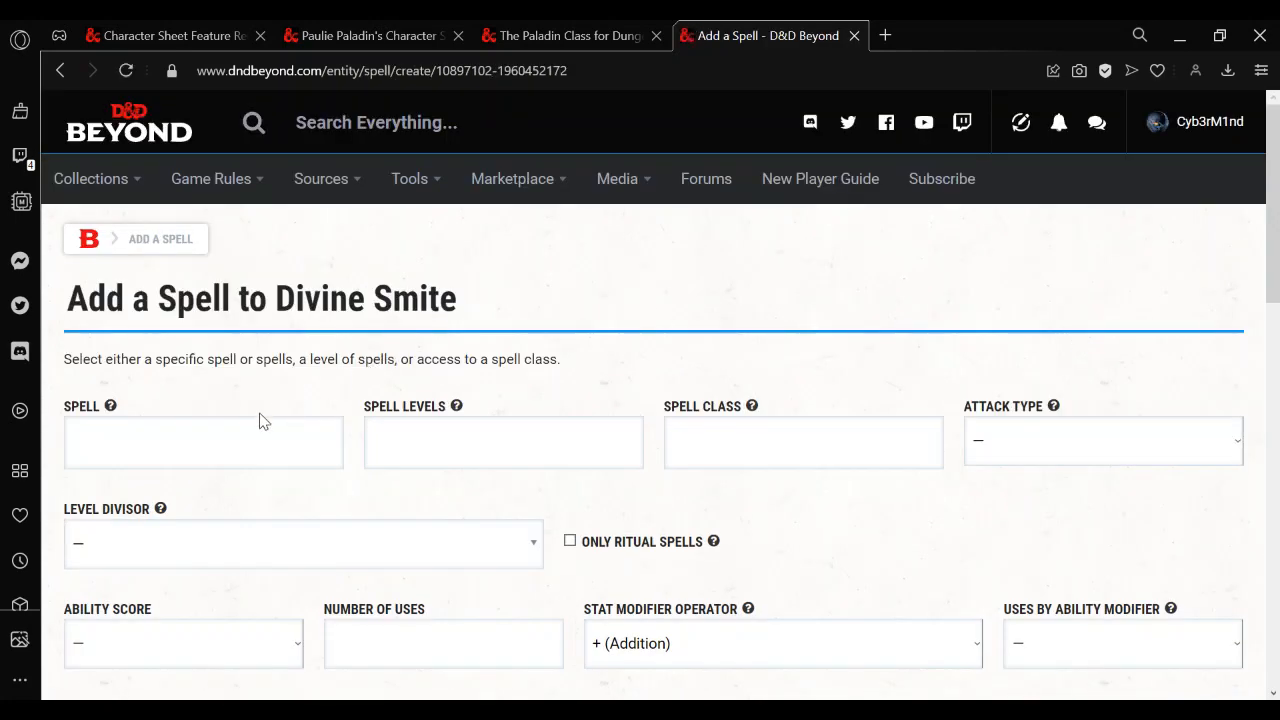
{"action": "type", "text": "d"}
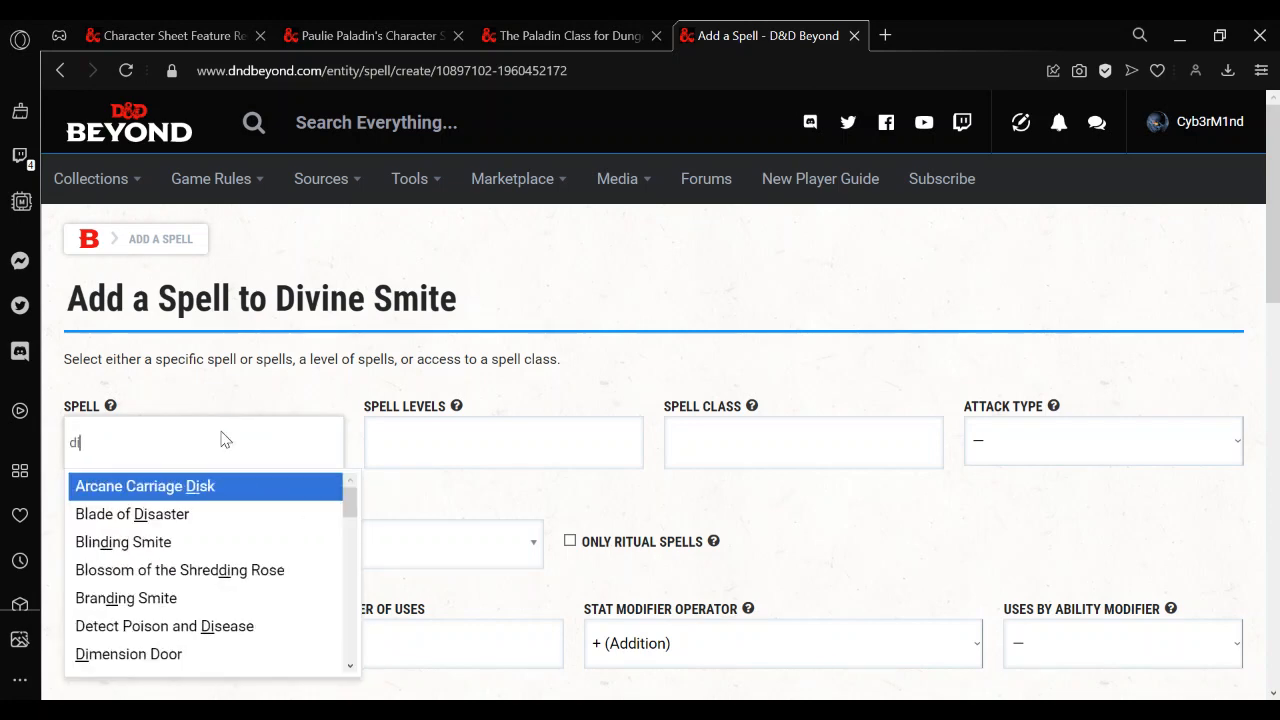
{"action": "type", "text": "iv"}
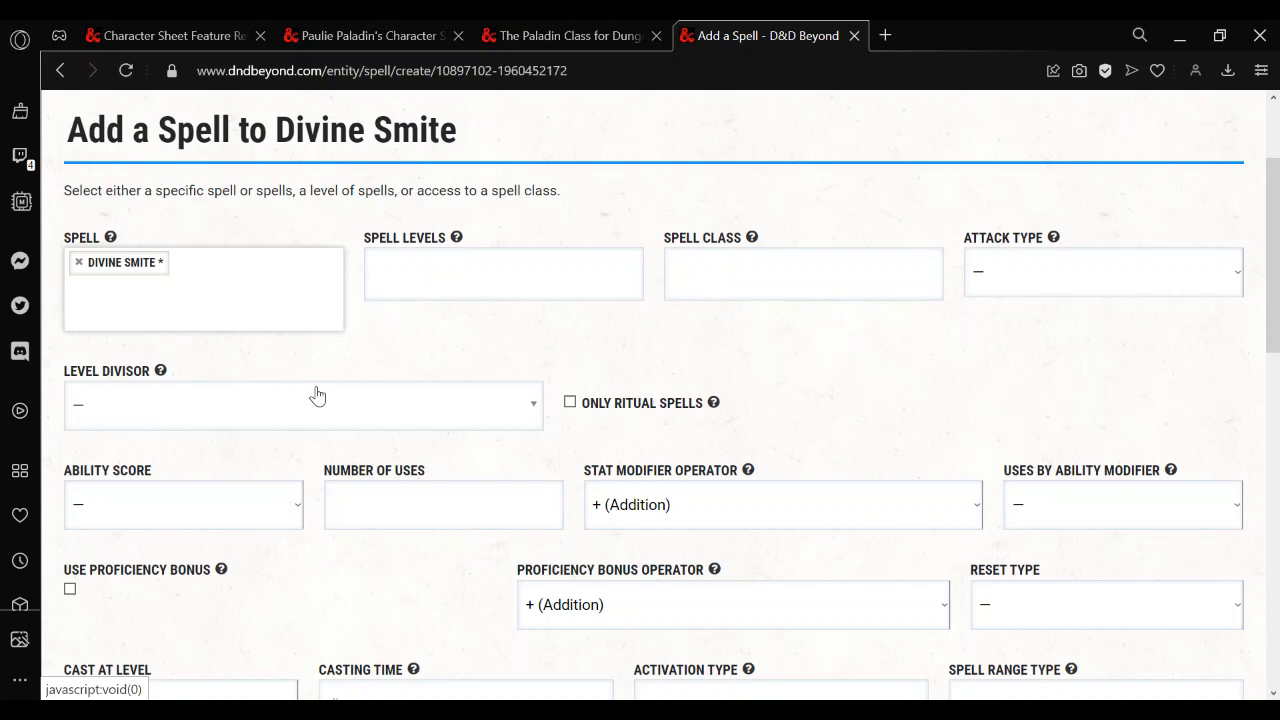
{"action": "left_click", "coordinate": [184, 504]}
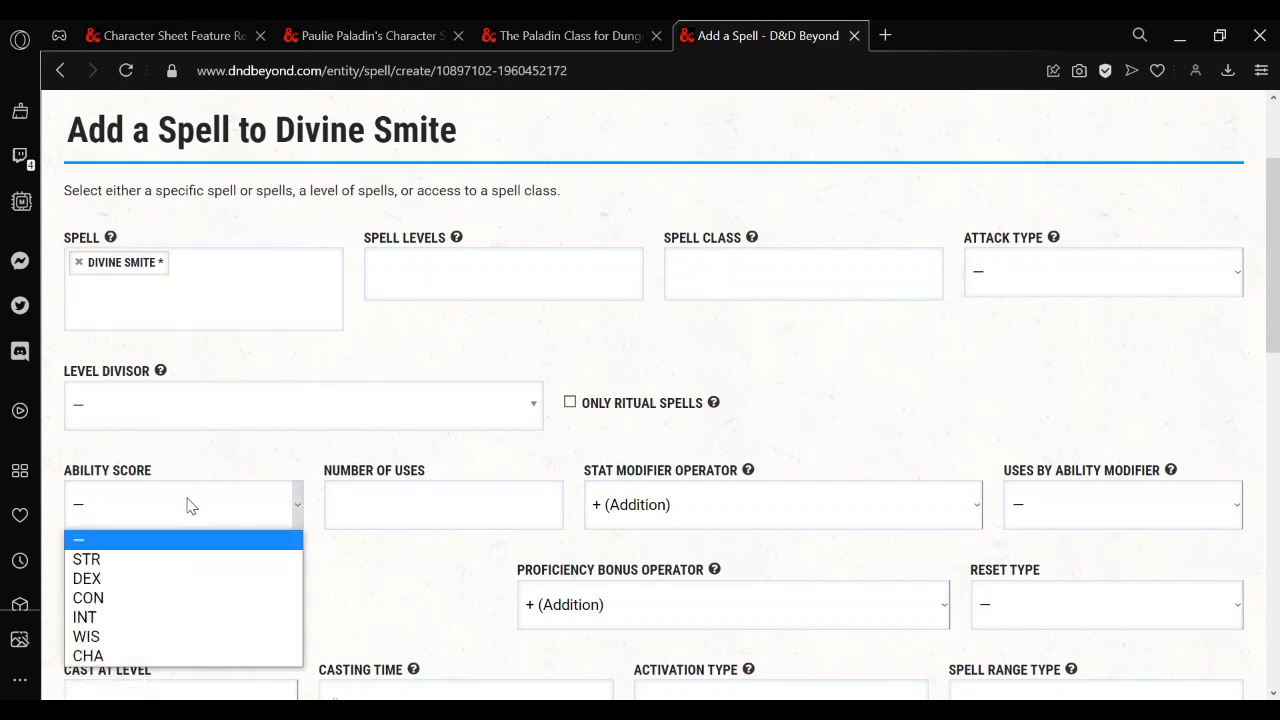
{"action": "left_click", "coordinate": [88, 656]}
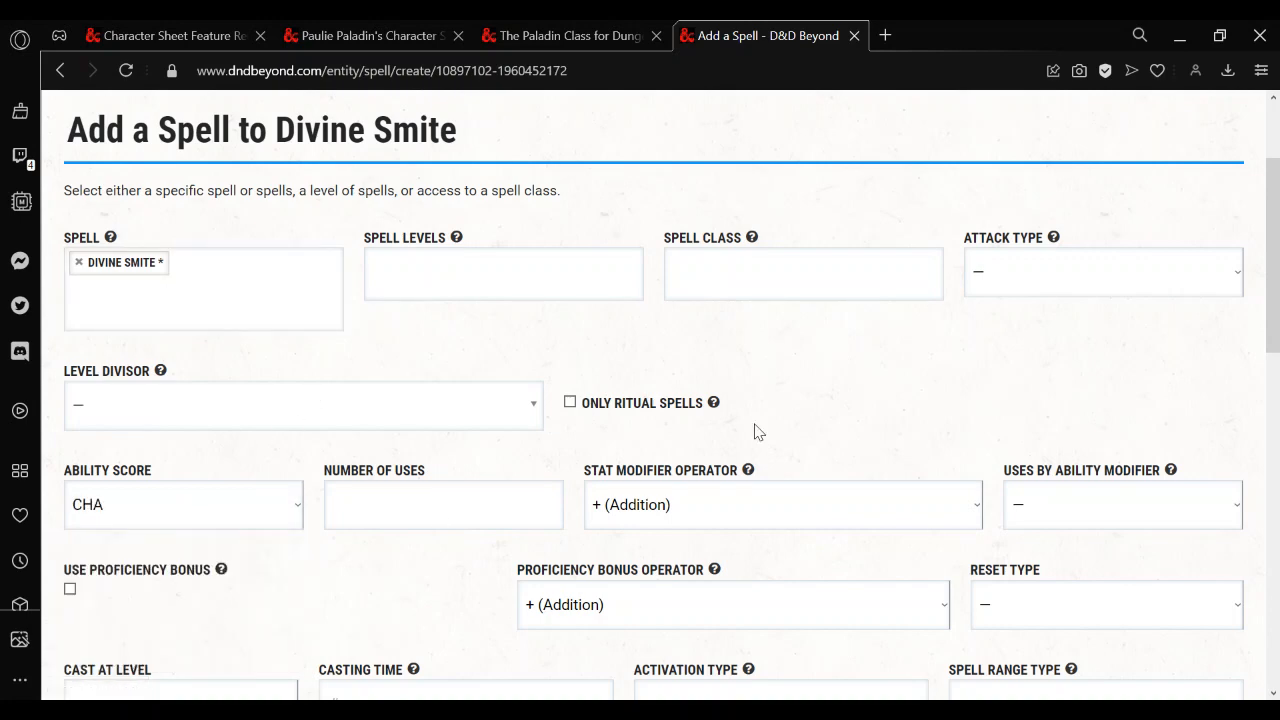
Set Consumes Spell Slot Yes, Known No, Always Prepared No, and save the spell entry
{"action": "scroll", "scroll_direction": "down", "scroll_amount": 3}
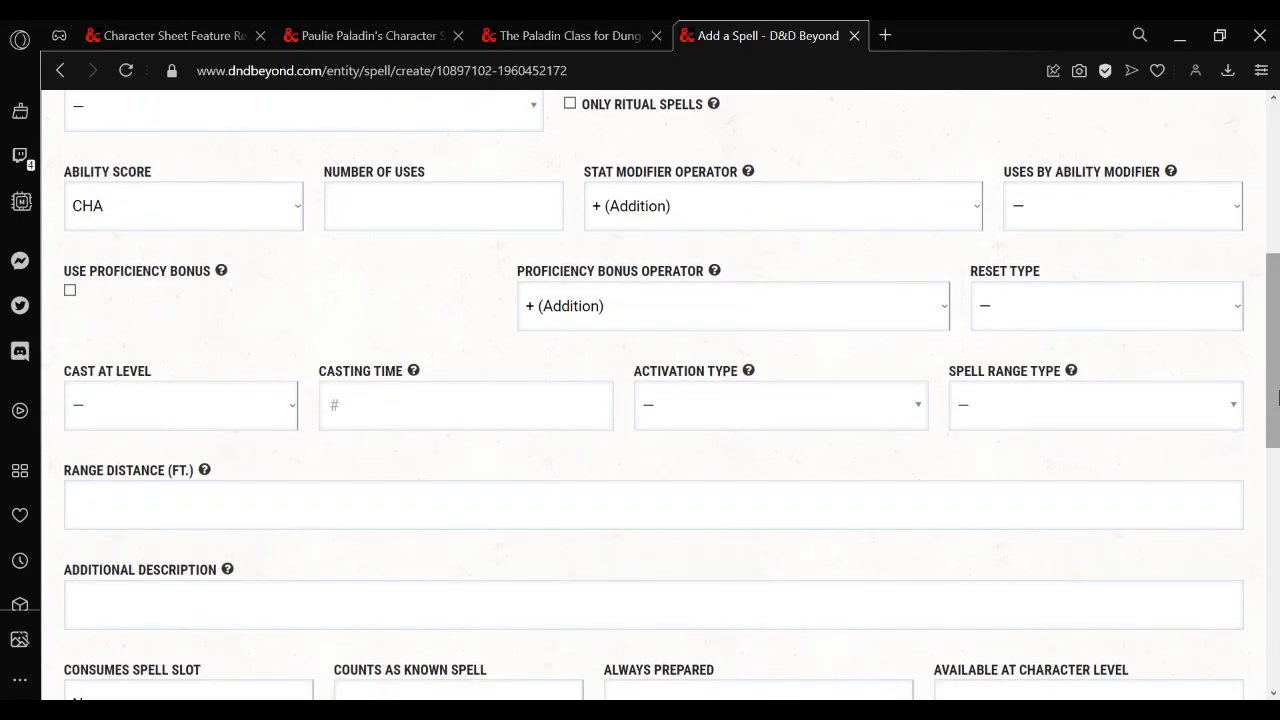
{"action": "mouse_move", "coordinate": [790, 474]}
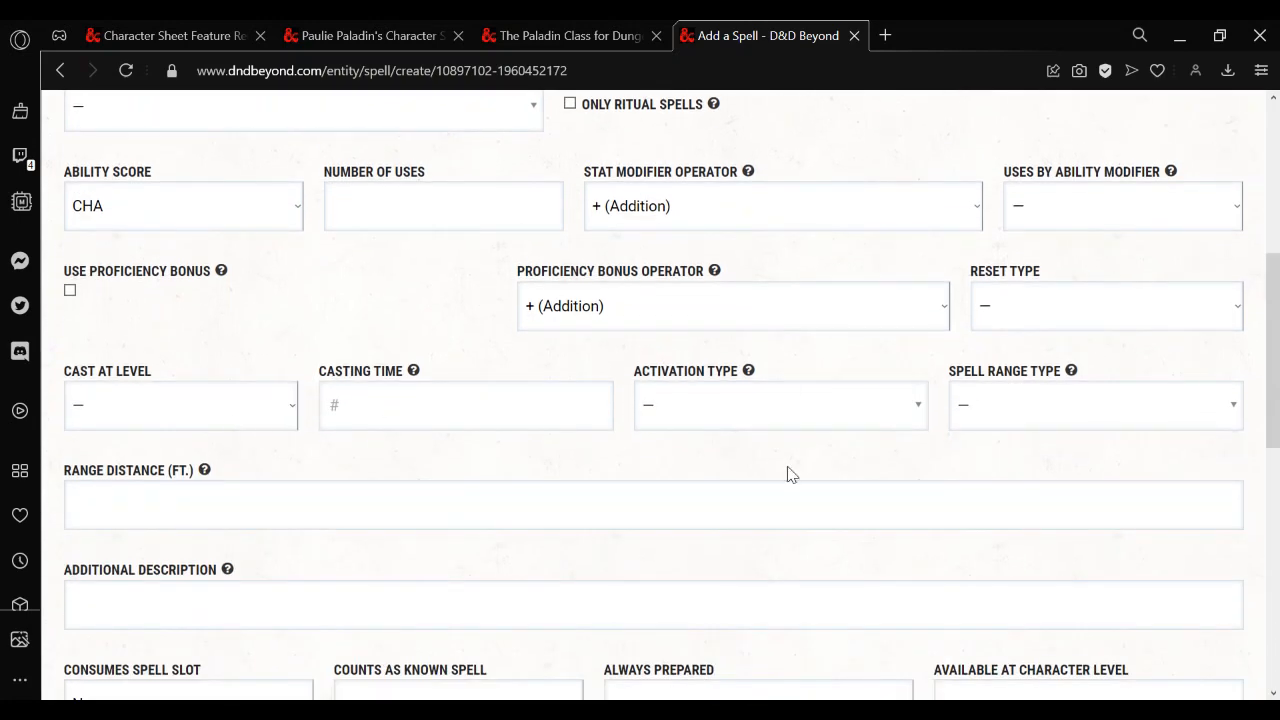
{"action": "scroll", "scroll_direction": "down", "scroll_amount": 3}
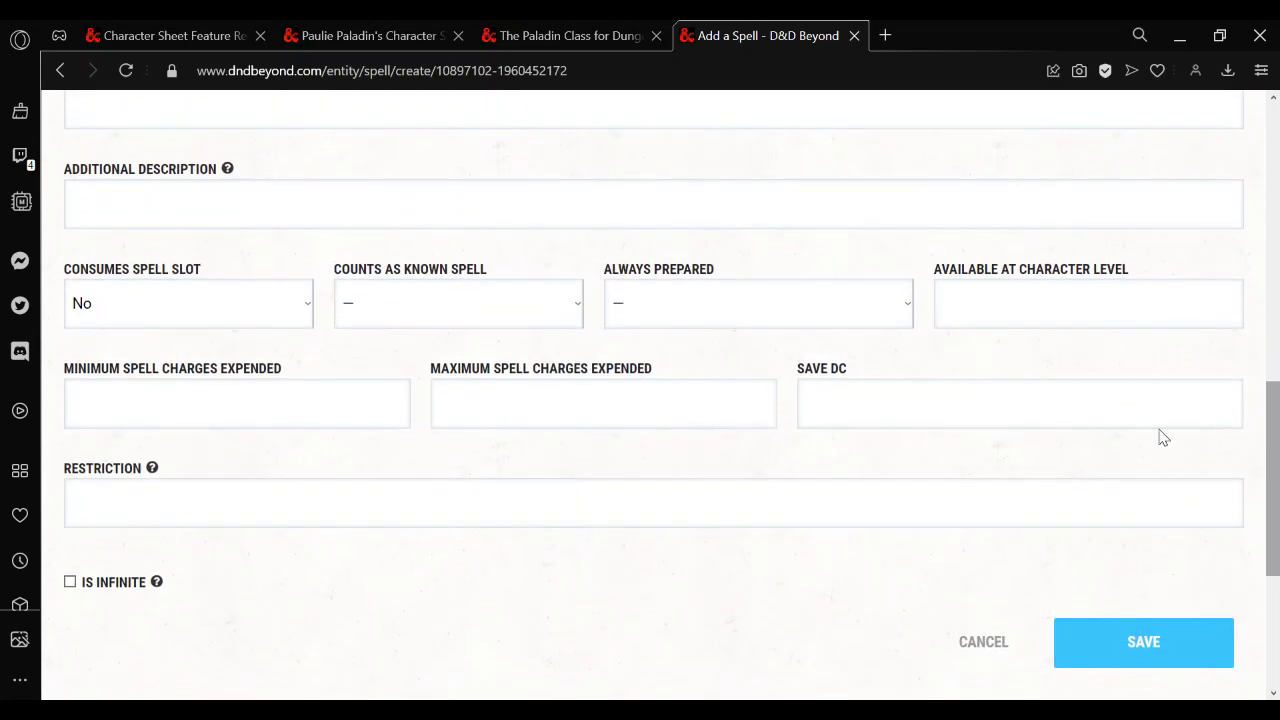
{"action": "left_click", "coordinate": [188, 304]}
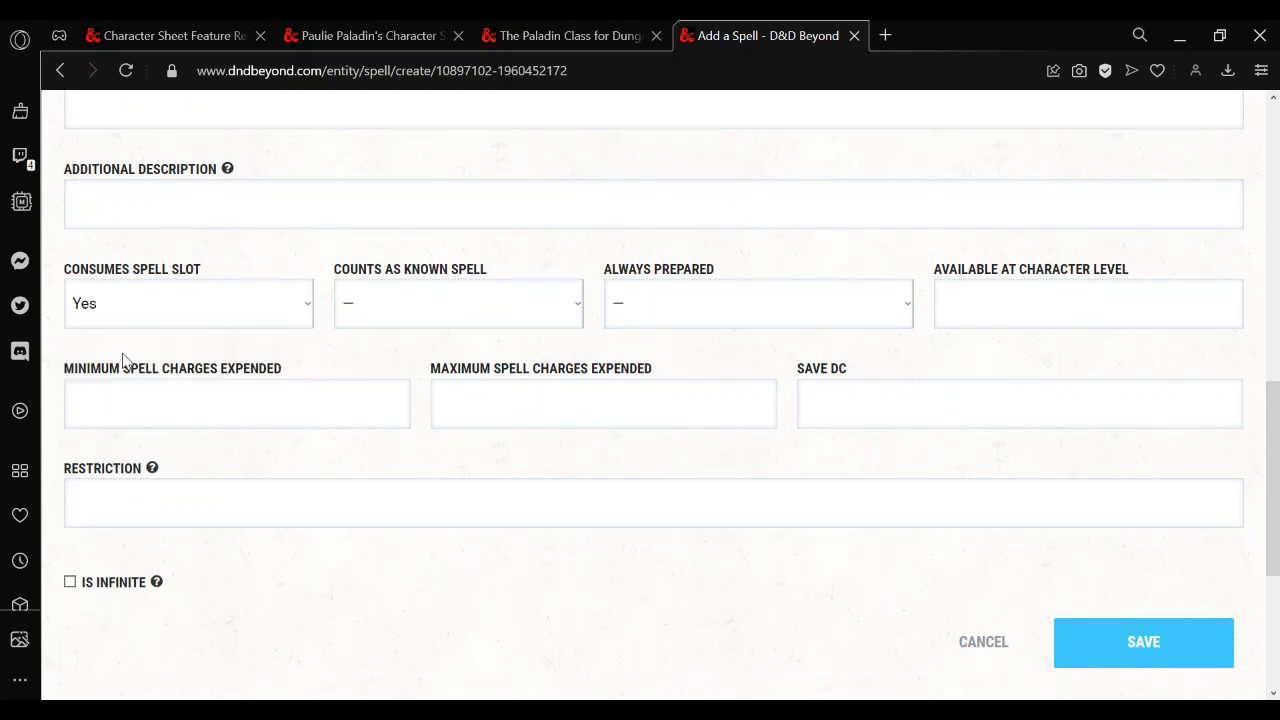
{"action": "left_click", "coordinate": [456, 304]}
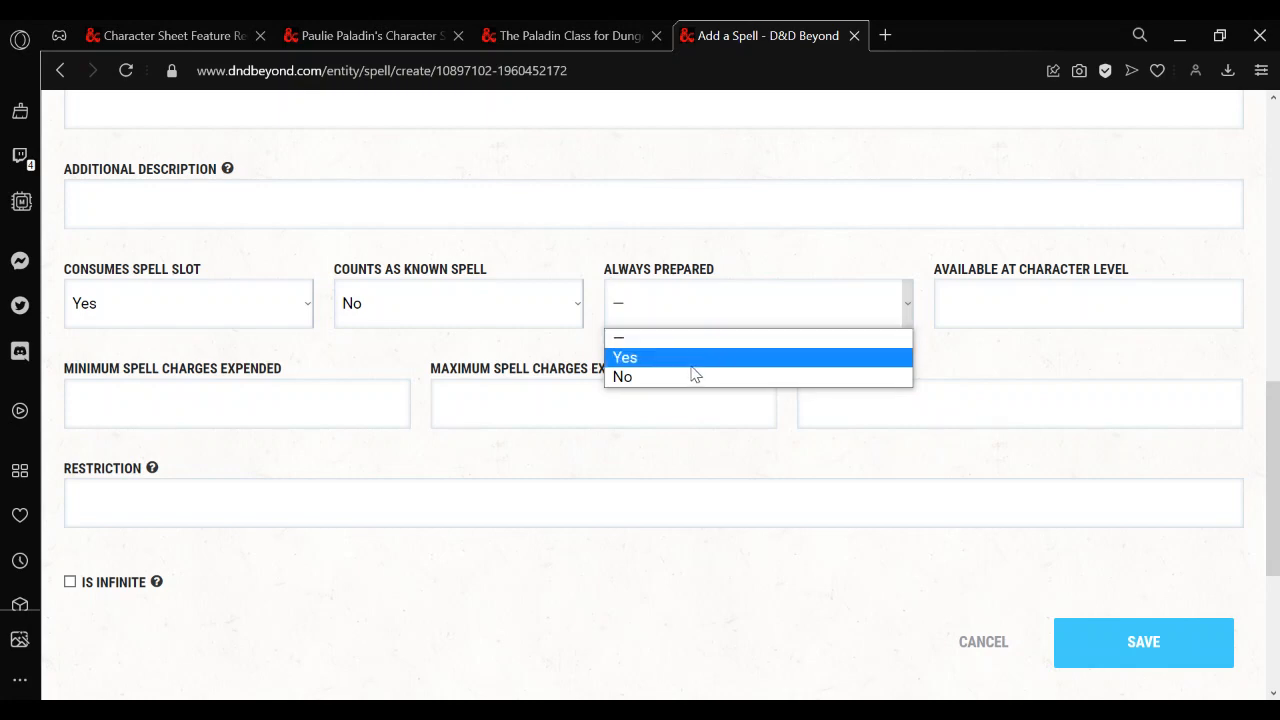
{"action": "left_click", "coordinate": [622, 376]}
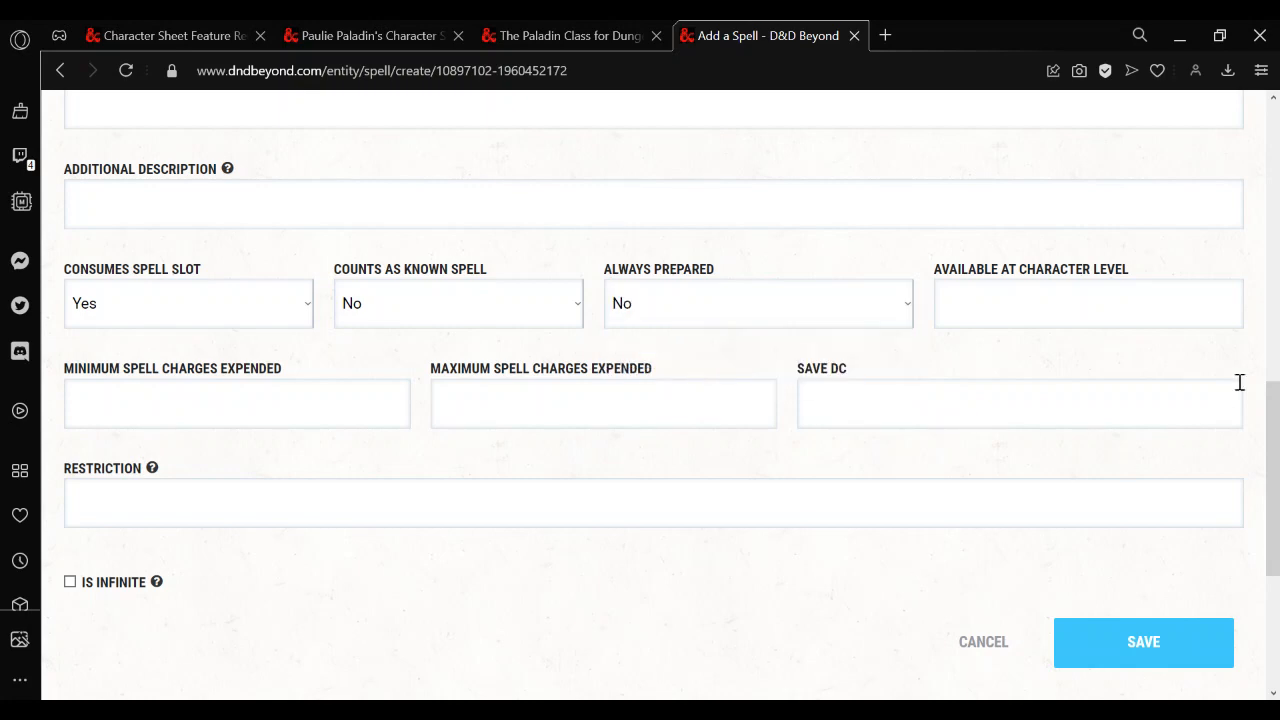
{"action": "left_click", "coordinate": [1144, 644]}
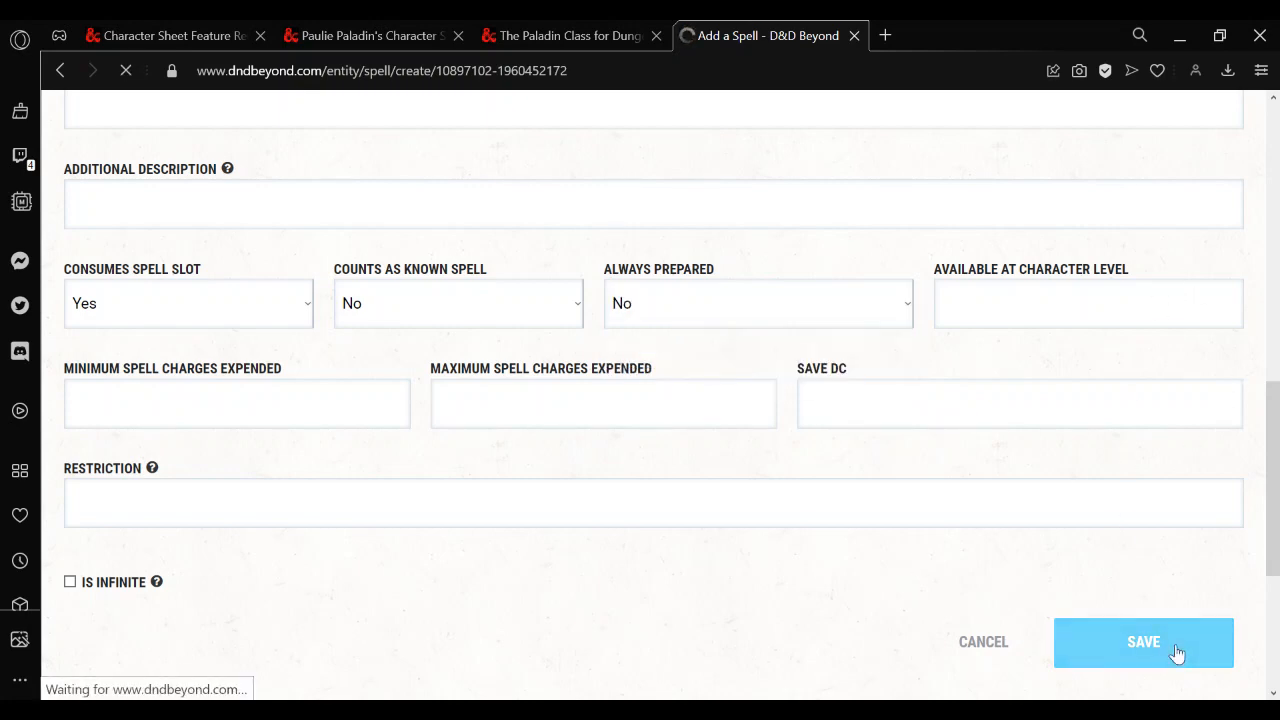
{"action": "left_click", "coordinate": [1144, 642]}
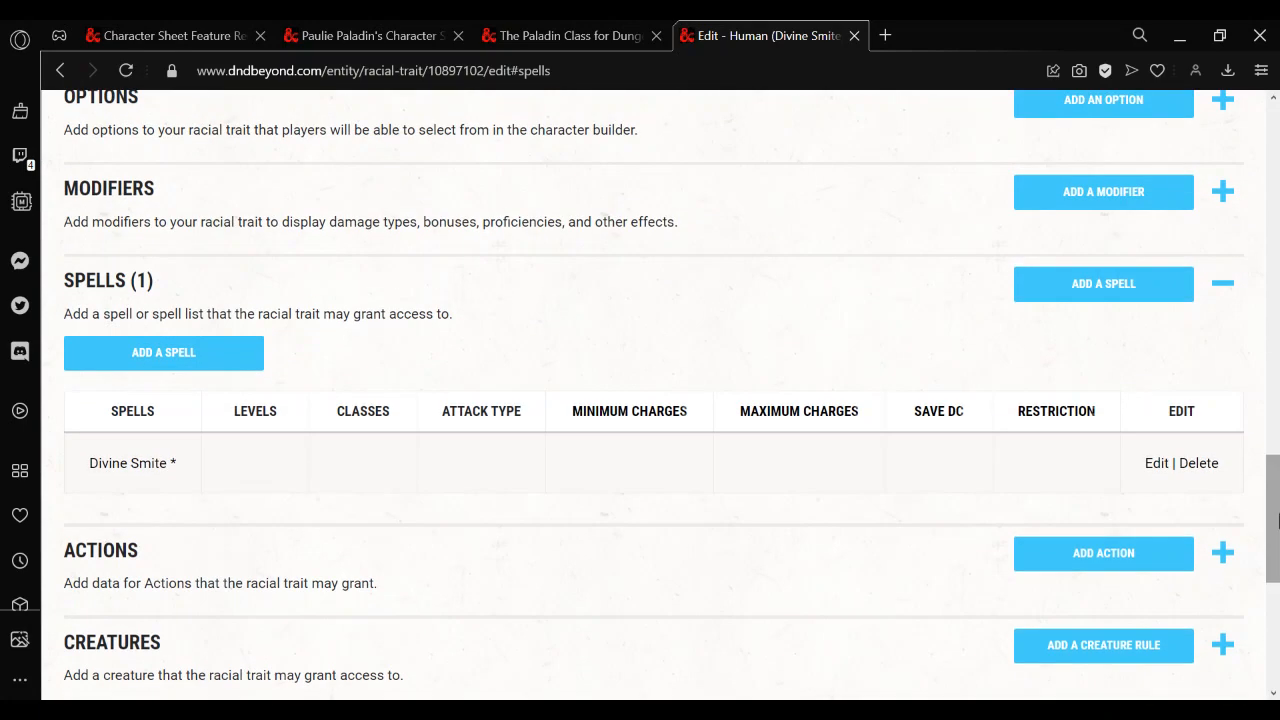
Add Divine Smite Vs Undead and Fiends as a second spell using Charisma
{"action": "left_click", "coordinate": [164, 352]}
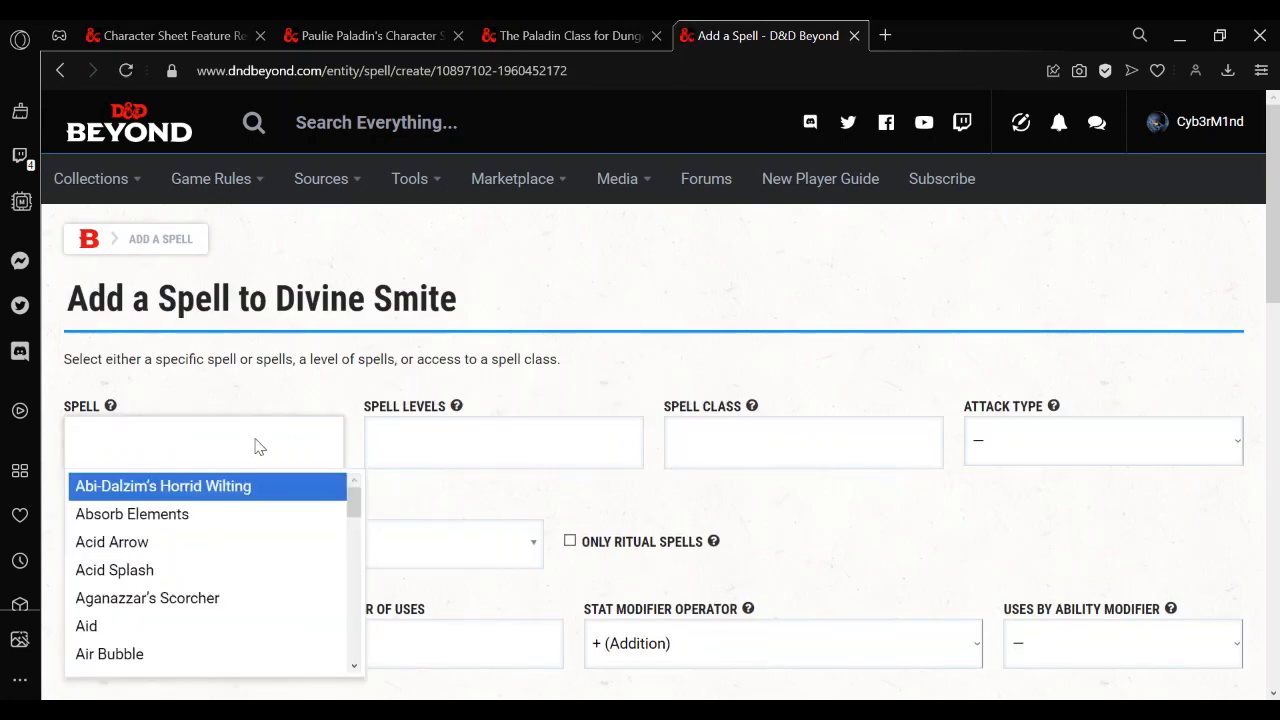
{"action": "type", "text": "divine"}
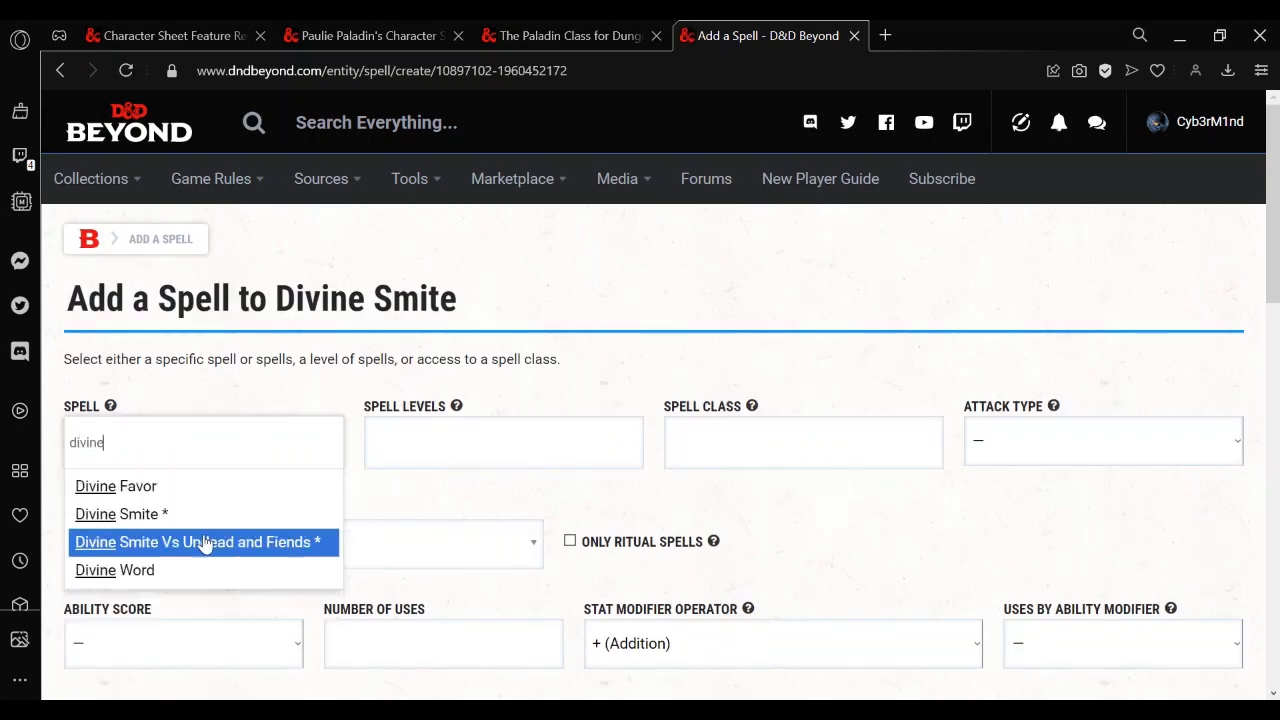
{"action": "left_click", "coordinate": [196, 542]}
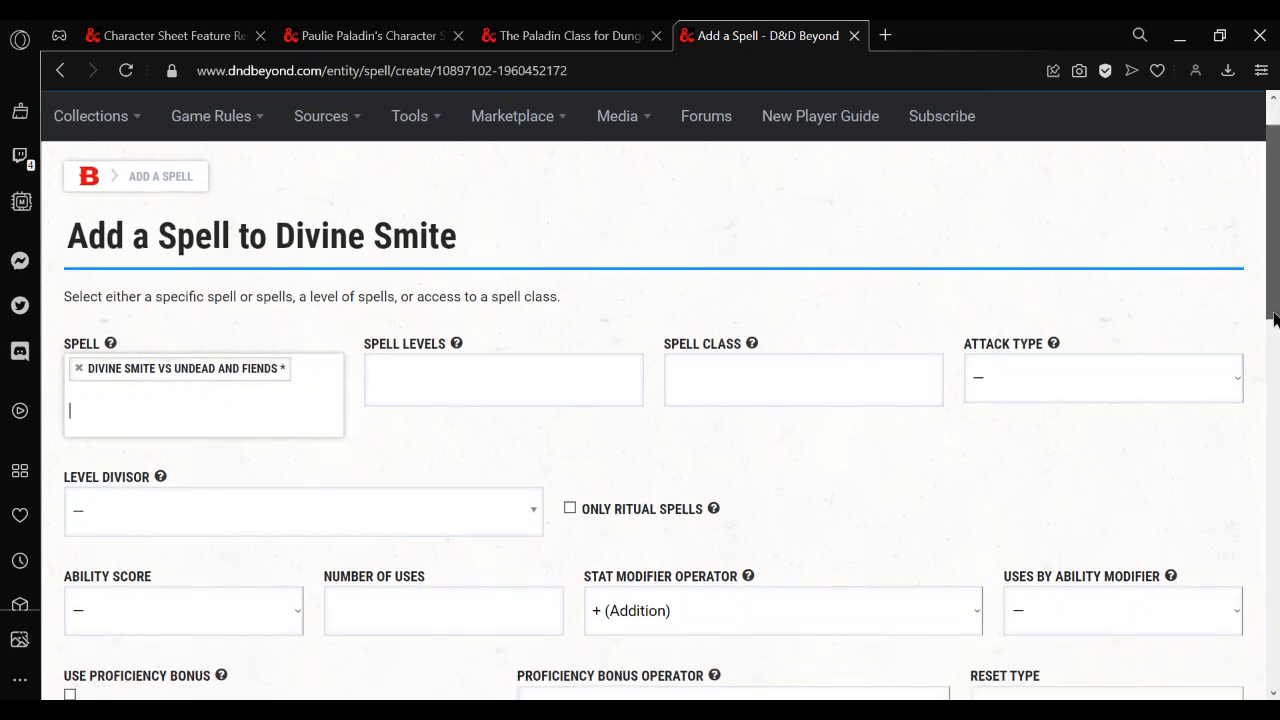
{"action": "scroll", "scroll_direction": "down", "scroll_amount": 3}
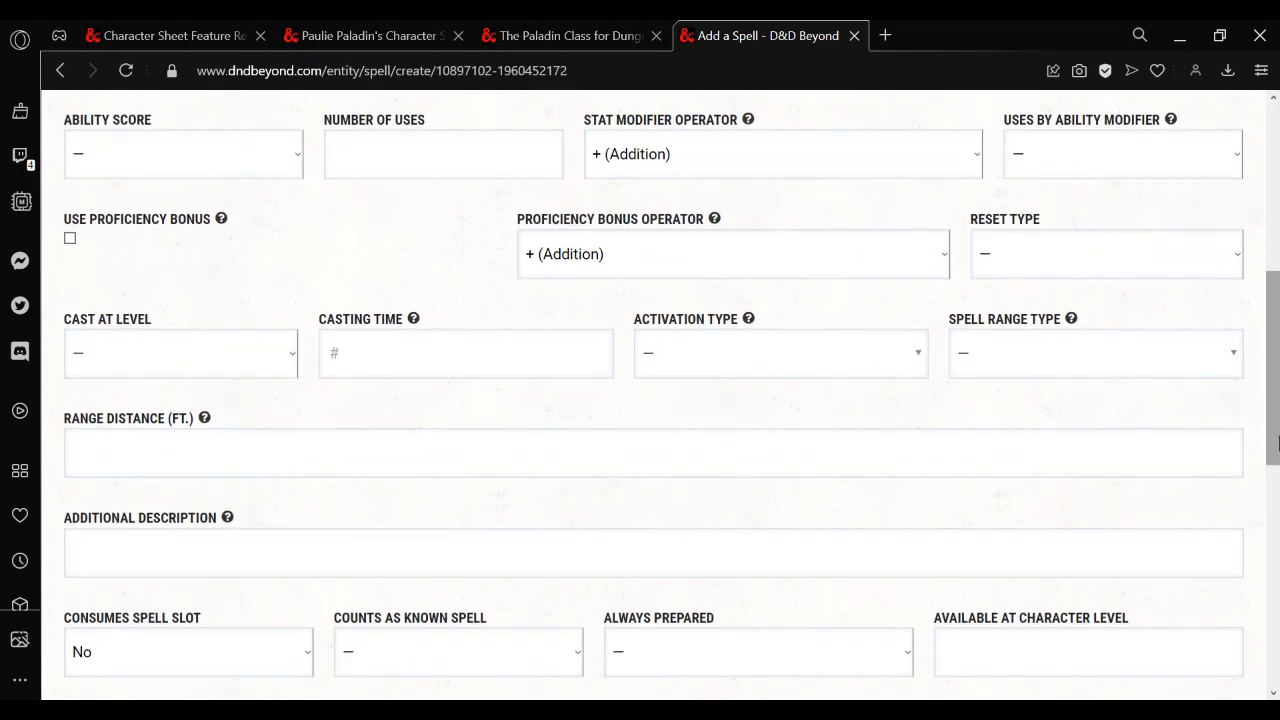
{"action": "left_click", "coordinate": [184, 152]}
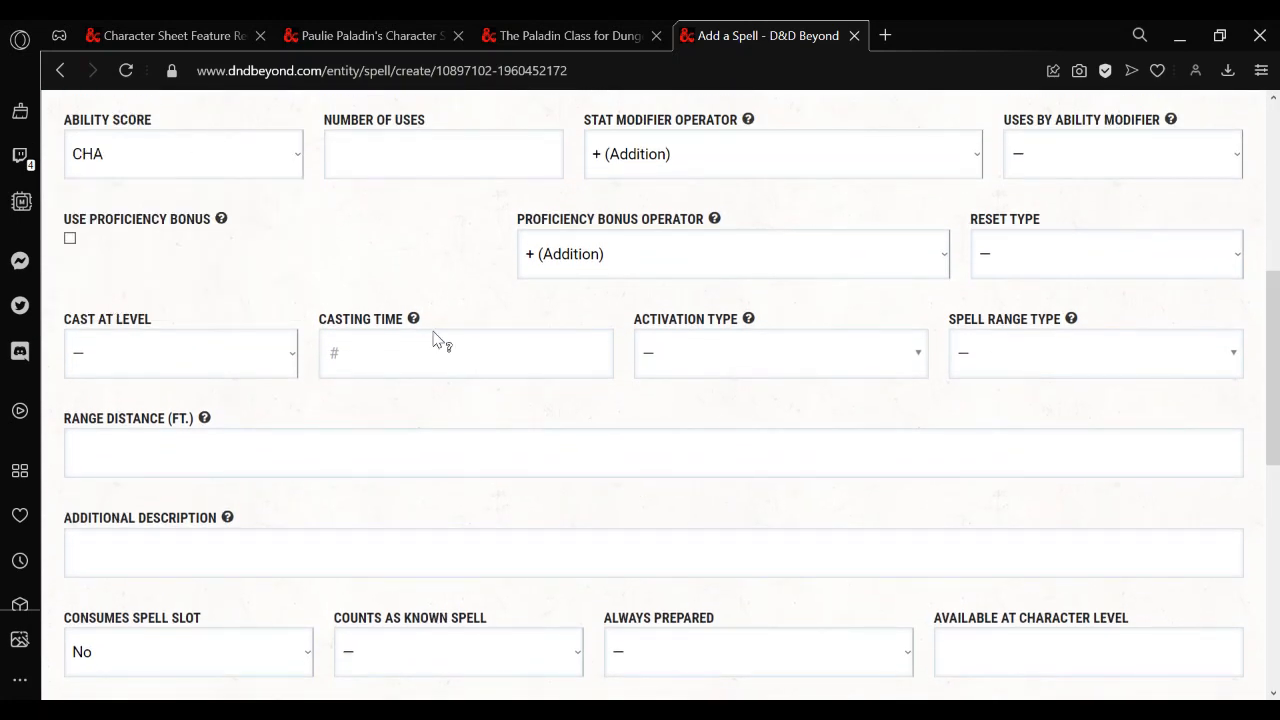
Make it consume a spell slot, not known, save the entry and save the racial trait
{"action": "left_click", "coordinate": [188, 652]}
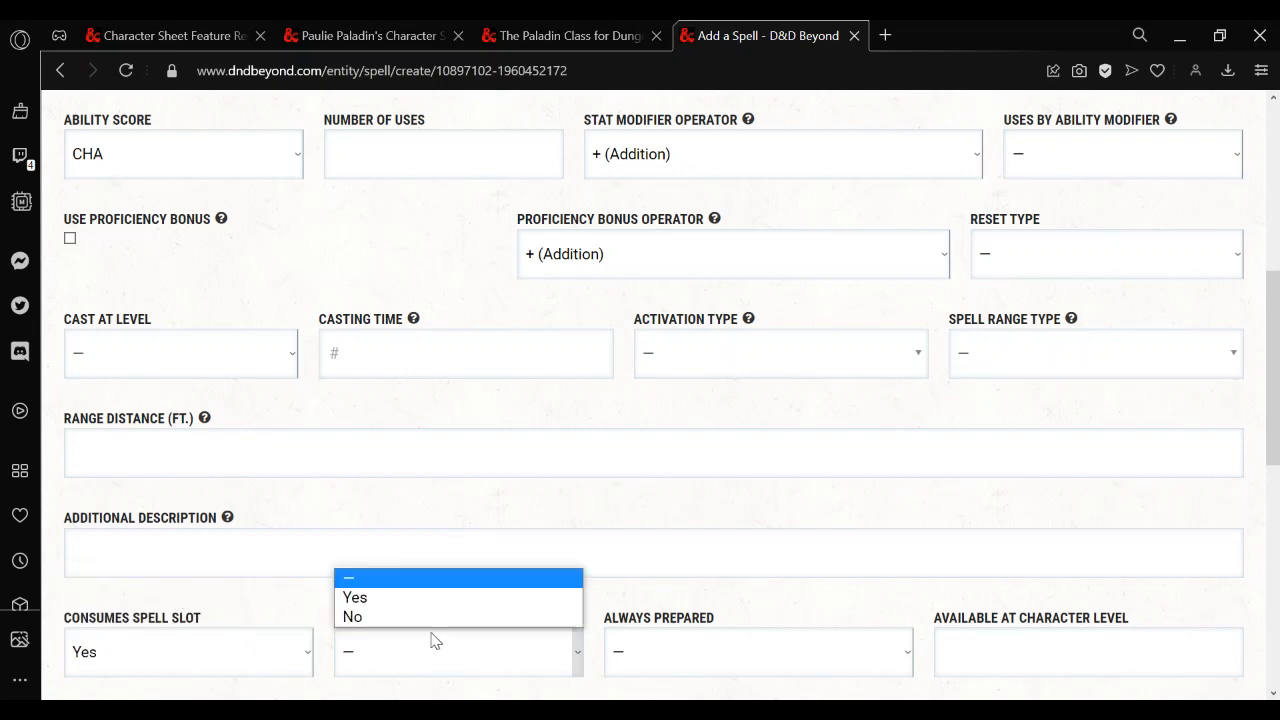
{"action": "left_click", "coordinate": [352, 616]}
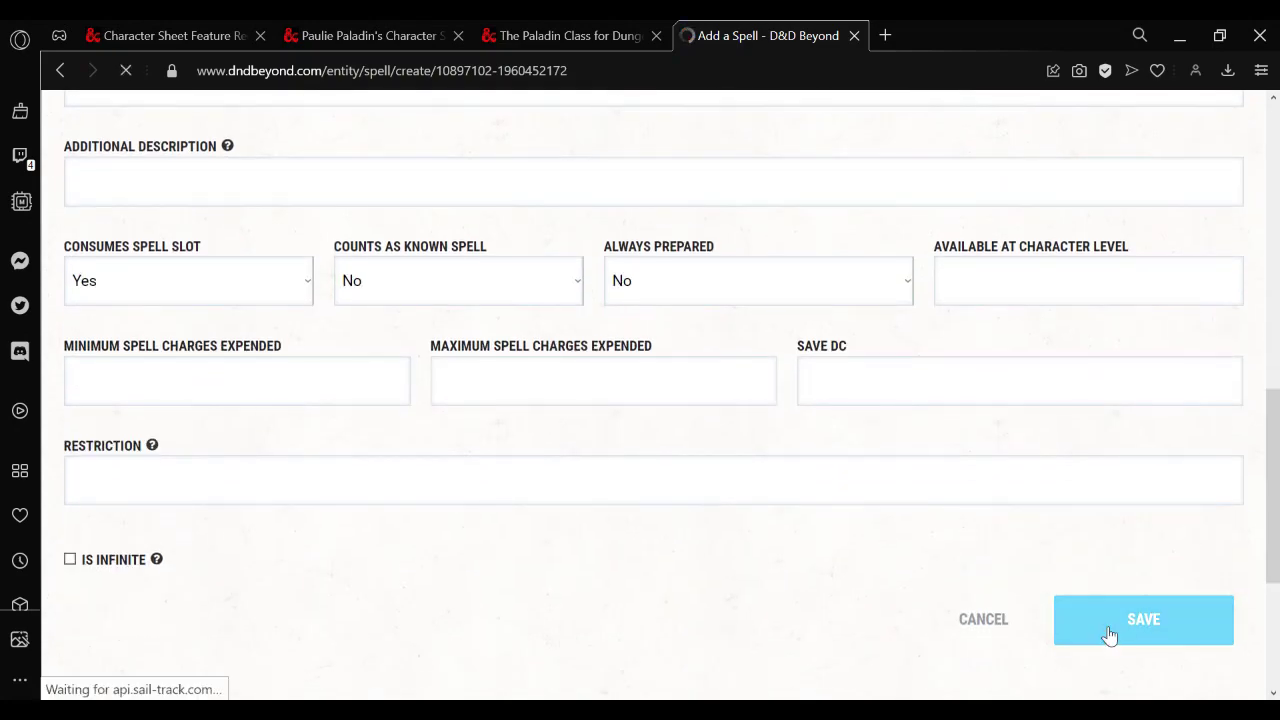
{"action": "left_click", "coordinate": [1144, 620]}
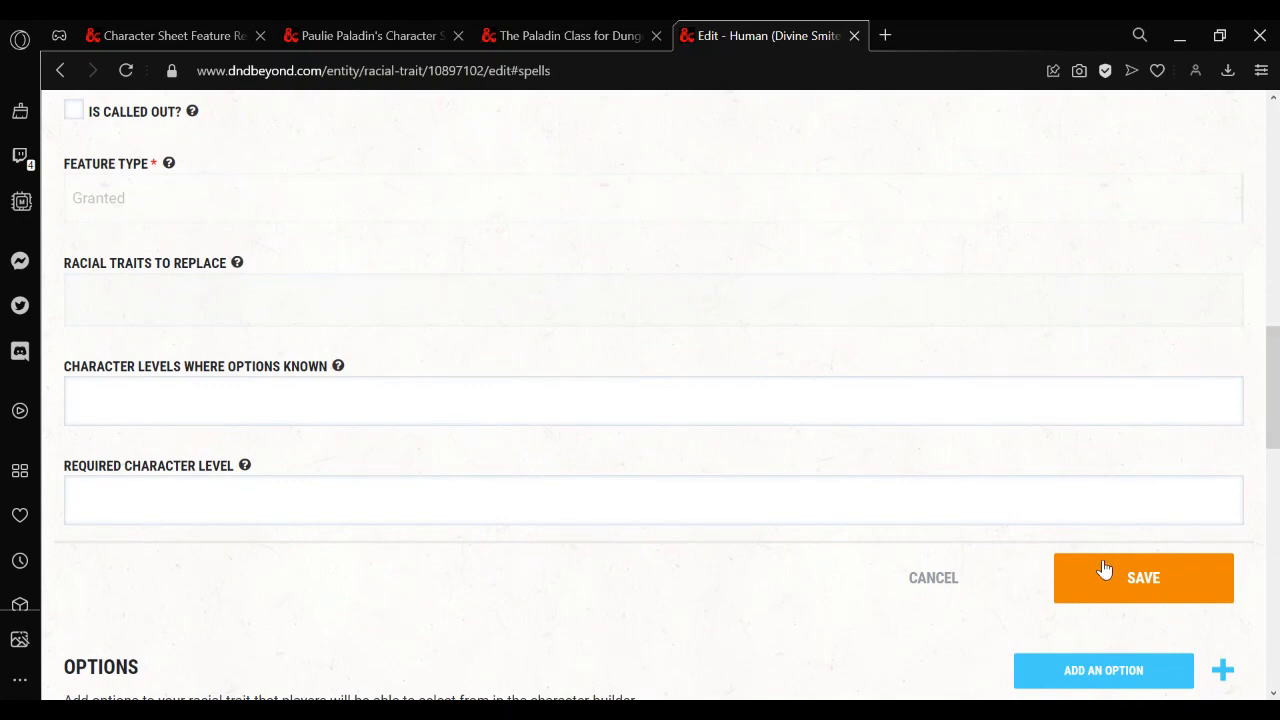
{"action": "left_click", "coordinate": [1144, 578]}
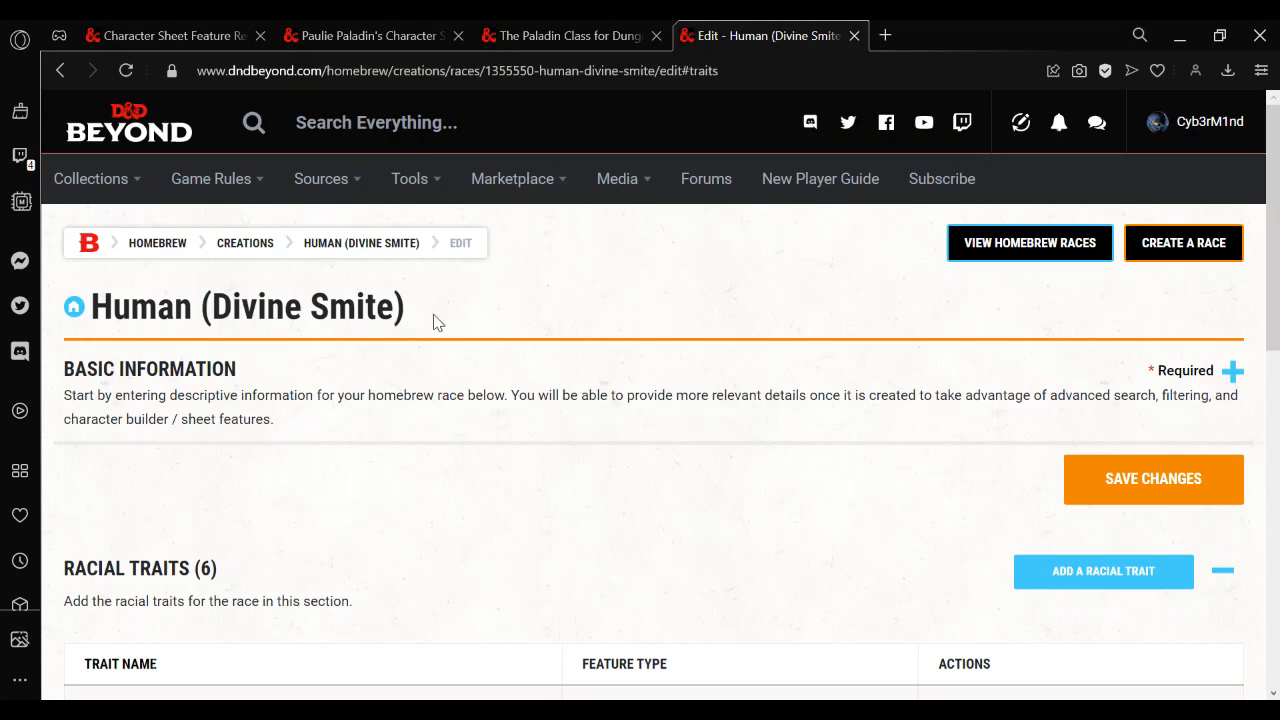
Open Paulie Paladin's character builder from the character sheet via Manage
{"action": "left_click", "coordinate": [370, 36]}
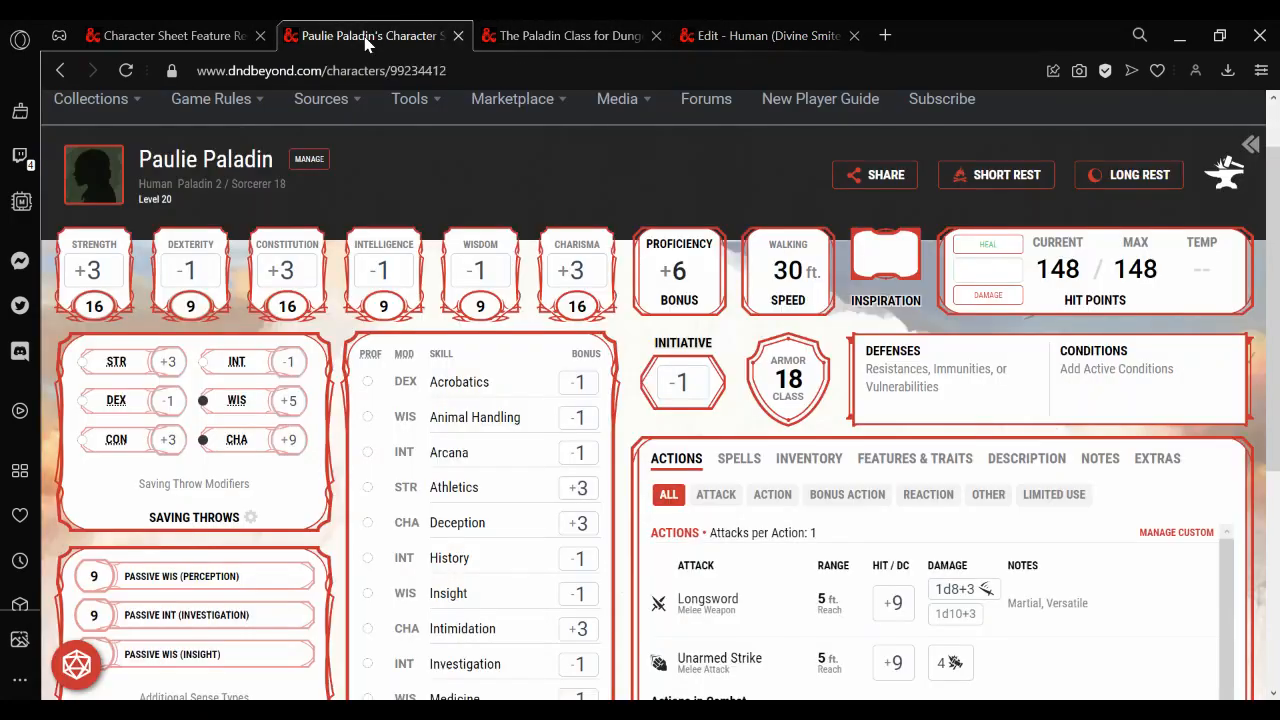
{"action": "mouse_move", "coordinate": [1224, 180]}
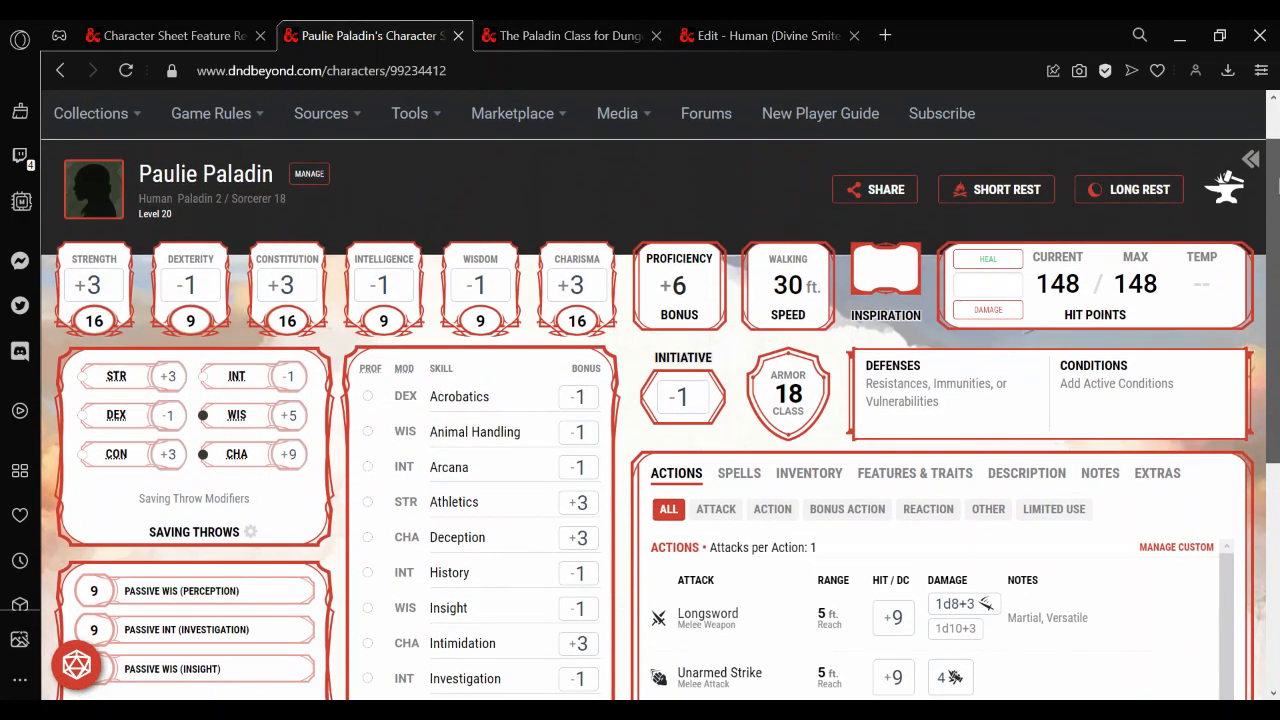
{"action": "left_click", "coordinate": [308, 172]}
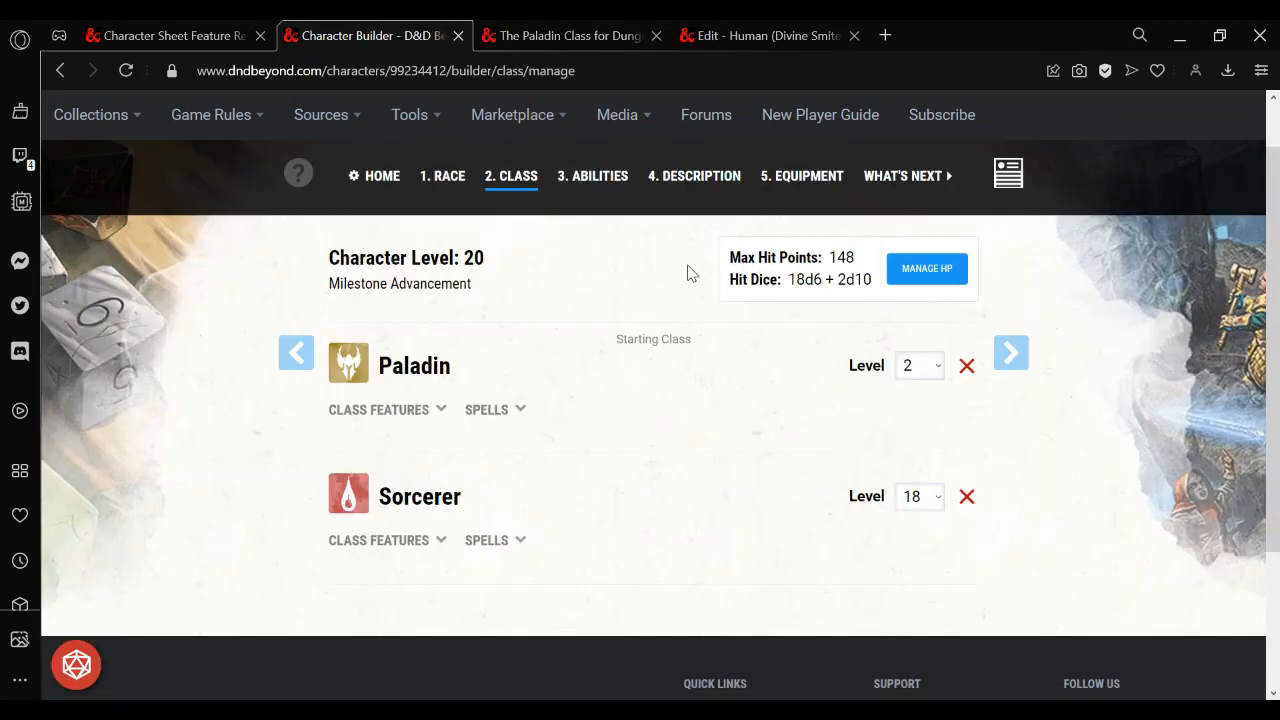
In Home preferences, allow homebrew content and turn on Show Level-Scaled Spells
{"action": "left_click", "coordinate": [384, 176]}
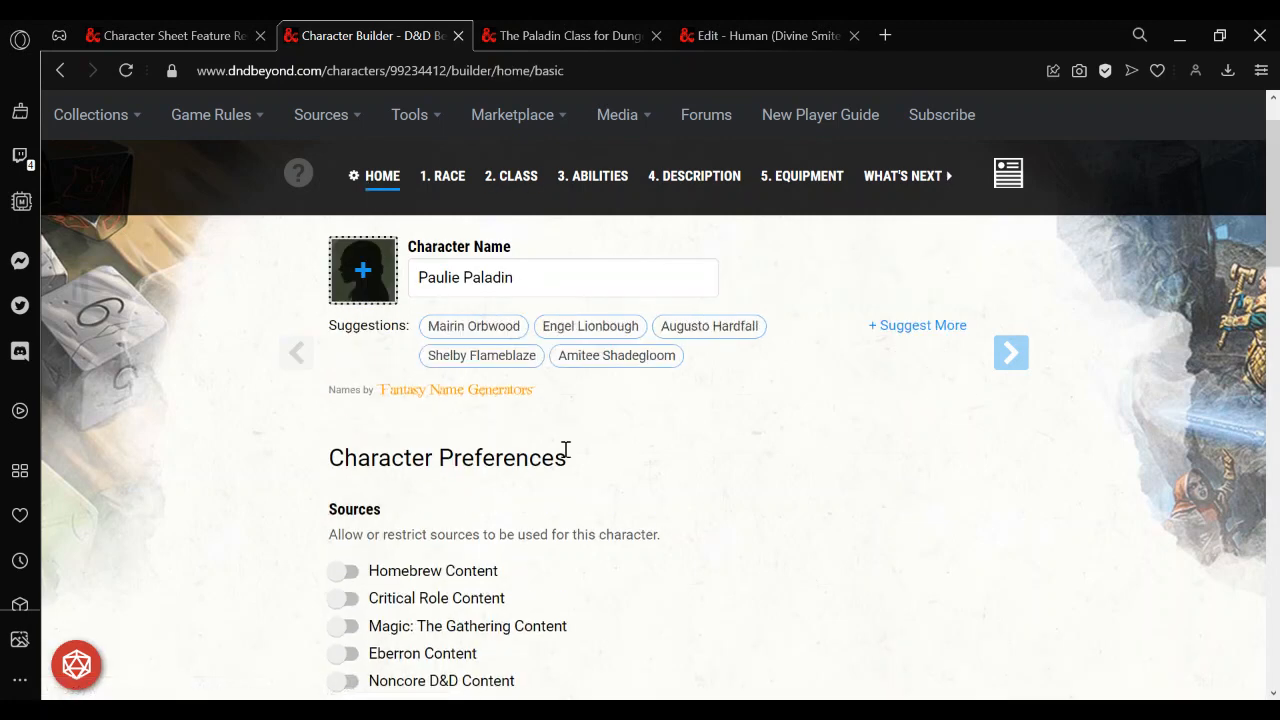
{"action": "left_click", "coordinate": [344, 572]}
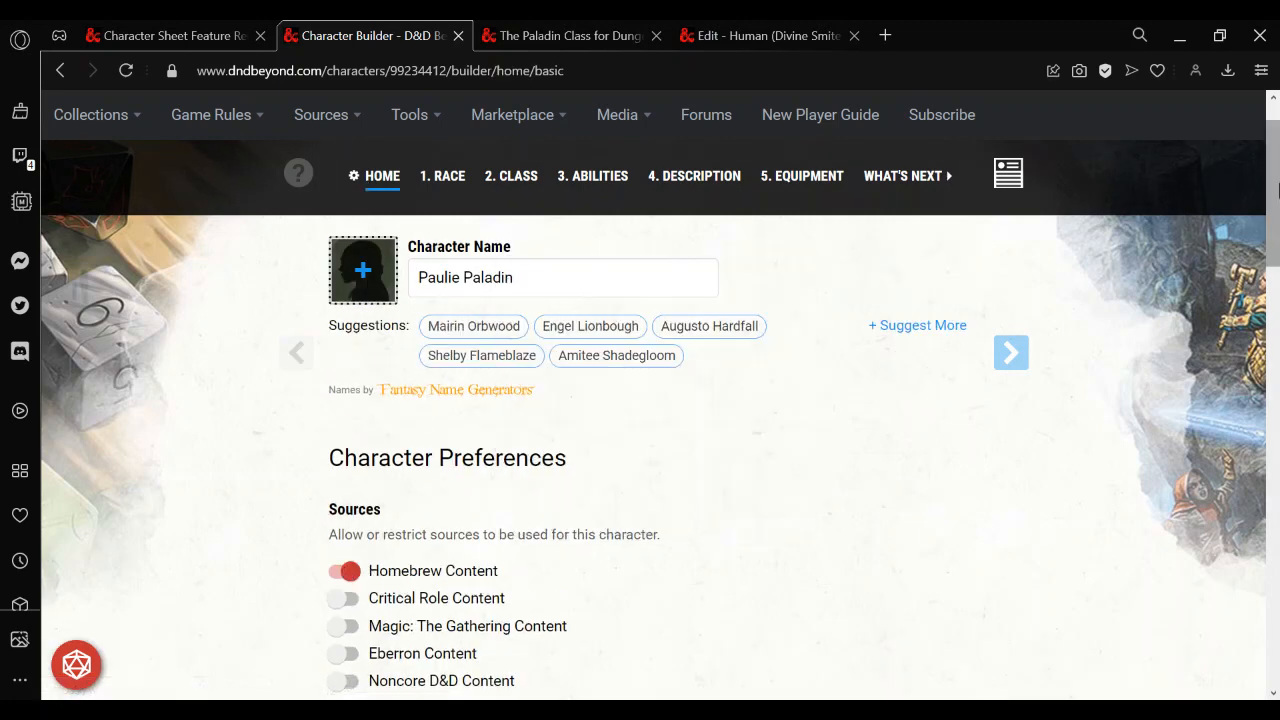
{"action": "scroll", "scroll_direction": "down", "scroll_amount": 3}
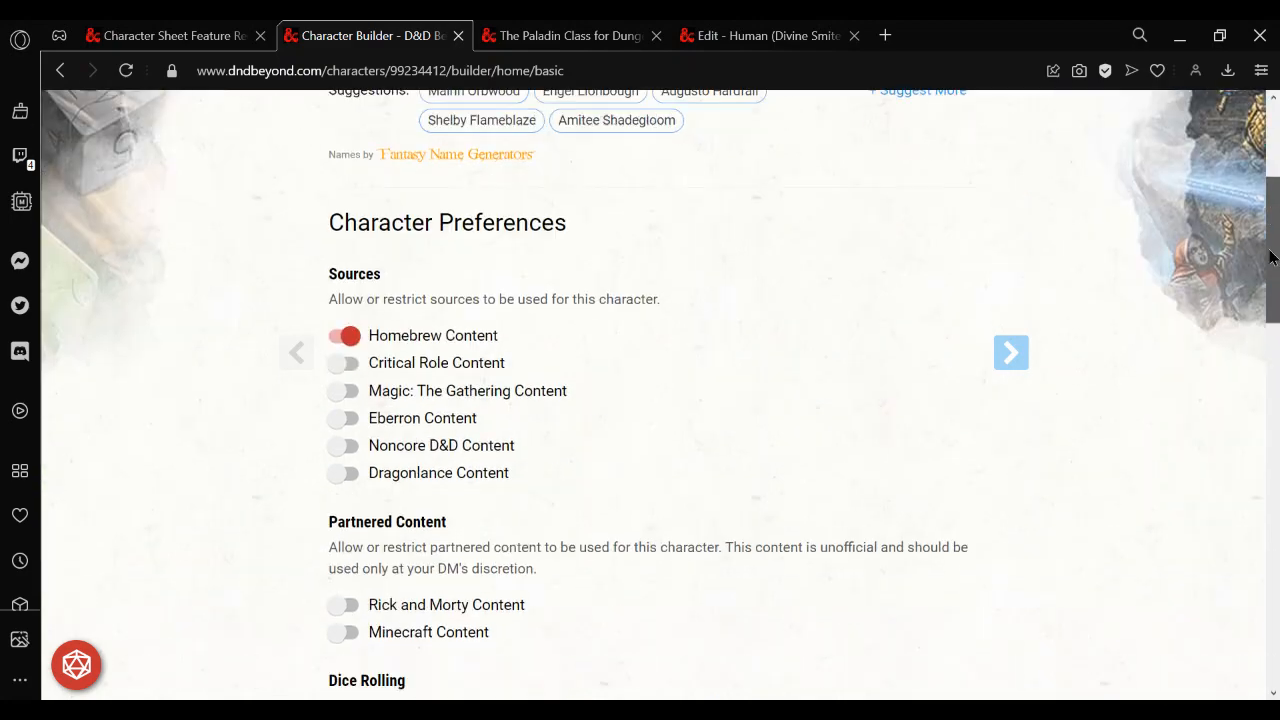
{"action": "scroll", "scroll_direction": "down", "scroll_amount": 3}
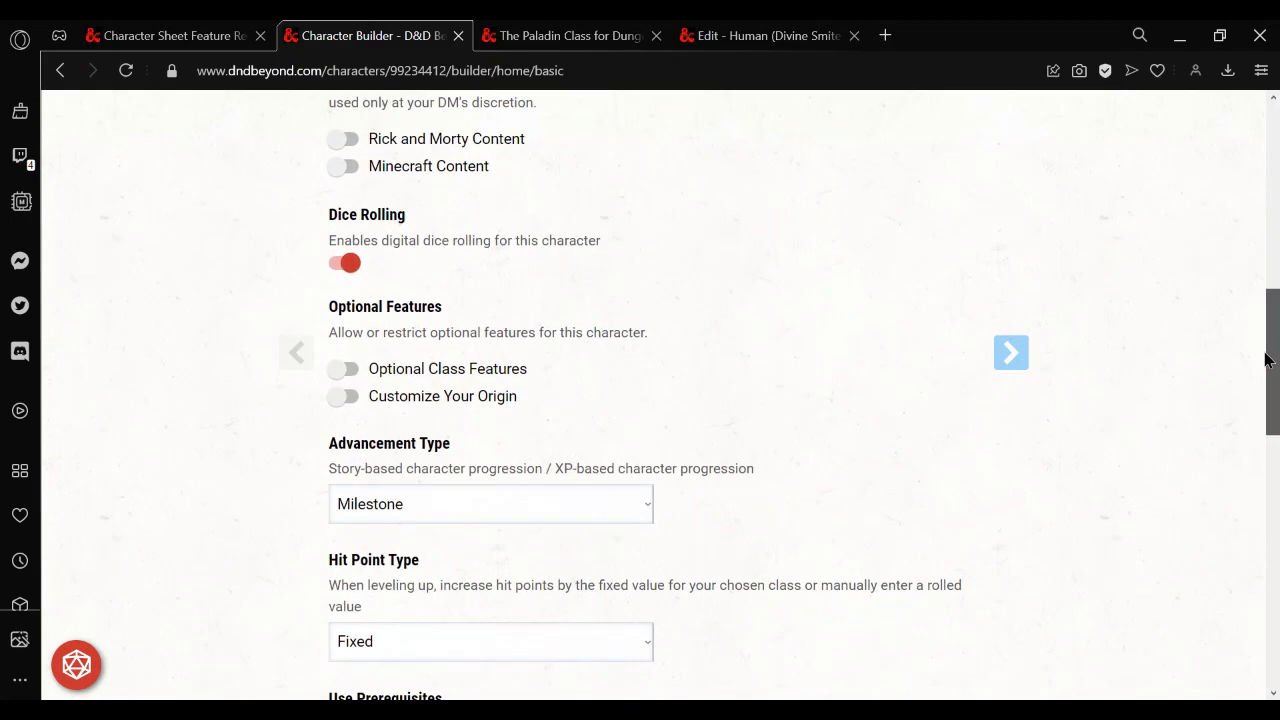
{"action": "scroll", "scroll_direction": "down", "scroll_amount": 3}
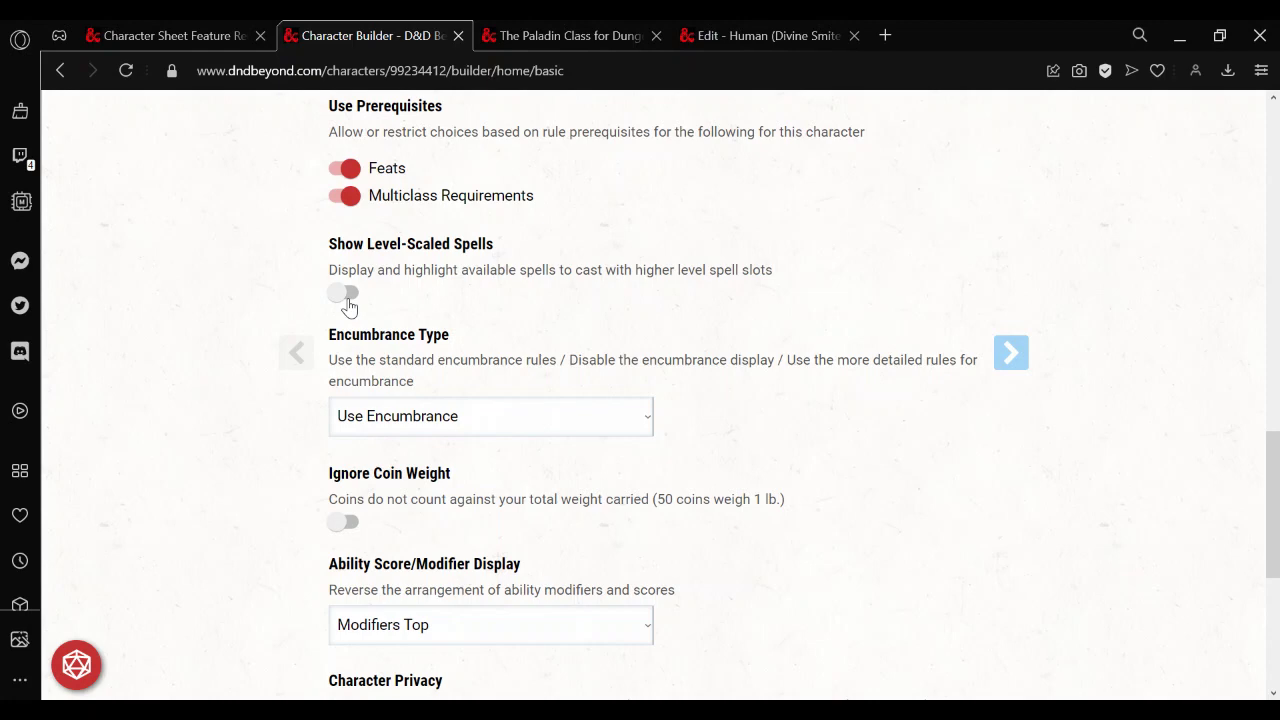
{"action": "left_click", "coordinate": [344, 294]}
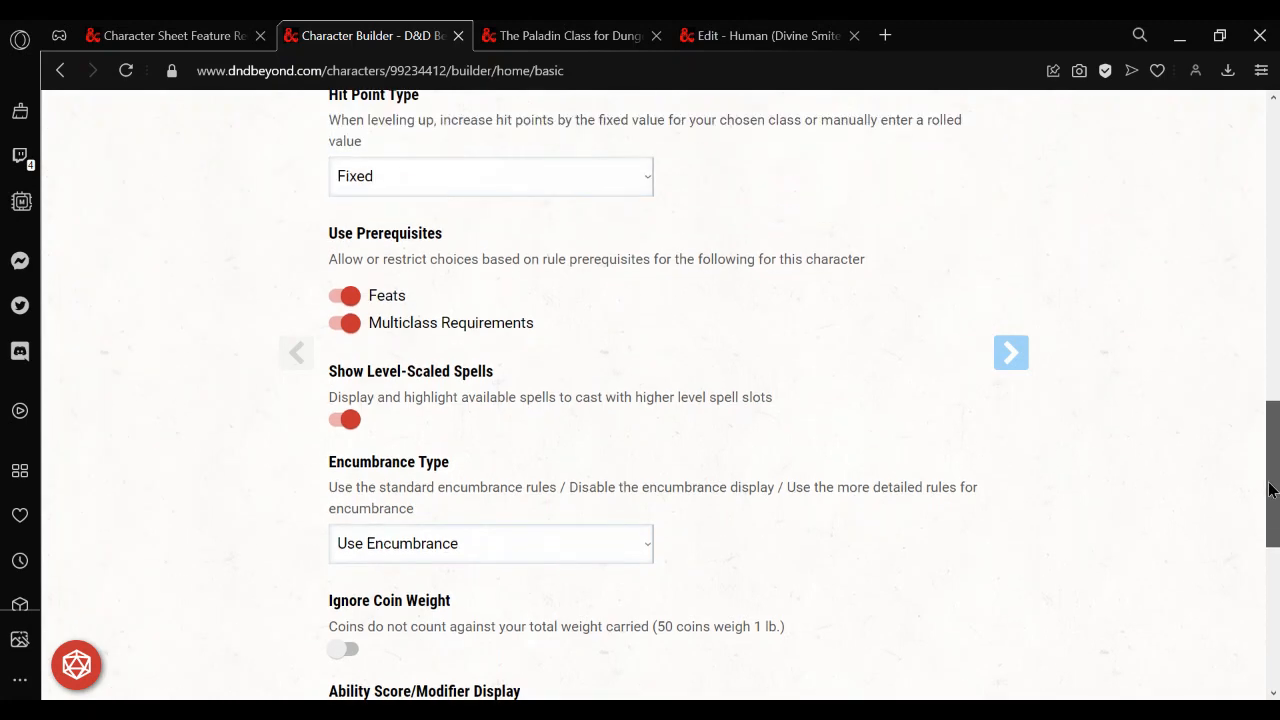
{"action": "mouse_move", "coordinate": [590, 510]}
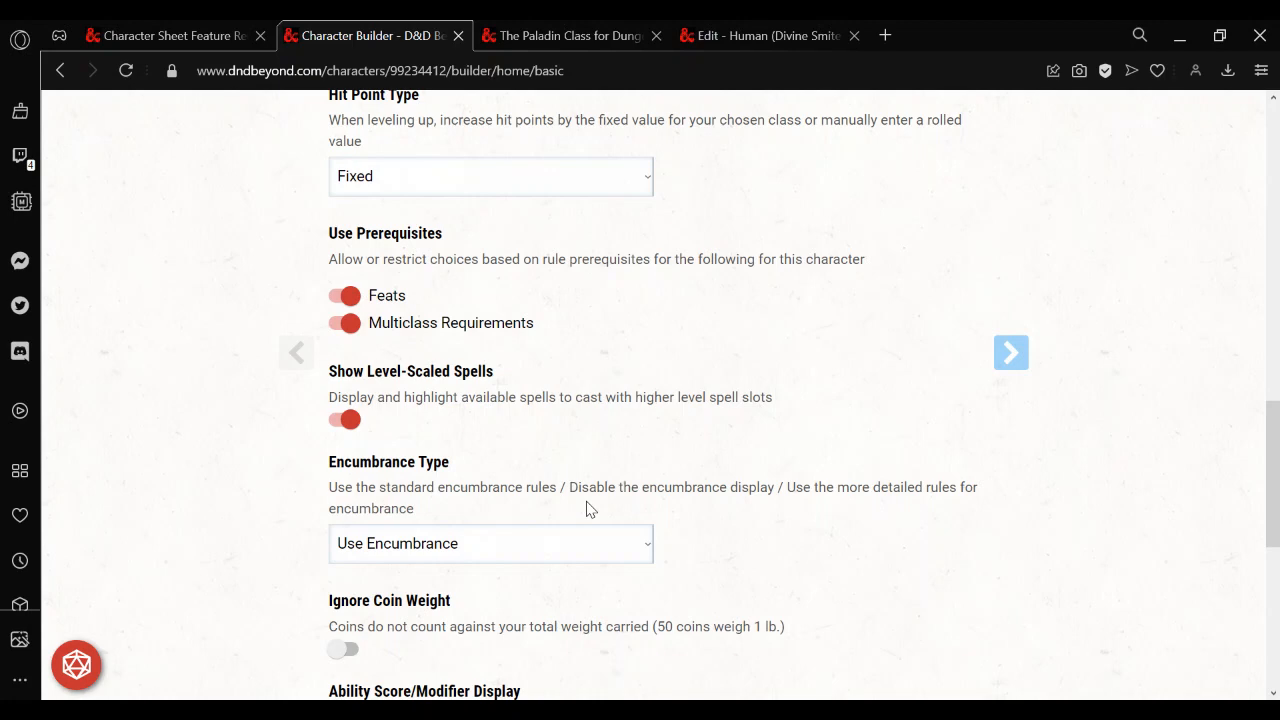
{"action": "mouse_move", "coordinate": [1164, 456]}
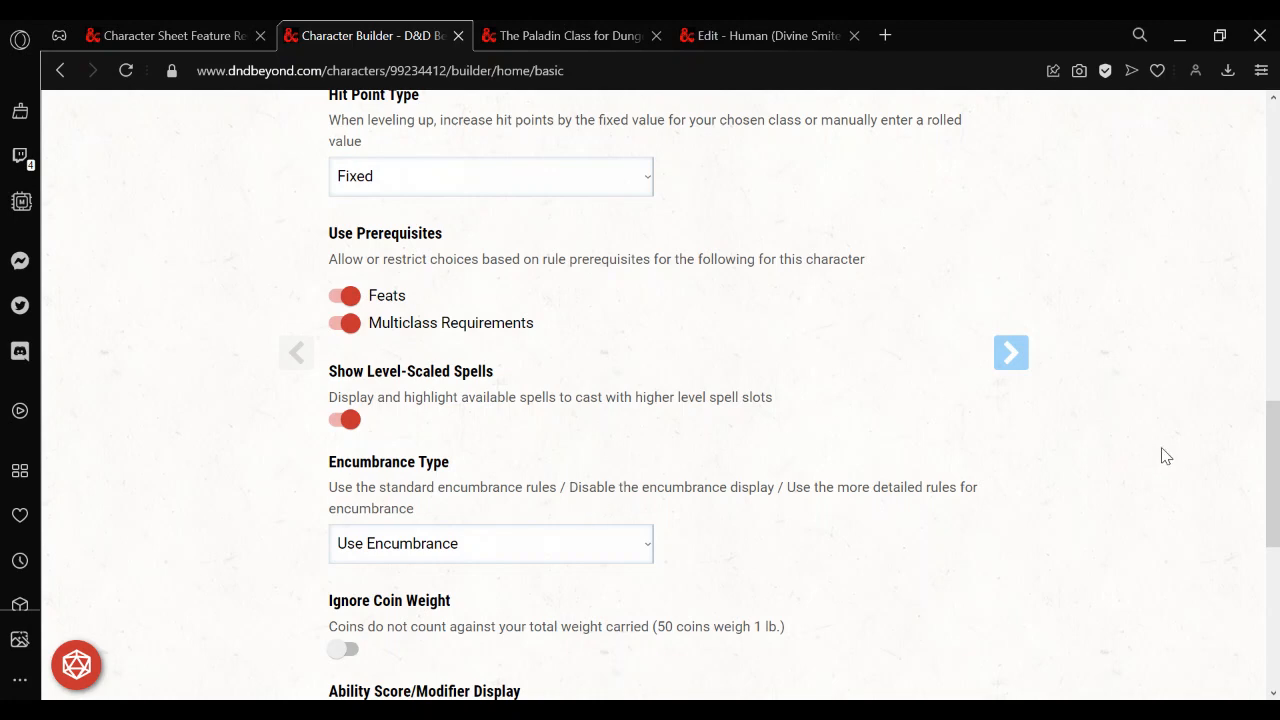
{"action": "scroll", "scroll_direction": "up", "scroll_amount": 3}
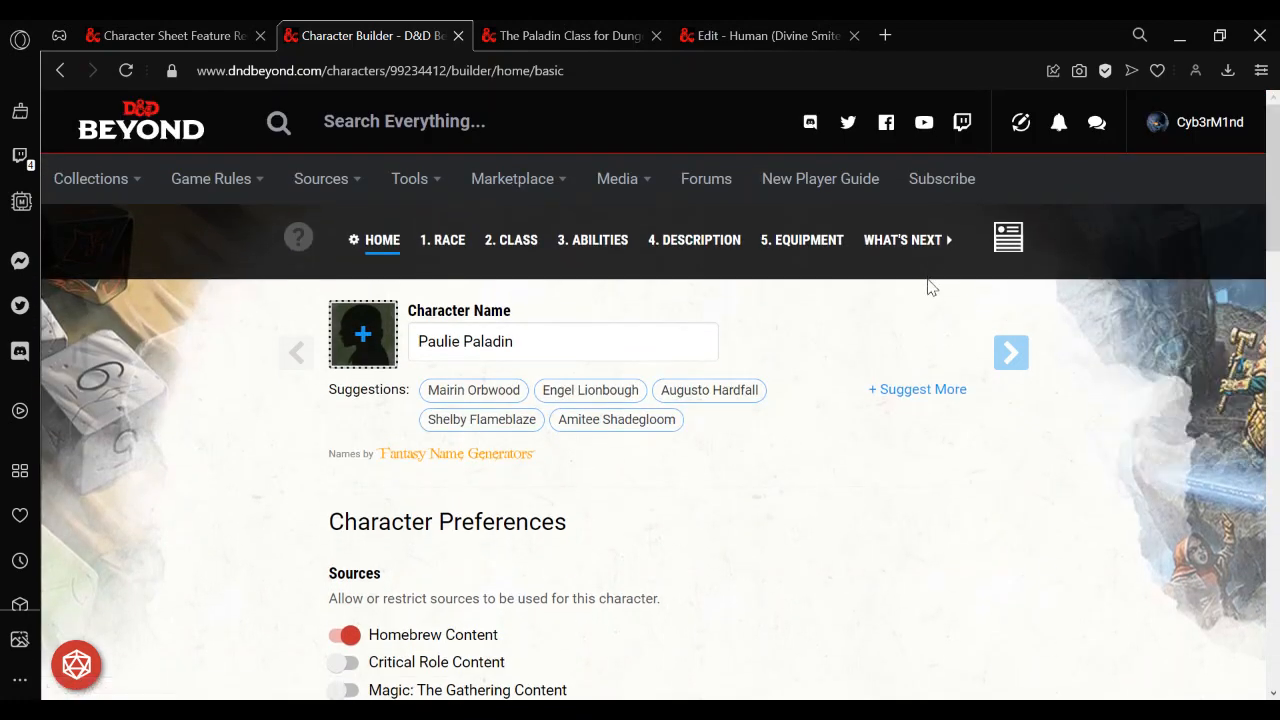
{"action": "mouse_move", "coordinate": [1008, 260]}
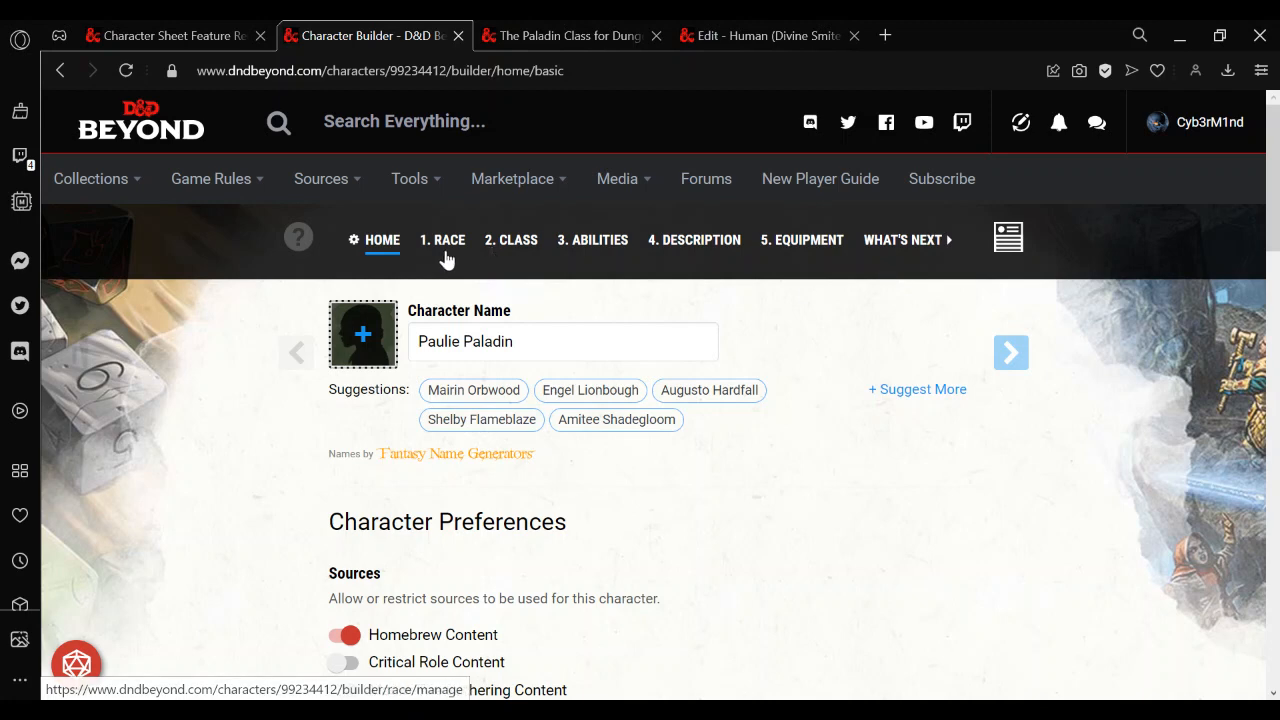
Search the race step for Human (Divine Smite) and confirm Change Race
{"action": "left_click", "coordinate": [442, 240]}
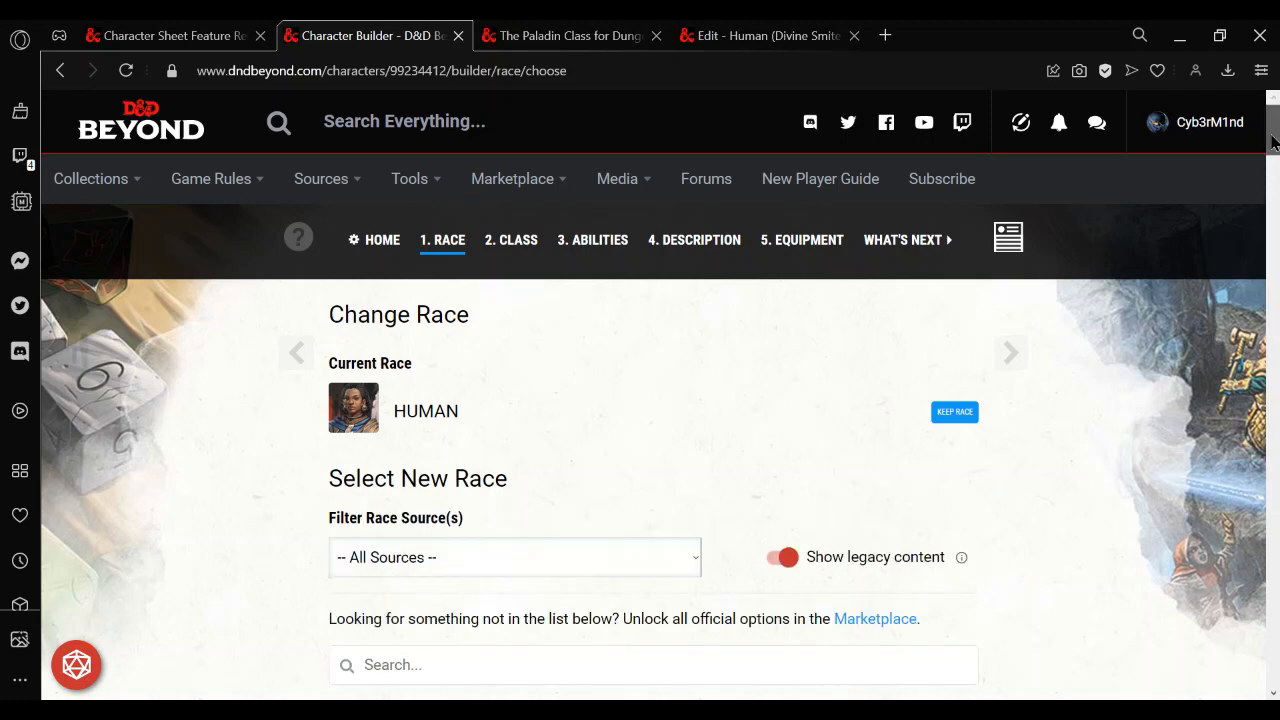
{"action": "scroll", "scroll_direction": "down", "scroll_amount": 3}
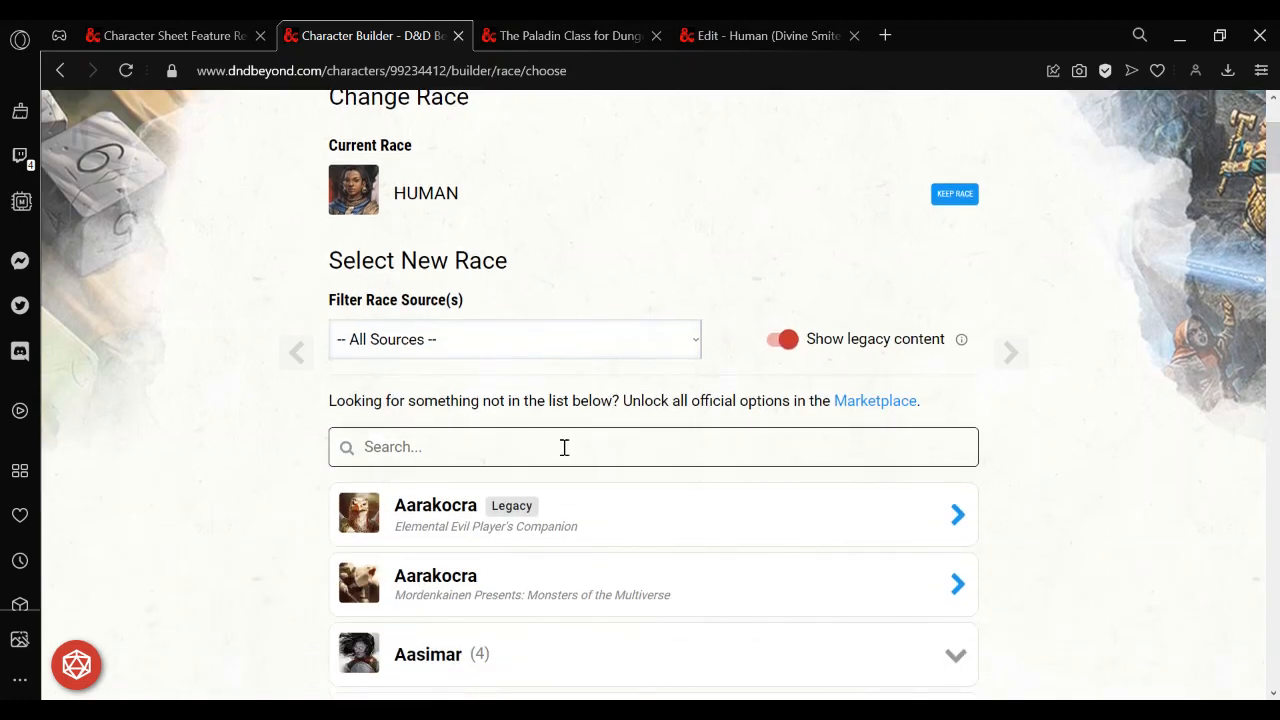
{"action": "type", "text": "divine"}
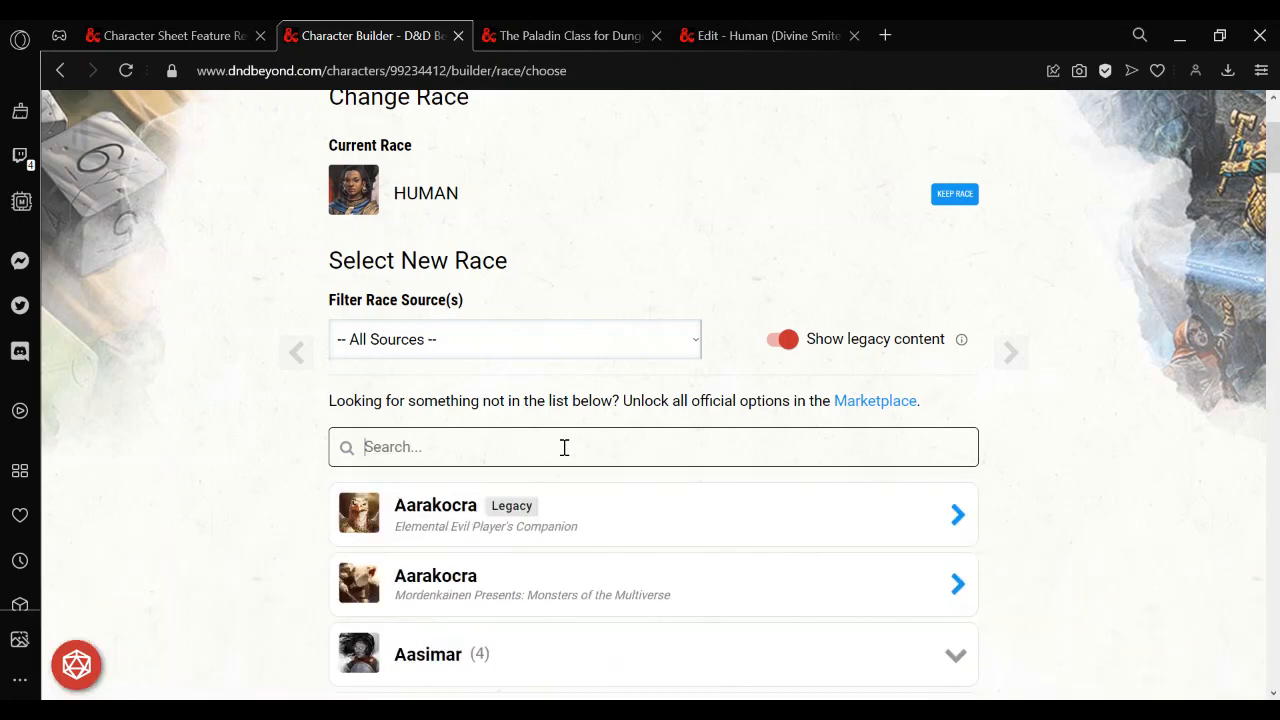
{"action": "type", "text": "human"}
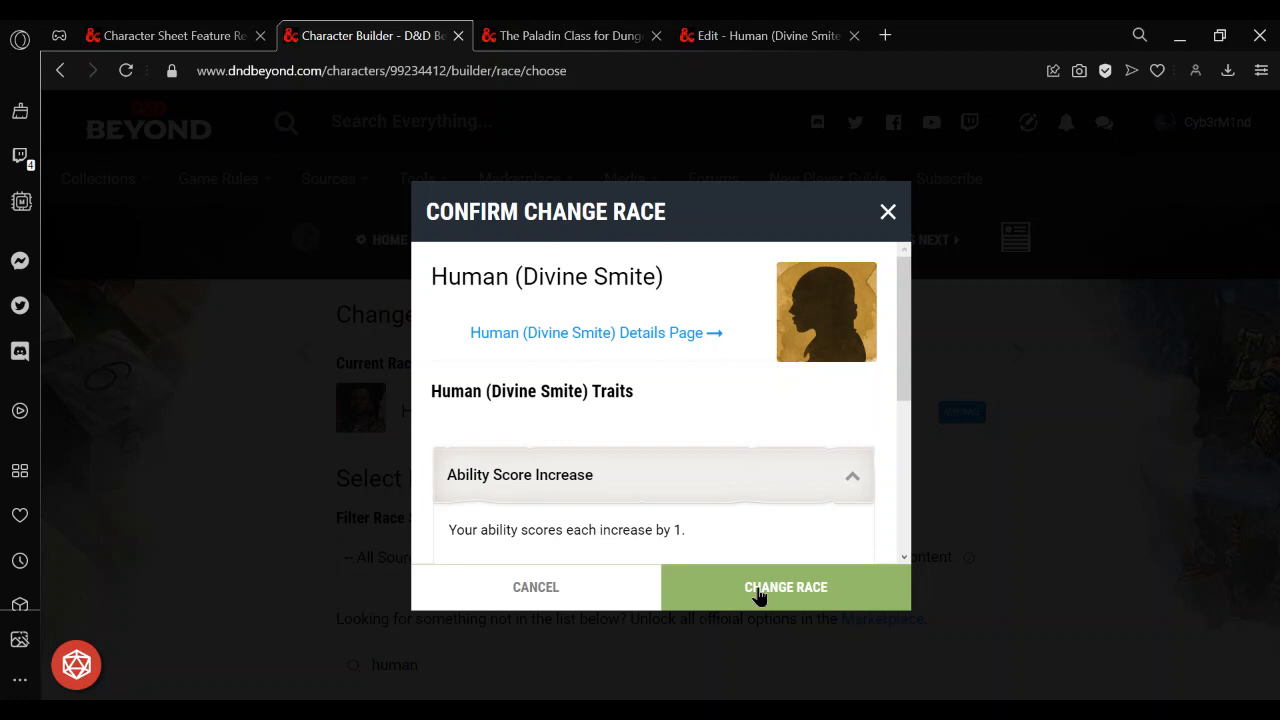
{"action": "left_click", "coordinate": [784, 588]}
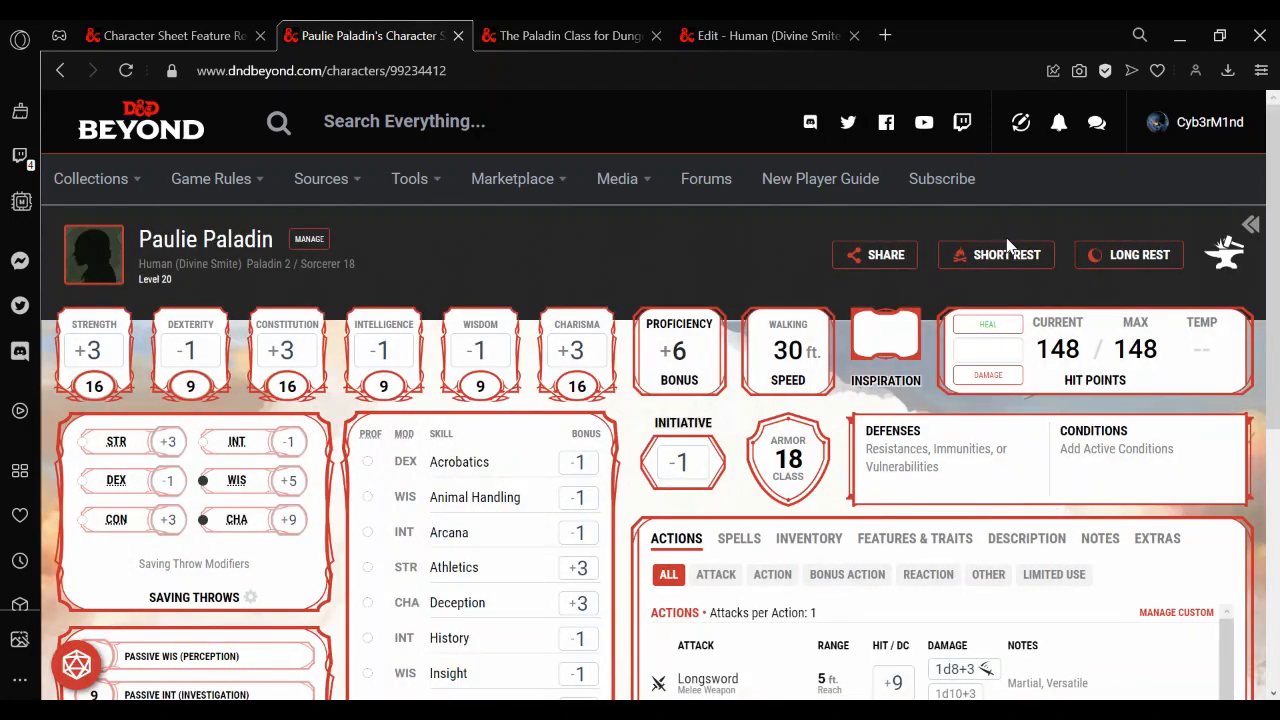
{"action": "scroll", "scroll_direction": "down", "scroll_amount": 3}
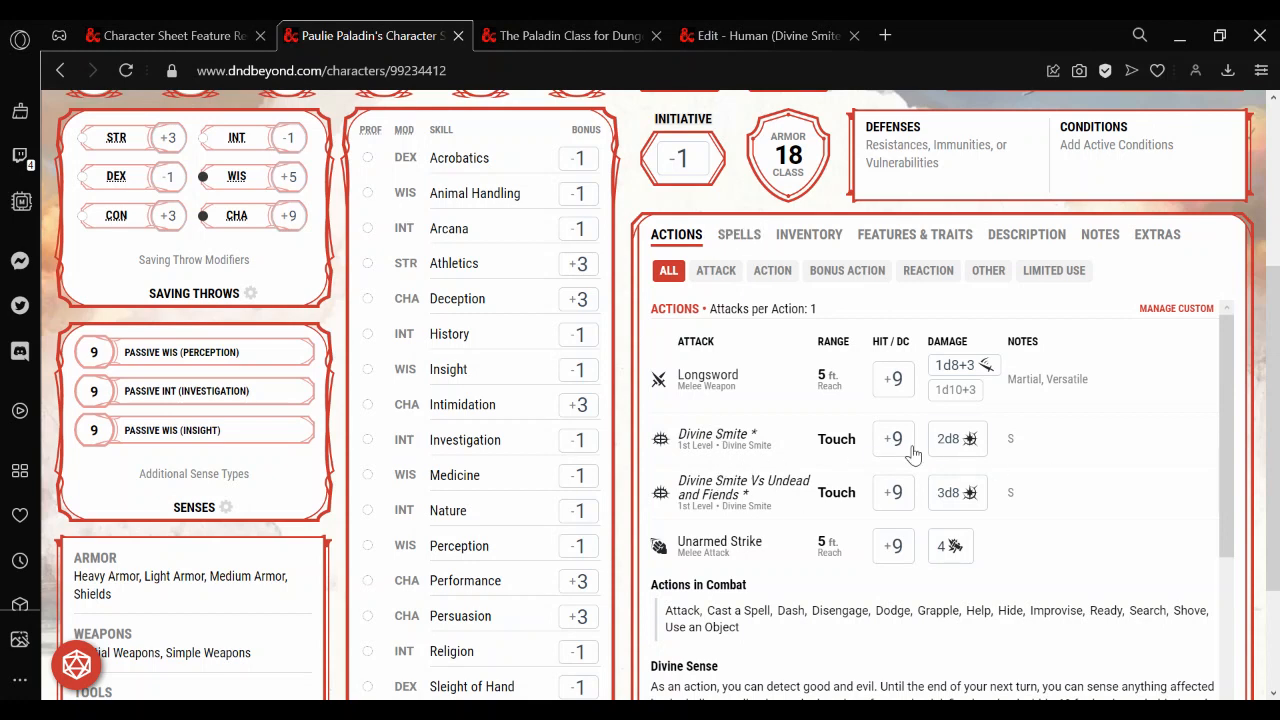
{"action": "mouse_move", "coordinate": [864, 512]}
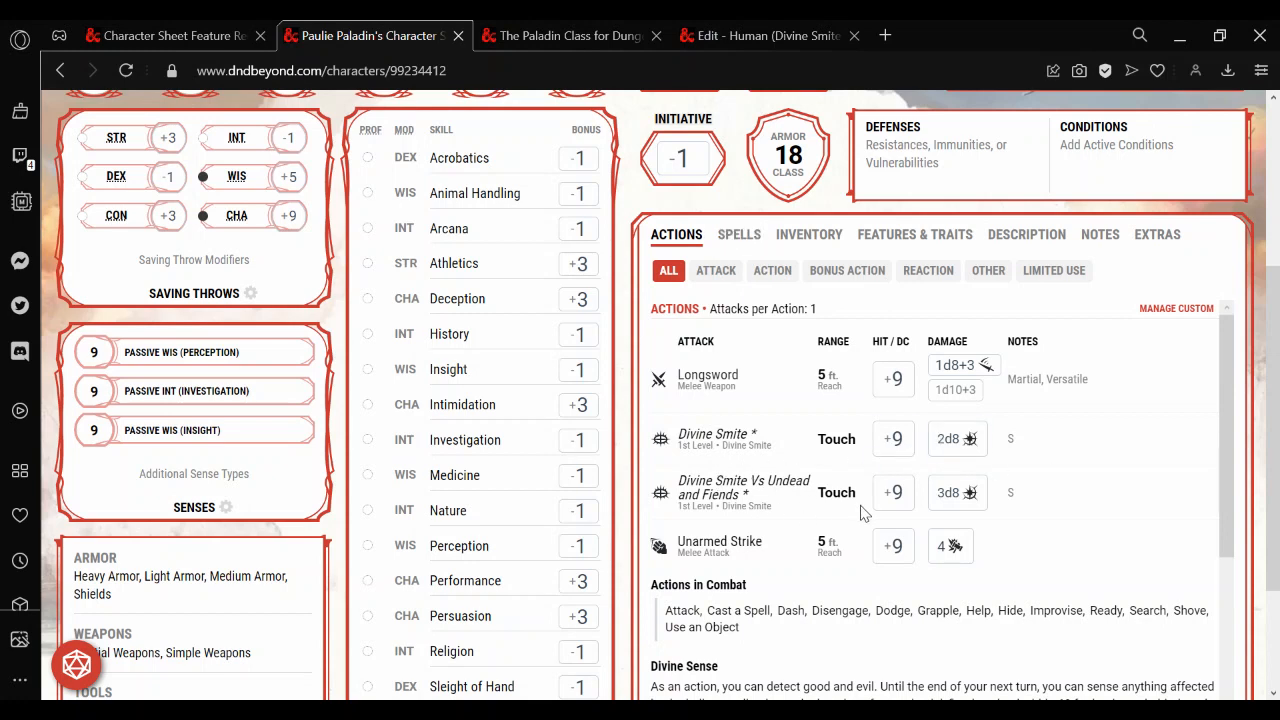
{"action": "mouse_move", "coordinate": [1108, 500]}
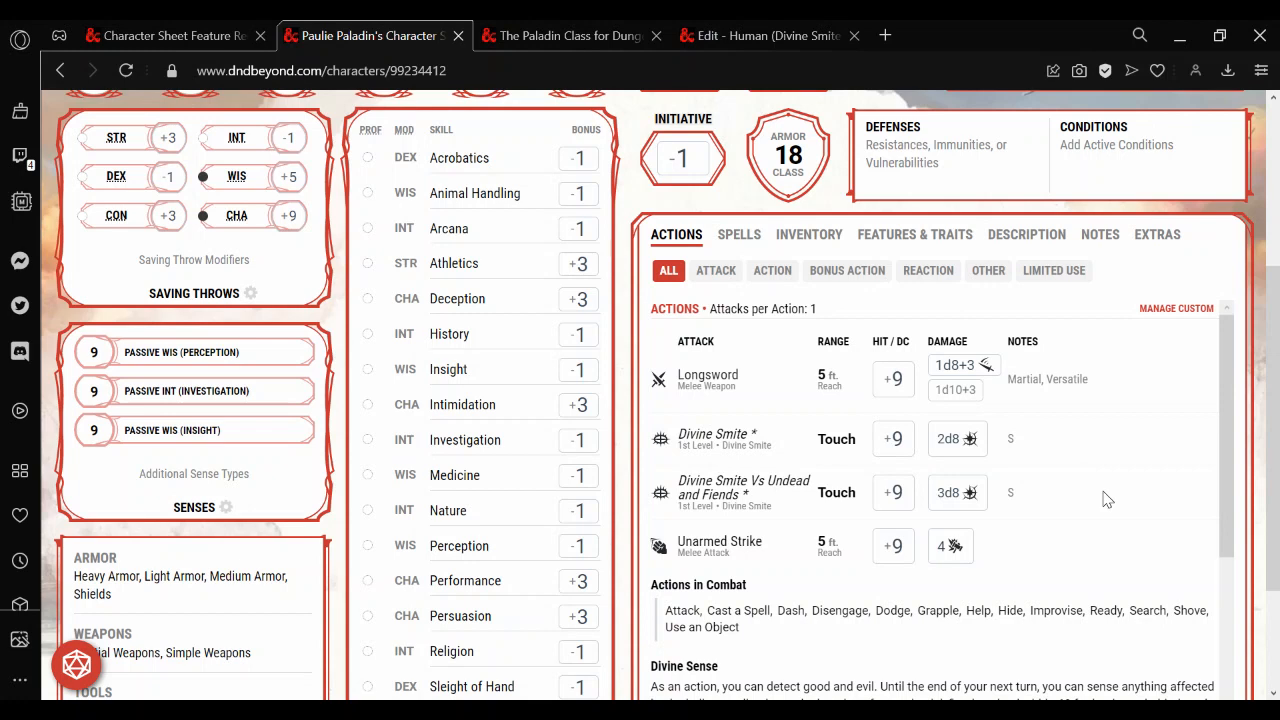
{"action": "mouse_move", "coordinate": [1148, 558]}
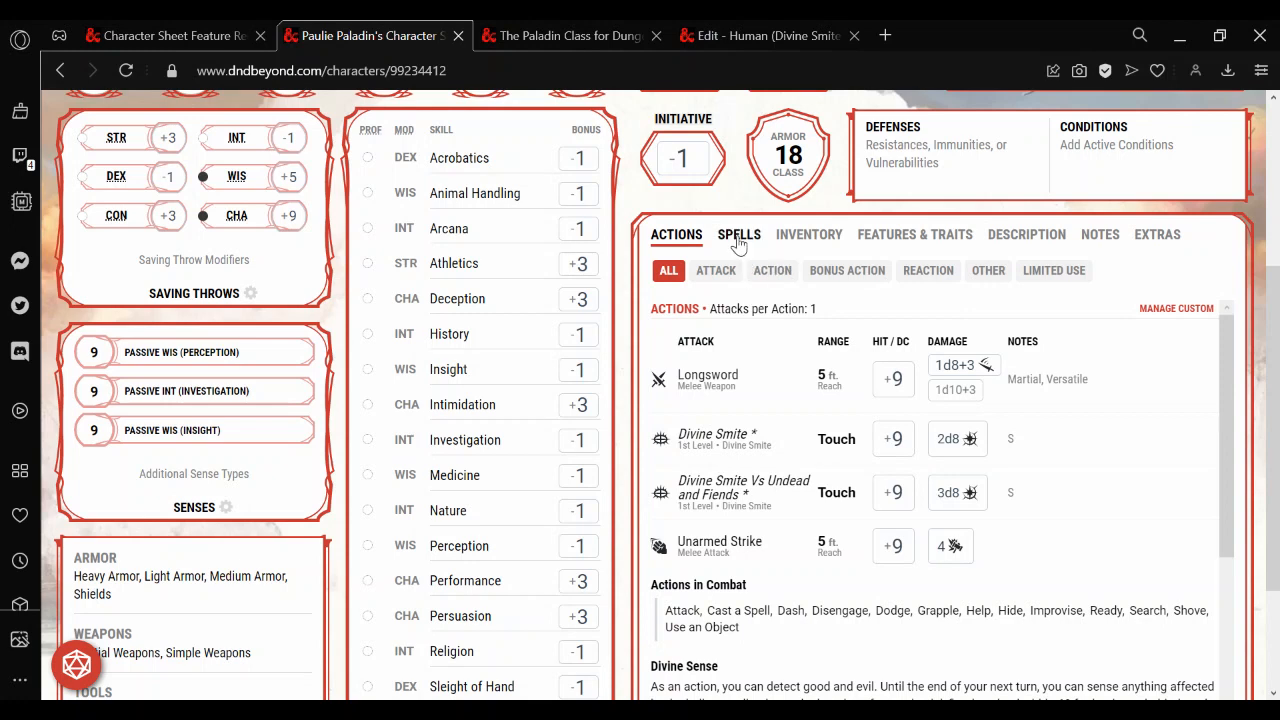
View the Spells list, scrolling through slot levels to check both smites' damage scaling
{"action": "left_click", "coordinate": [738, 234]}
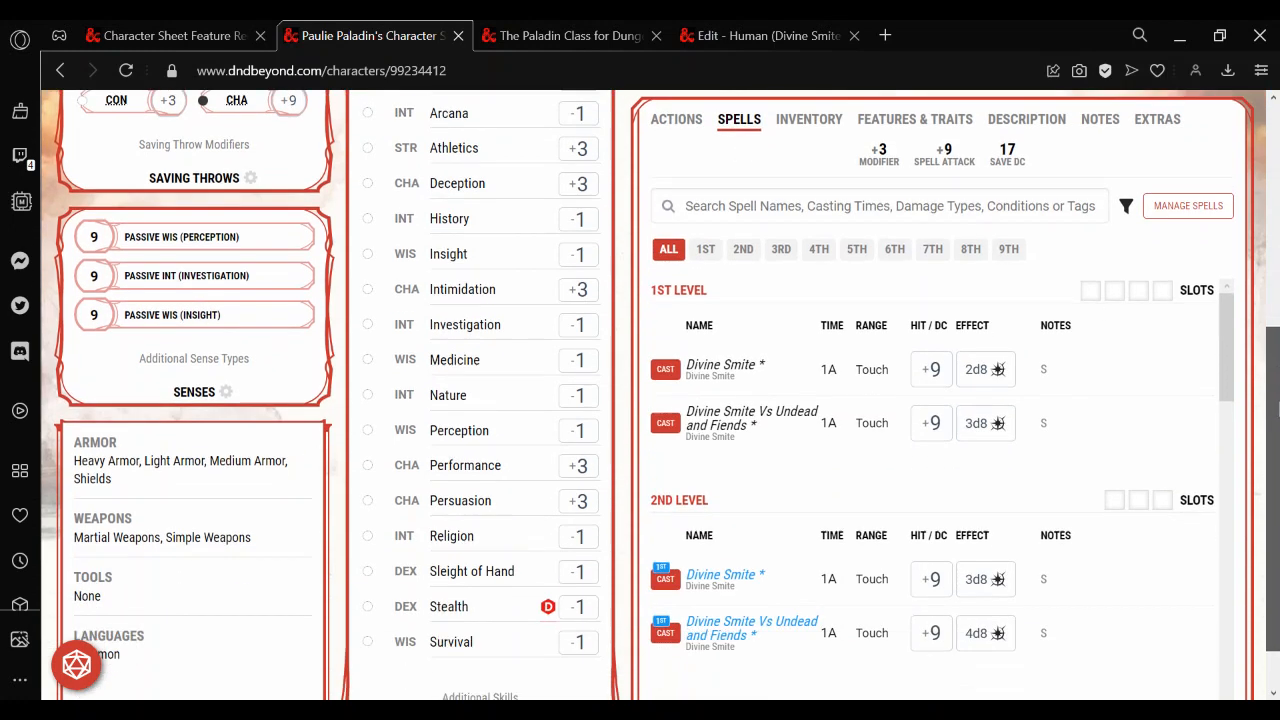
{"action": "scroll", "scroll_direction": "down", "scroll_amount": 3}
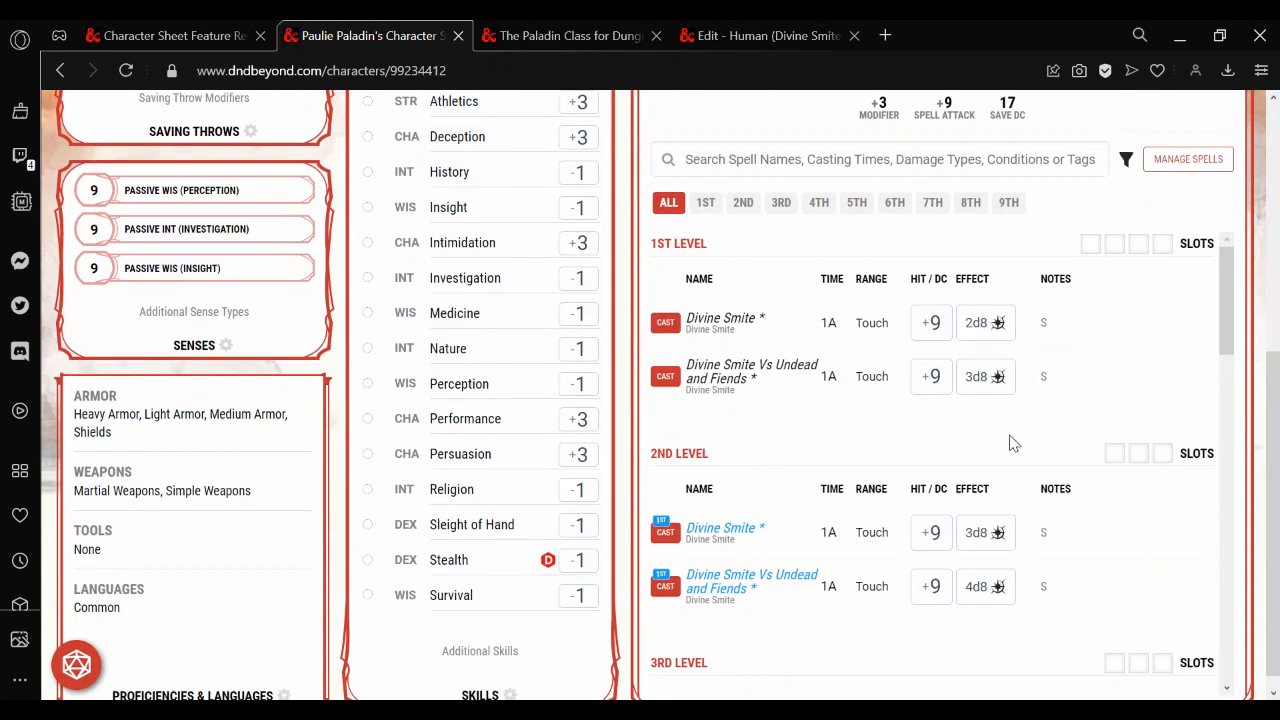
{"action": "mouse_move", "coordinate": [992, 508]}
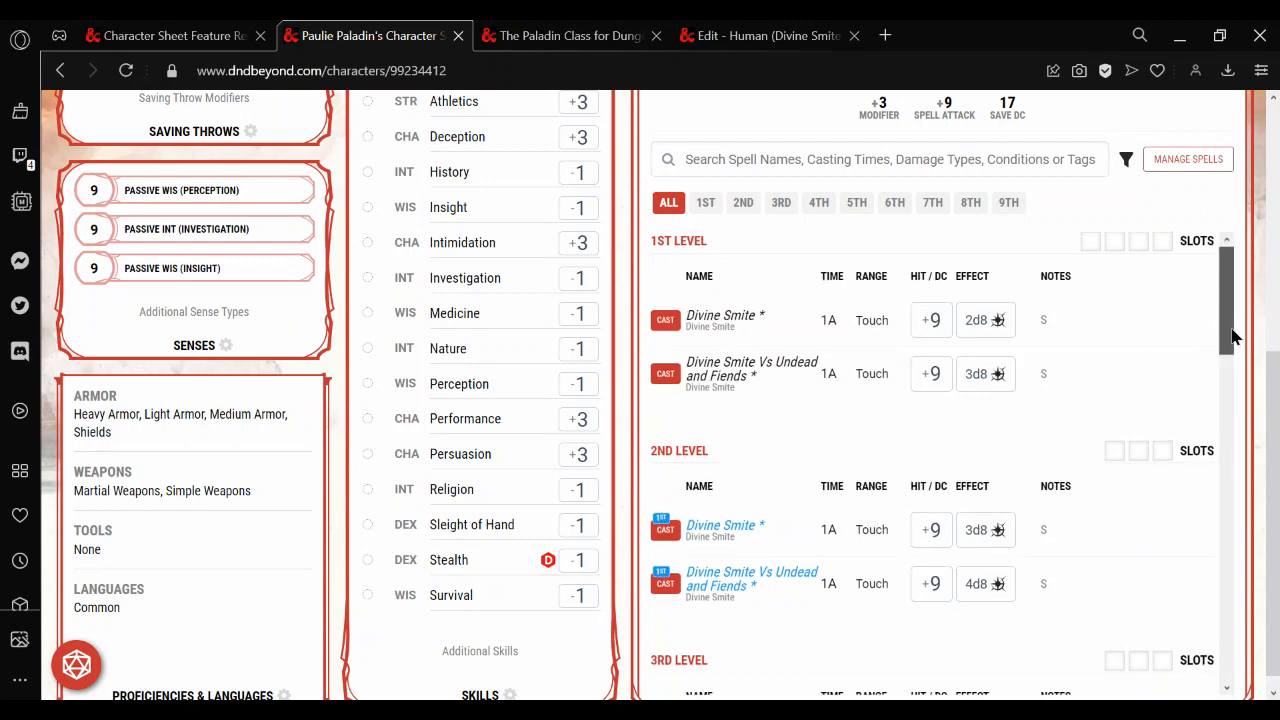
{"action": "scroll", "scroll_direction": "down", "scroll_amount": 3}
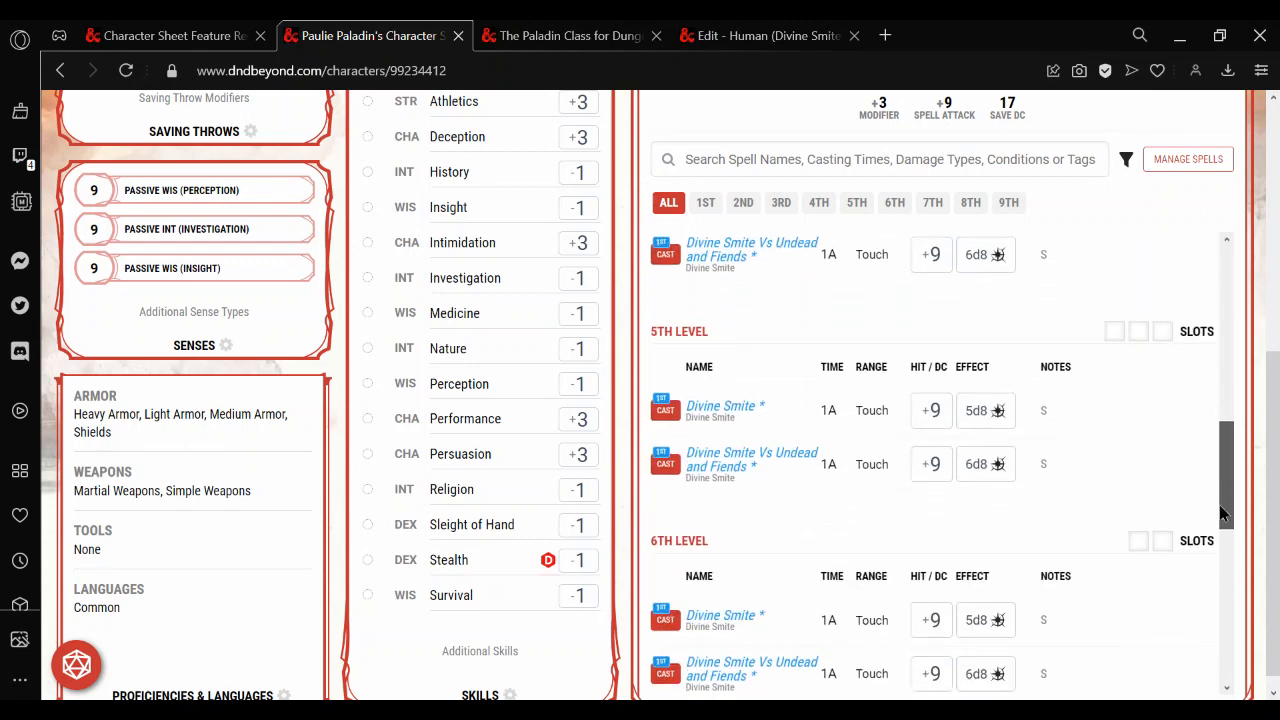
{"action": "scroll", "scroll_direction": "down", "scroll_amount": 3}
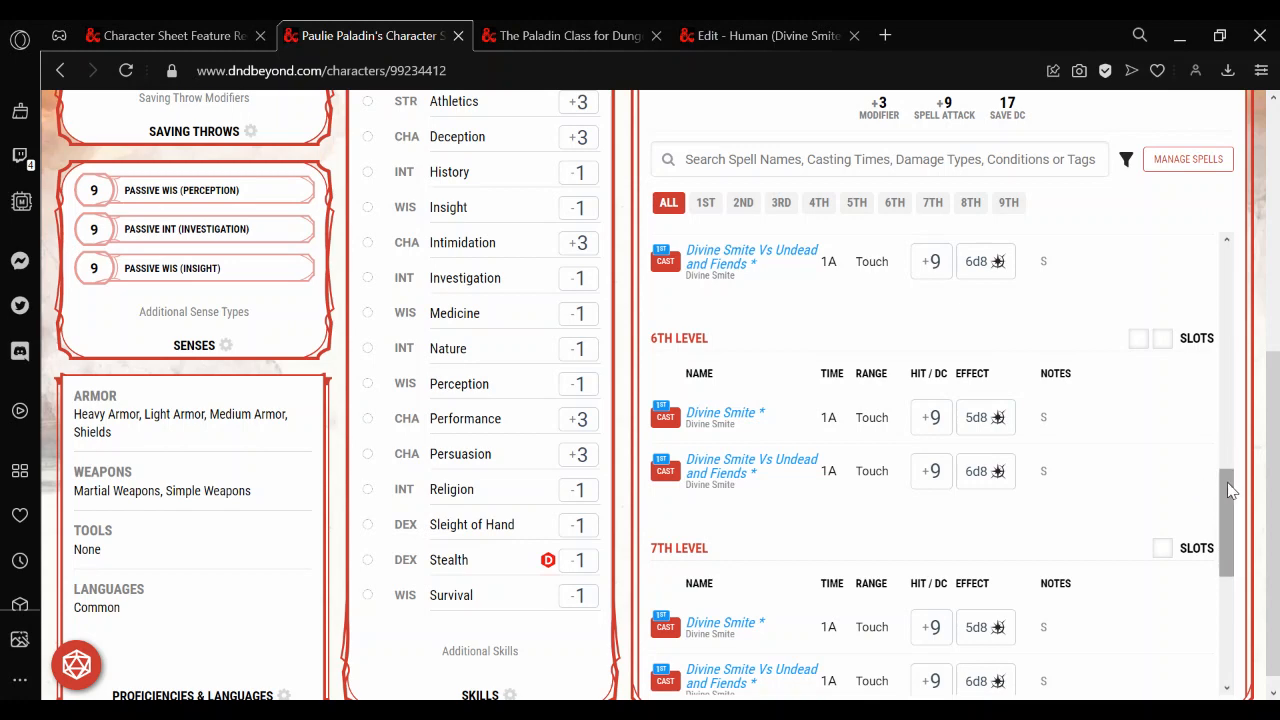
{"action": "scroll", "scroll_direction": "down", "scroll_amount": 3}
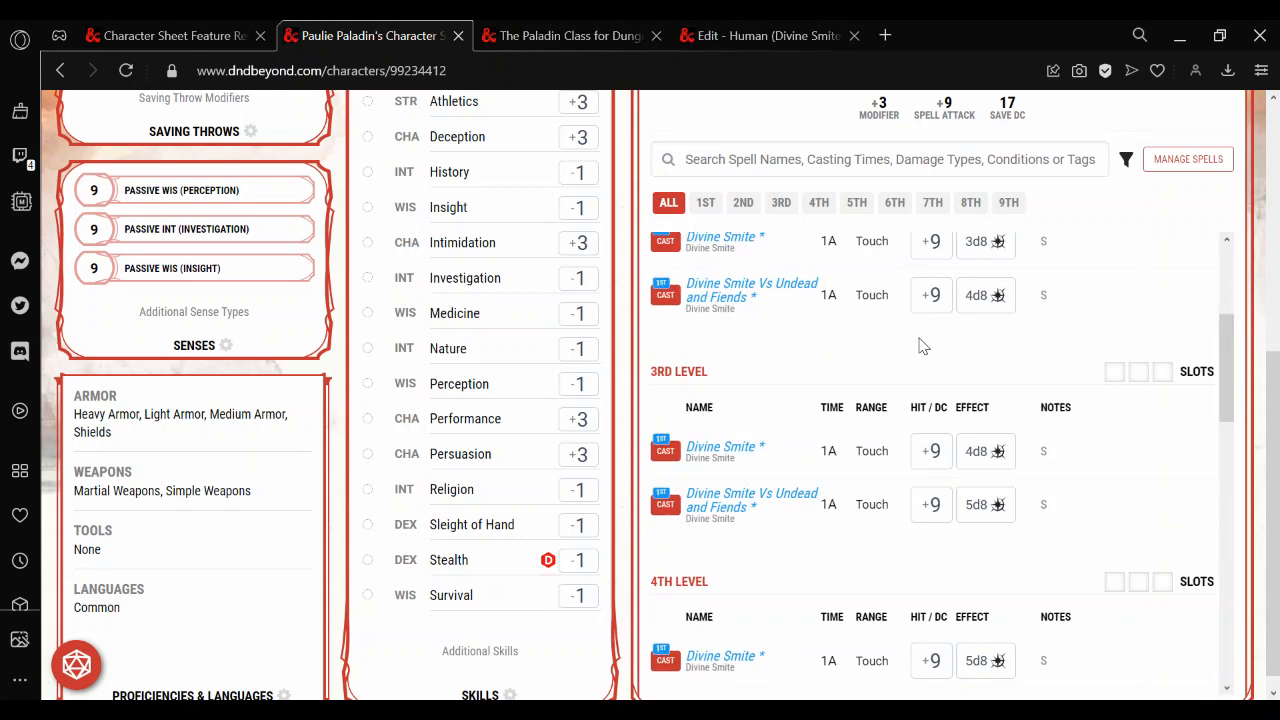
{"action": "mouse_move", "coordinate": [776, 386]}
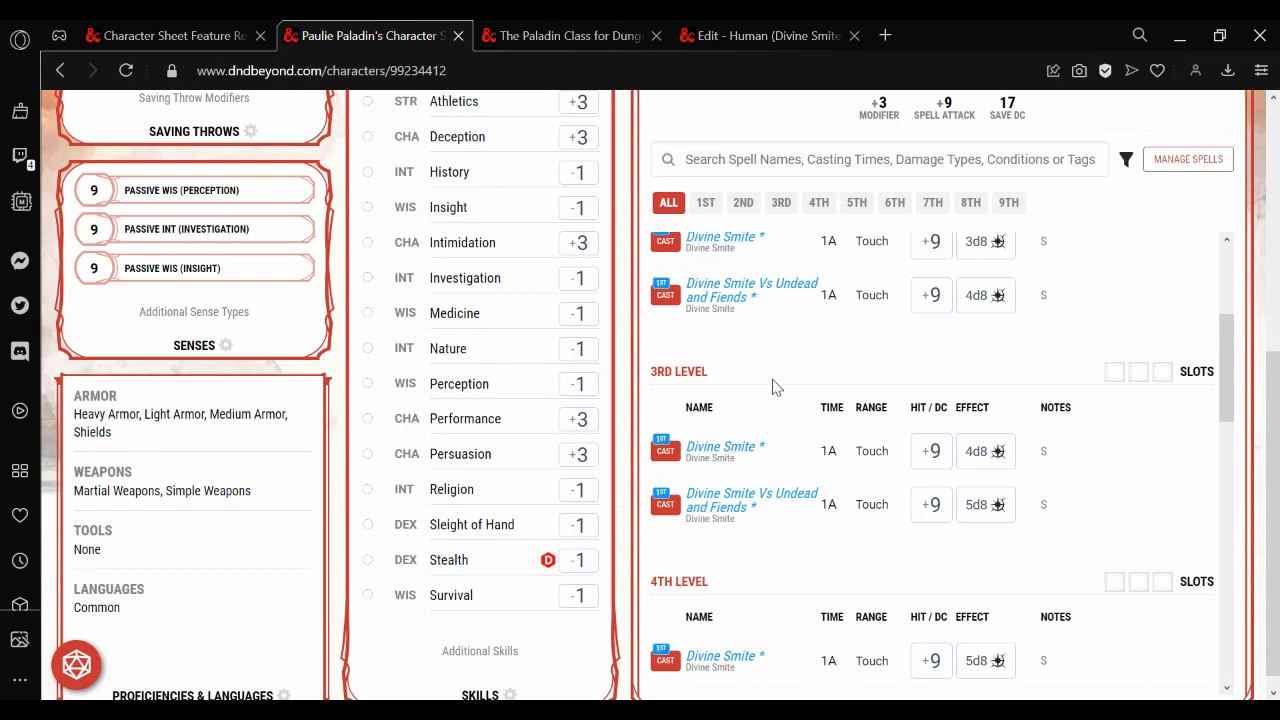
{"action": "mouse_move", "coordinate": [1000, 364]}
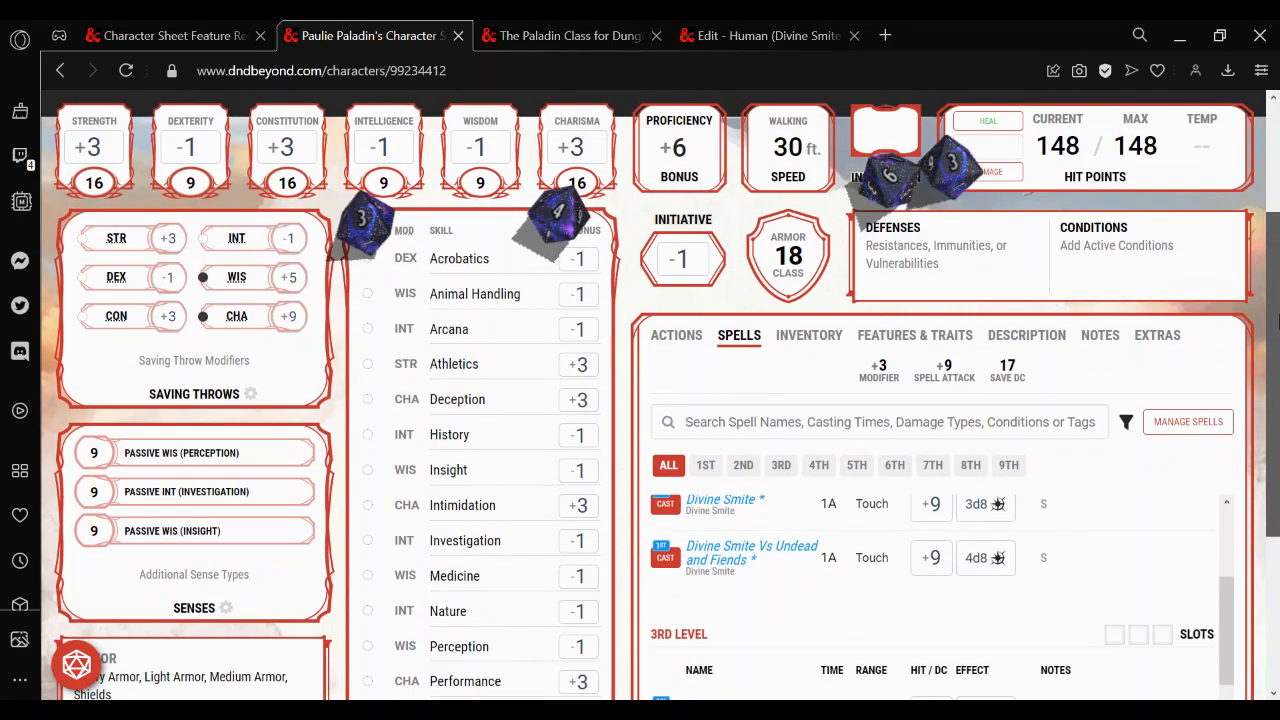
{"action": "scroll", "scroll_direction": "down", "scroll_amount": 3}
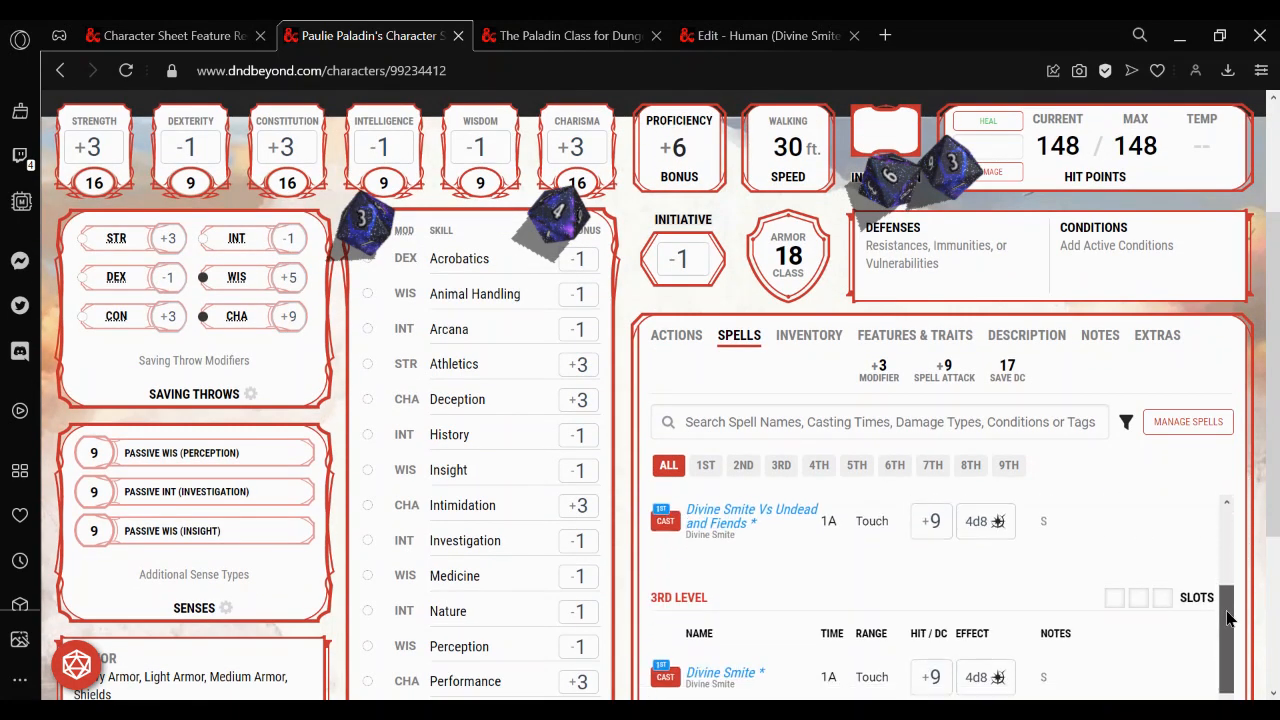
{"action": "scroll", "scroll_direction": "down", "scroll_amount": 3}
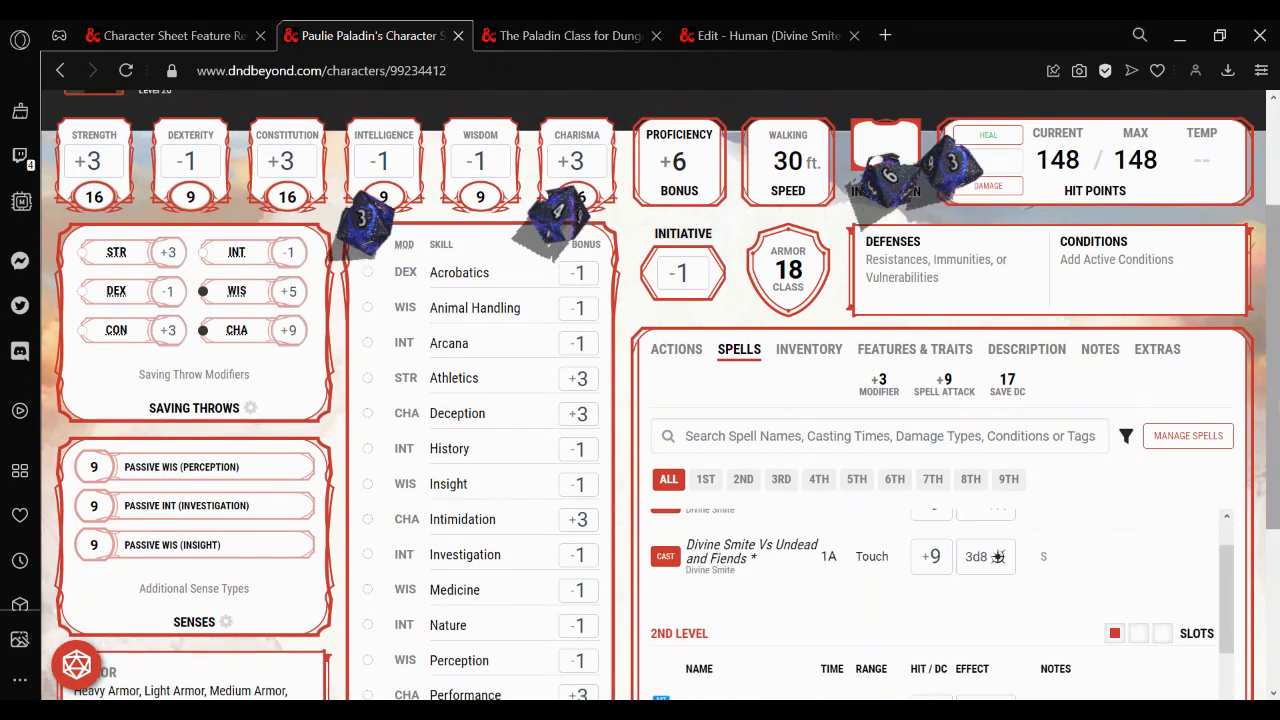